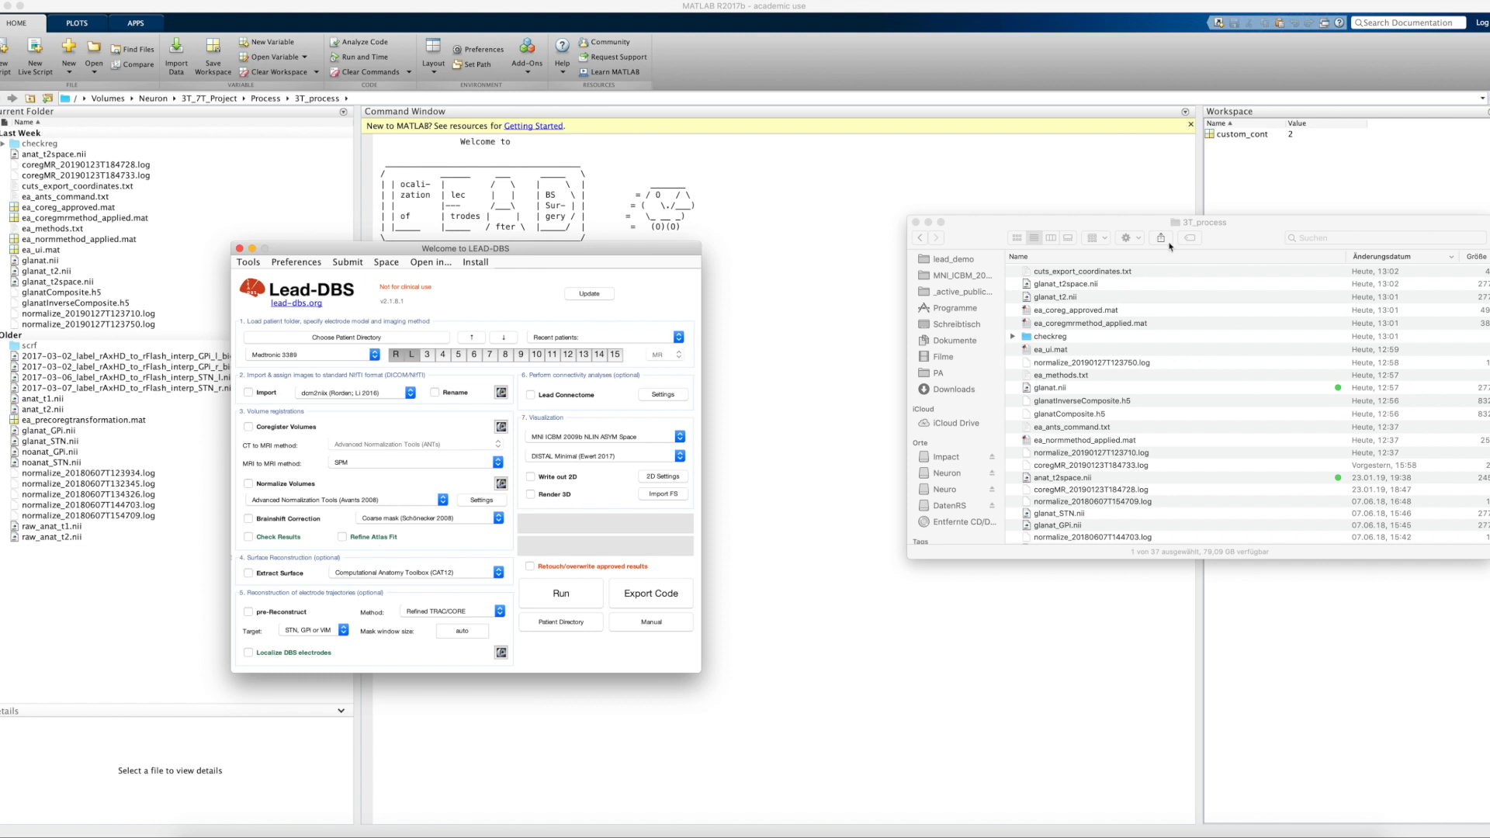
{"action": "mouse_move", "coordinate": [1023, 202]}
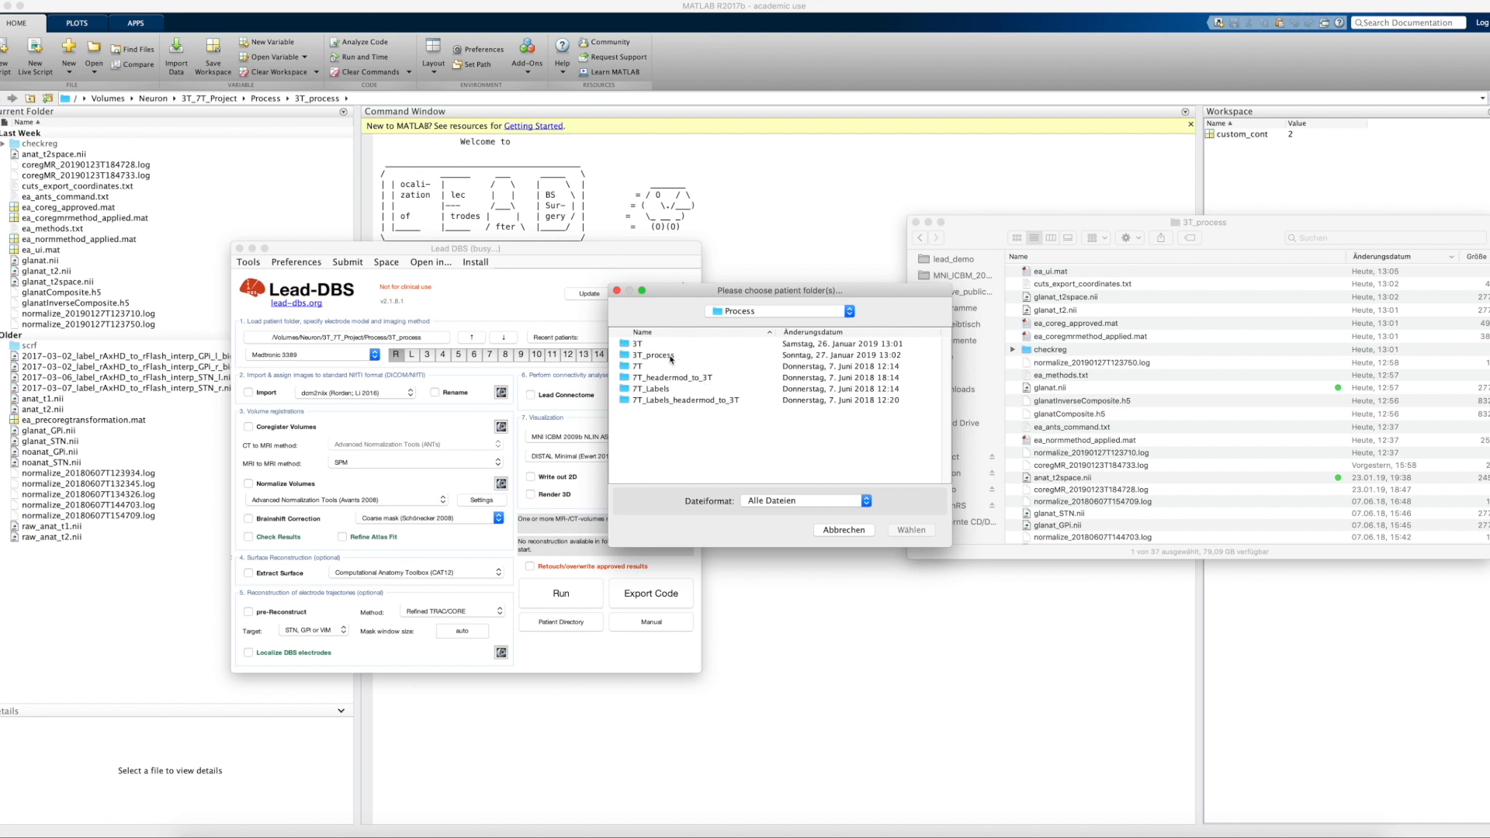
- Load the 3T_process patient folder with Check Results ticked and run the pipeline
{"action": "left_click", "coordinate": [655, 354]}
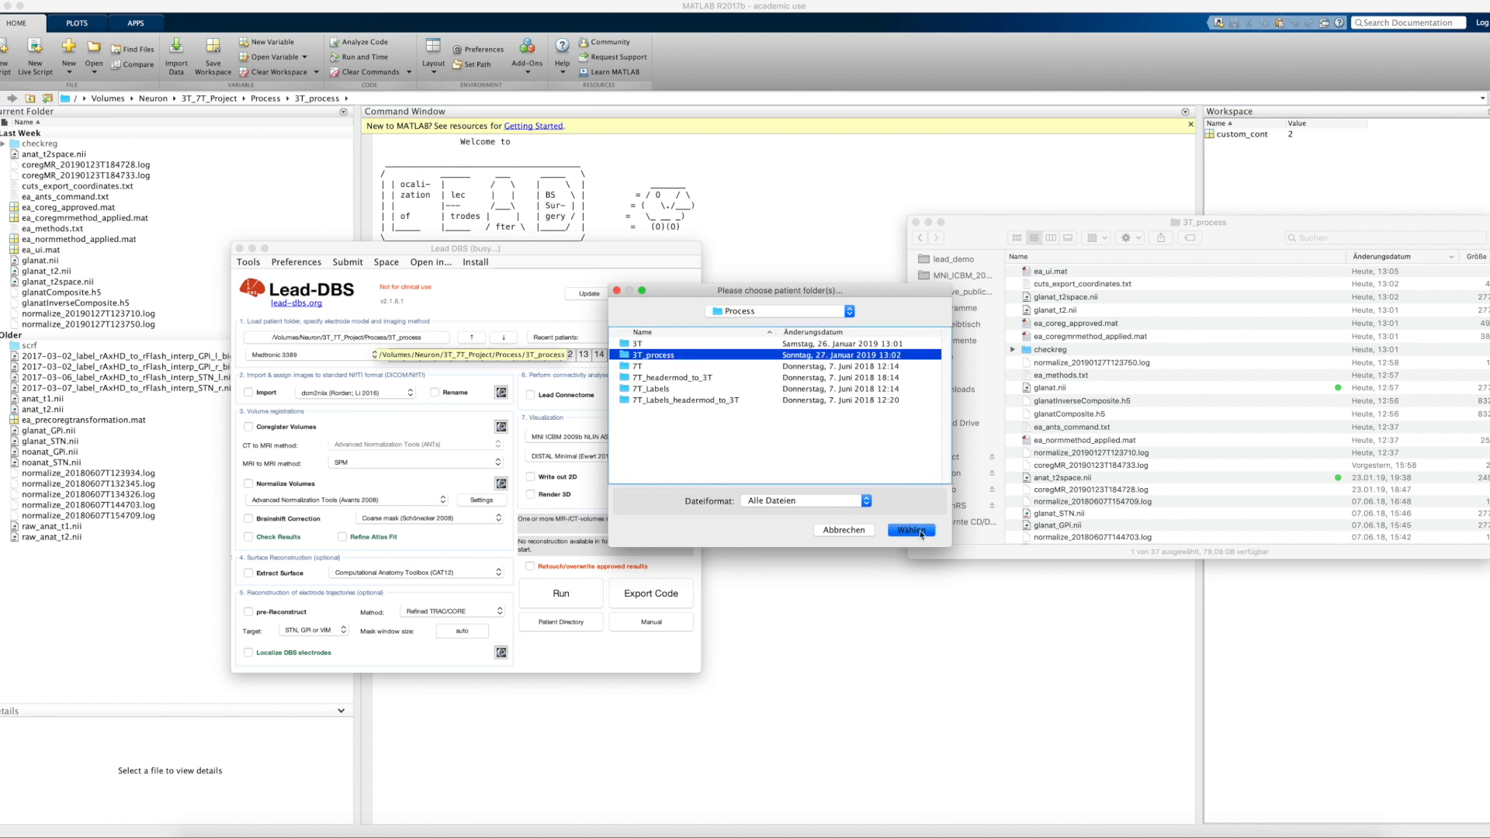
{"action": "left_click", "coordinate": [909, 529]}
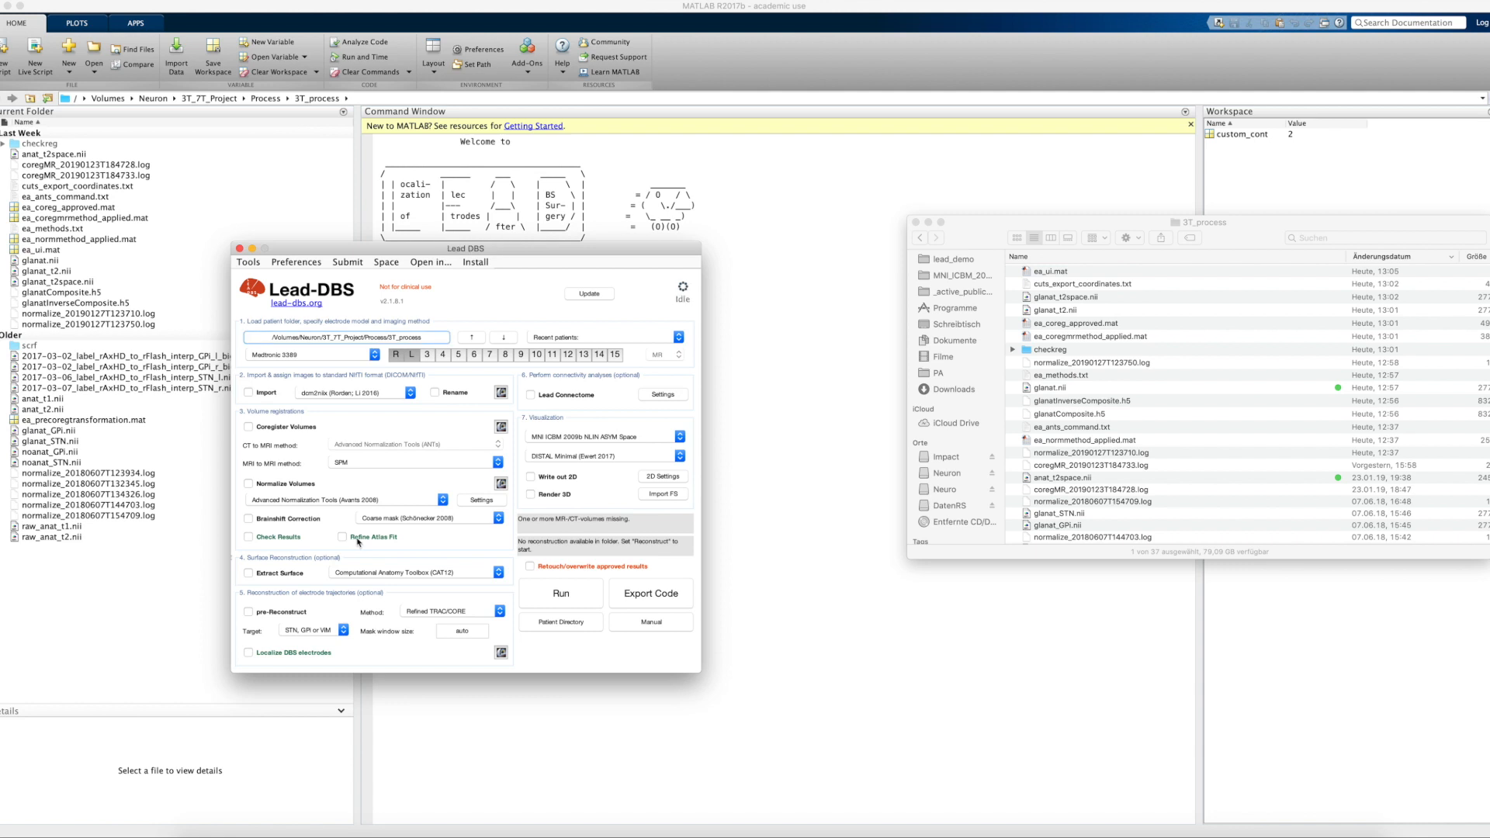
{"action": "left_click", "coordinate": [248, 535]}
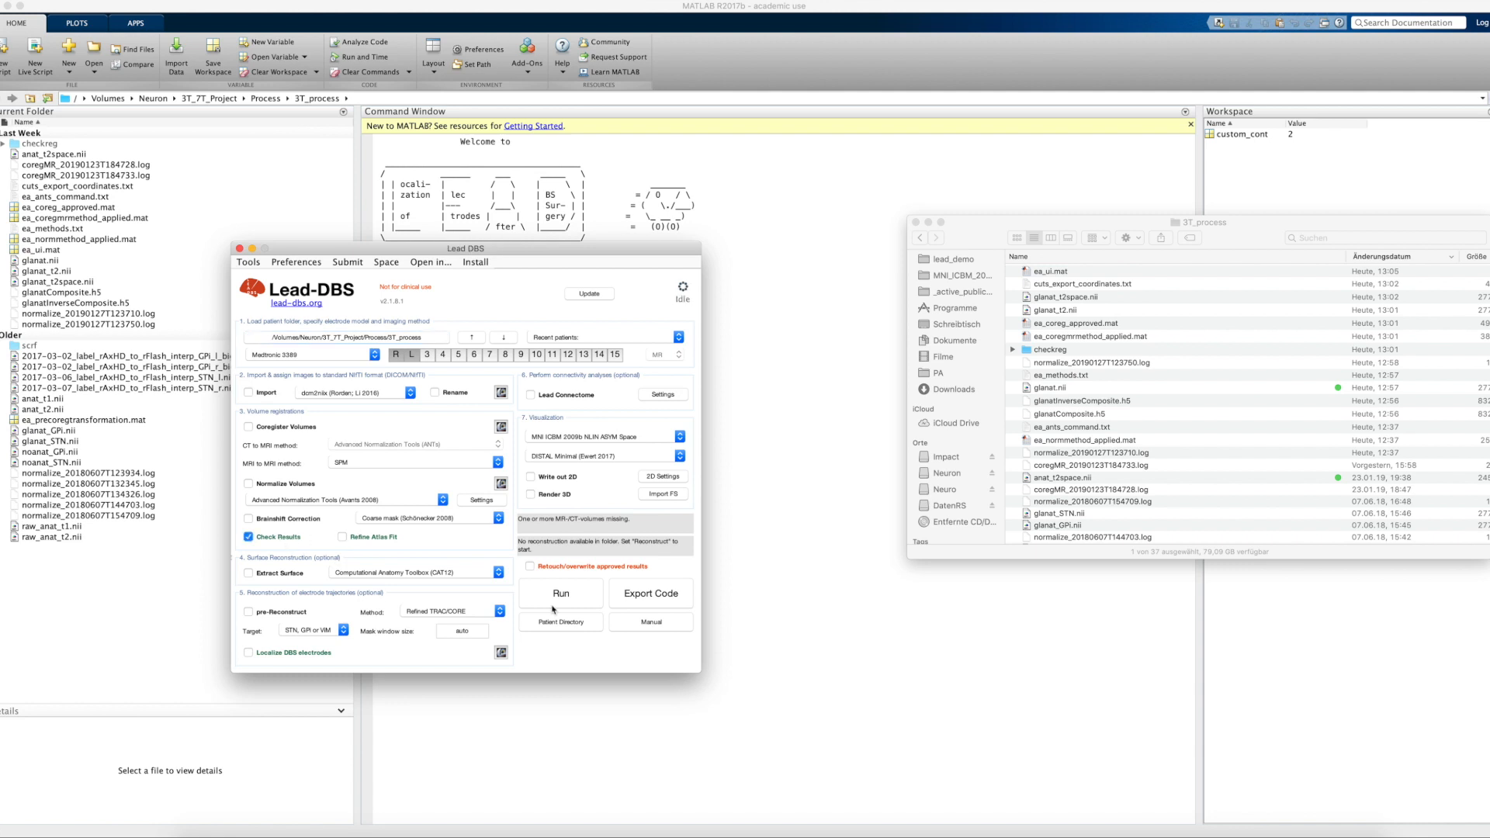
{"action": "left_click", "coordinate": [561, 593]}
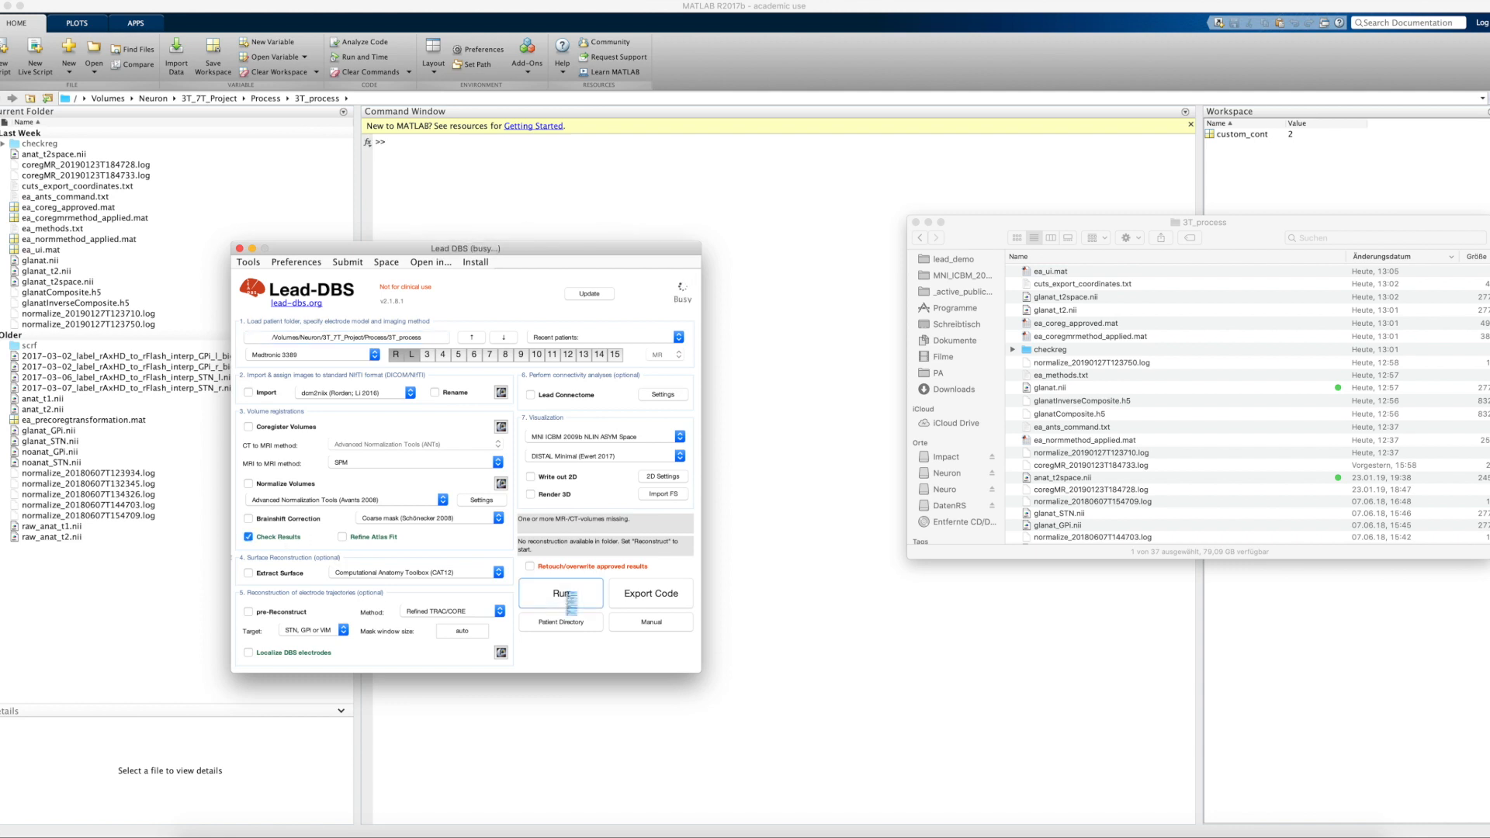
{"action": "left_click", "coordinate": [560, 593]}
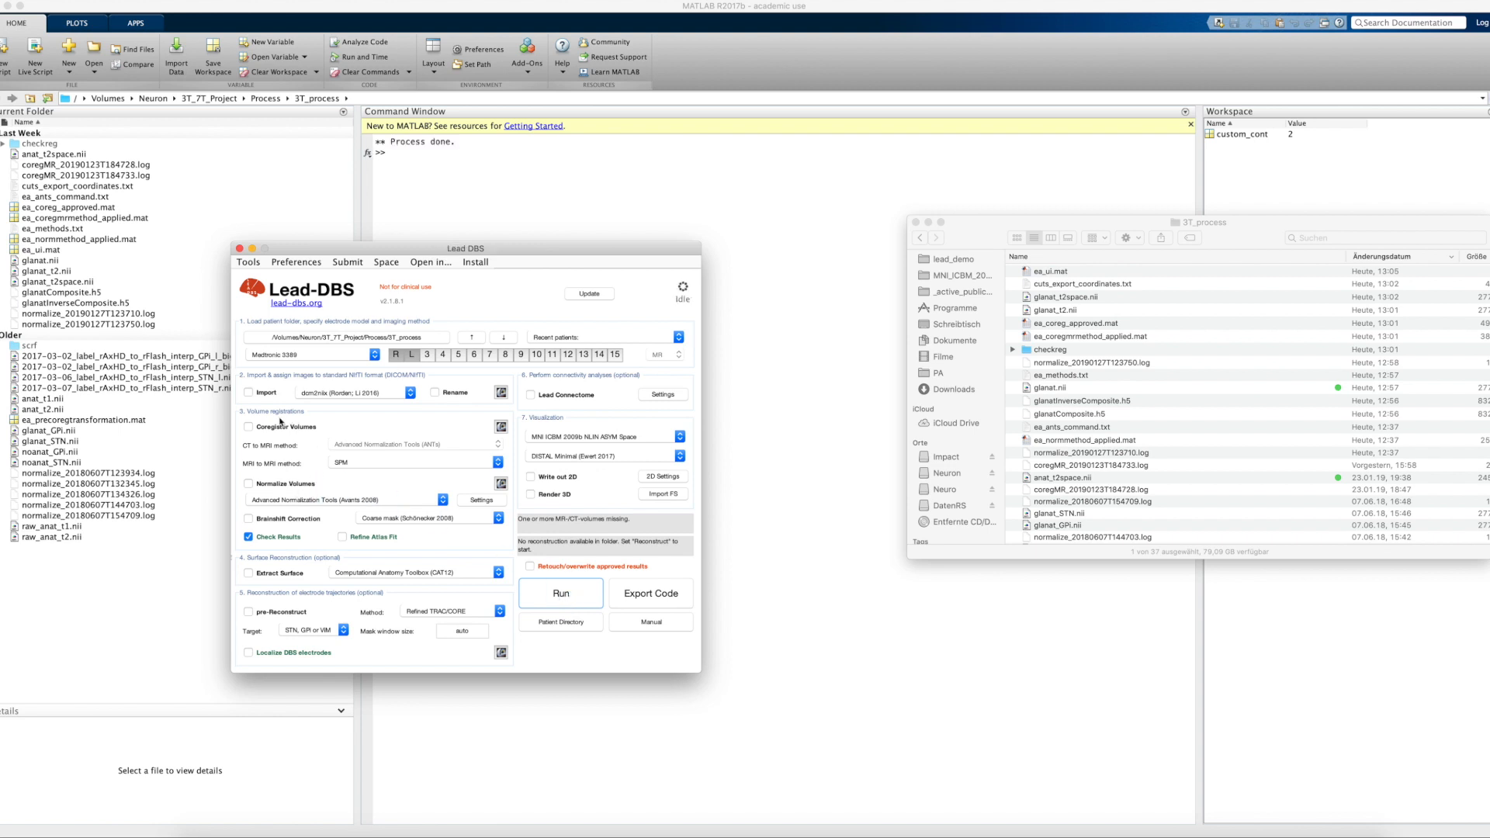
{"action": "mouse_move", "coordinate": [292, 488]}
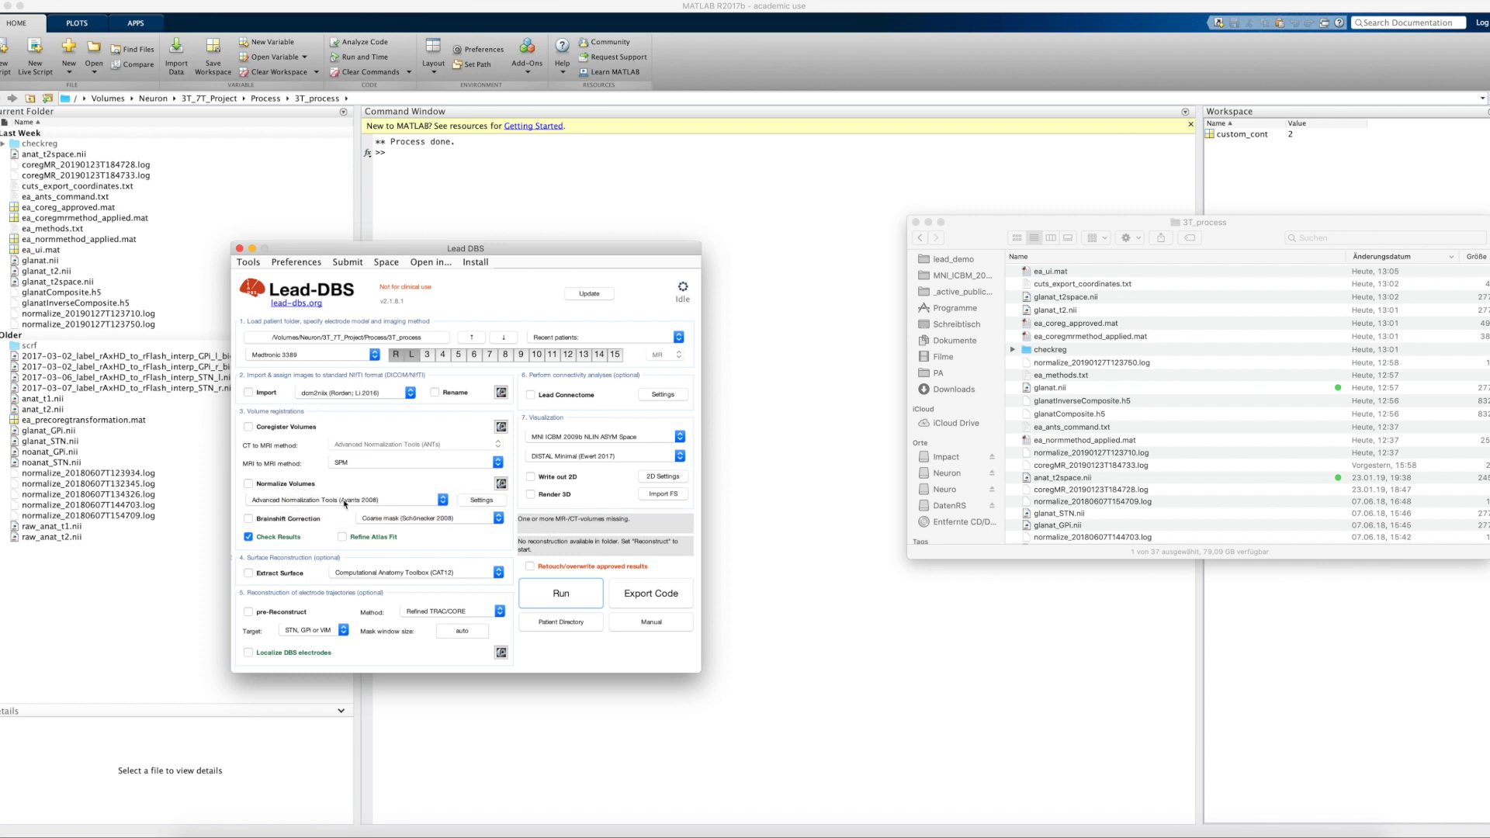
{"action": "mouse_move", "coordinate": [341, 499]}
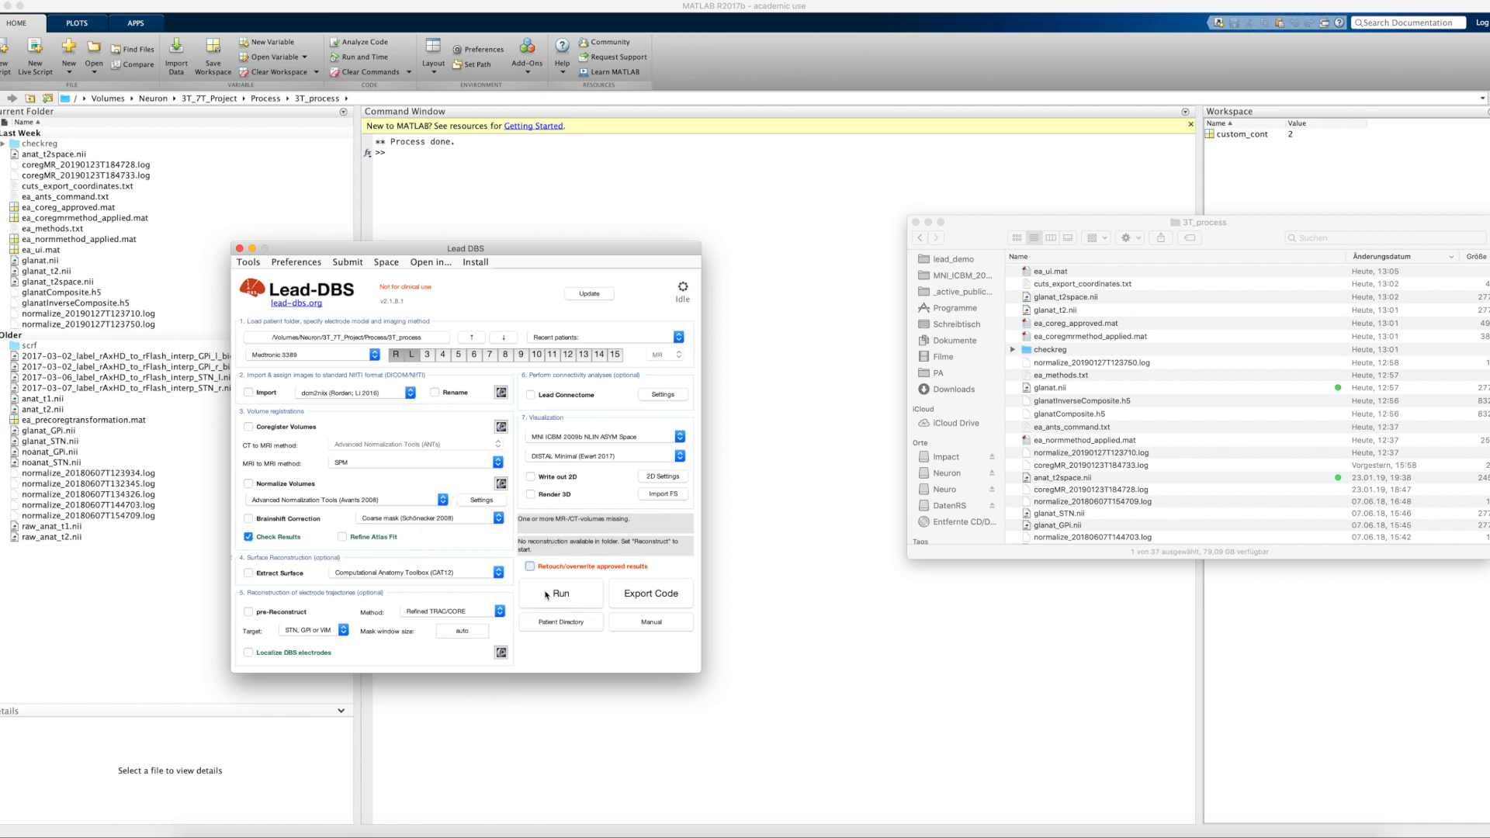
- Rerun to open the coregistration review and approve the first MR coregistration
{"action": "left_click", "coordinate": [560, 593]}
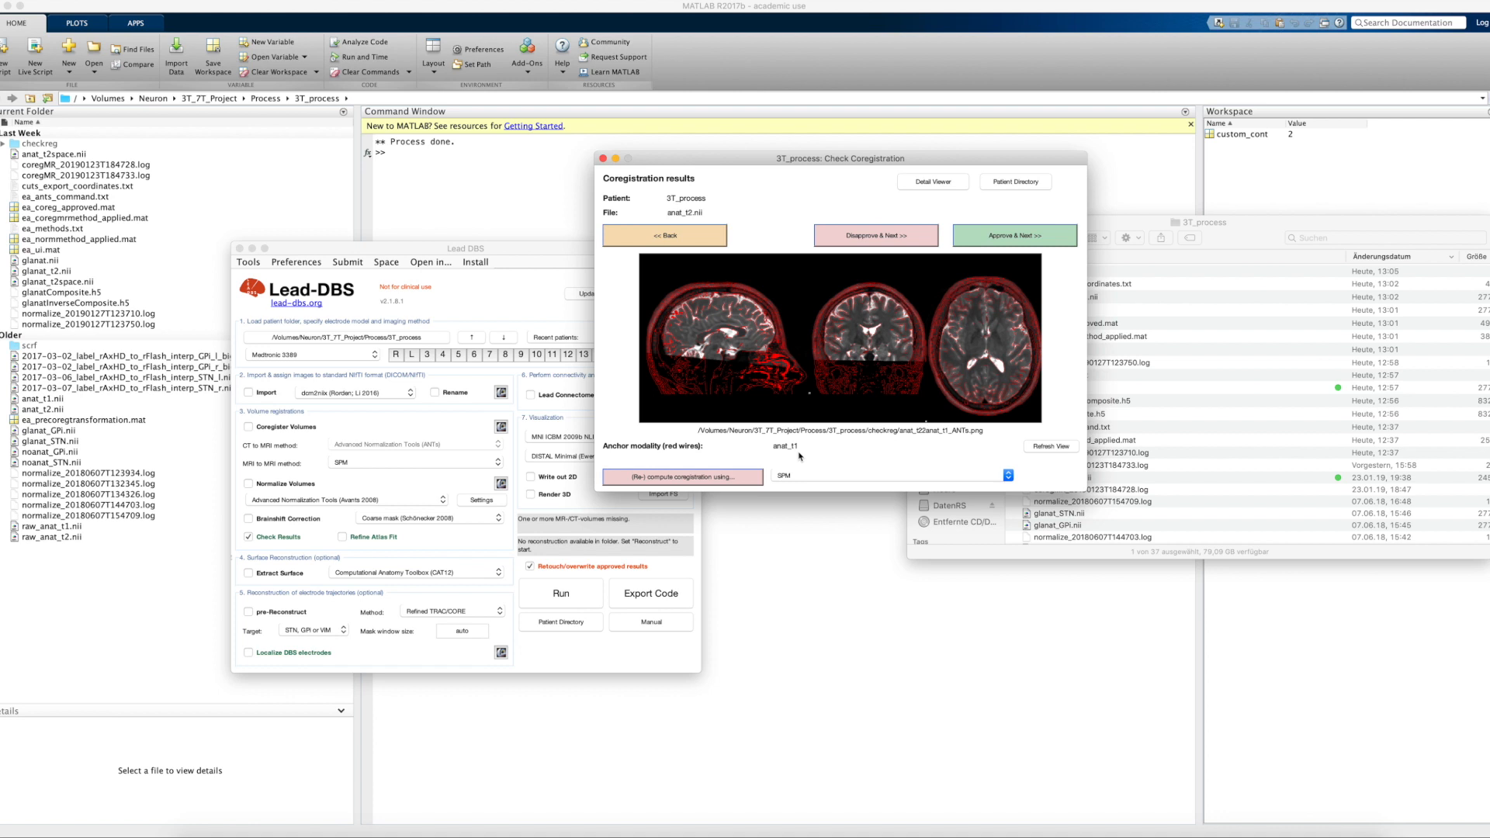
{"action": "mouse_move", "coordinate": [672, 343]}
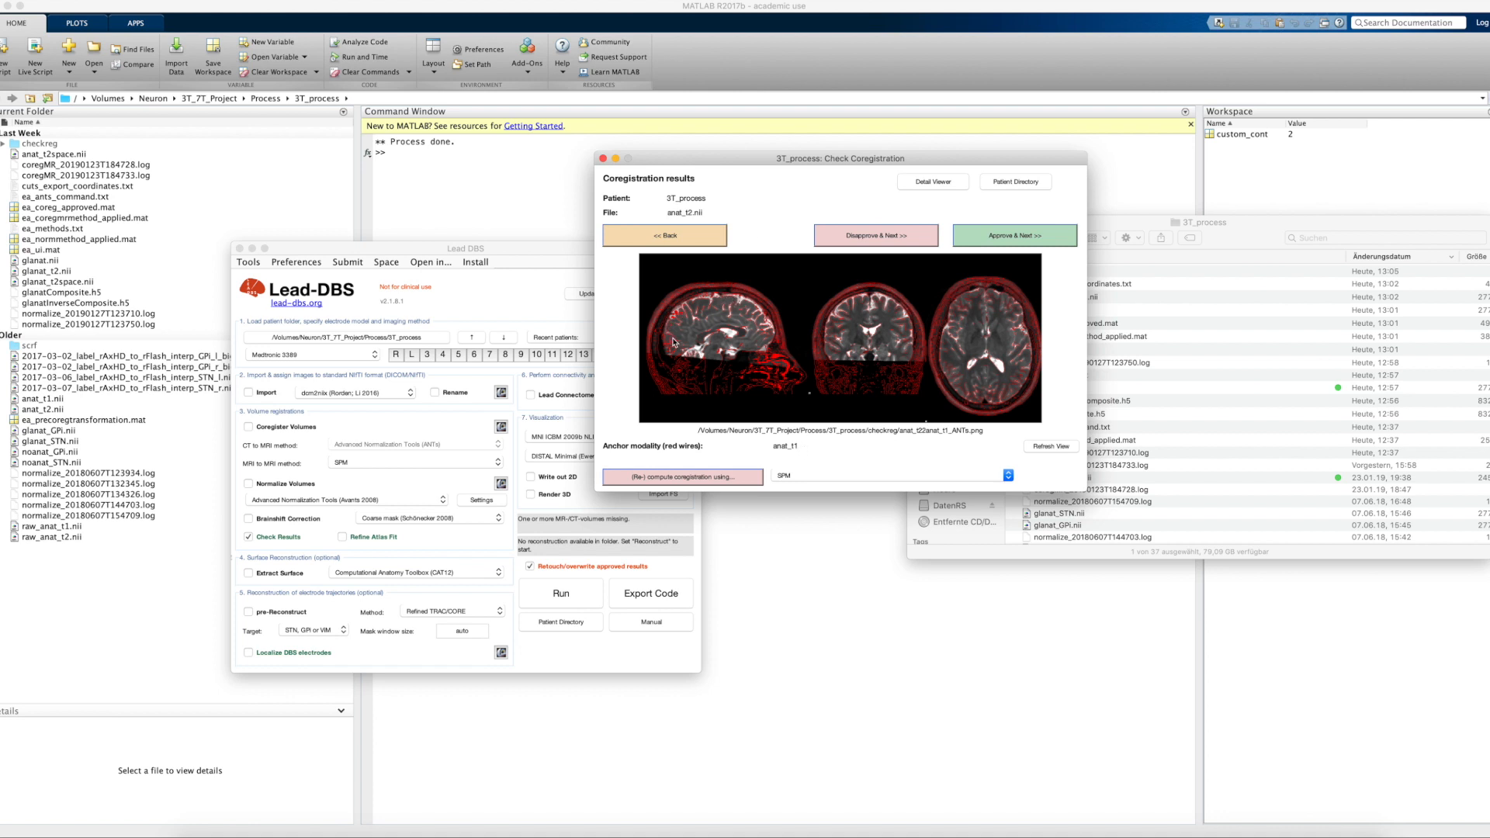
{"action": "mouse_move", "coordinate": [689, 219]}
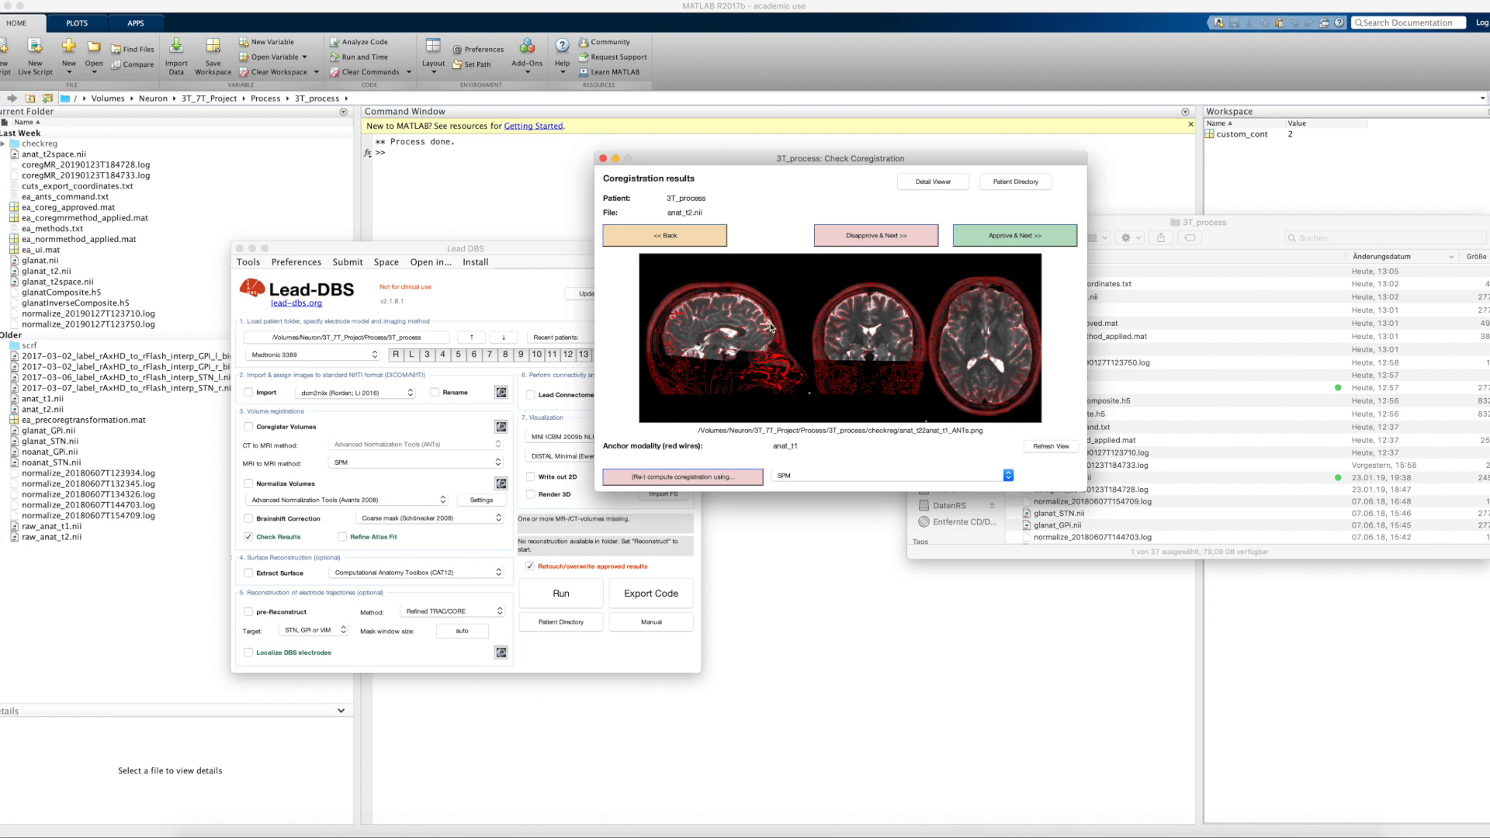
{"action": "mouse_move", "coordinate": [704, 353]}
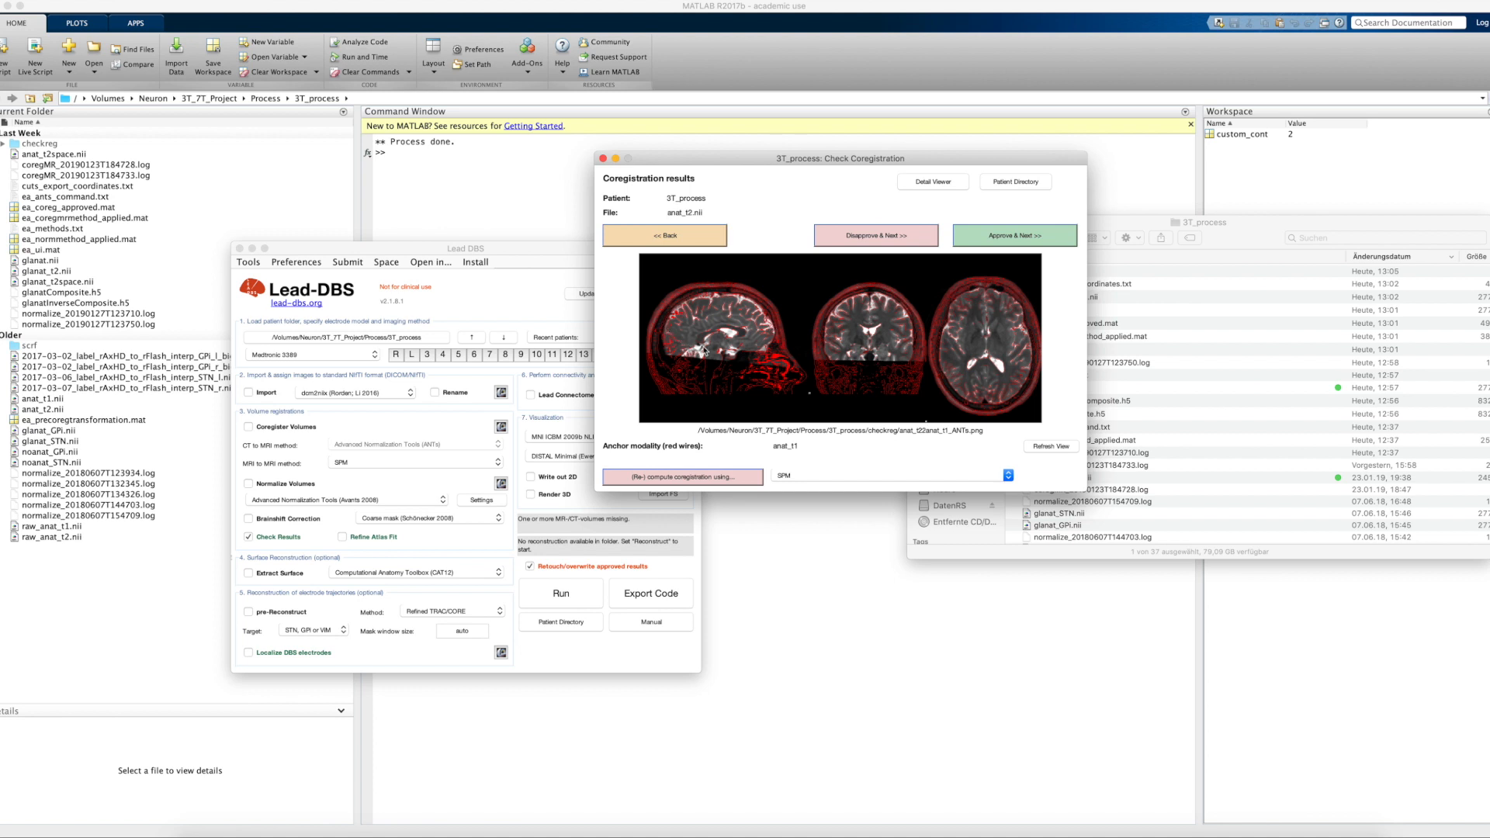
{"action": "mouse_move", "coordinate": [1023, 446]}
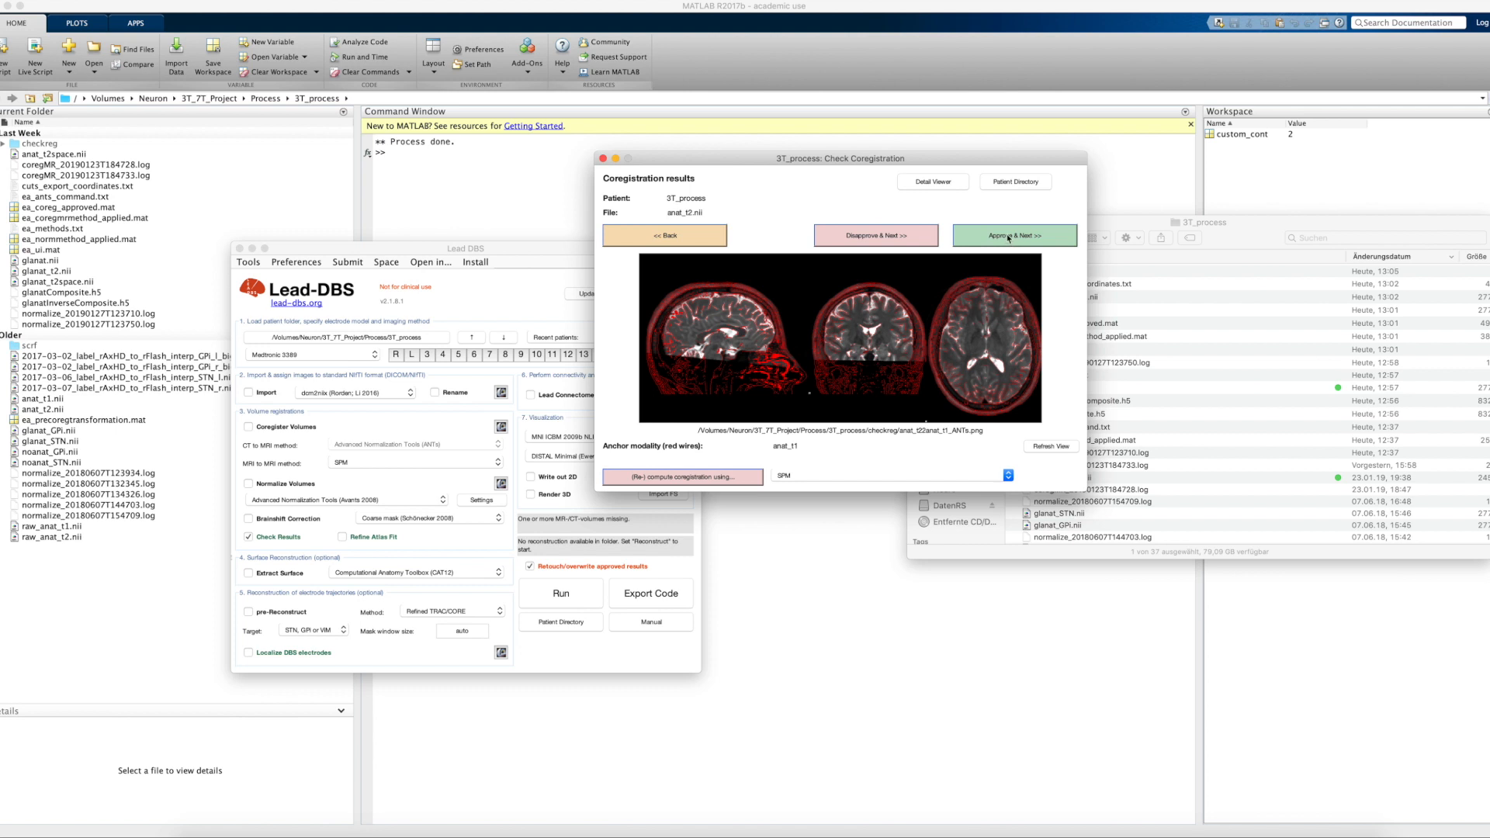
{"action": "left_click", "coordinate": [1013, 234]}
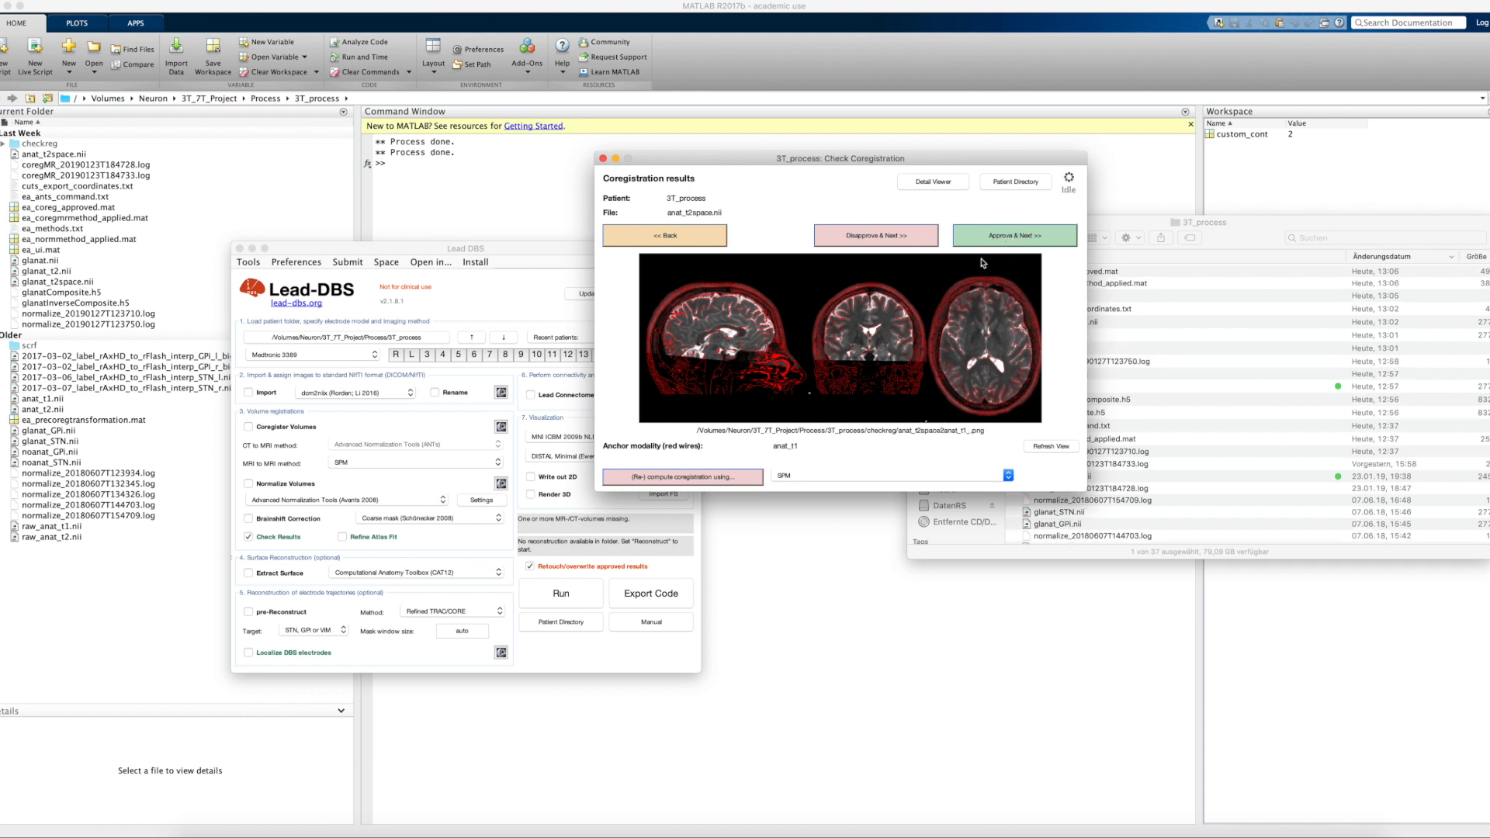
{"action": "mouse_move", "coordinate": [691, 224]}
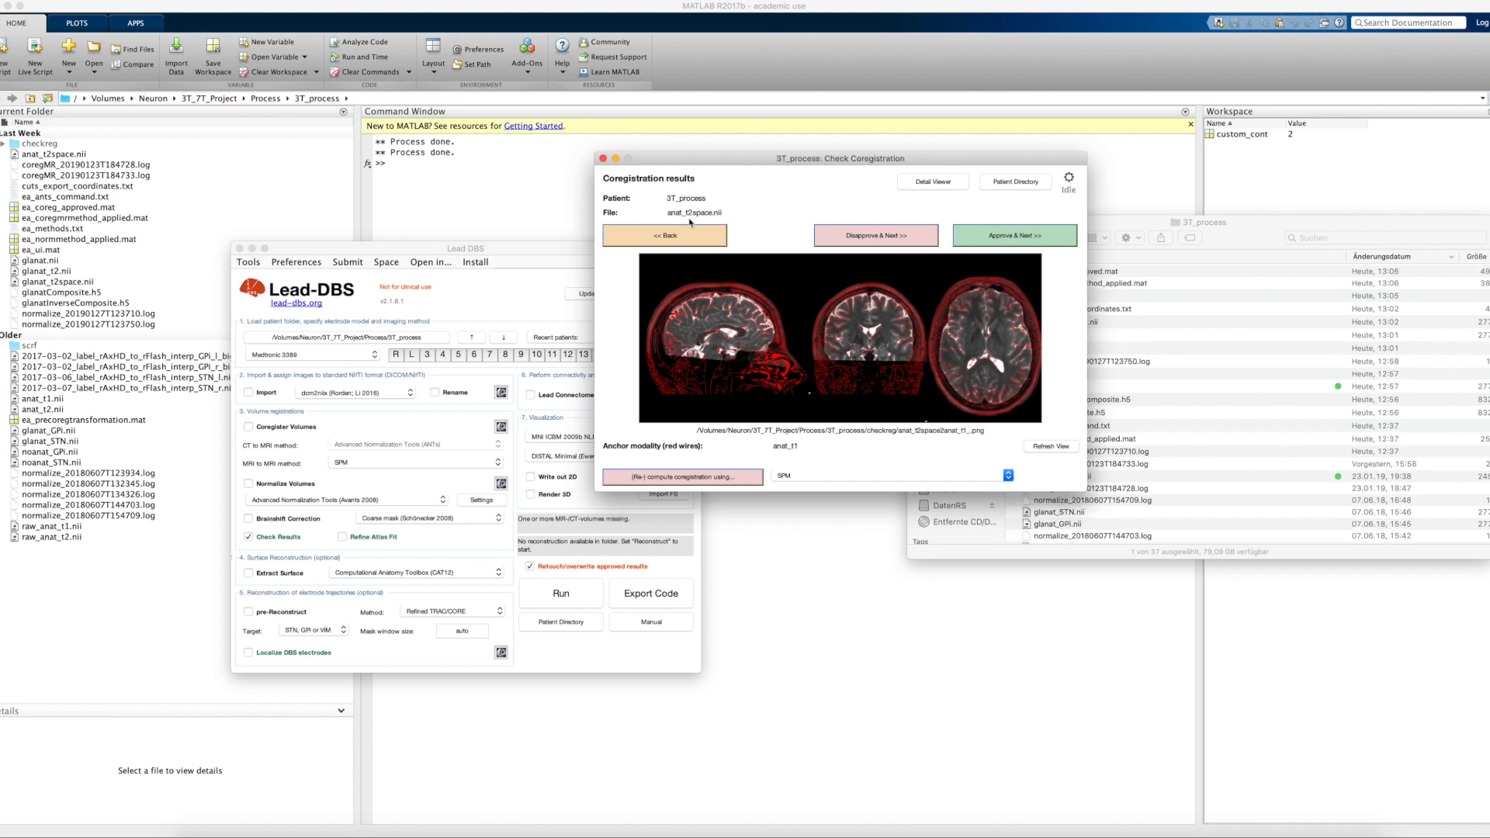
{"action": "mouse_move", "coordinate": [841, 368]}
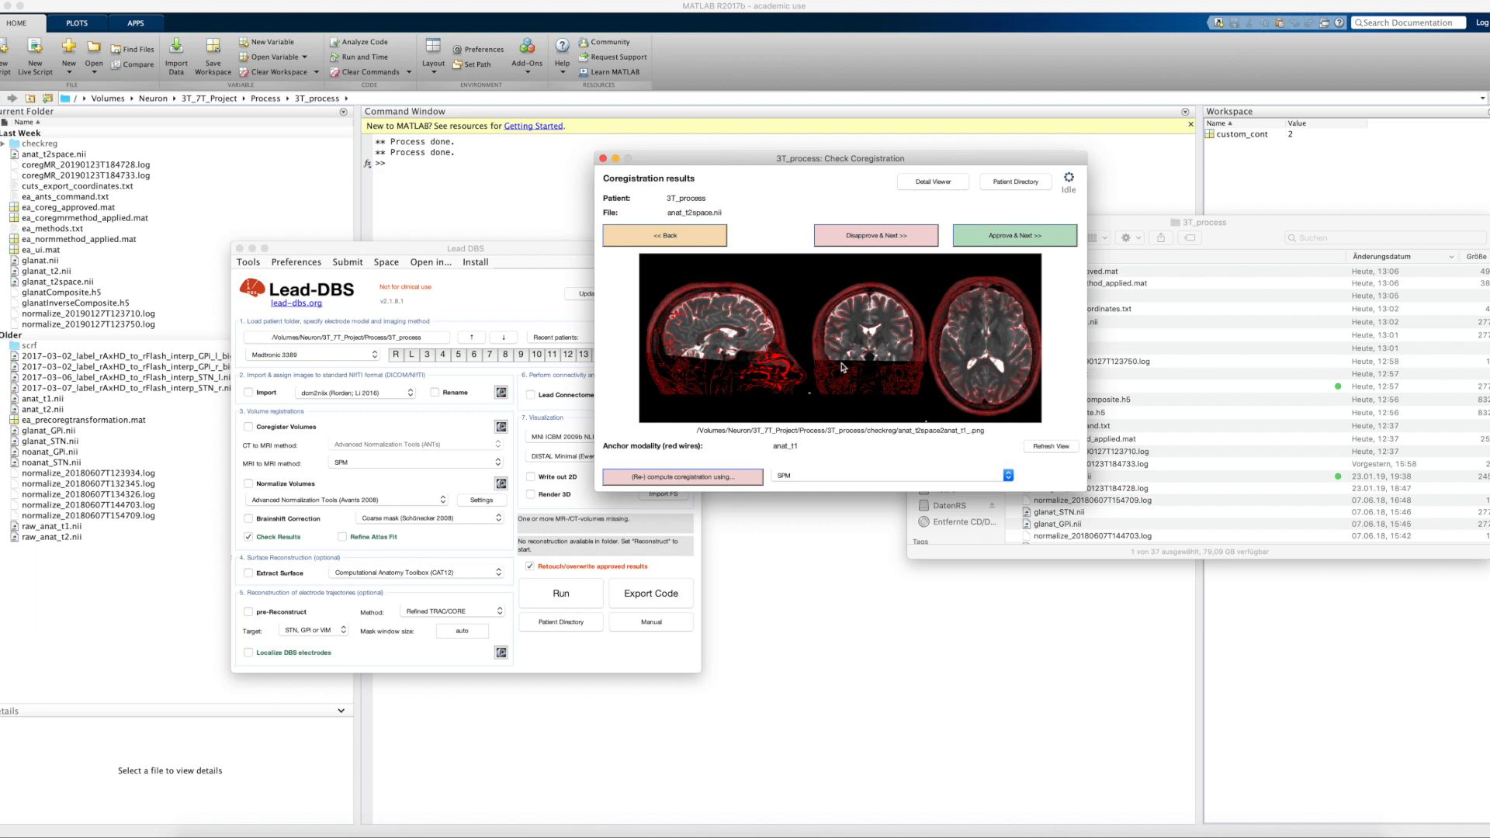
{"action": "mouse_move", "coordinate": [796, 457]}
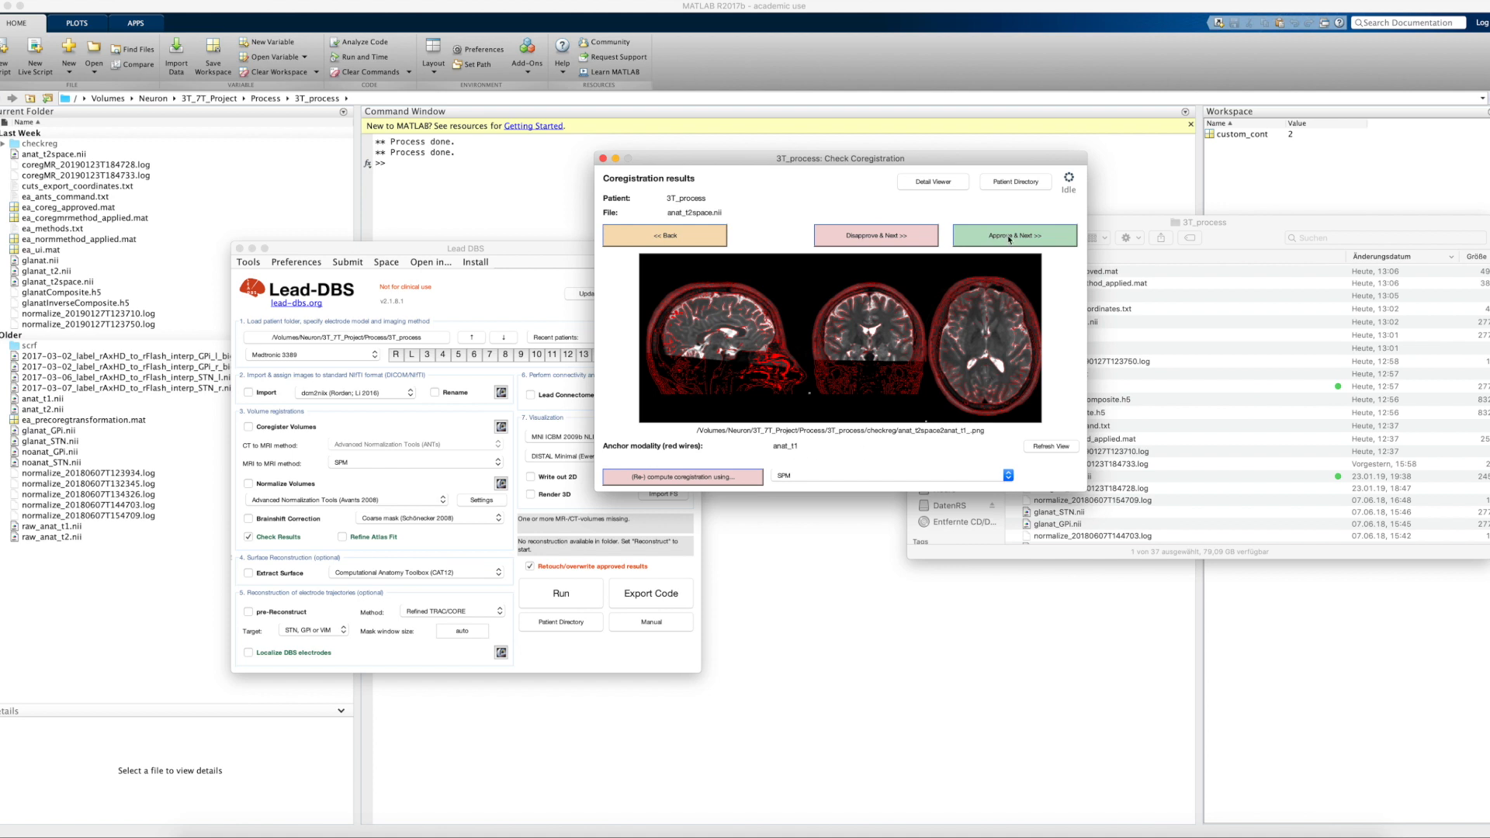
- Approve the anat_t2 coregistration so the review advances to the normalization check
{"action": "left_click", "coordinate": [1014, 235]}
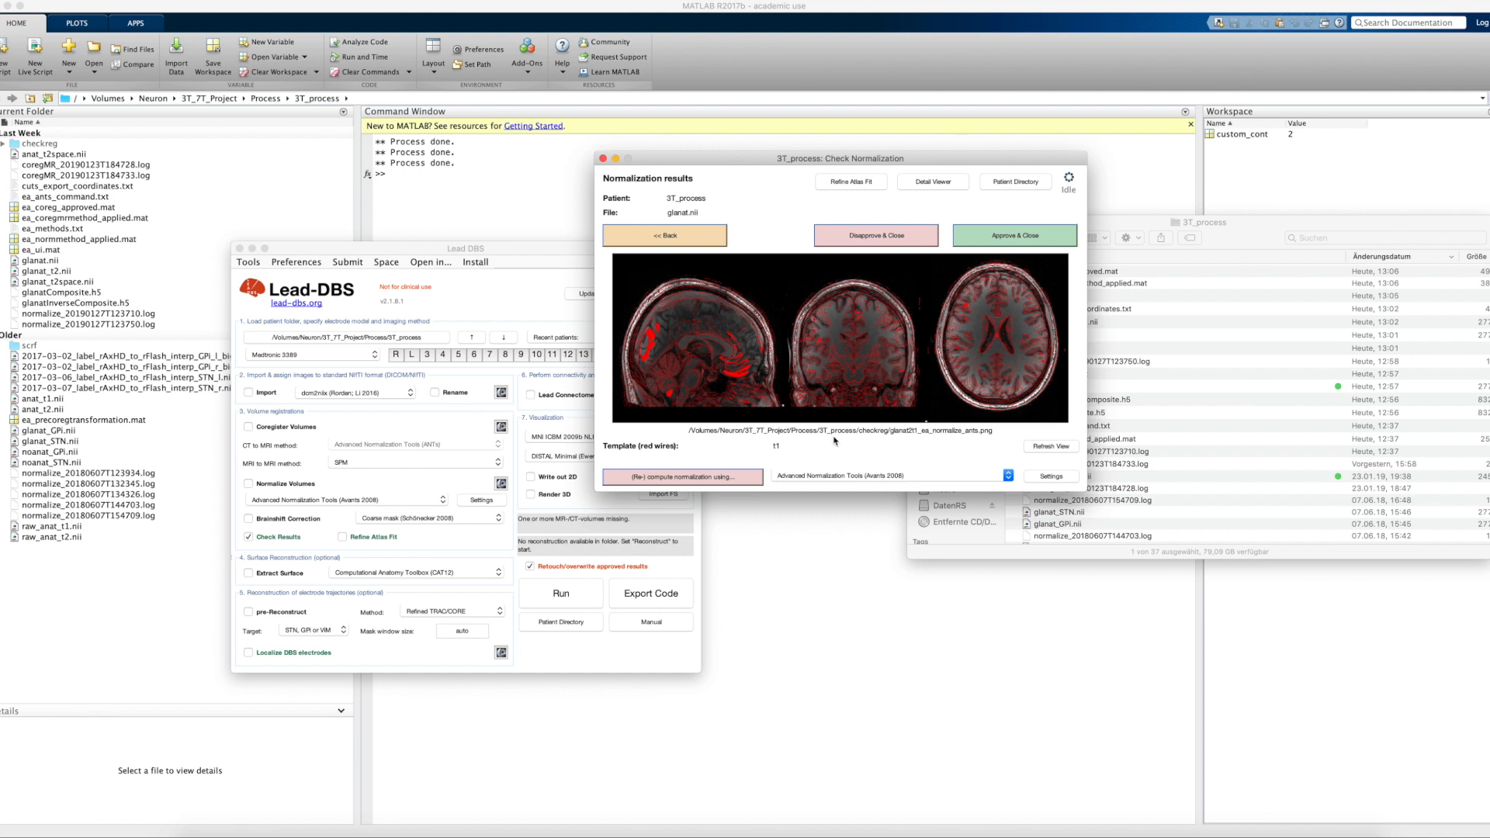
{"action": "mouse_move", "coordinate": [900, 348]}
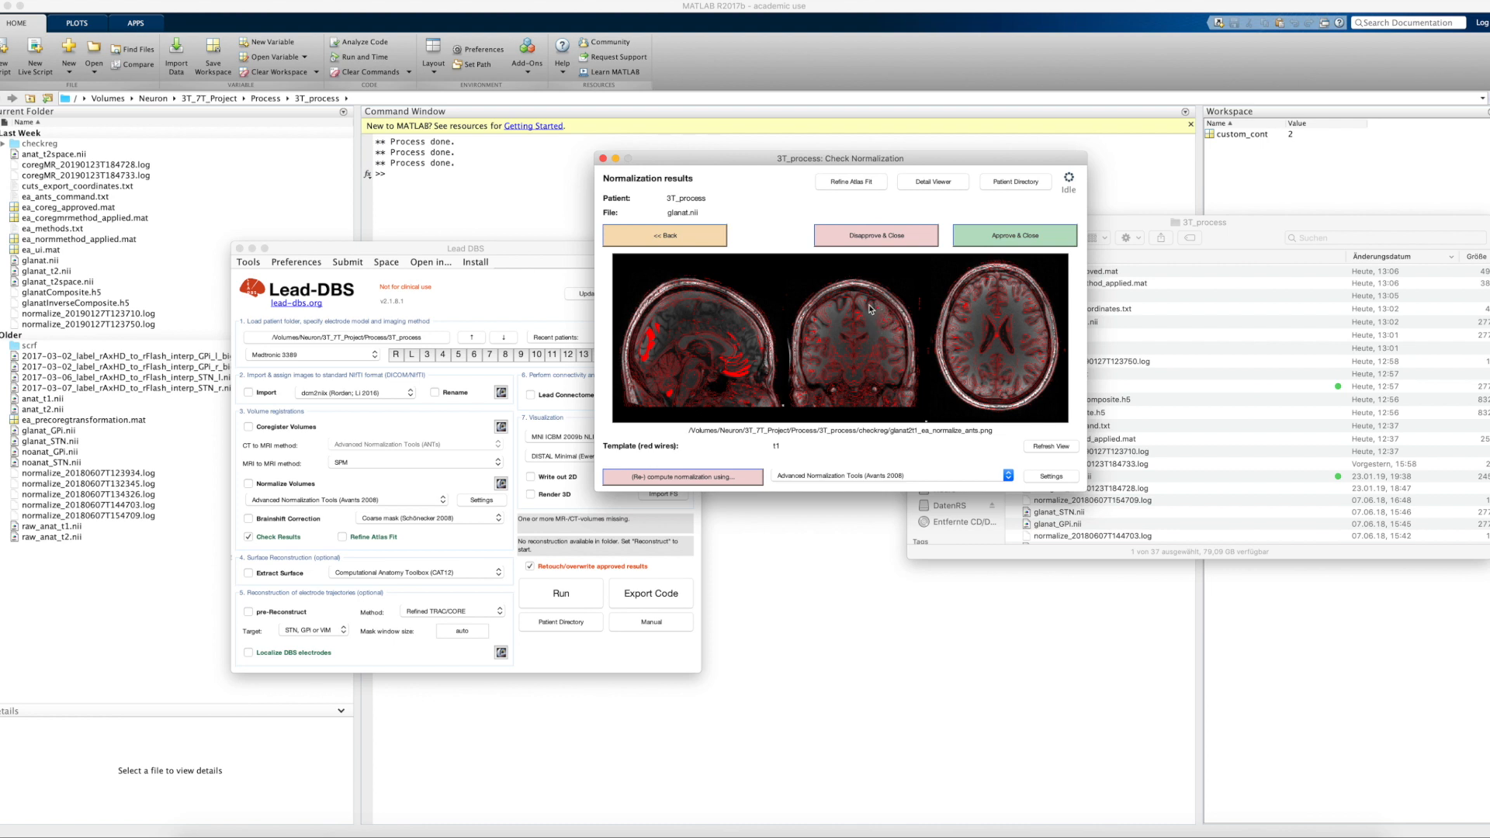
{"action": "mouse_move", "coordinate": [825, 315]}
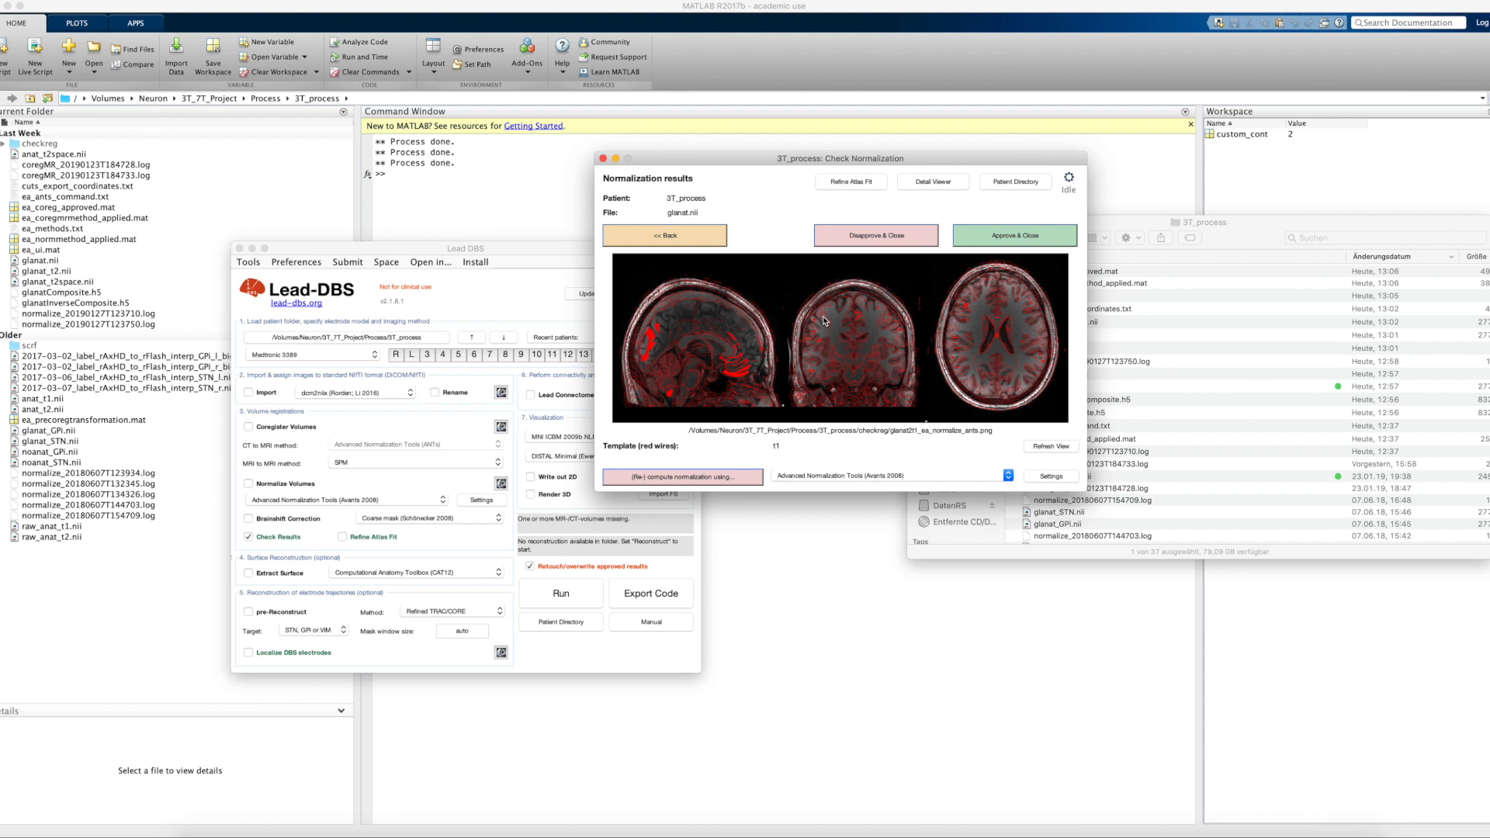
{"action": "mouse_move", "coordinate": [734, 362]}
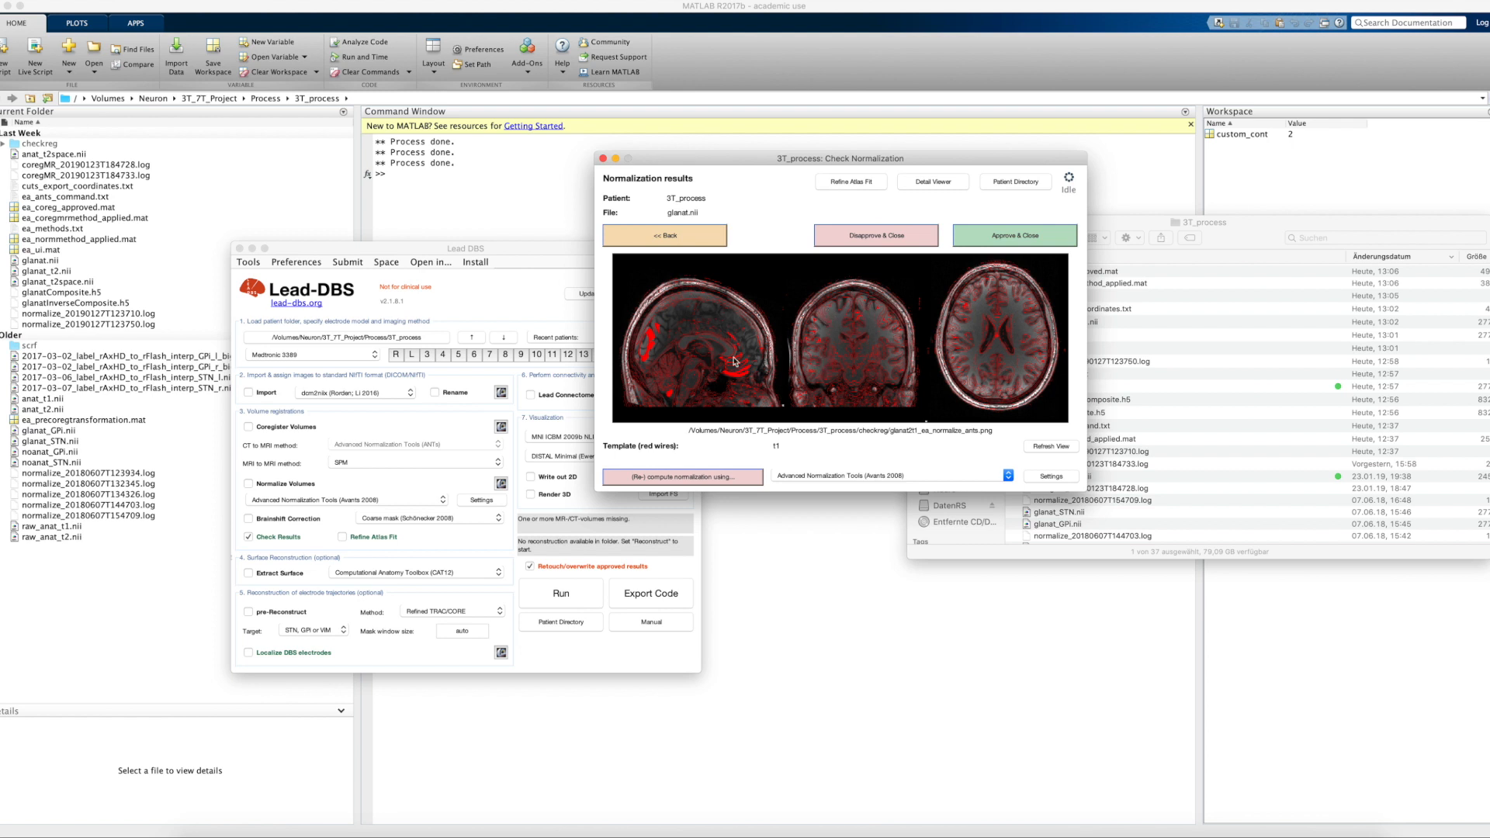
{"action": "mouse_move", "coordinate": [690, 409]}
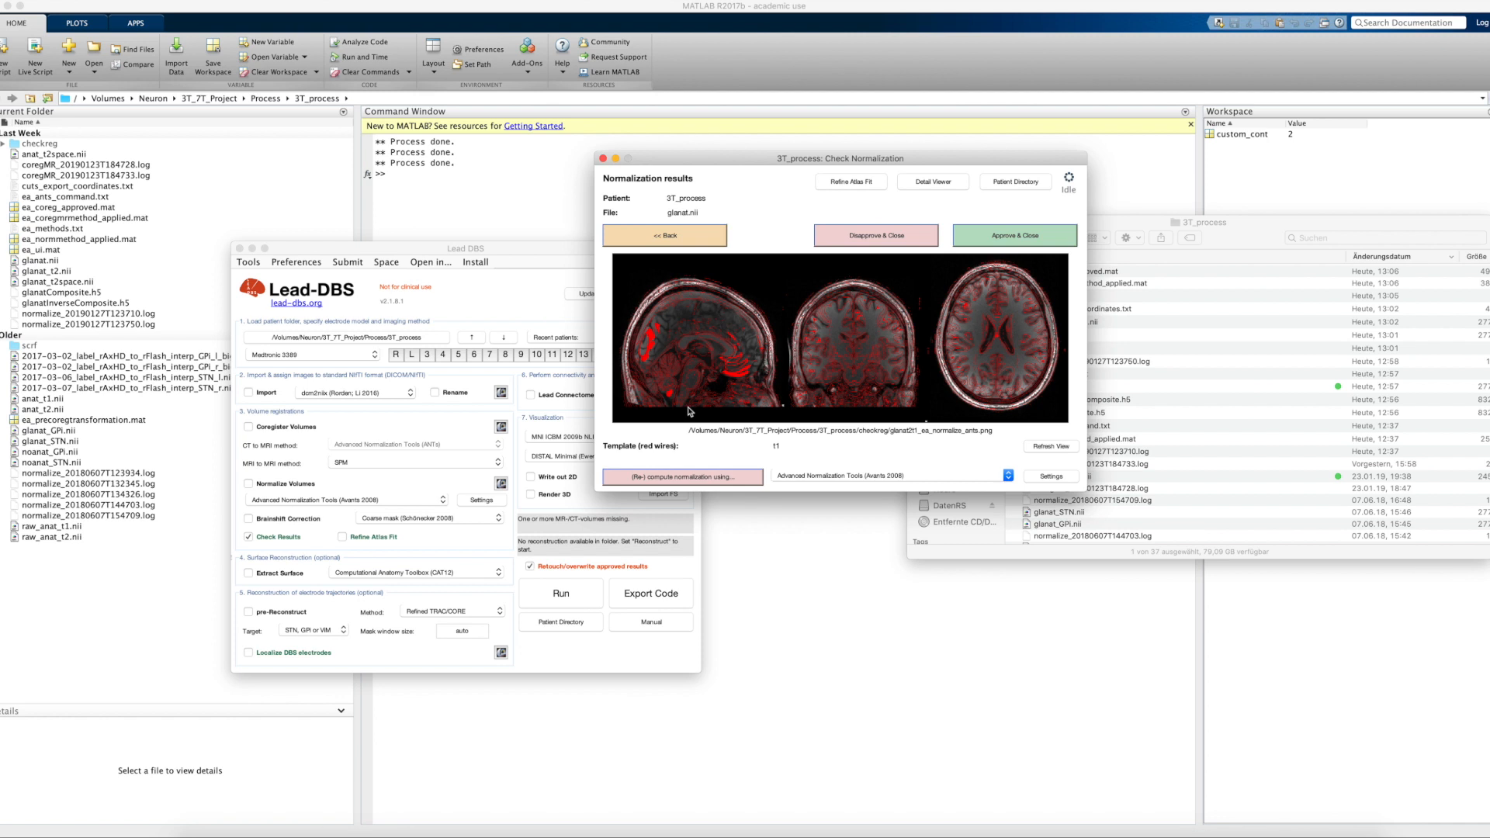
{"action": "mouse_move", "coordinate": [900, 319]}
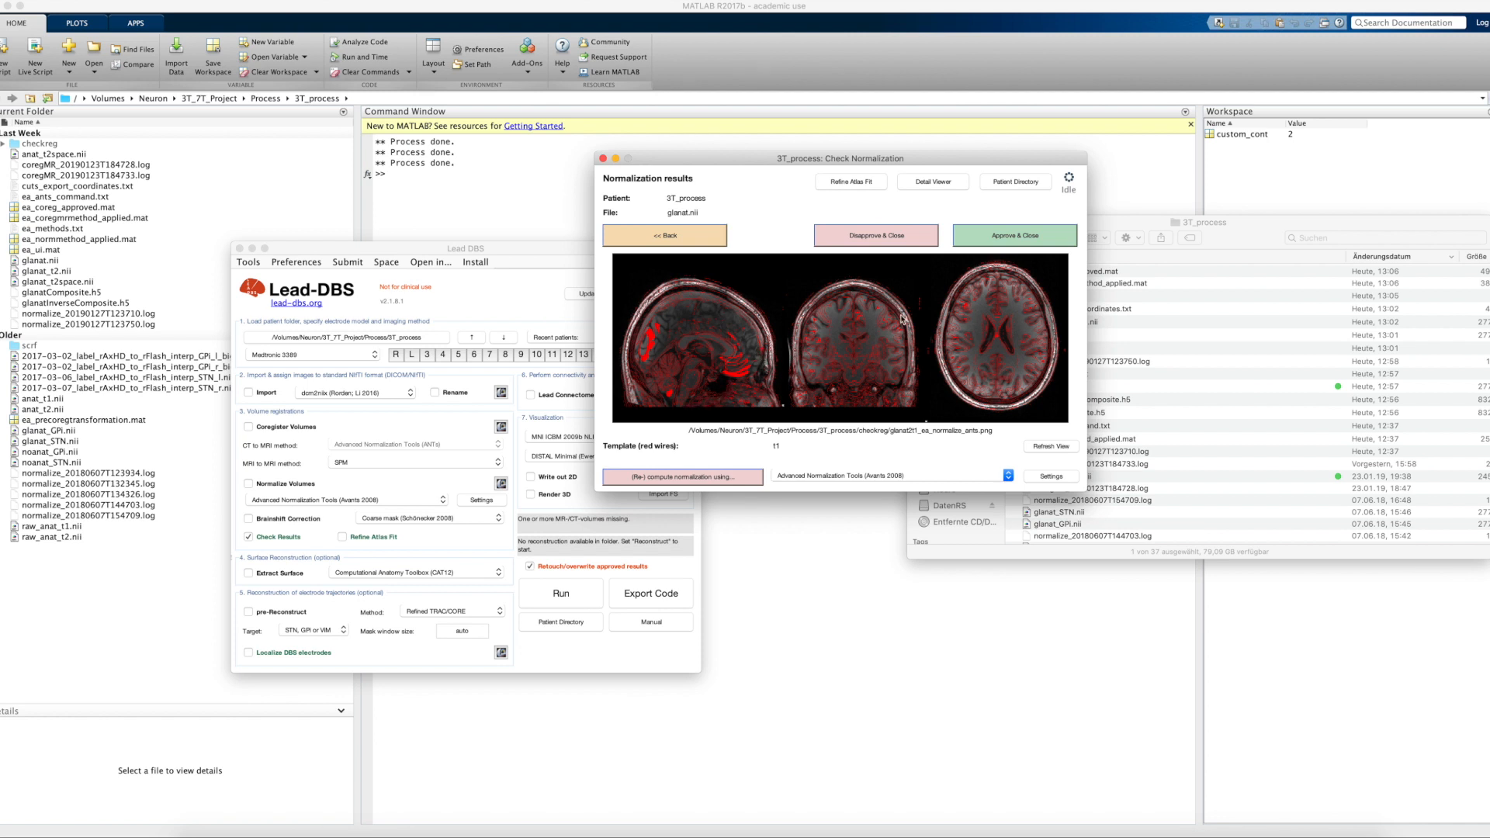
{"action": "mouse_move", "coordinate": [920, 179]}
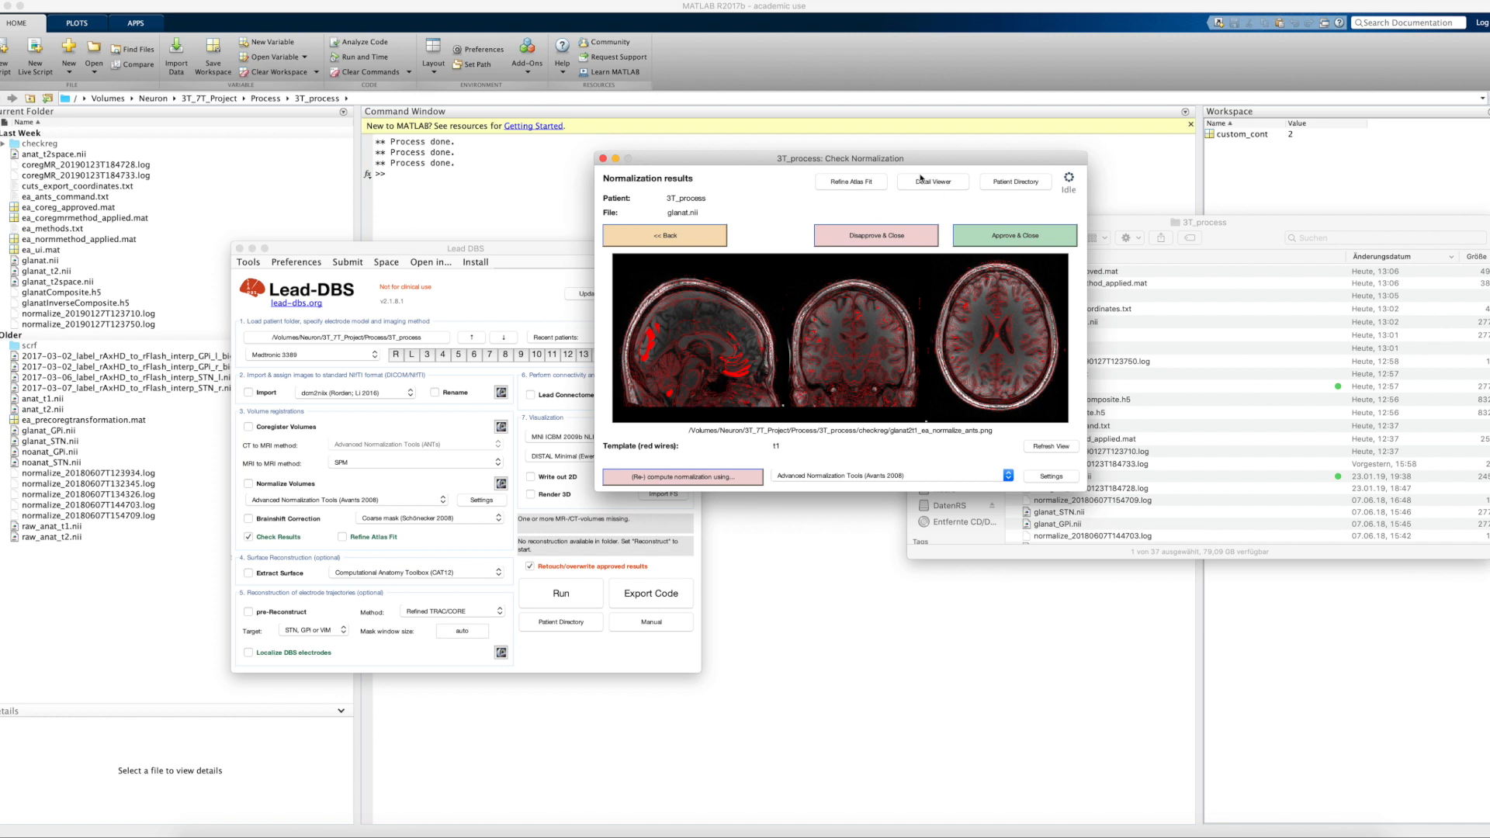
{"action": "mouse_move", "coordinate": [947, 185]}
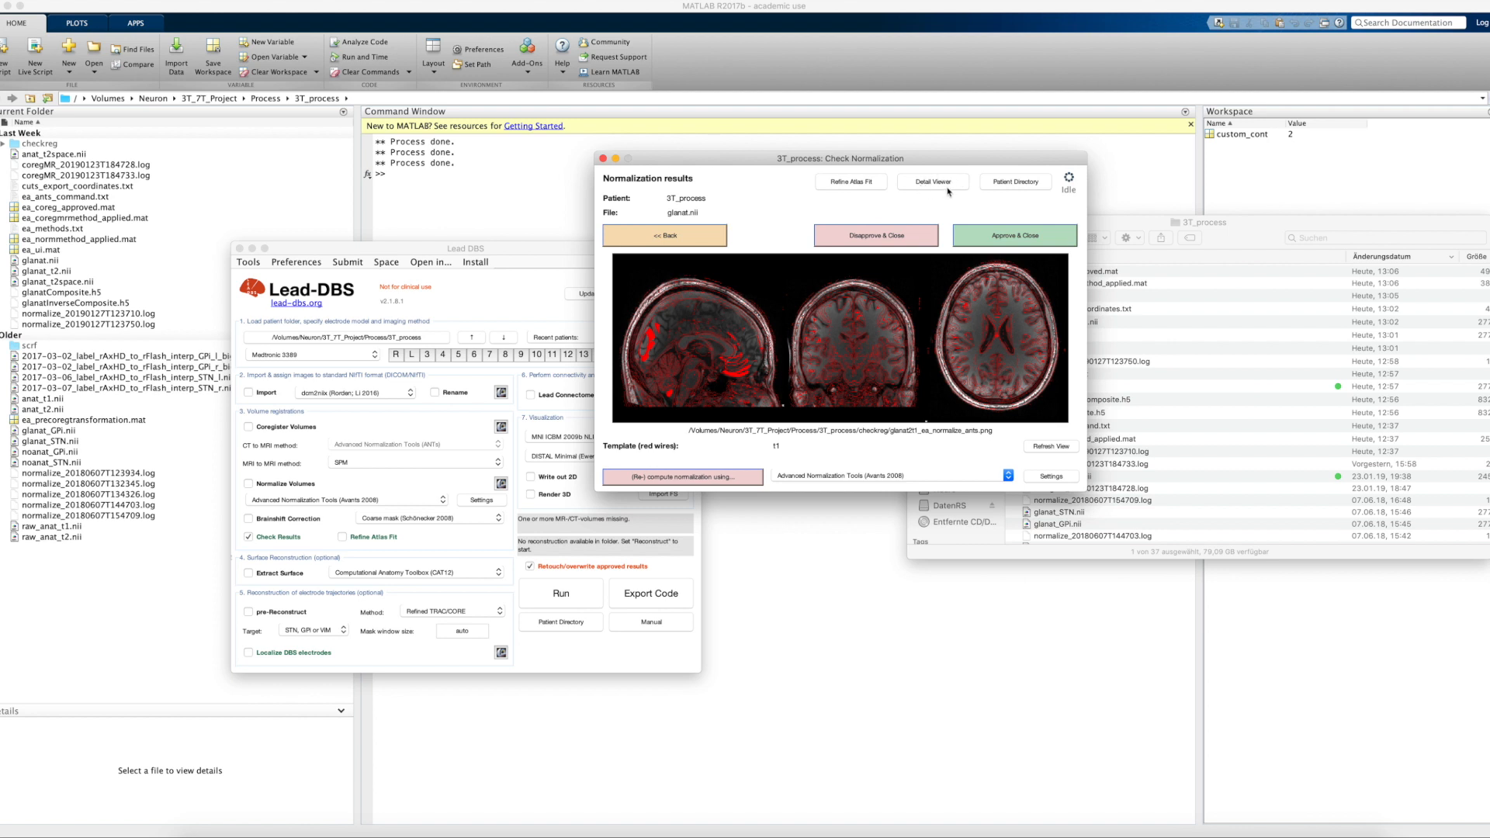
{"action": "mouse_move", "coordinate": [932, 182]}
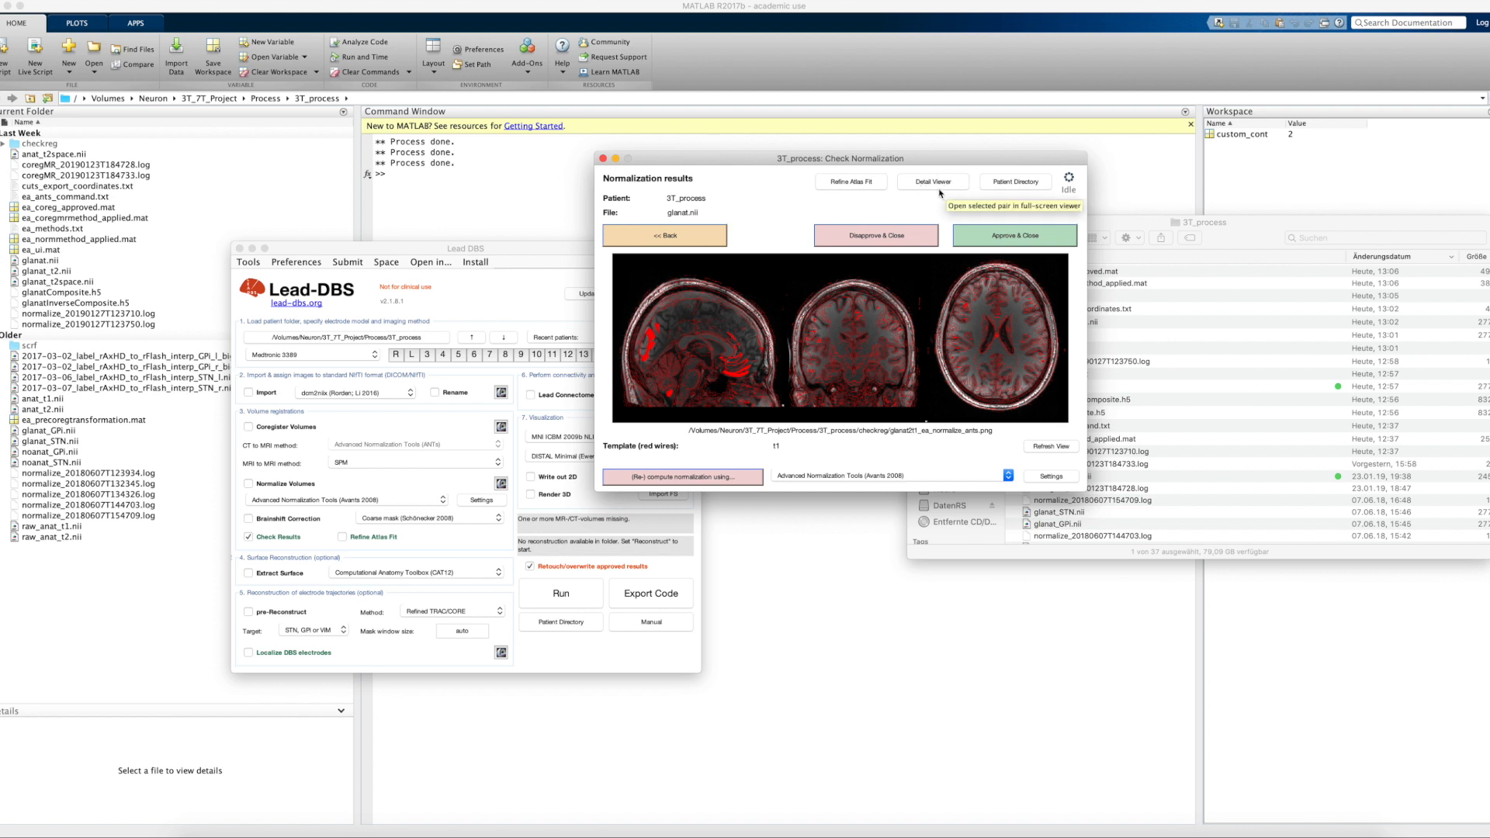
{"action": "mouse_move", "coordinate": [850, 181]}
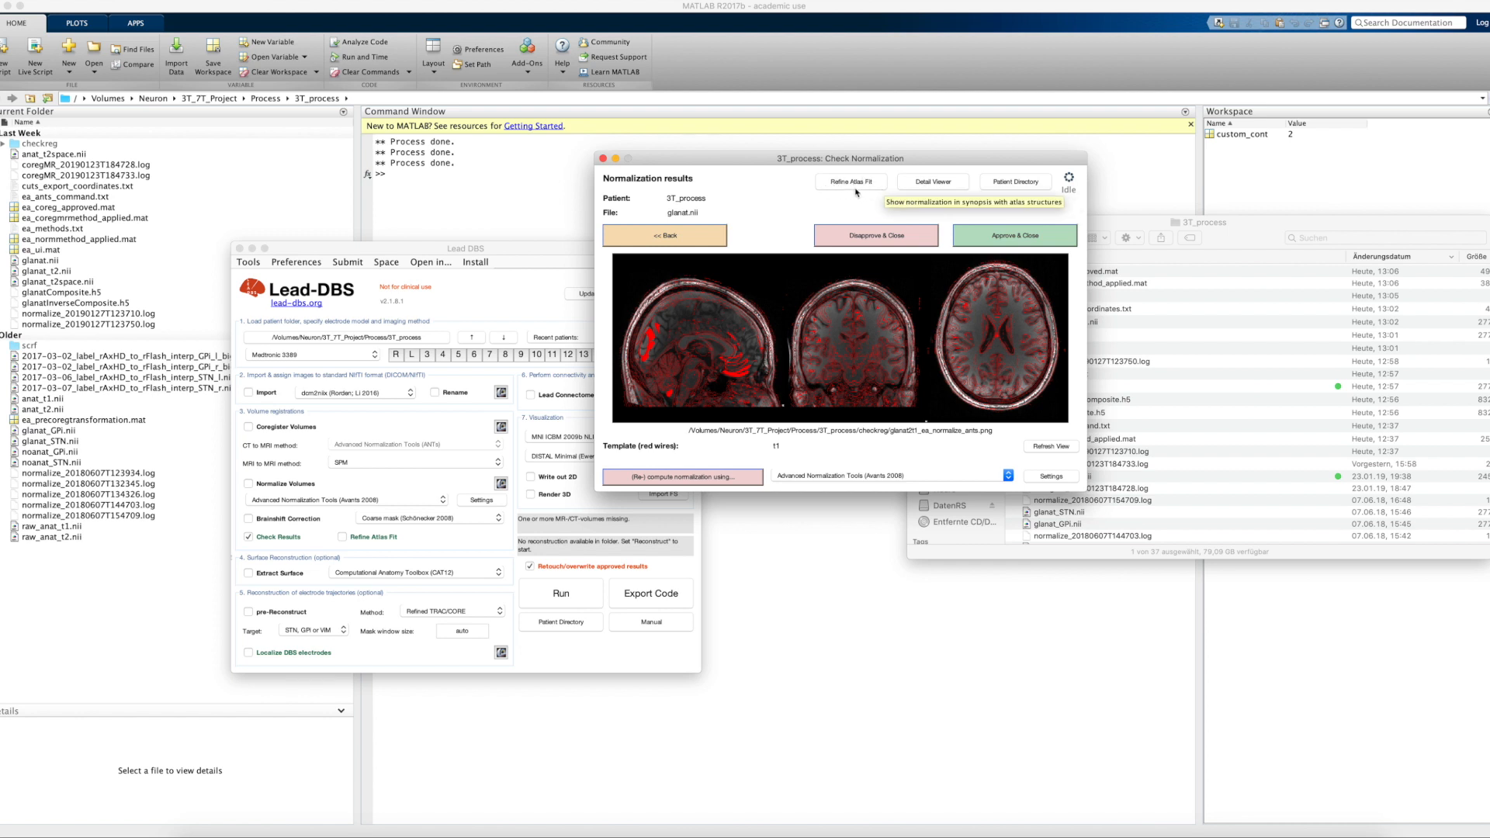
{"action": "mouse_move", "coordinate": [844, 188]}
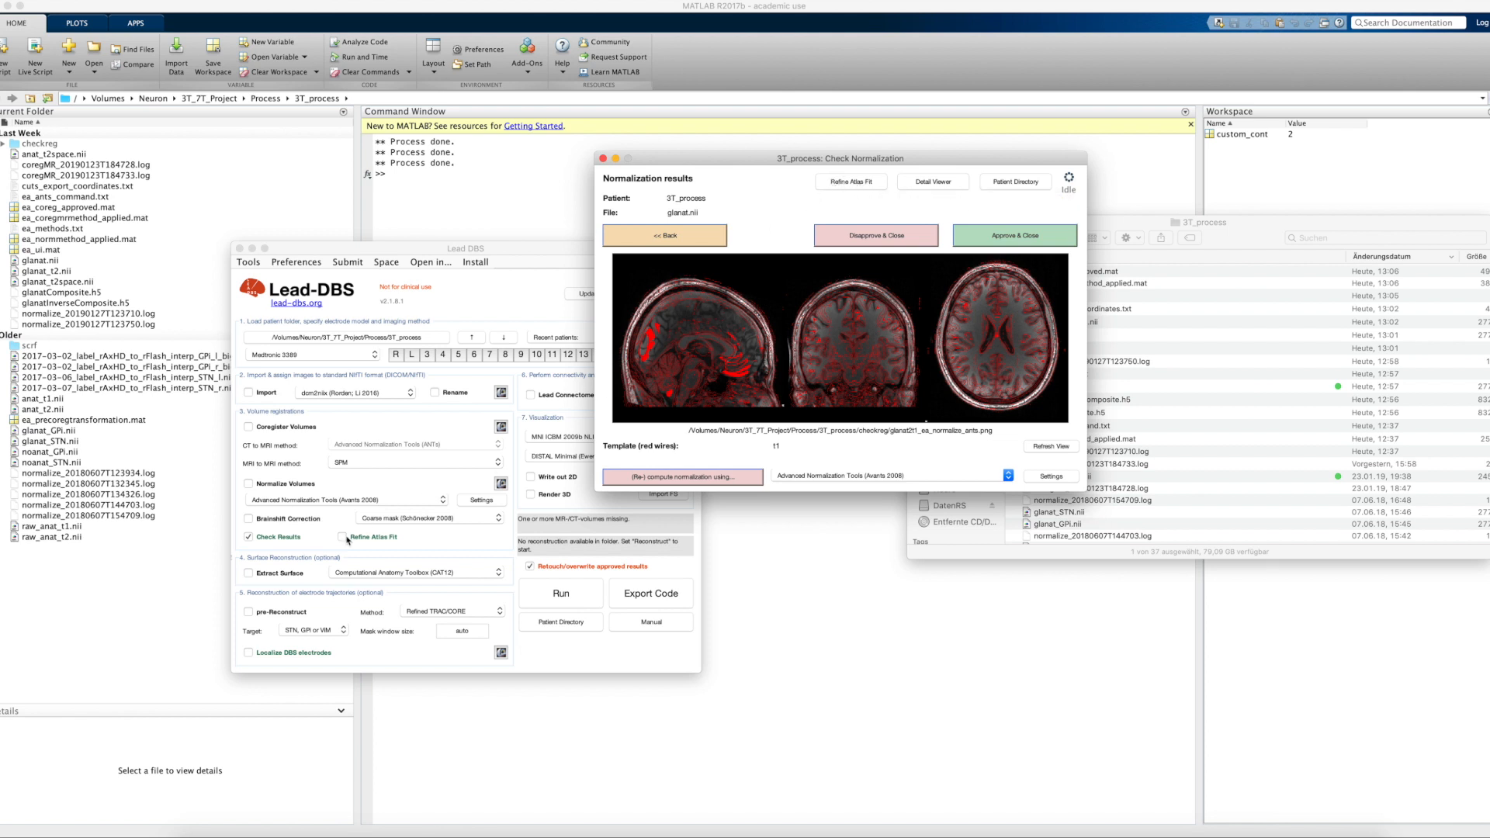
{"action": "mouse_move", "coordinate": [345, 537]}
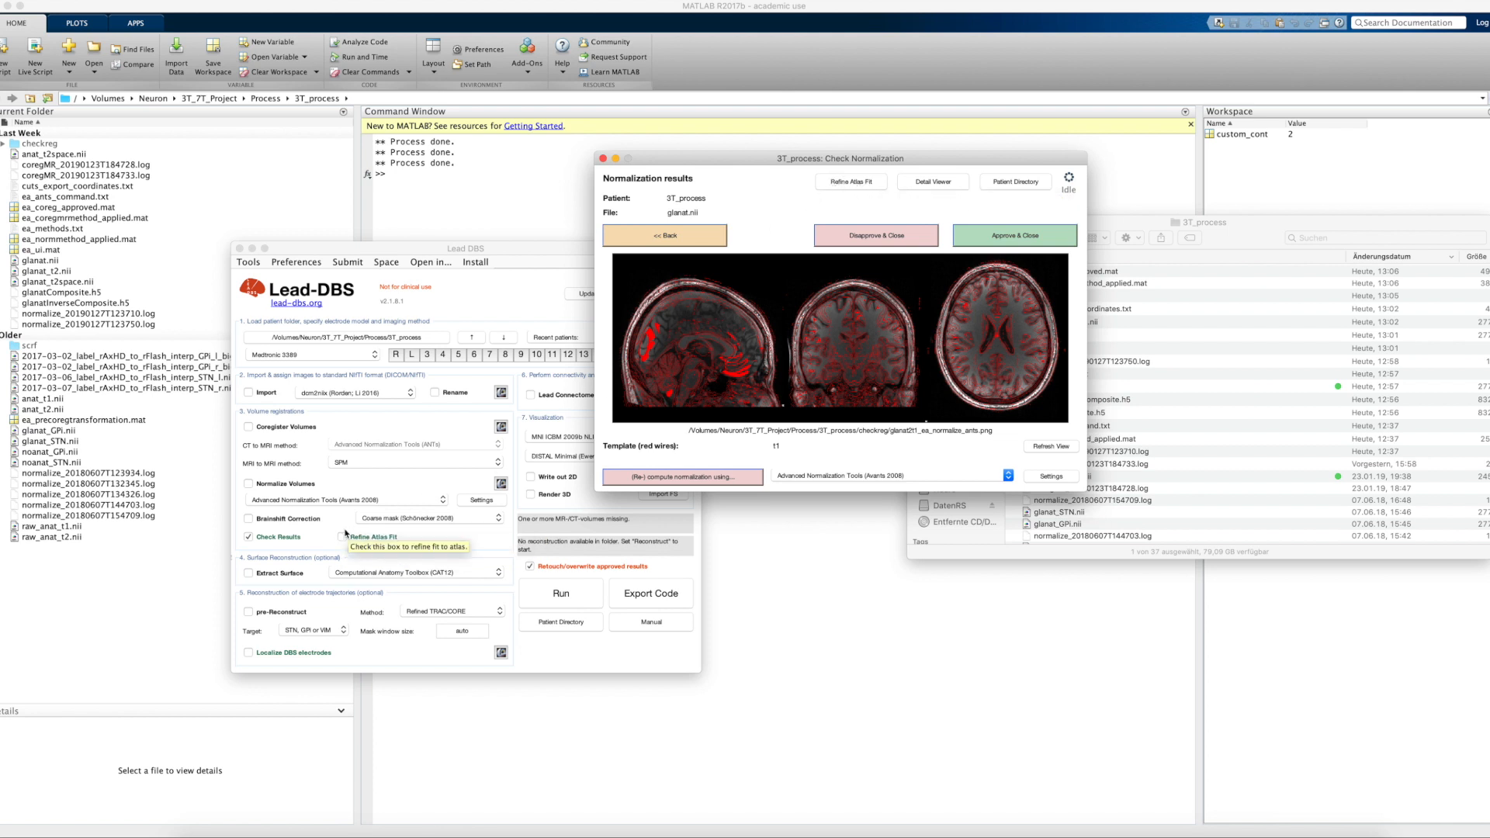
{"action": "mouse_move", "coordinate": [870, 259]}
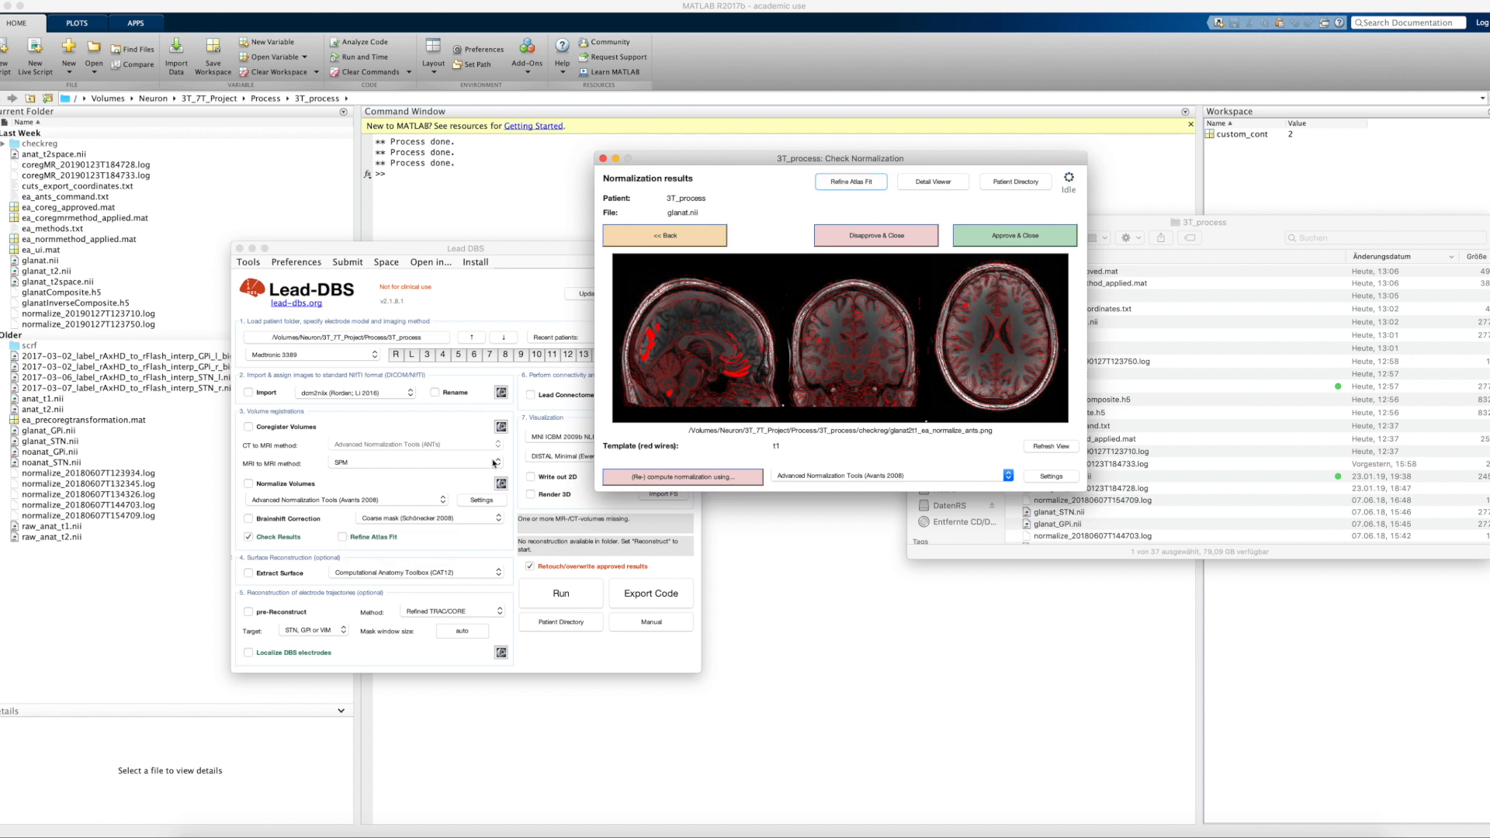
{"action": "mouse_move", "coordinate": [410, 557]}
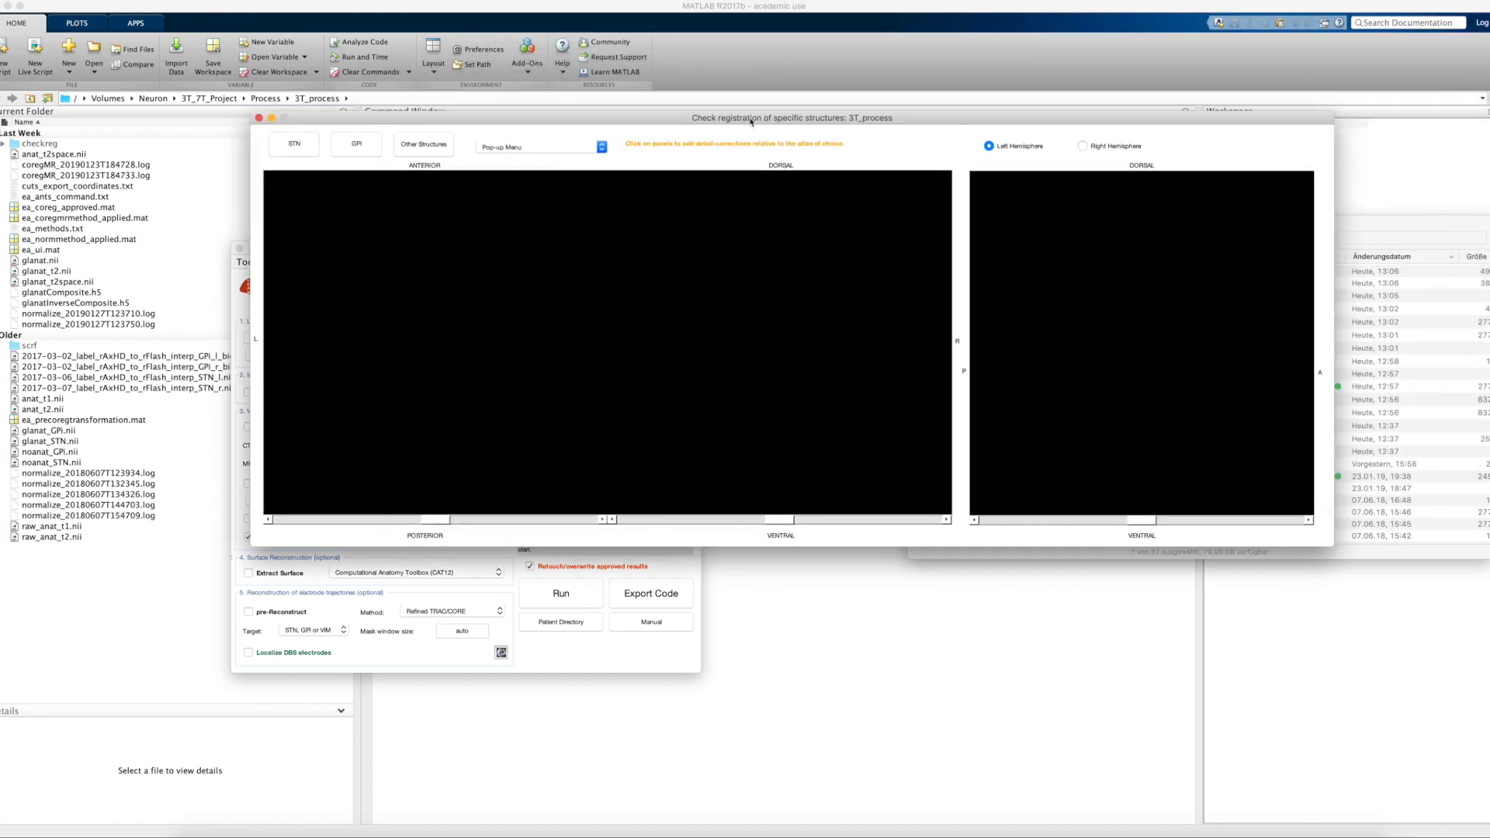
- Review the STN atlas fit, then the GPi fit, and return to the STN
{"action": "left_click", "coordinate": [541, 146]}
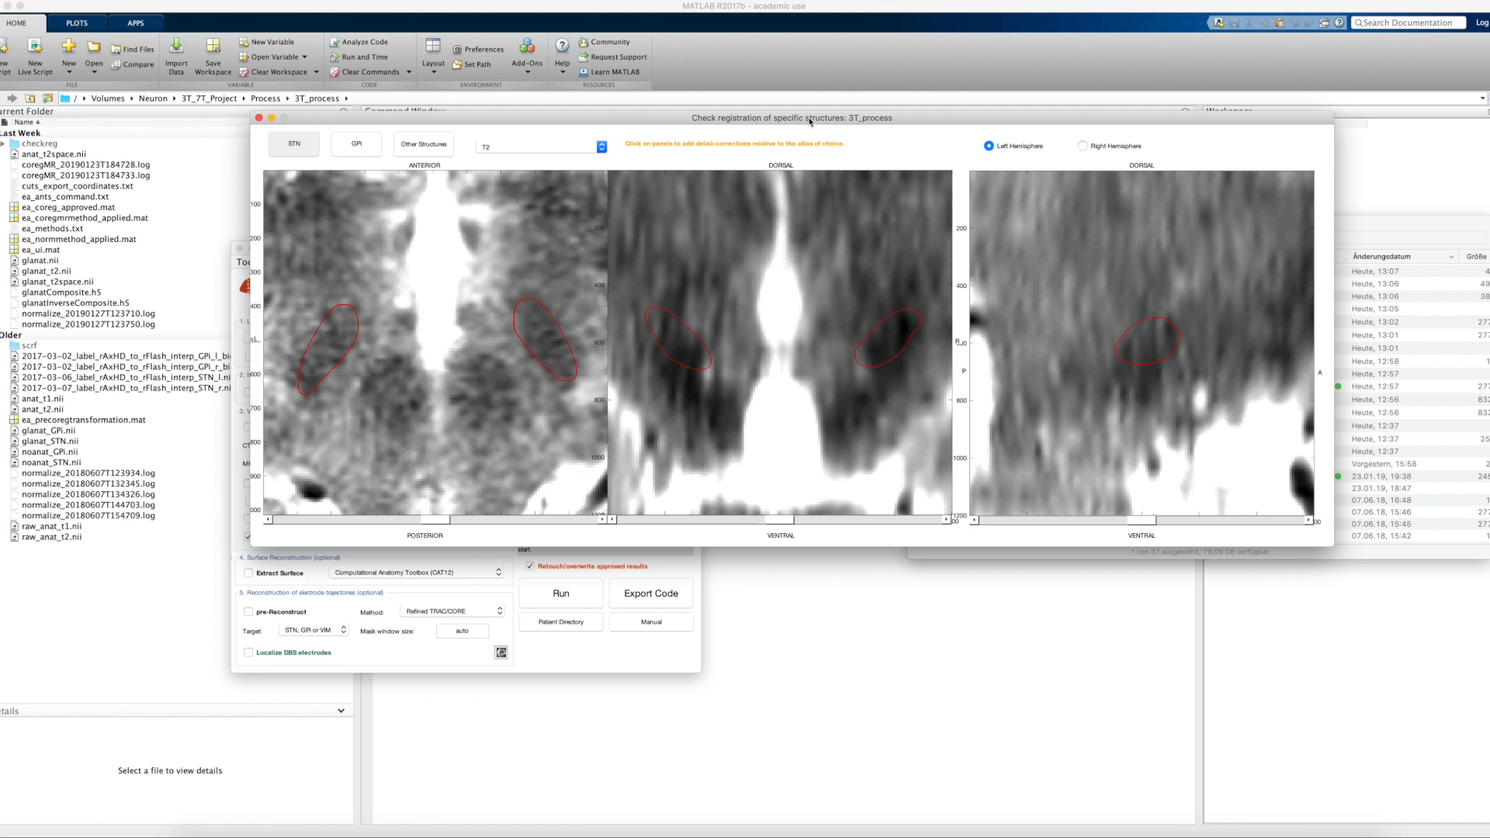
{"action": "mouse_move", "coordinate": [434, 236]}
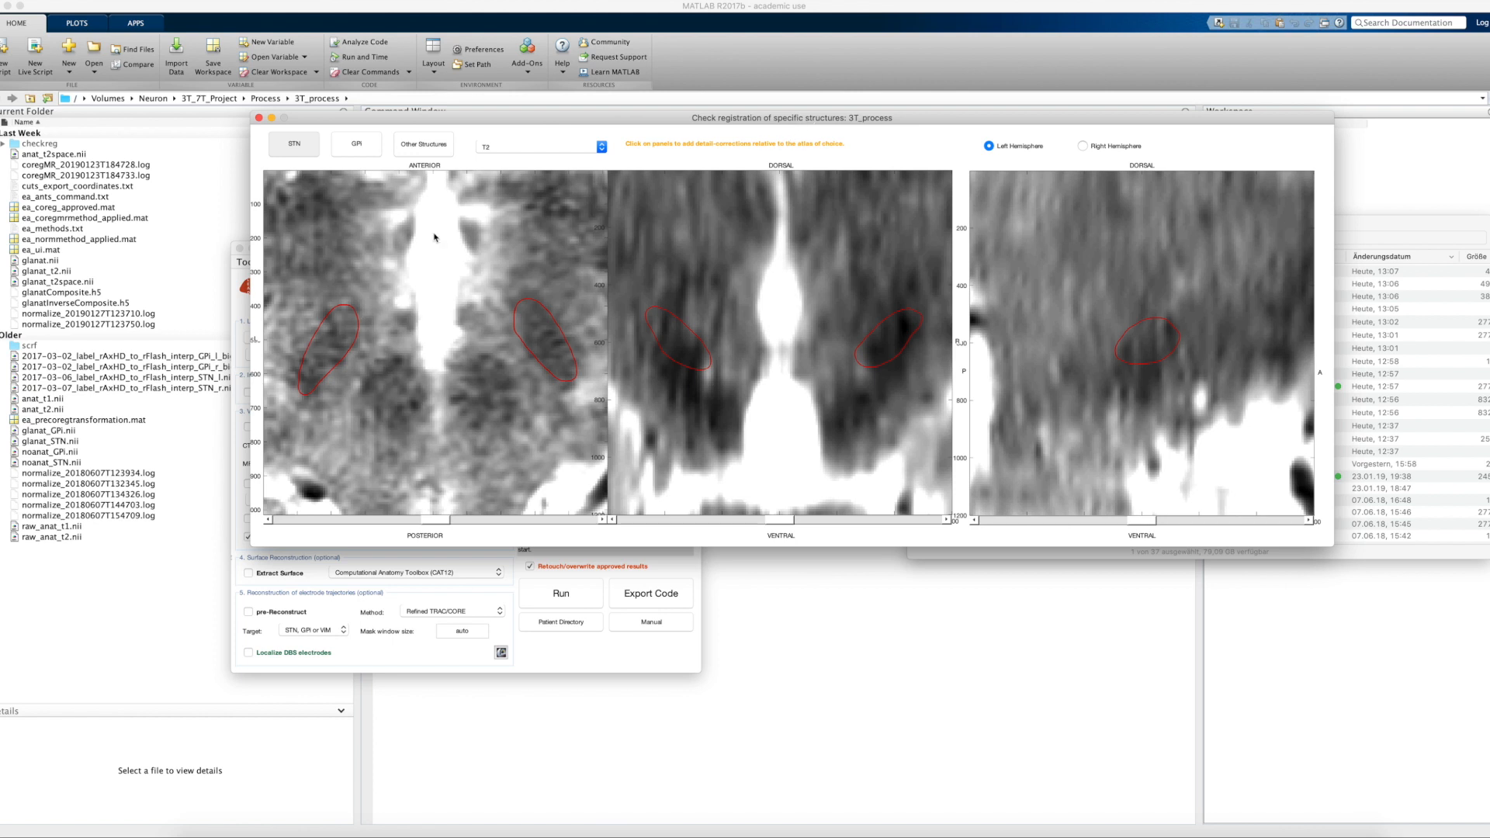
{"action": "mouse_move", "coordinate": [307, 386]}
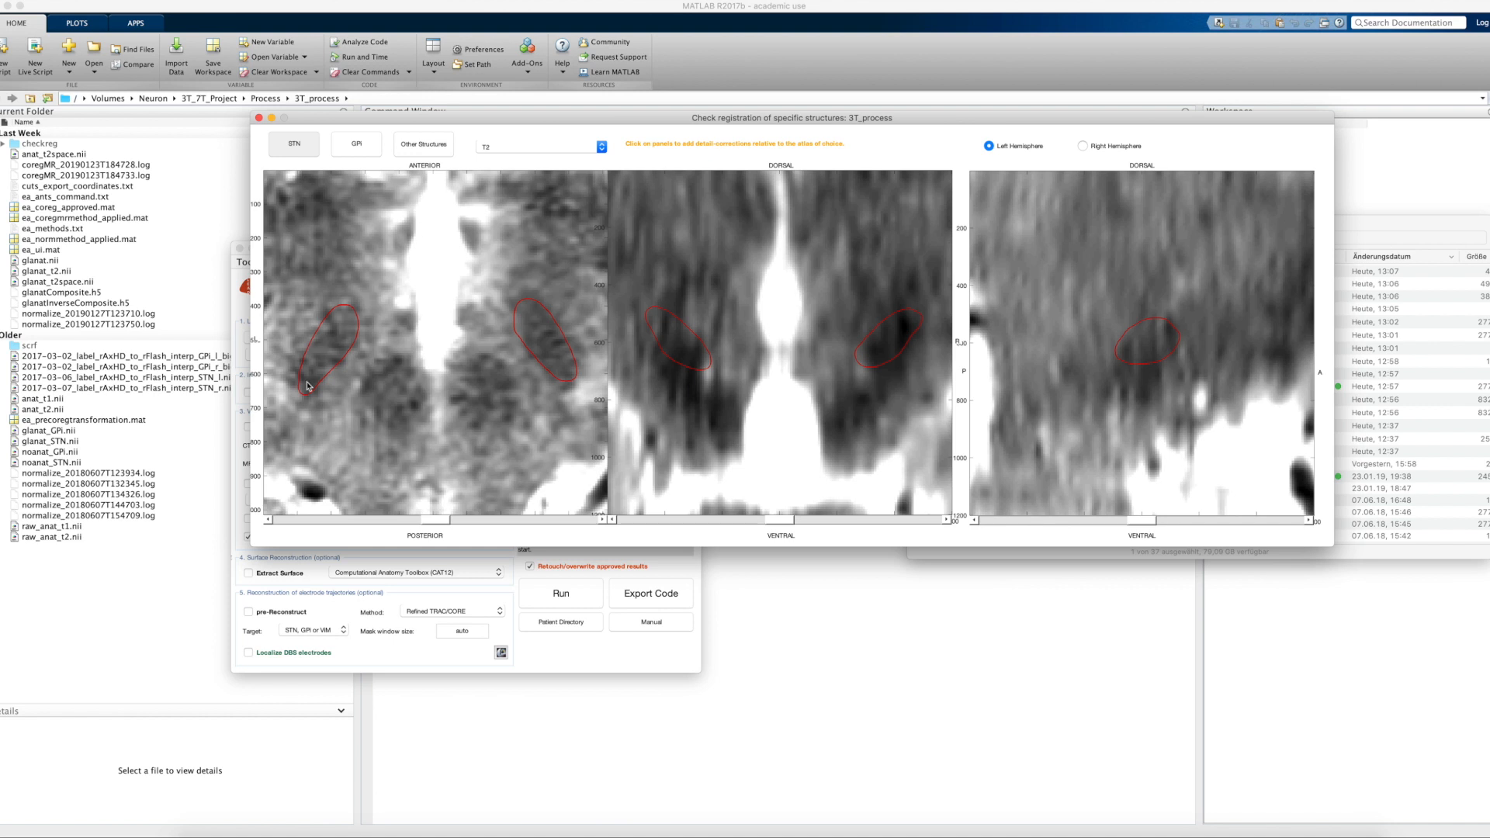
{"action": "mouse_move", "coordinate": [332, 396]}
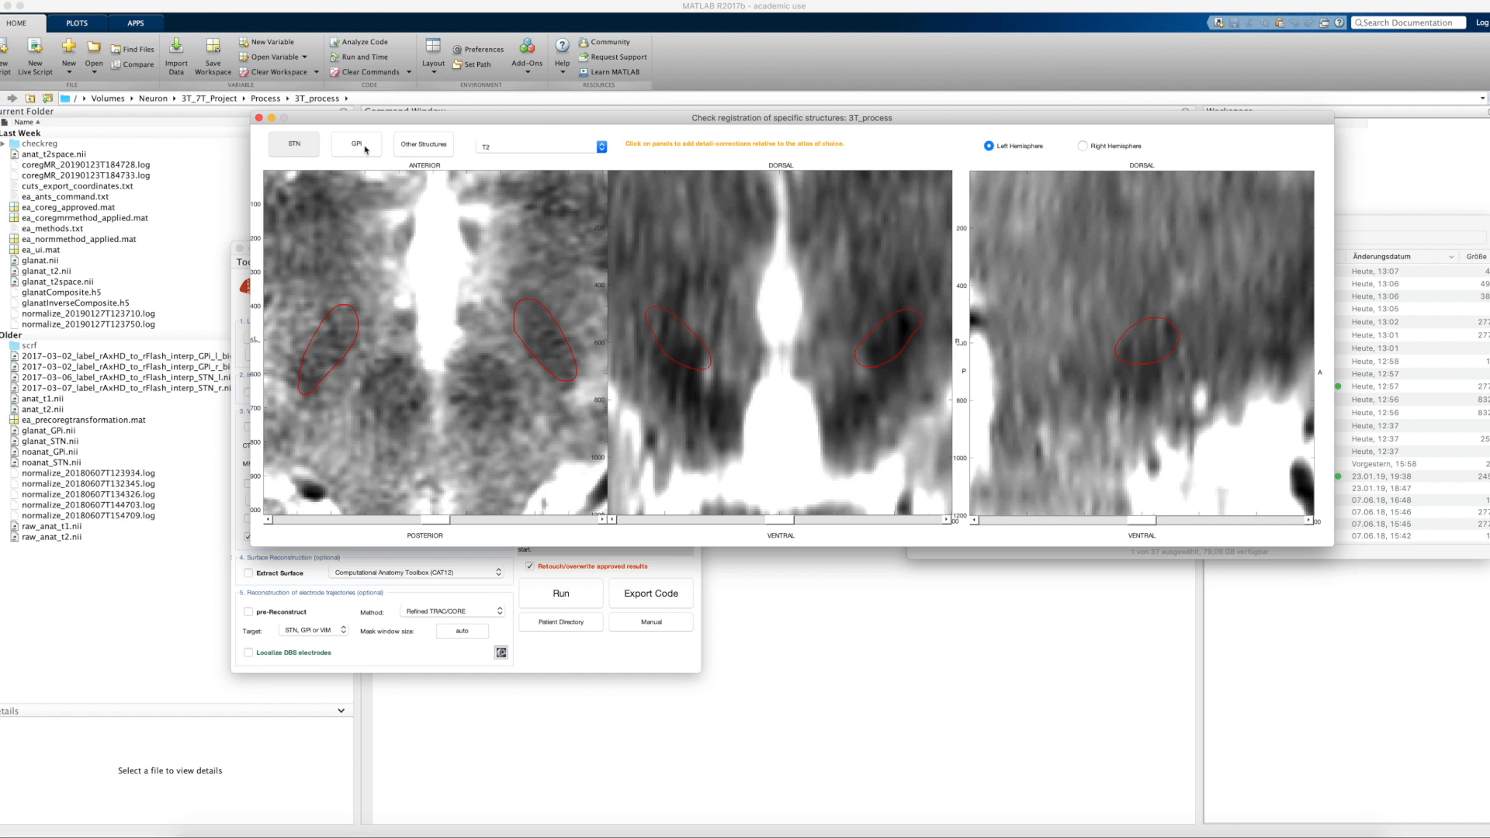
{"action": "left_click", "coordinate": [355, 144]}
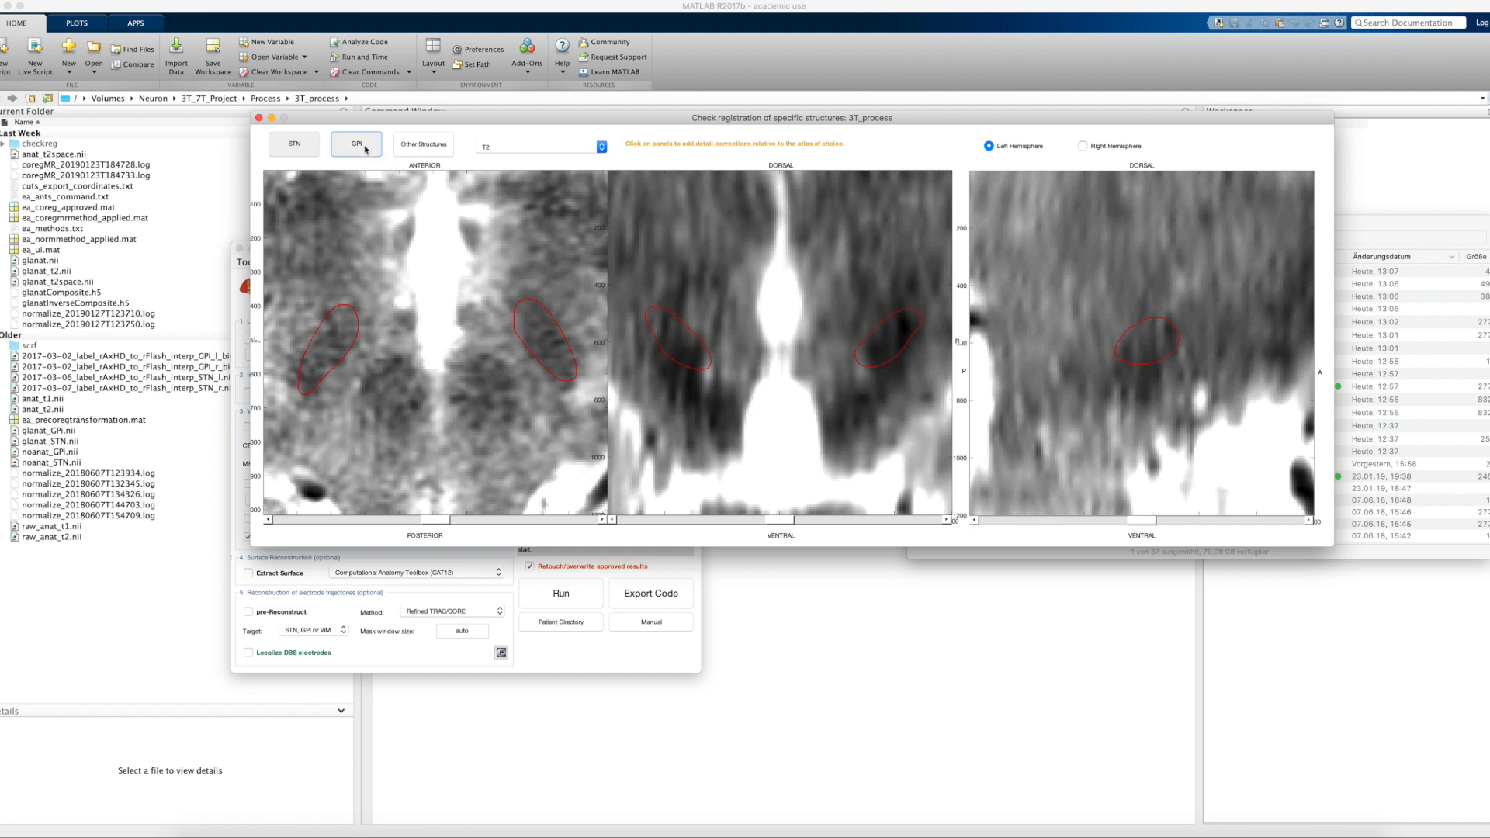
{"action": "left_click", "coordinate": [542, 146]}
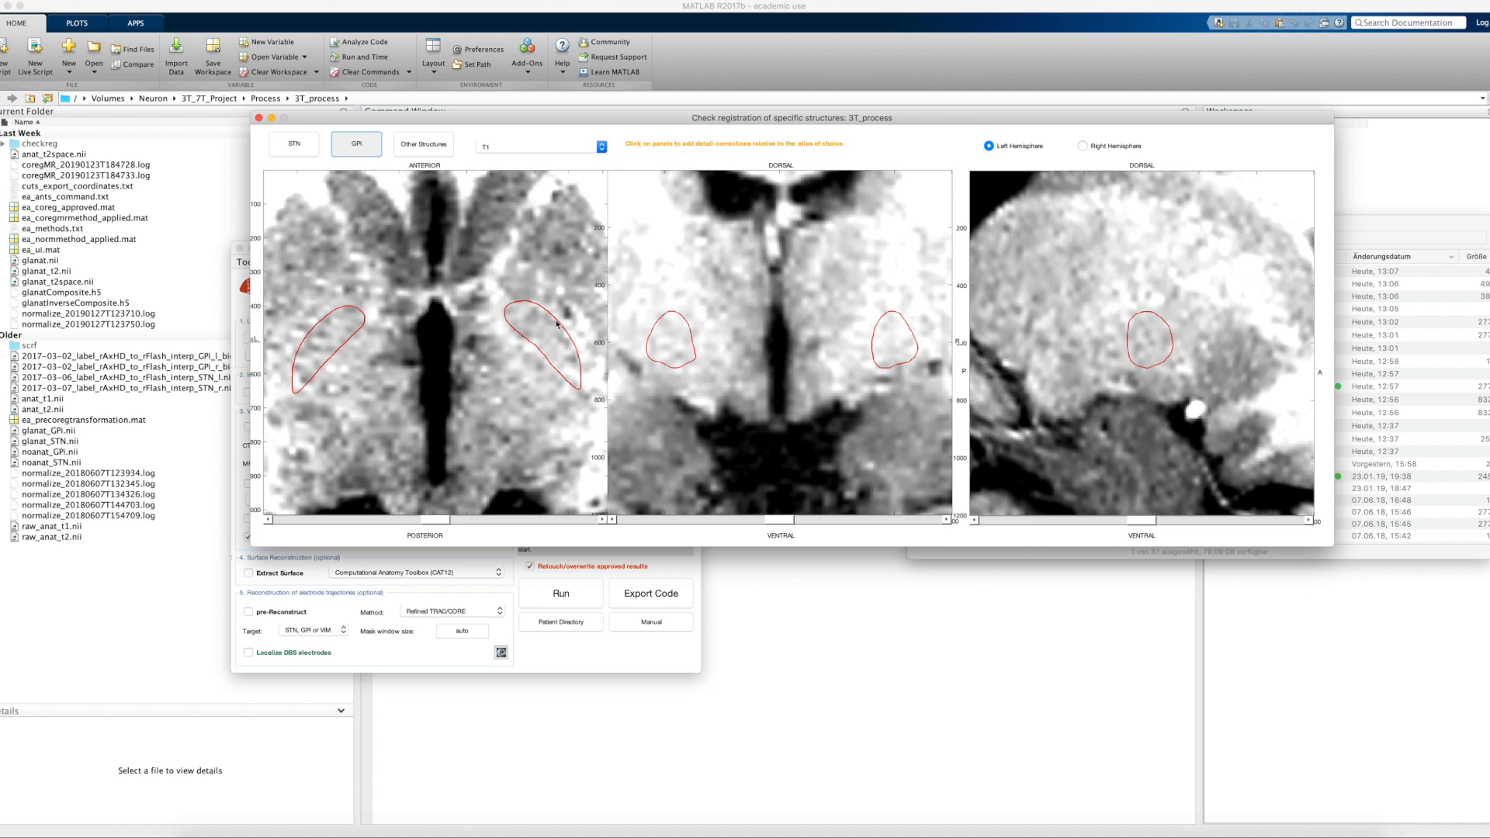
{"action": "mouse_move", "coordinate": [472, 220]}
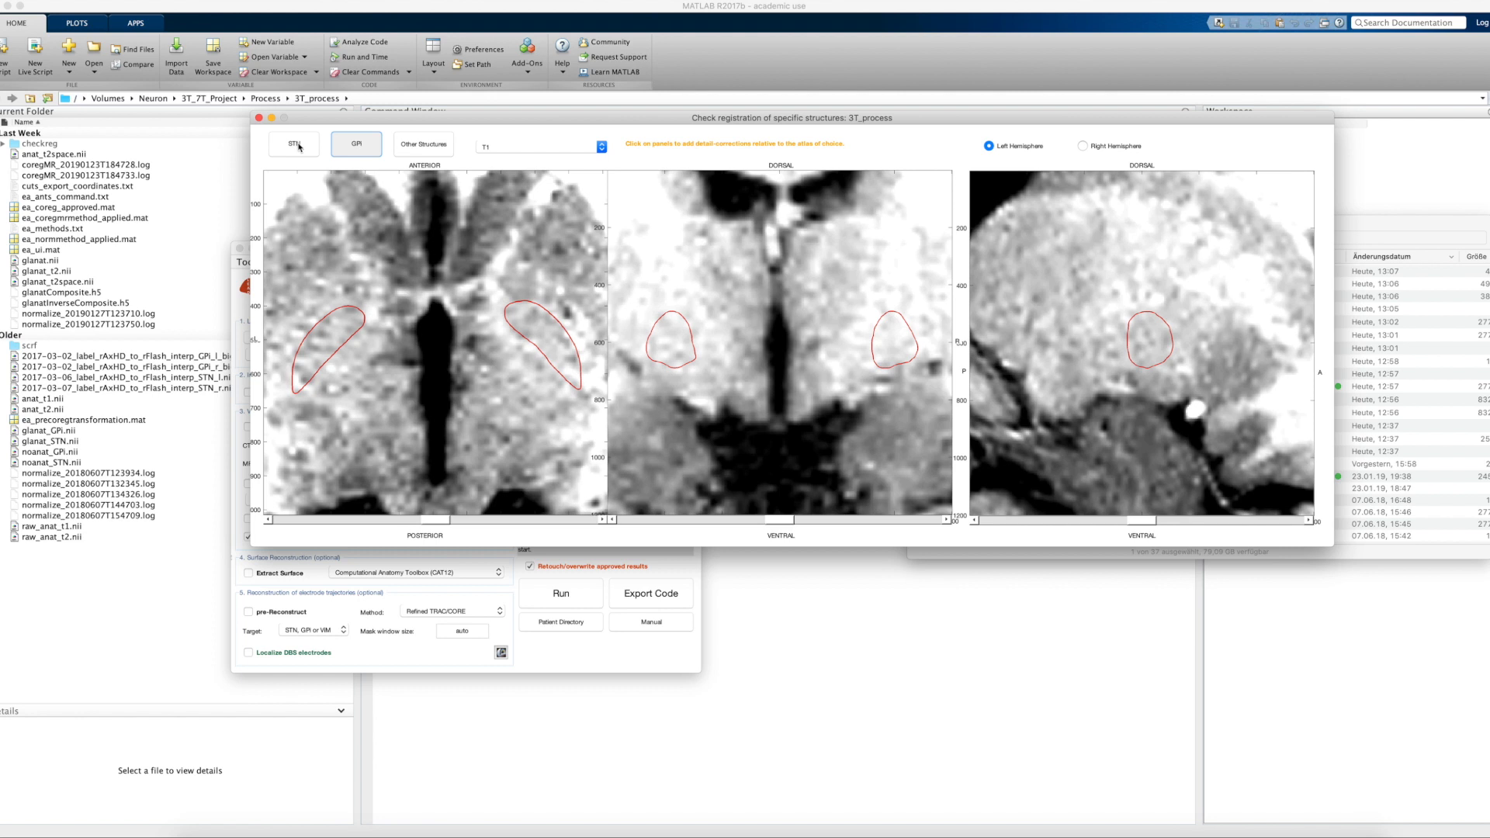
{"action": "left_click", "coordinate": [293, 144]}
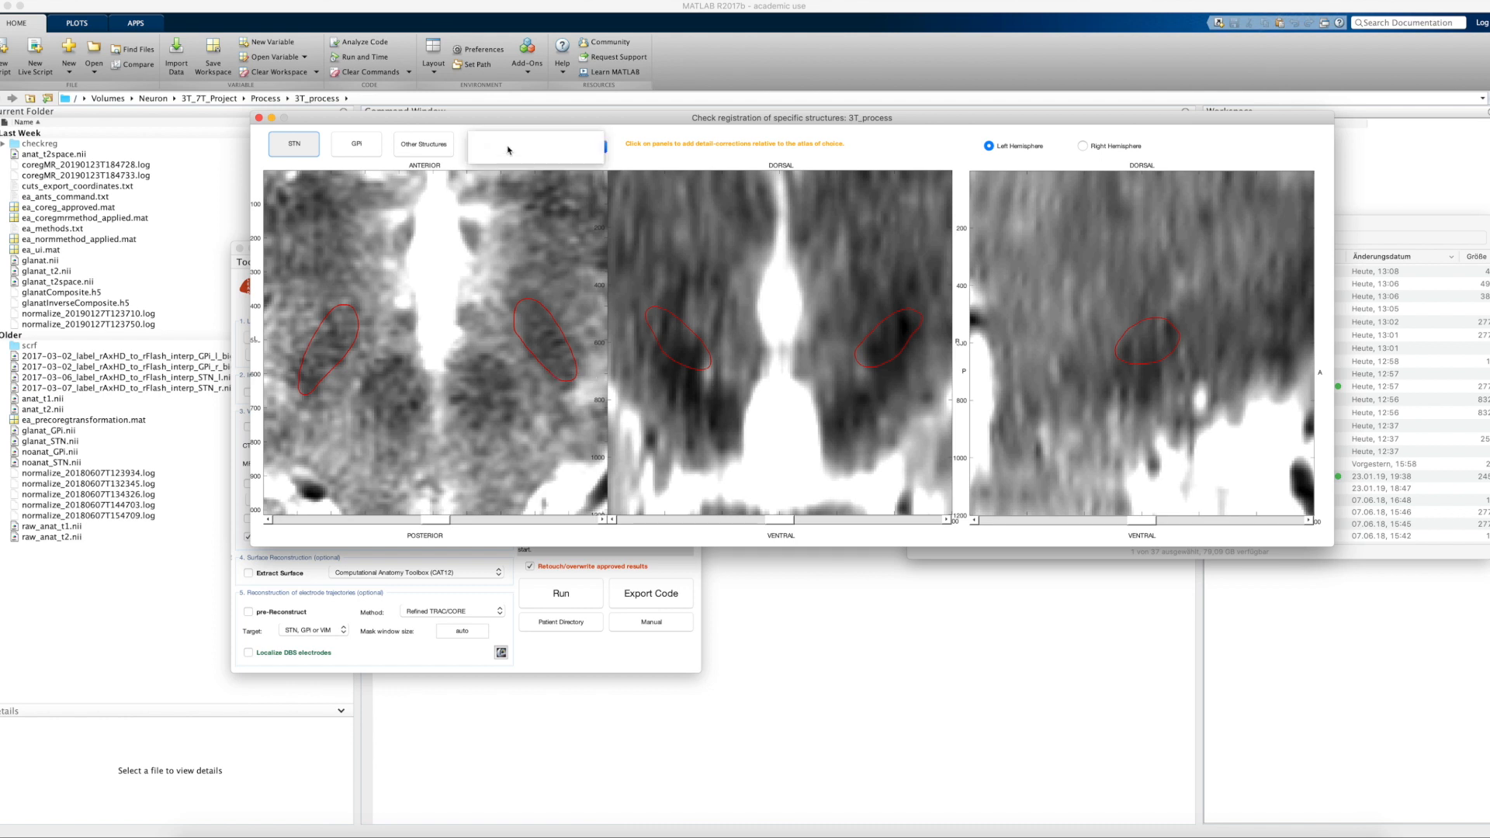
- Show the outlines over T2SPACE and add the red nucleus from the DISTAL Minimal (Ewert 2017) atlas
{"action": "left_click", "coordinate": [536, 148]}
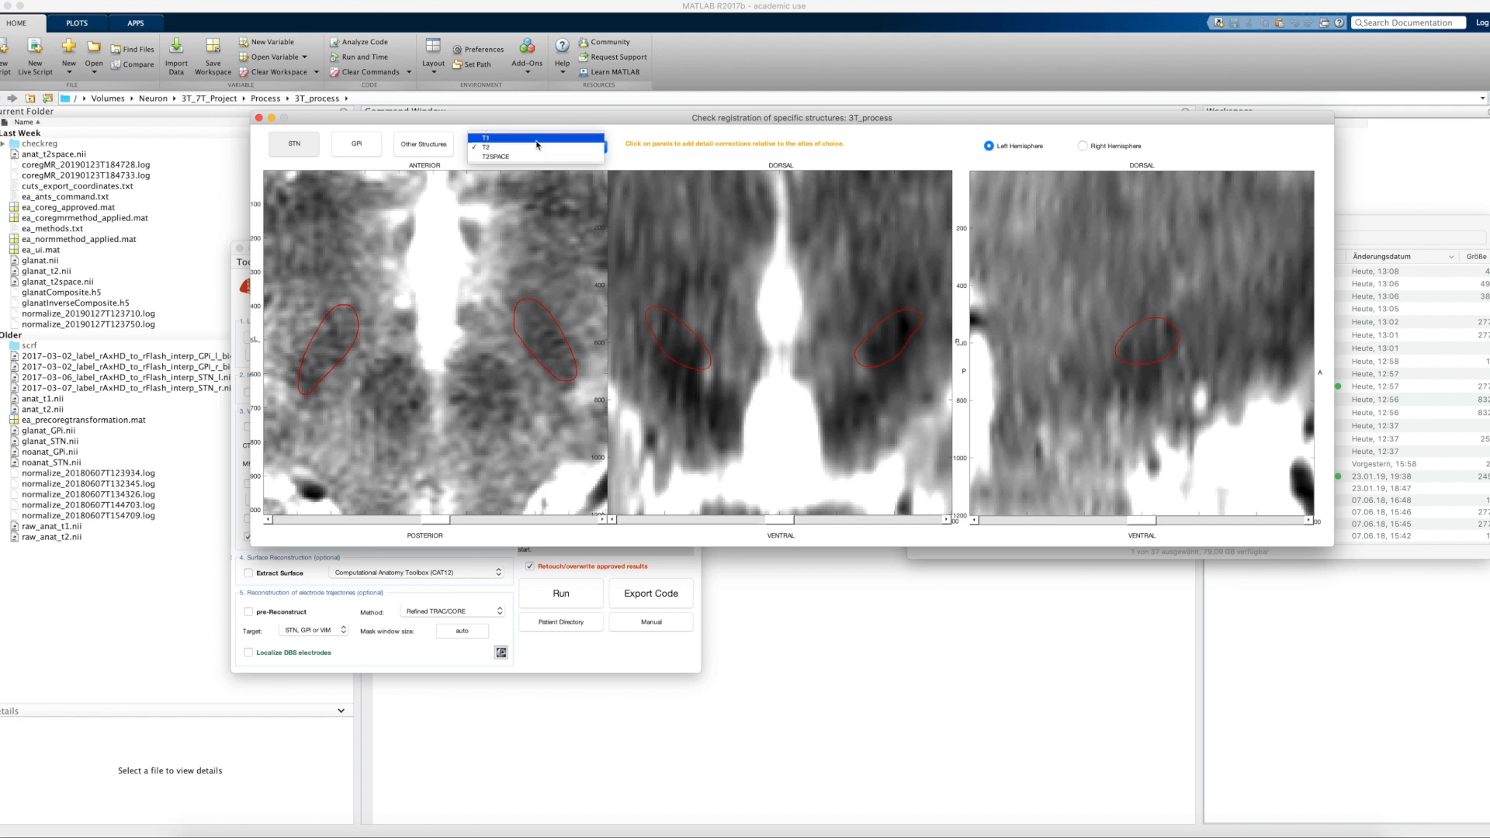
{"action": "mouse_move", "coordinate": [533, 157]}
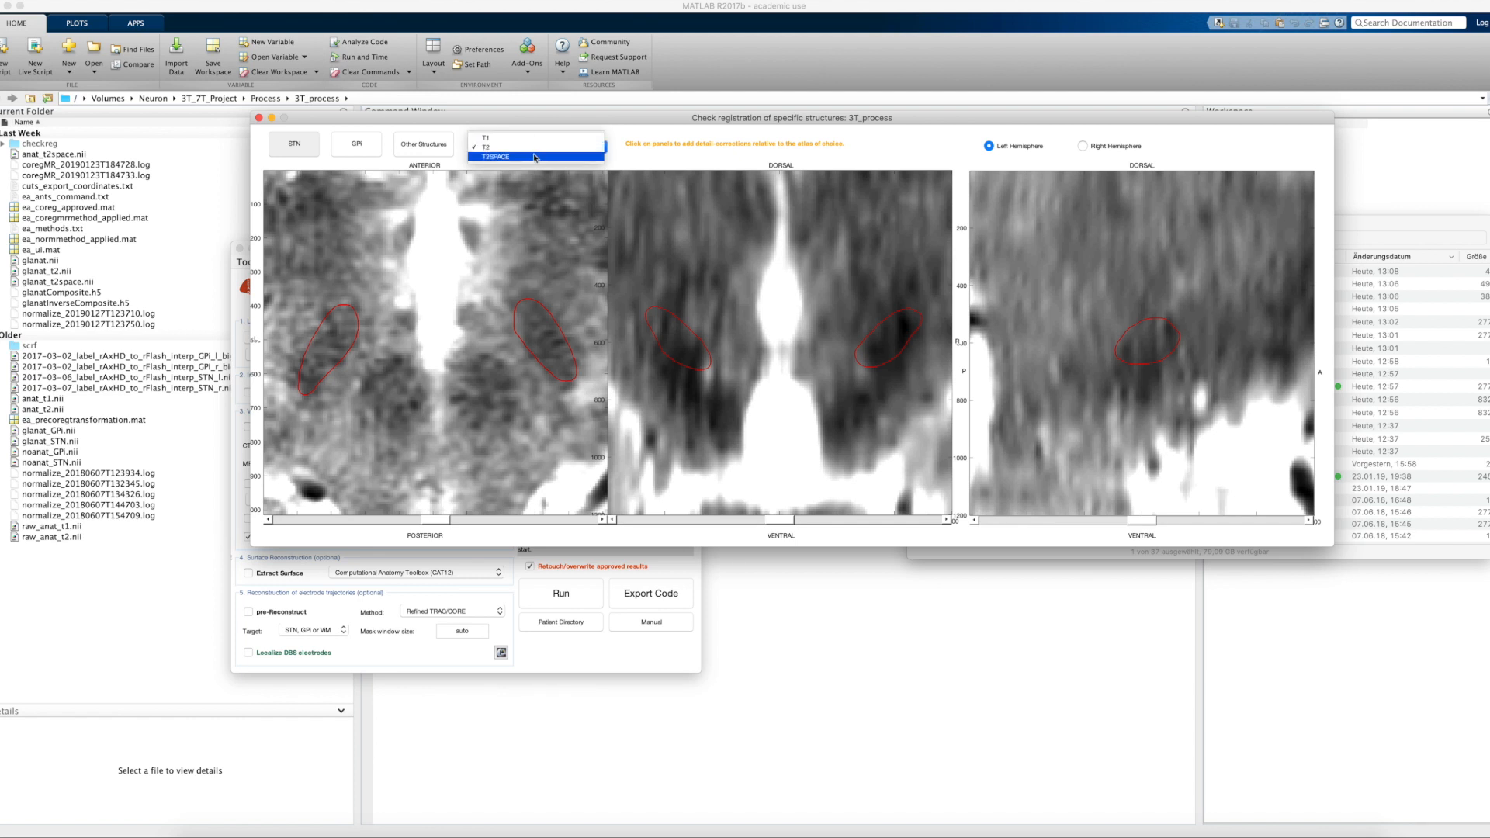
{"action": "left_click", "coordinate": [537, 156]}
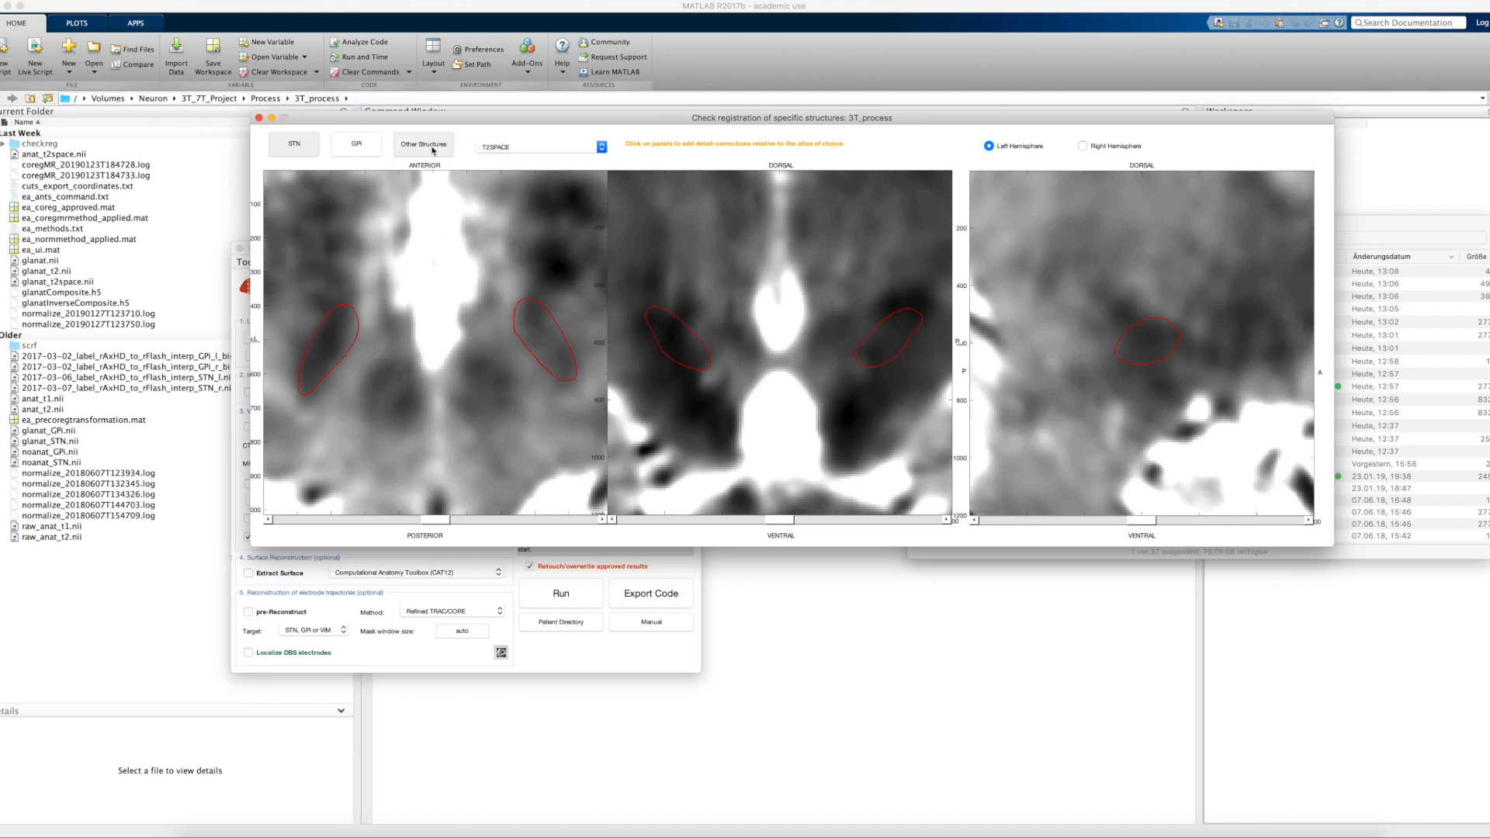
{"action": "left_click", "coordinate": [422, 144]}
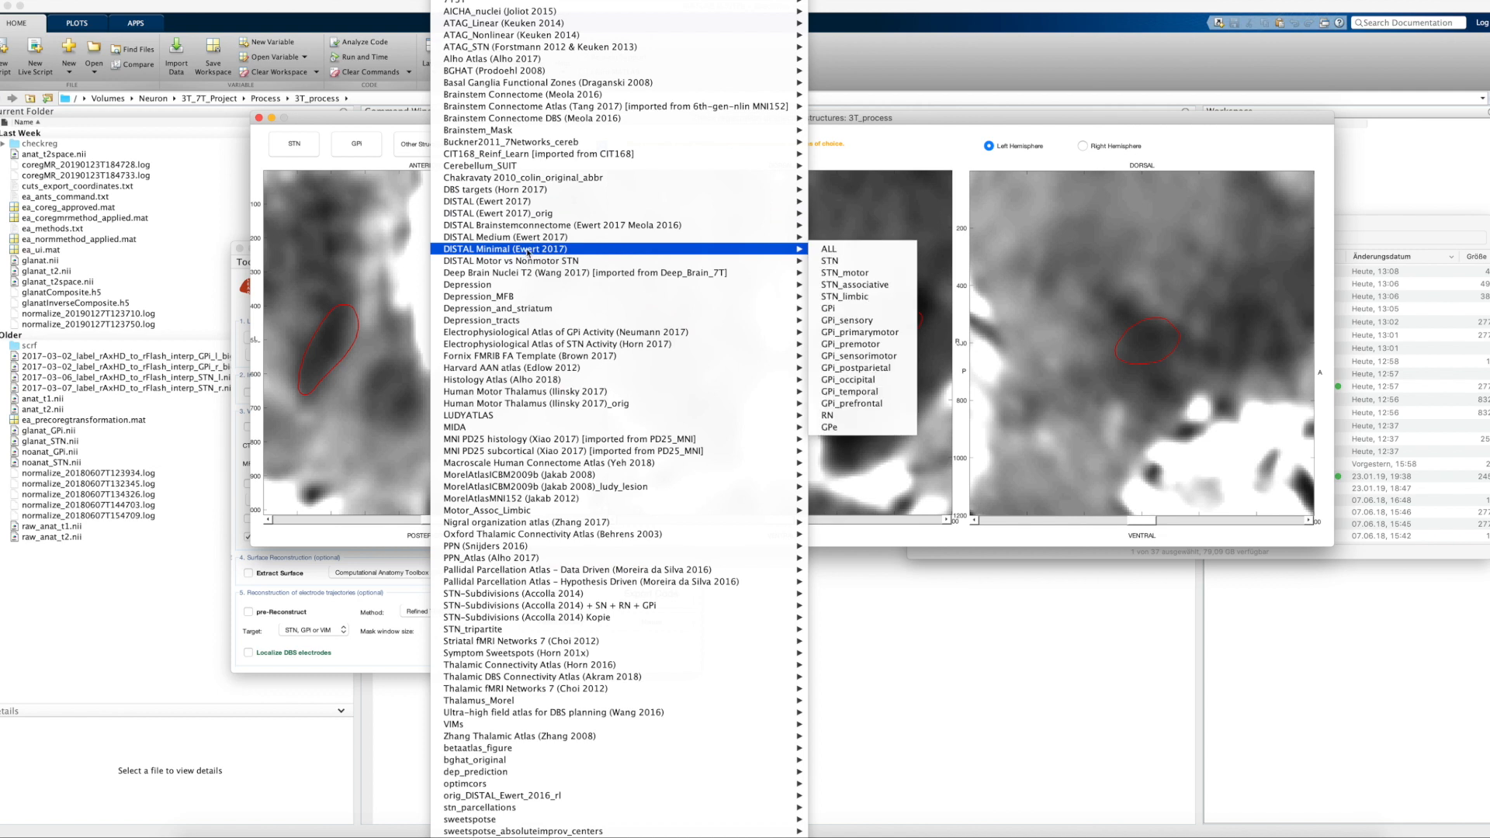
{"action": "mouse_move", "coordinate": [844, 416]}
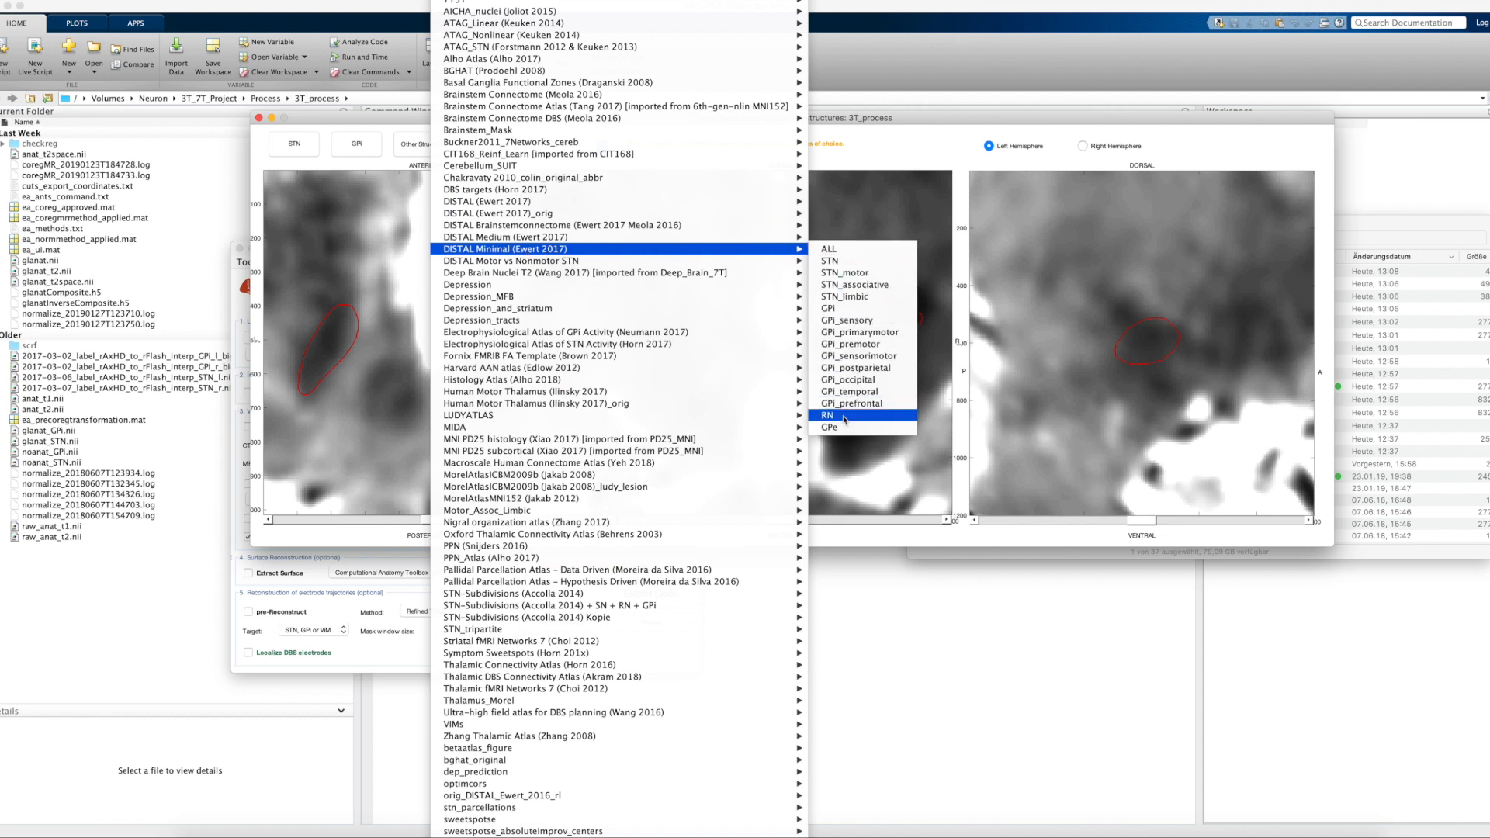
{"action": "mouse_move", "coordinate": [858, 417]}
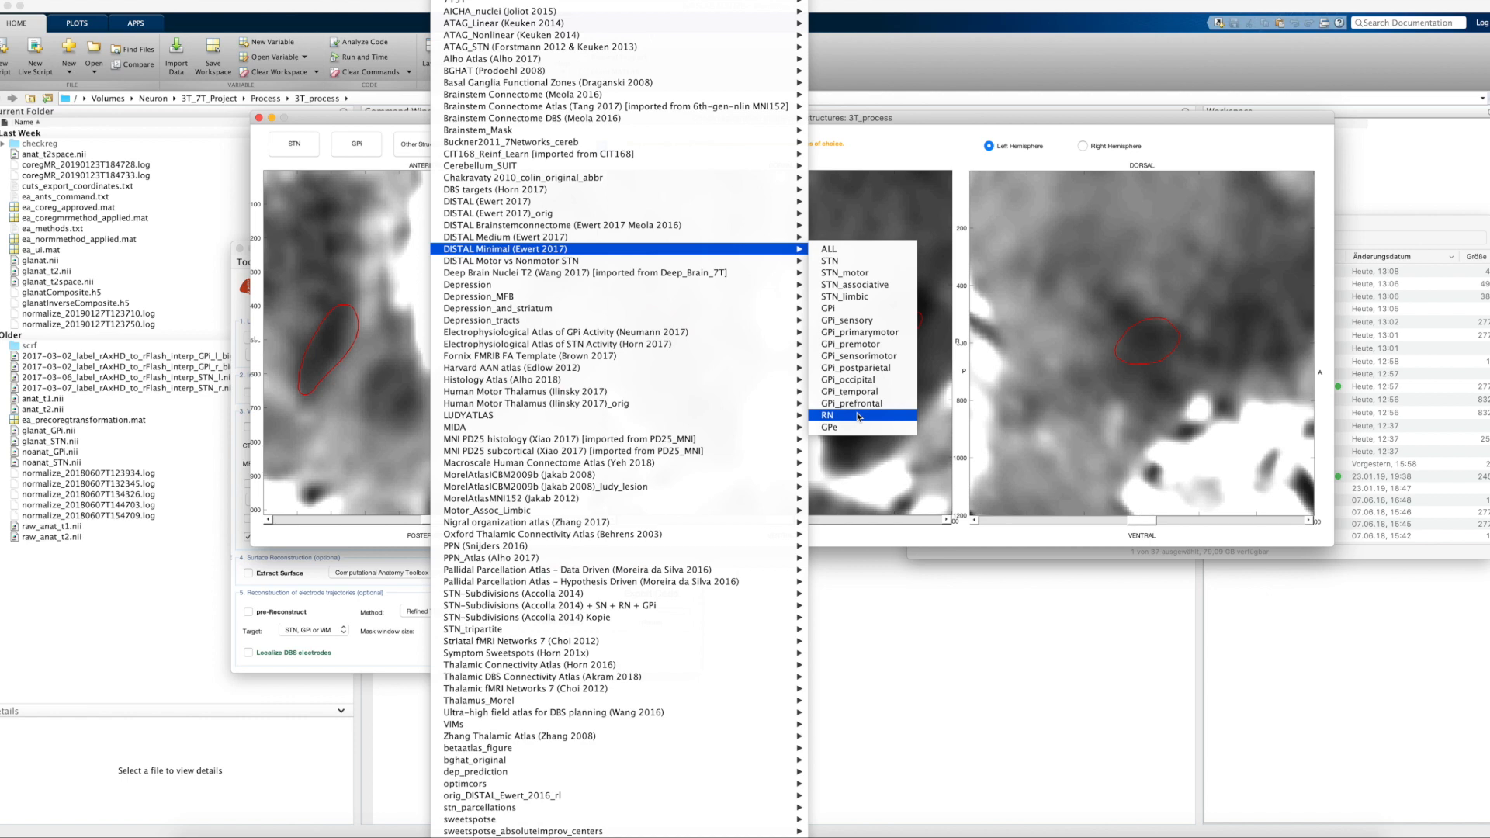
{"action": "left_click", "coordinate": [835, 416]}
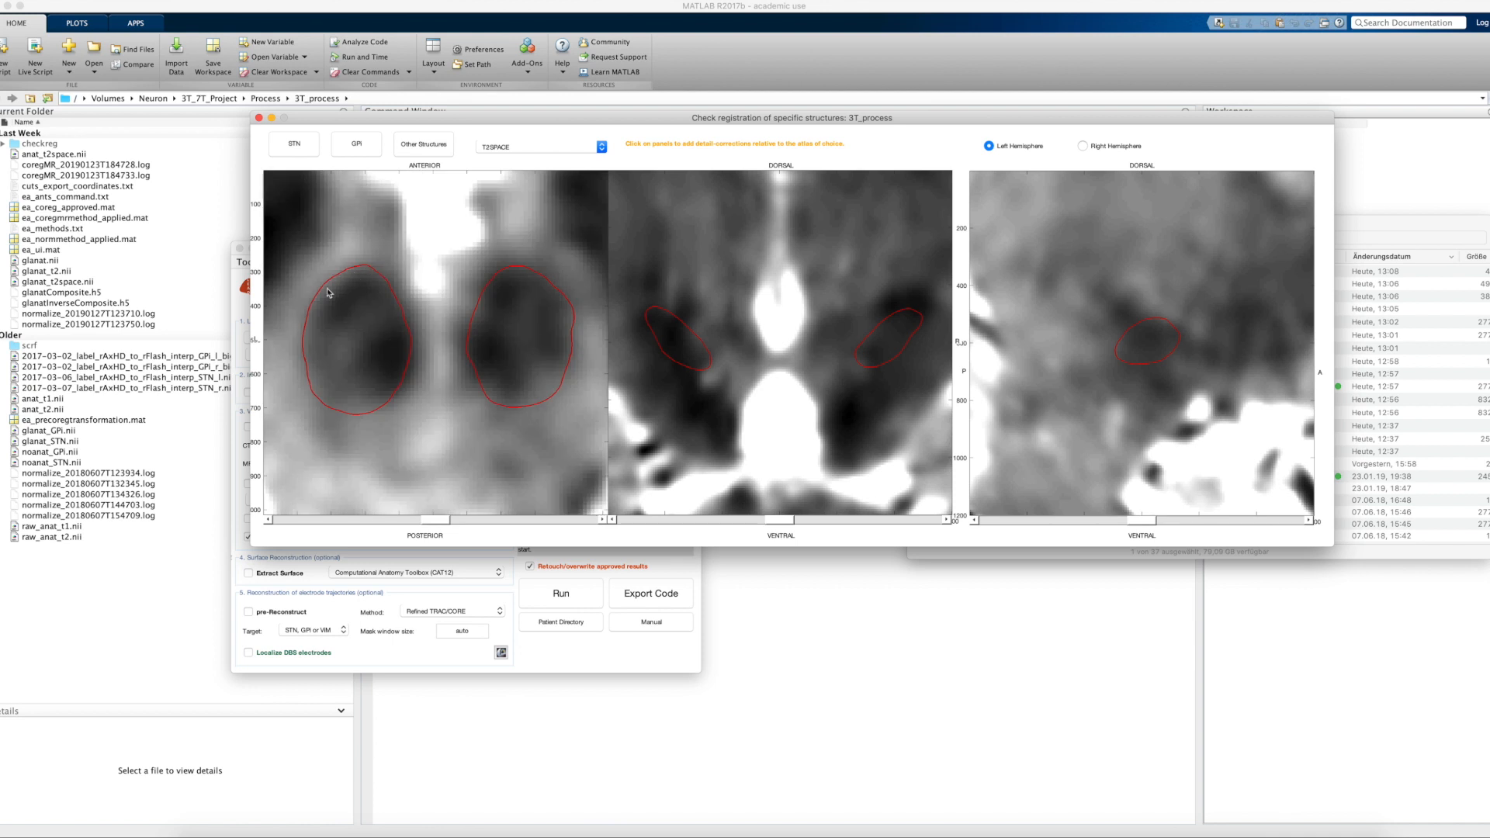
{"action": "mouse_move", "coordinate": [321, 402]}
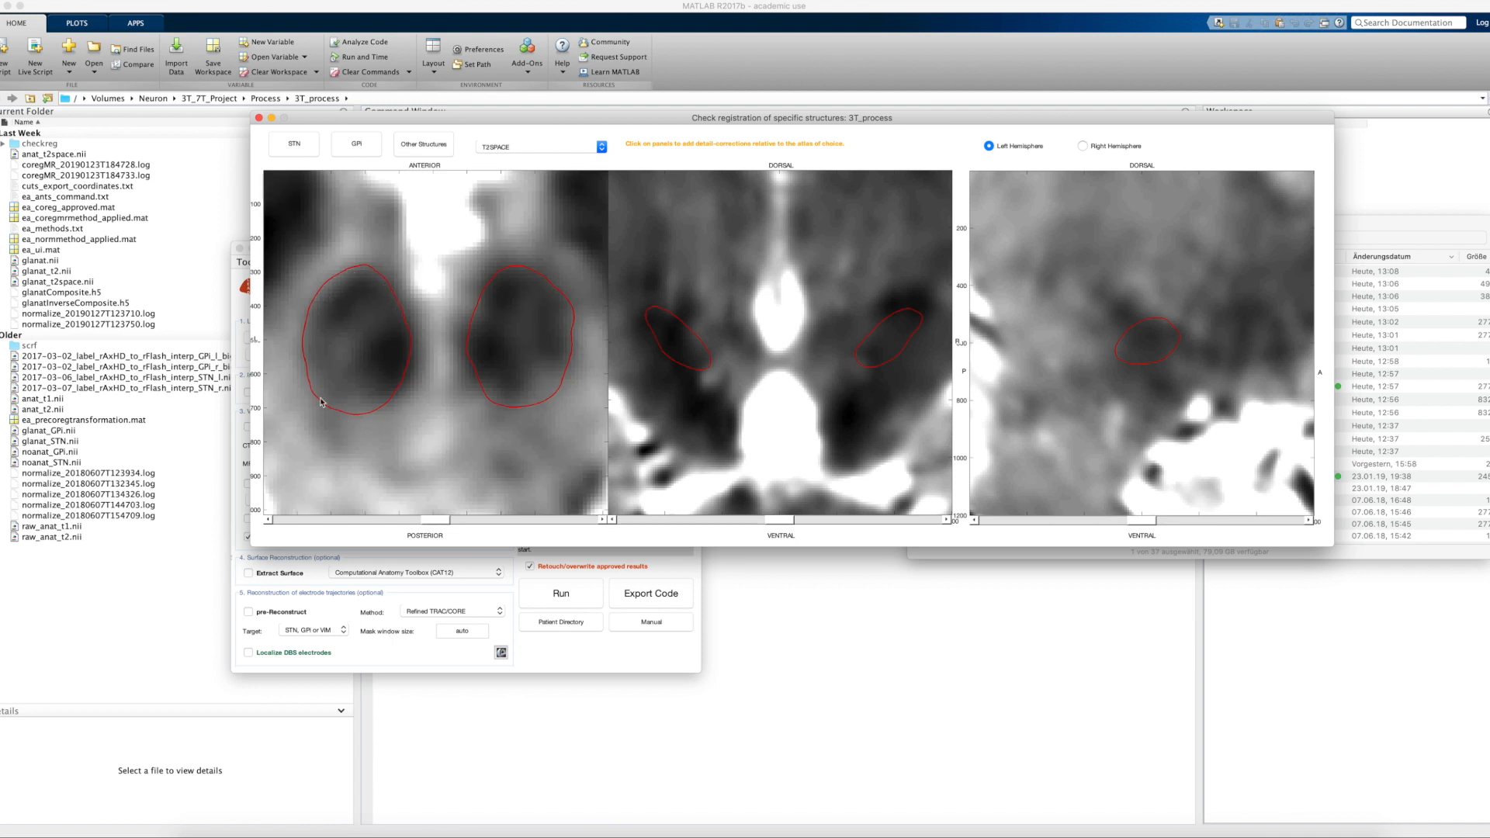
{"action": "mouse_move", "coordinate": [413, 316]}
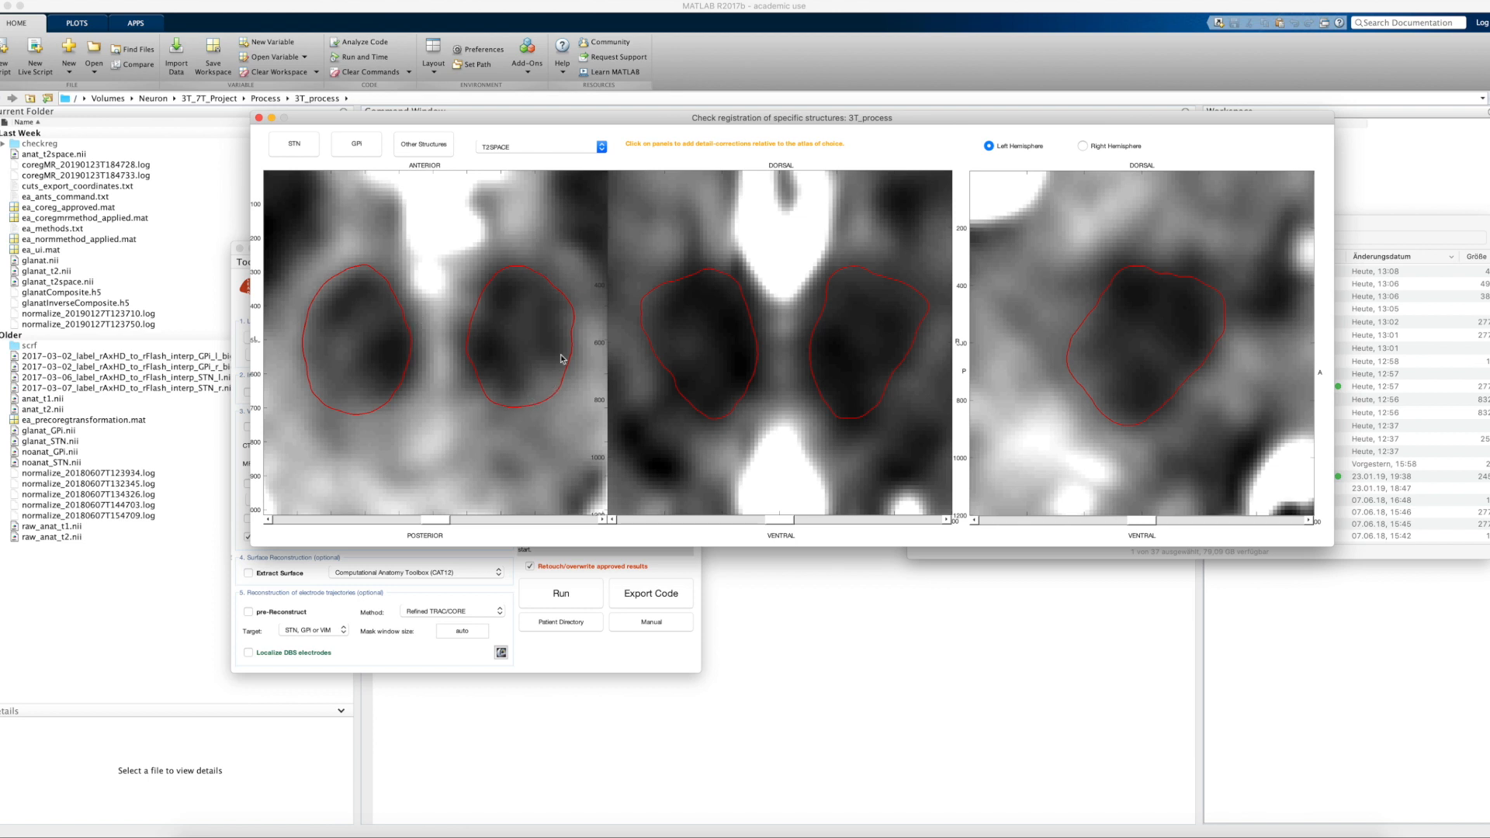
{"action": "mouse_move", "coordinate": [543, 385]}
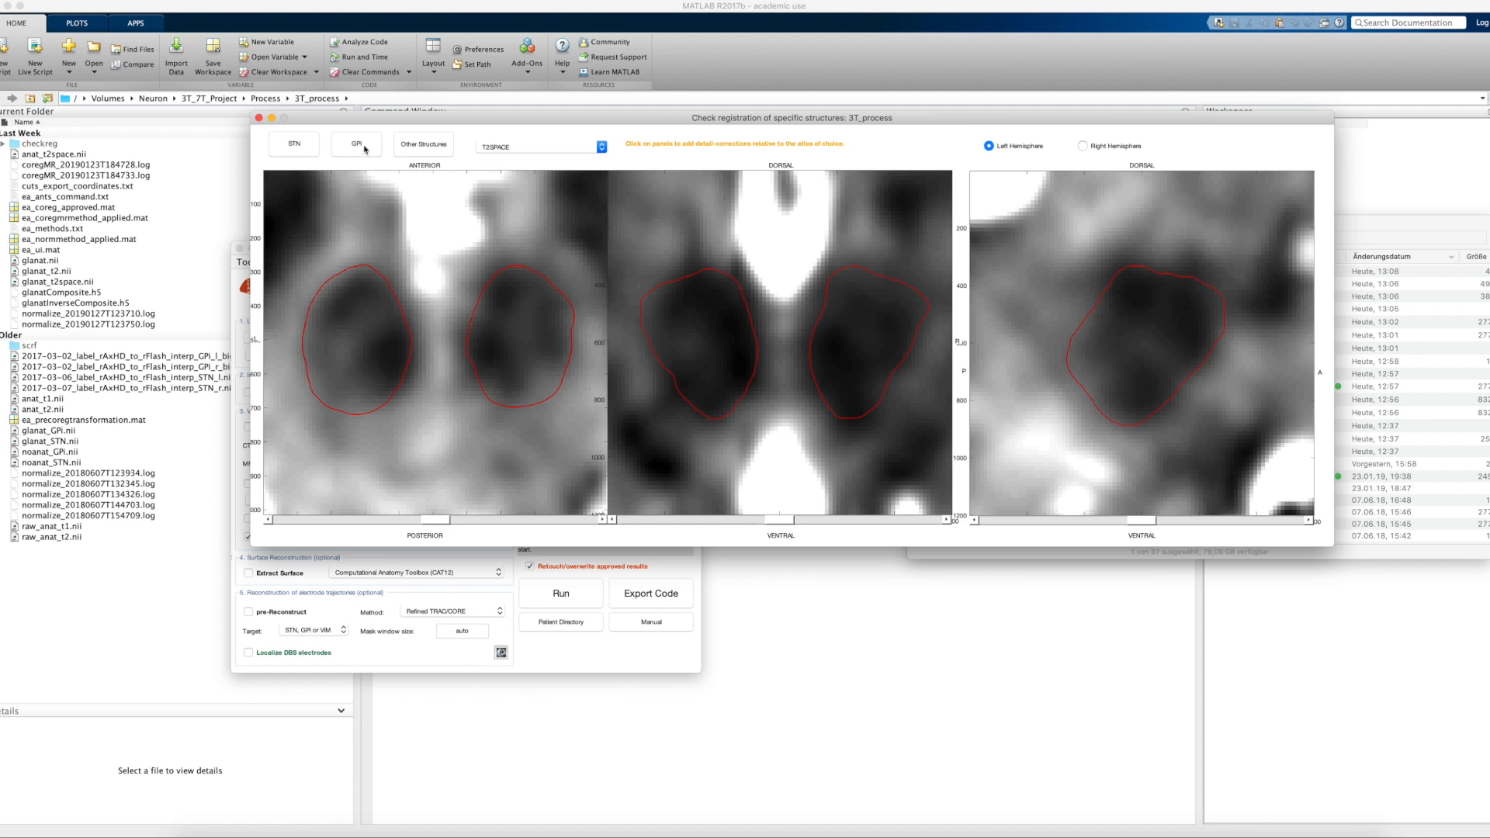
- With STN over T2SPACE, trace the left STN border in the axial view and add it as a correction
{"action": "left_click", "coordinate": [293, 143]}
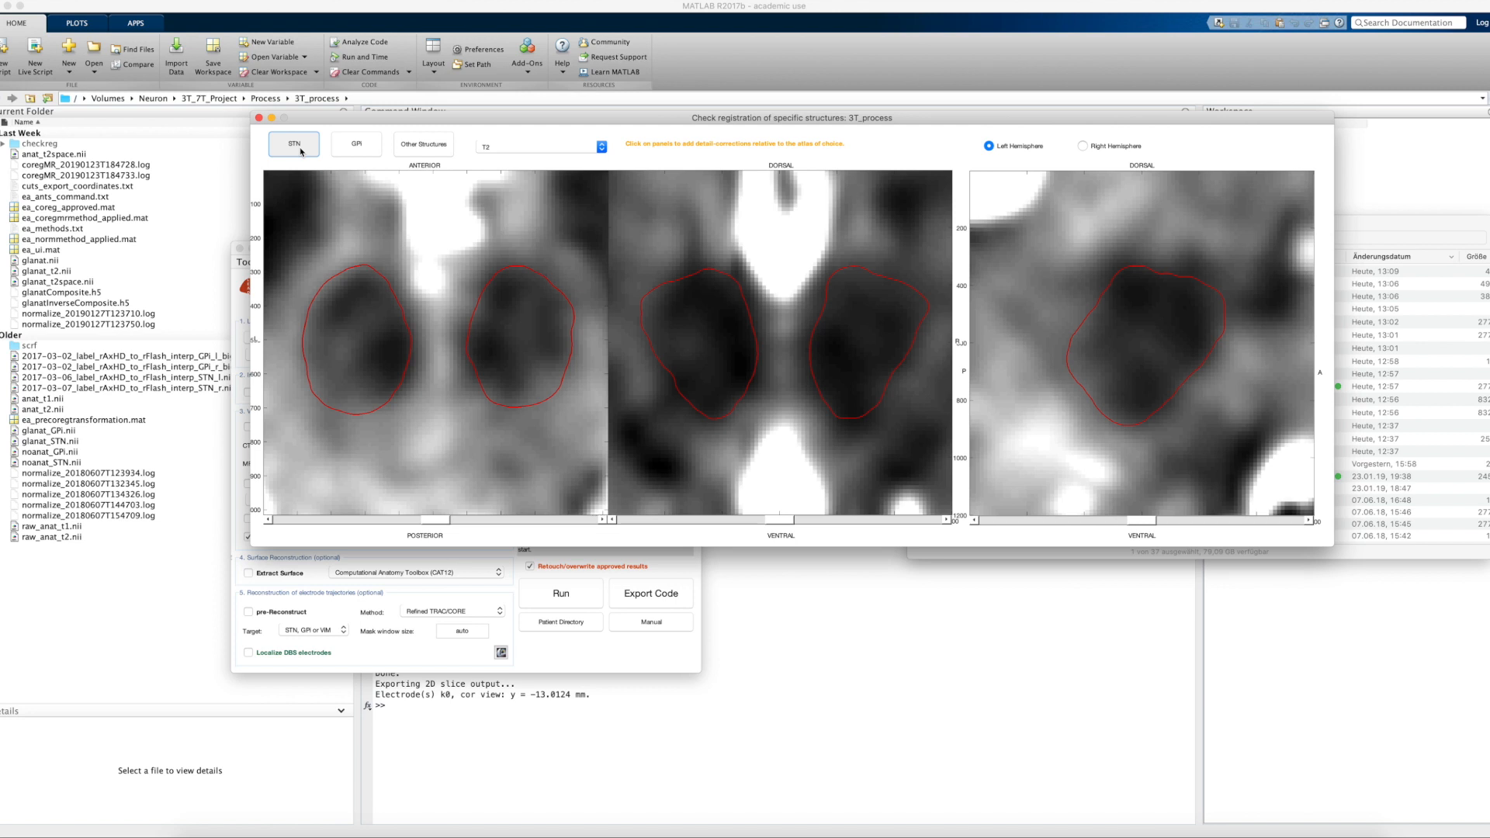
{"action": "left_click", "coordinate": [356, 145]}
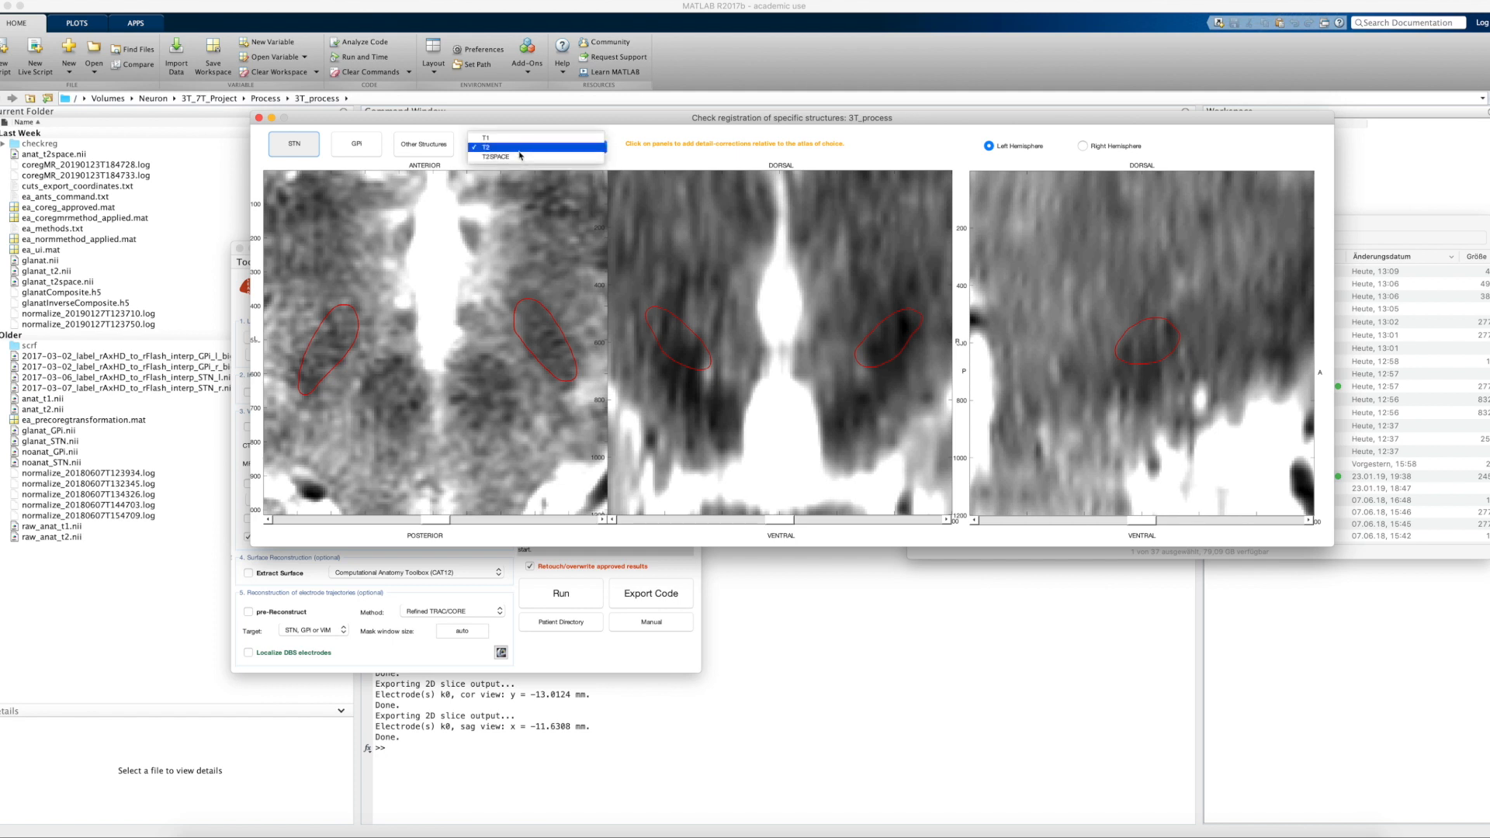
{"action": "left_click", "coordinate": [498, 155]}
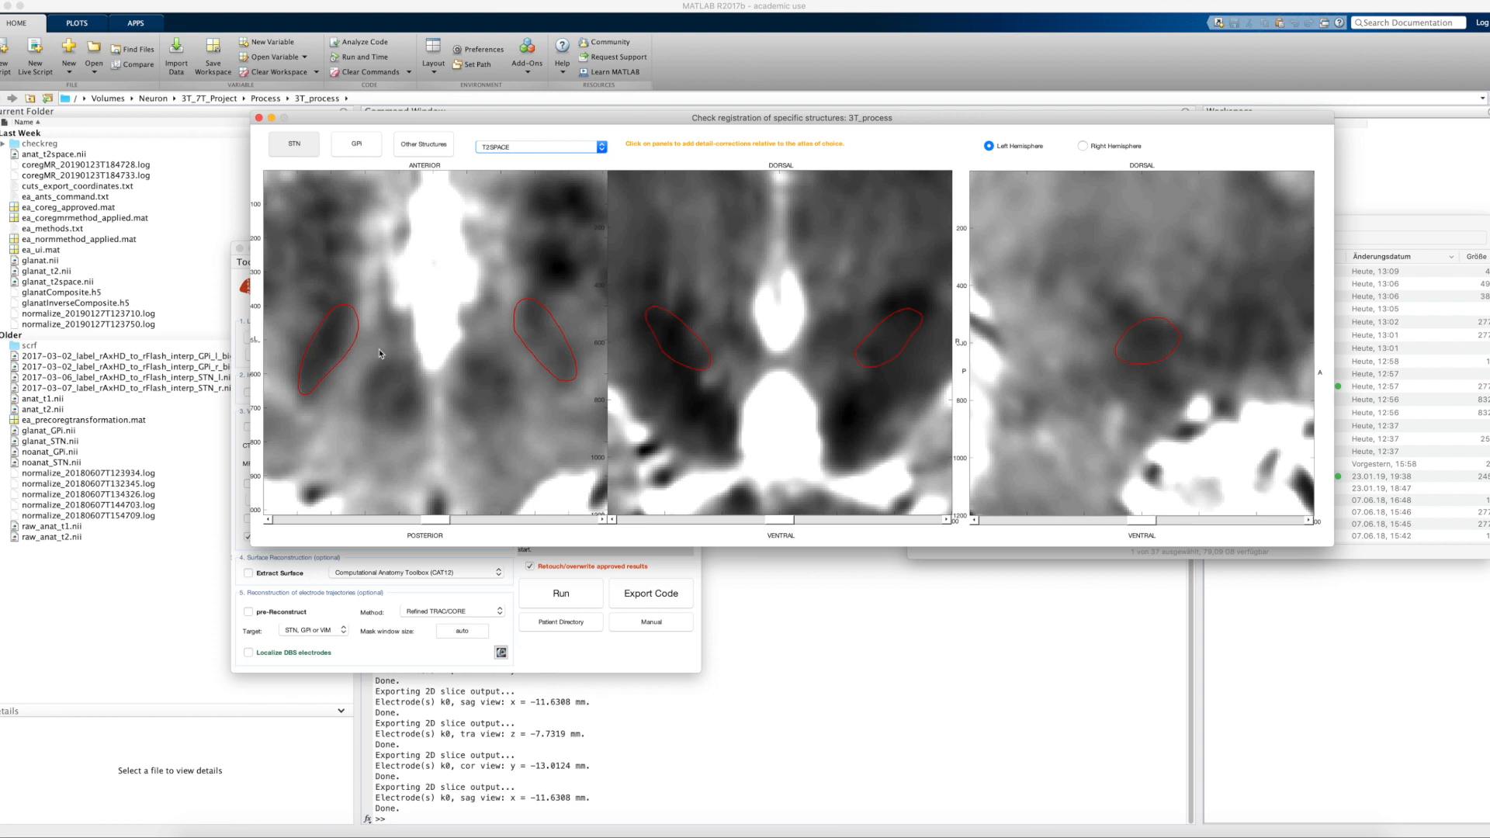
{"action": "mouse_move", "coordinate": [354, 325]}
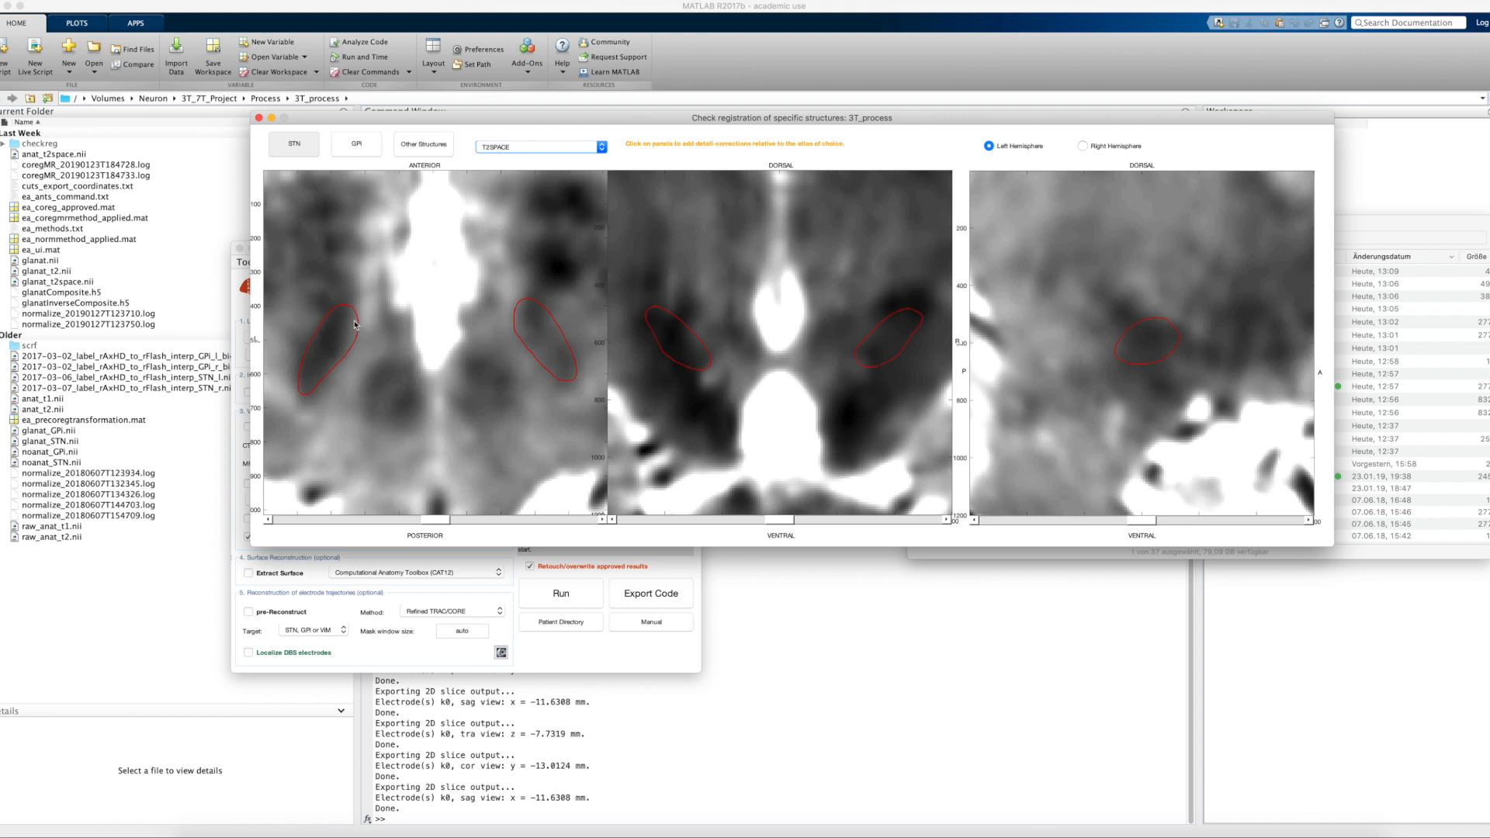
{"action": "mouse_move", "coordinate": [346, 348]}
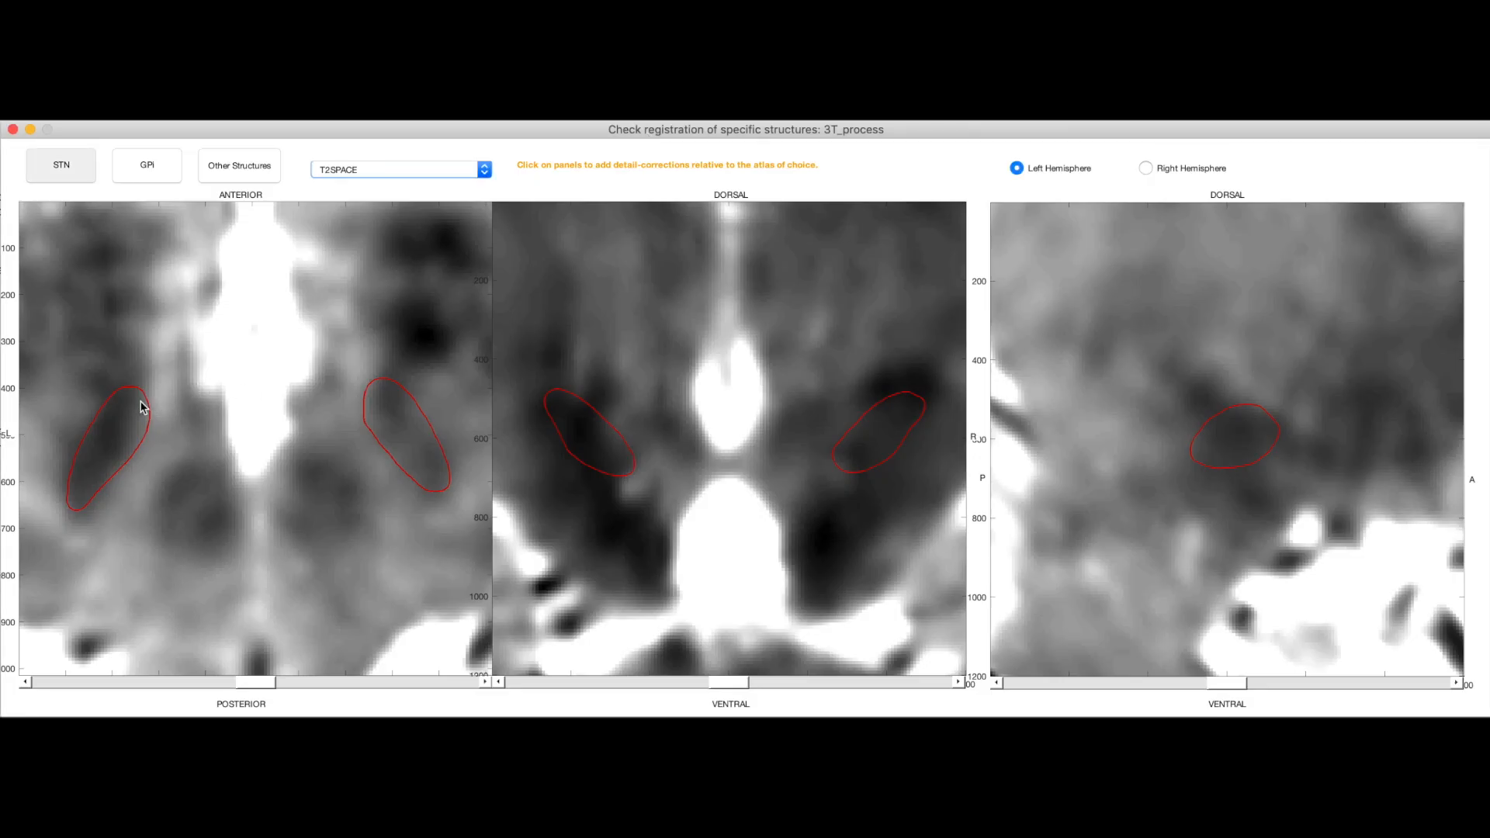
{"action": "left_click", "coordinate": [138, 393]}
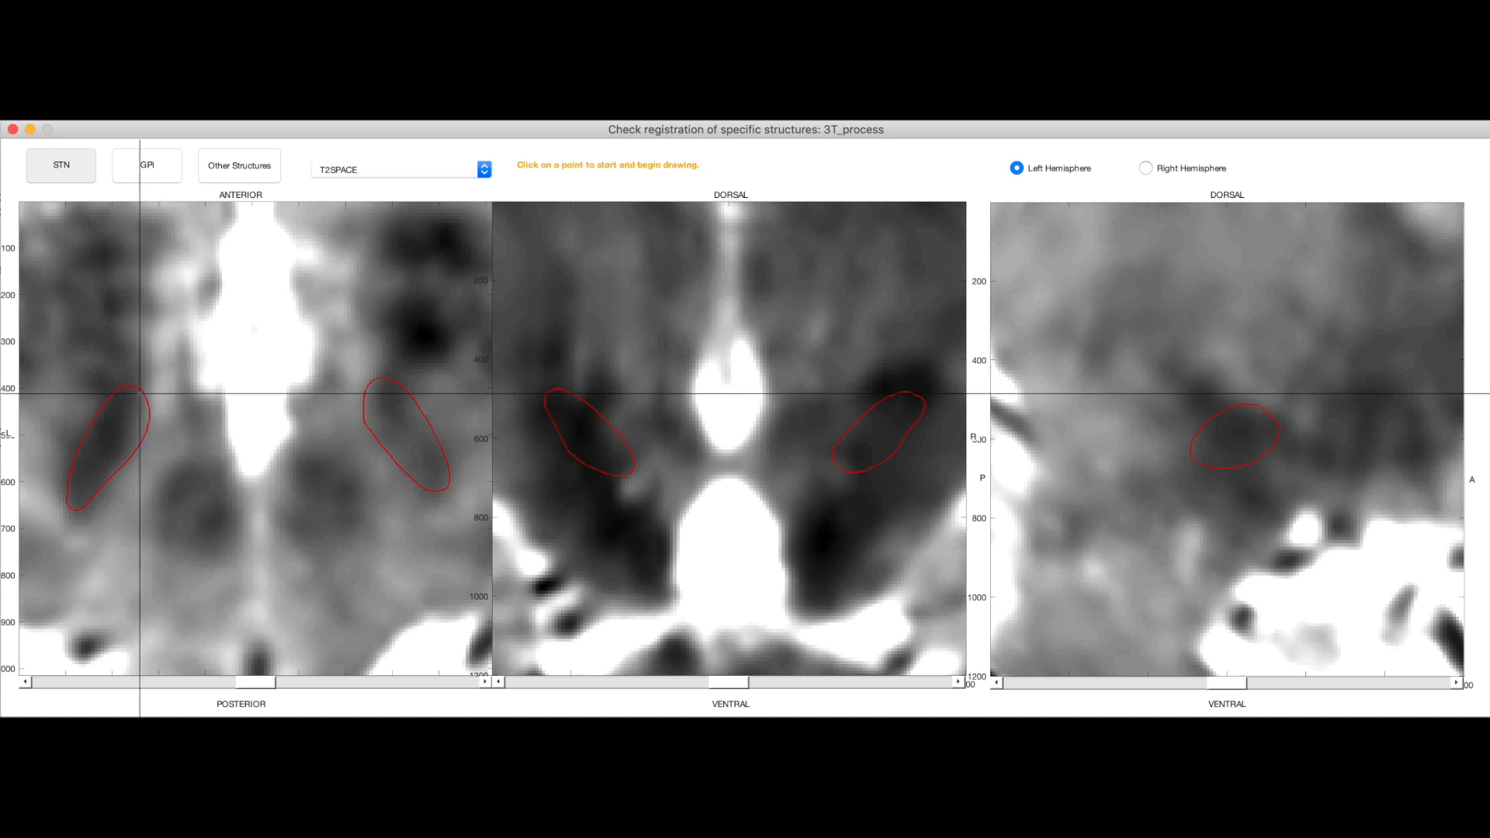
{"action": "left_click", "coordinate": [138, 399]}
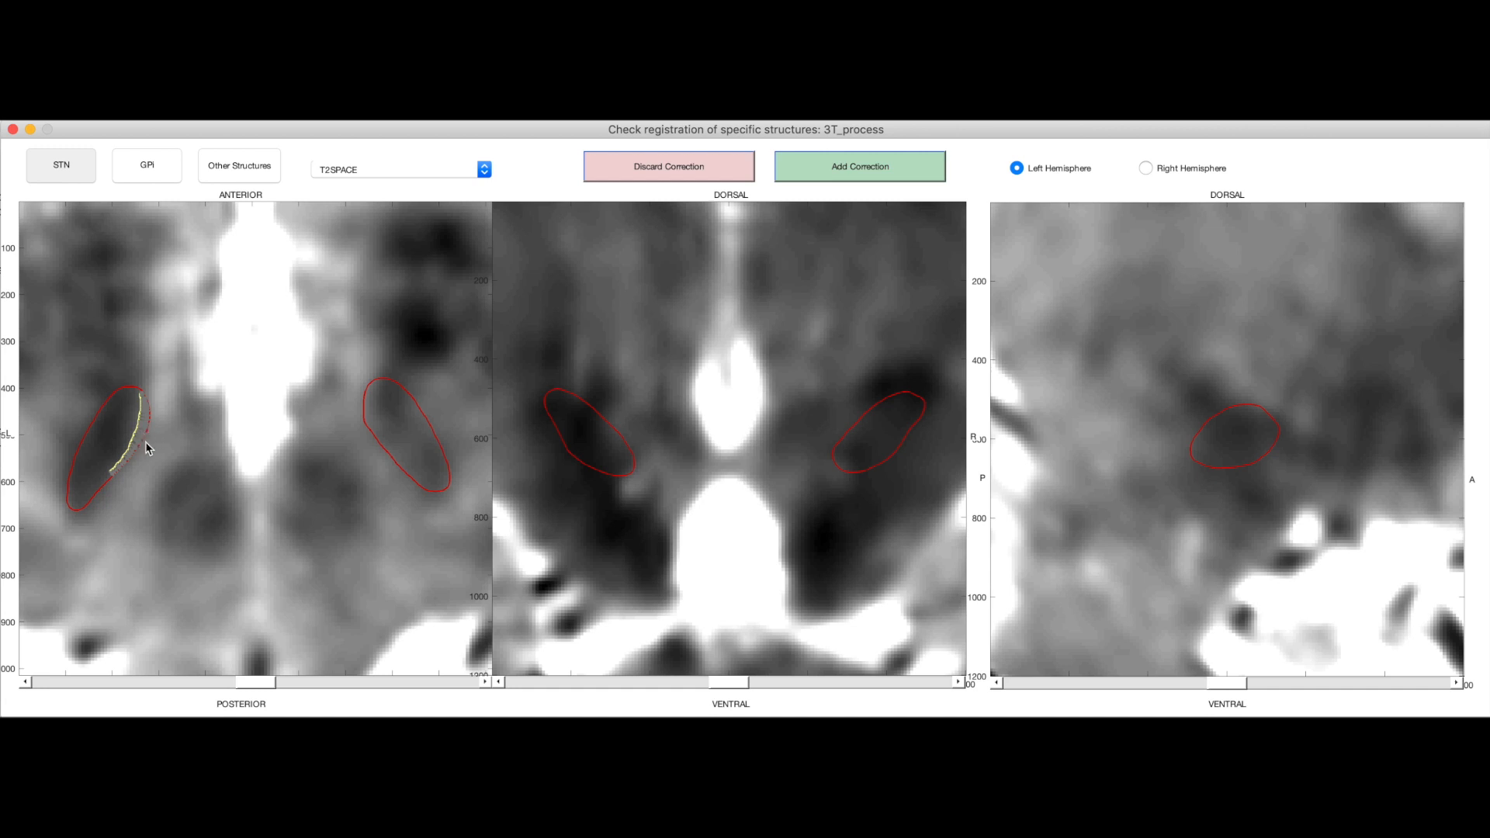
{"action": "mouse_move", "coordinate": [141, 404]}
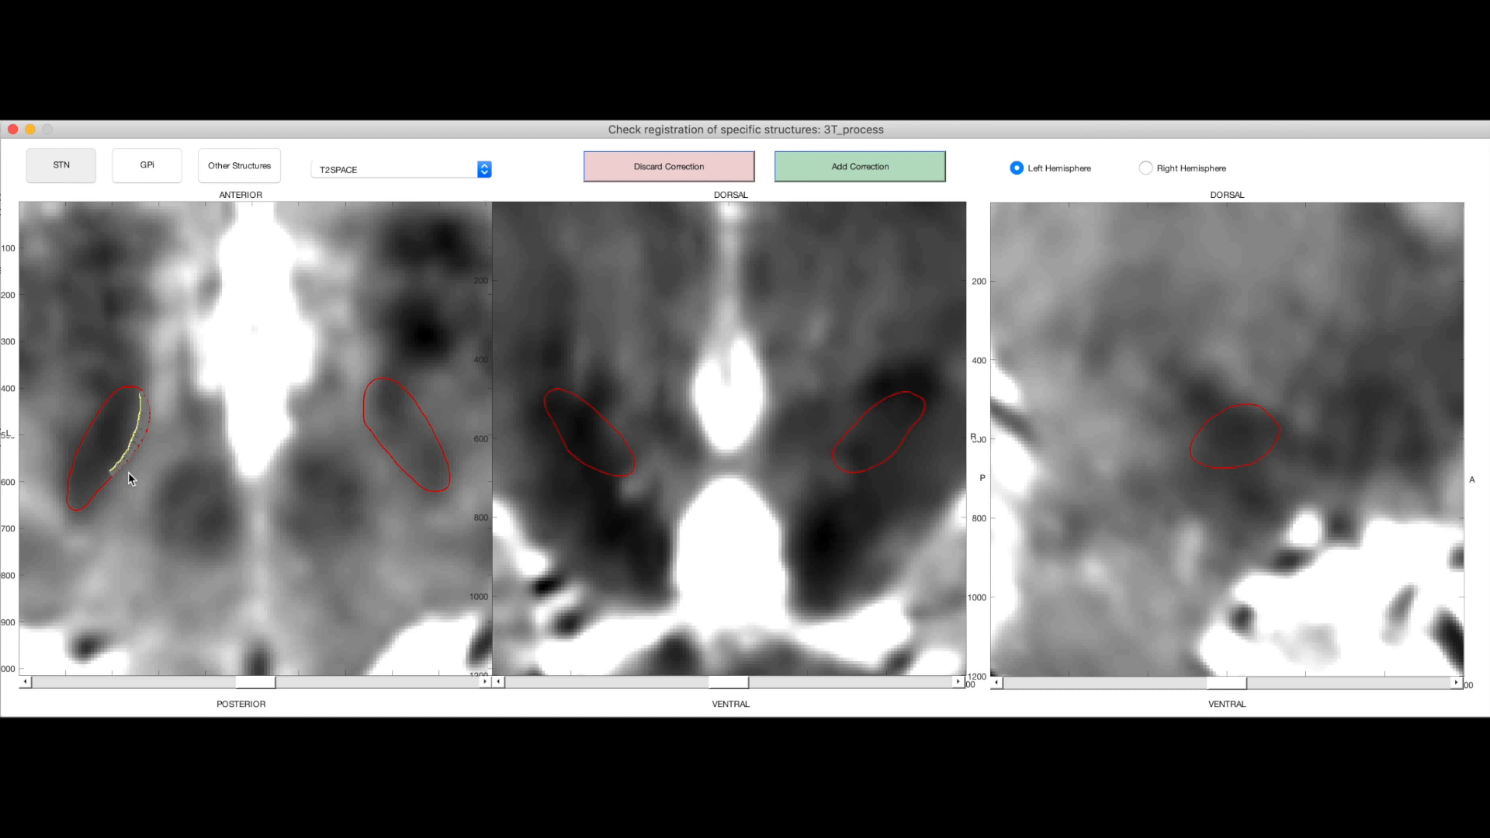
{"action": "mouse_move", "coordinate": [874, 210]}
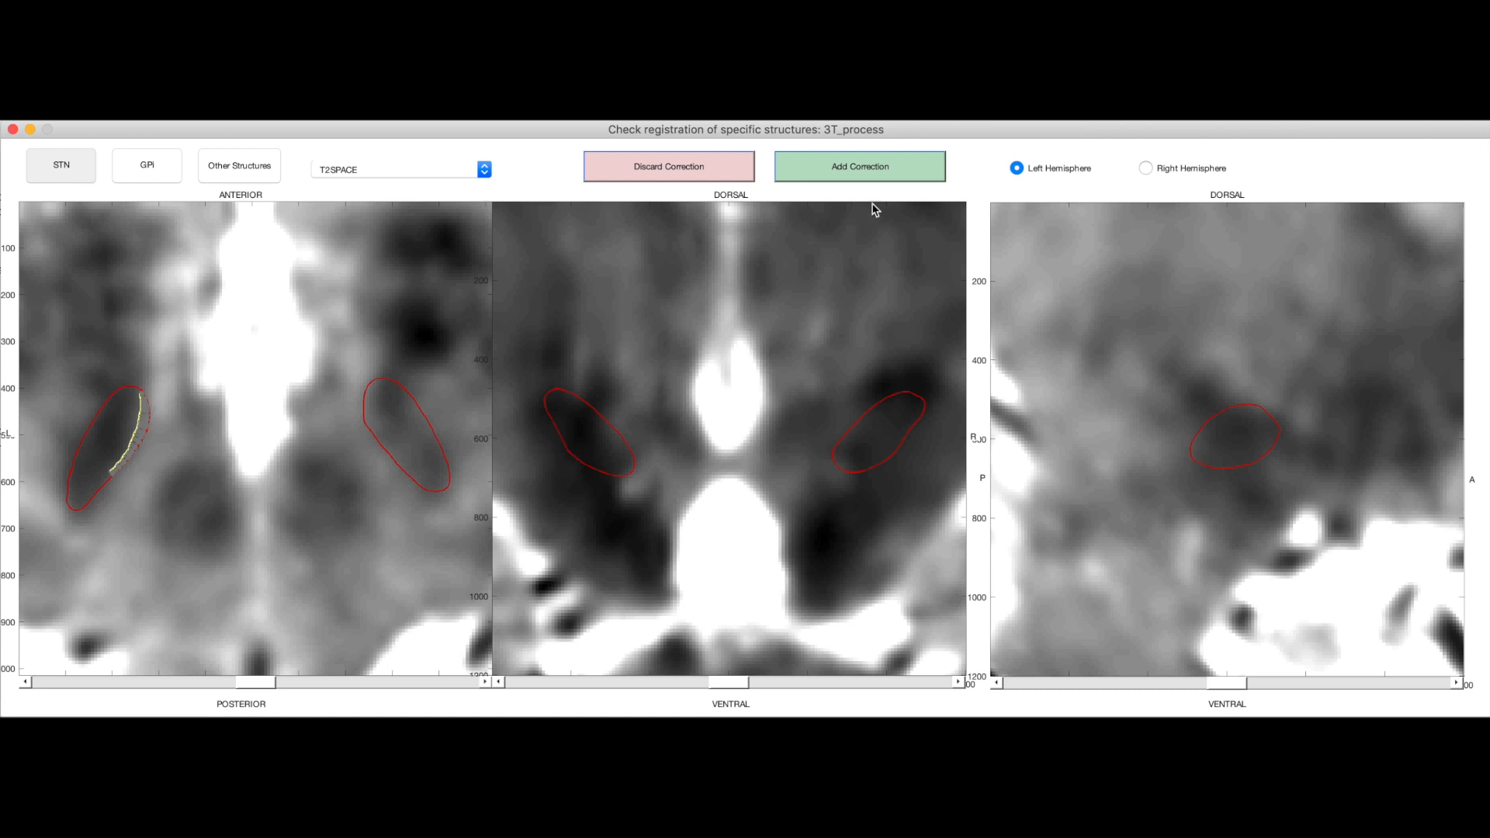
{"action": "left_click", "coordinate": [858, 166]}
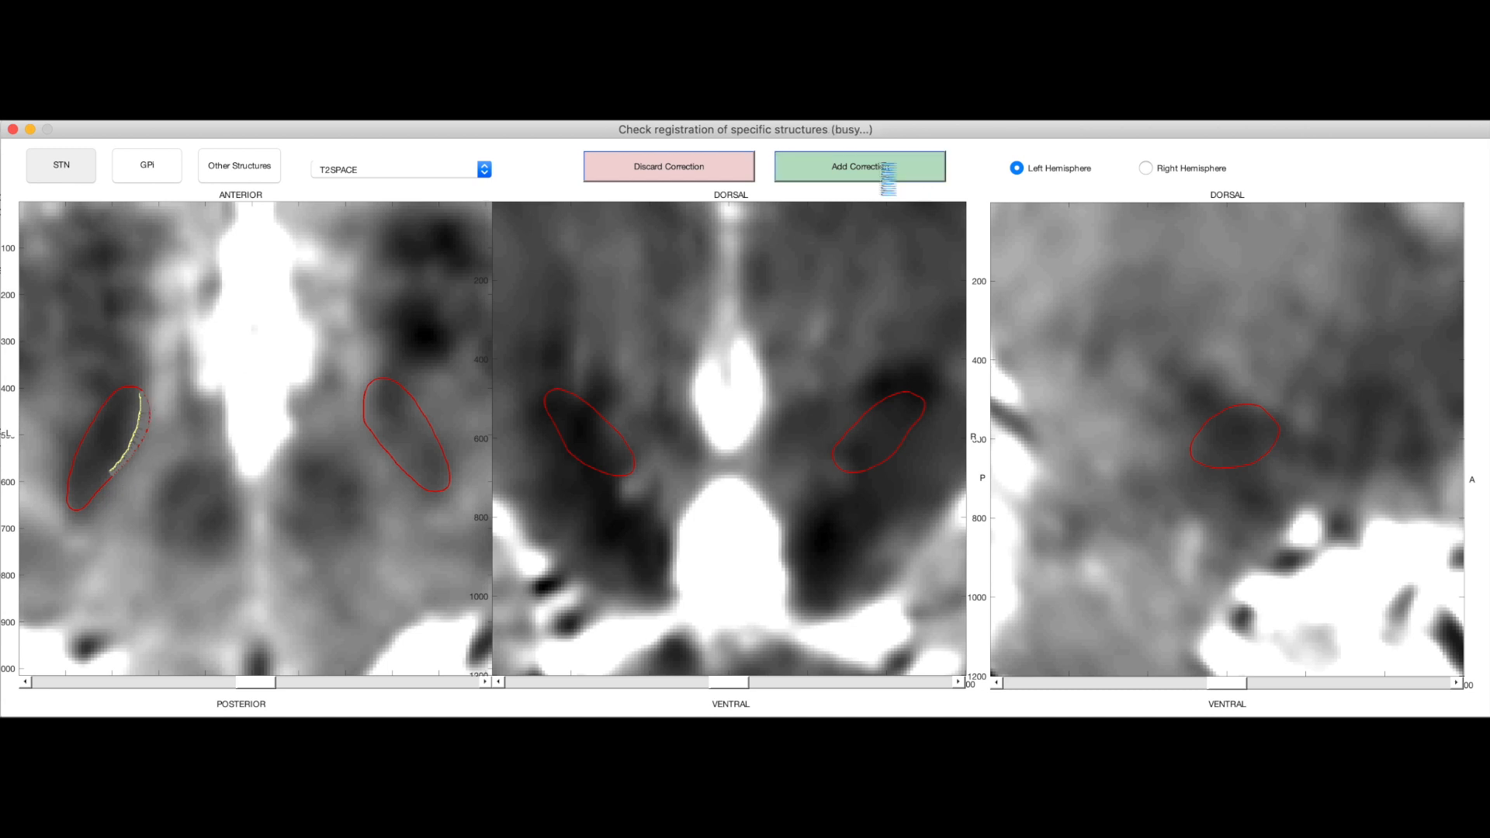
- Trace the right STN in the axial view and outline the left STN coronally, adding the correction
{"action": "left_click", "coordinate": [858, 166]}
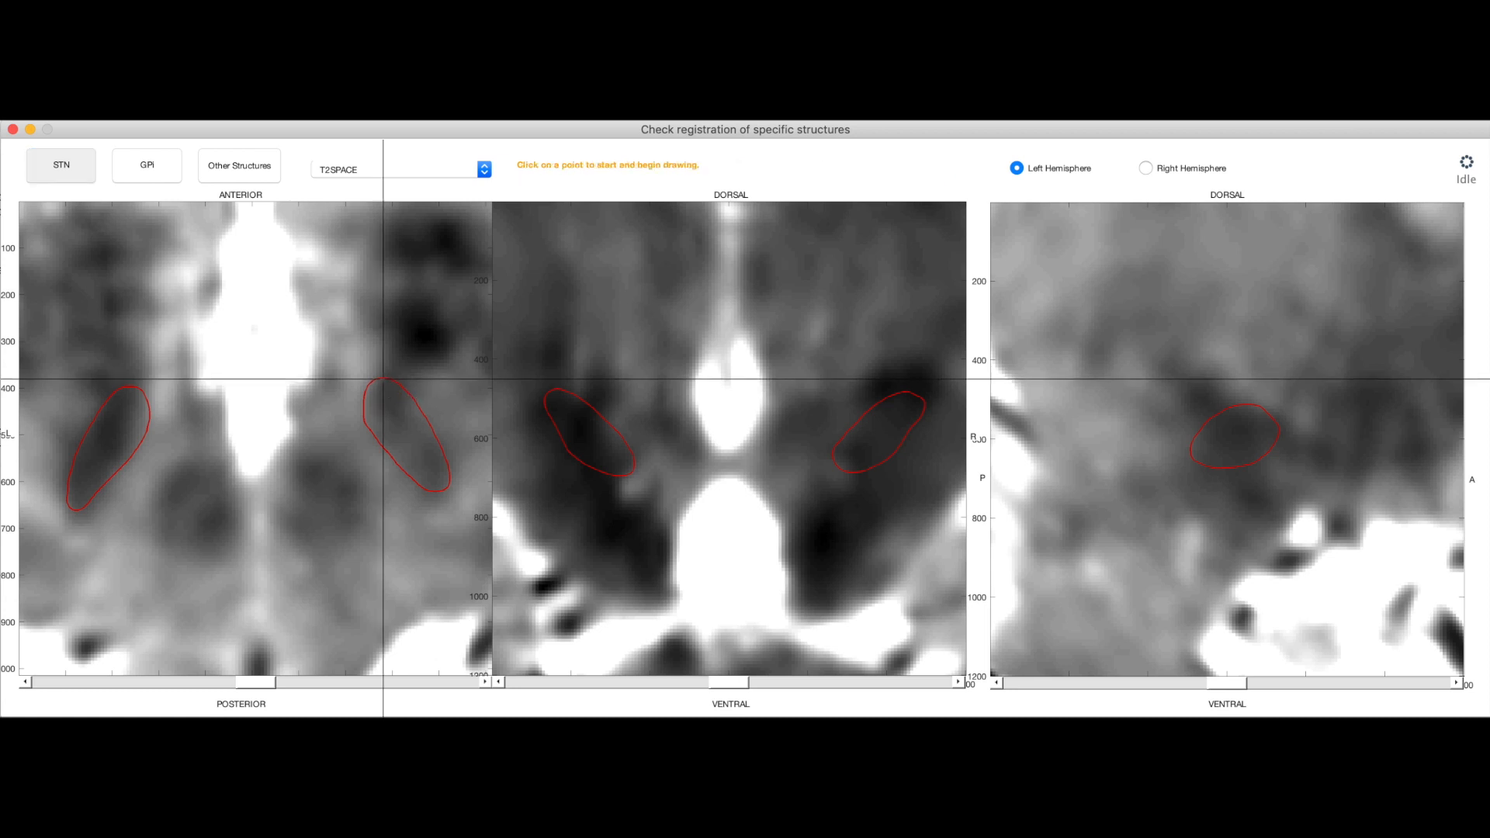
{"action": "left_click", "coordinate": [376, 390]}
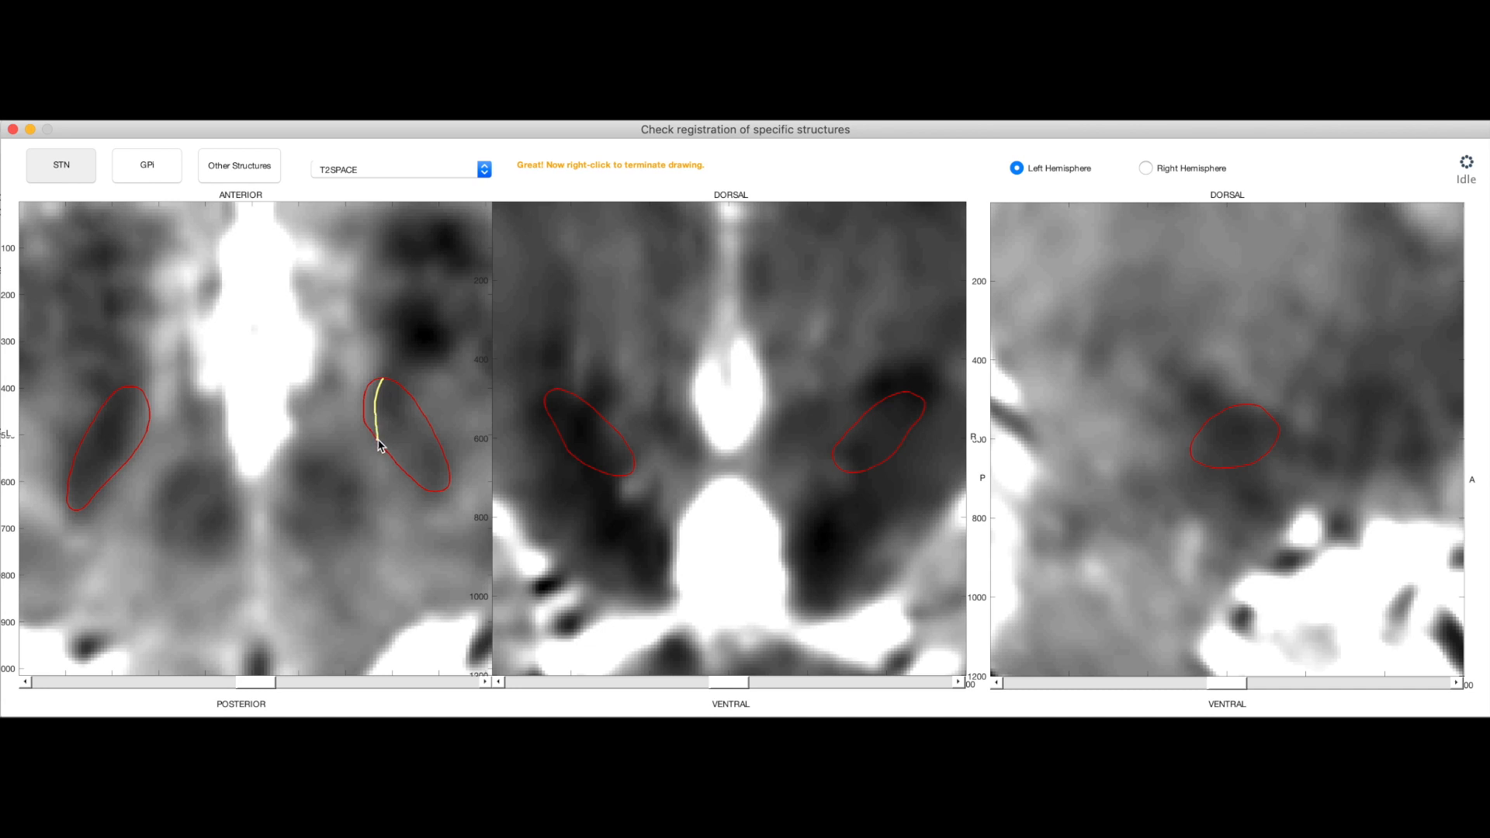
{"action": "right_click", "coordinate": [379, 447]}
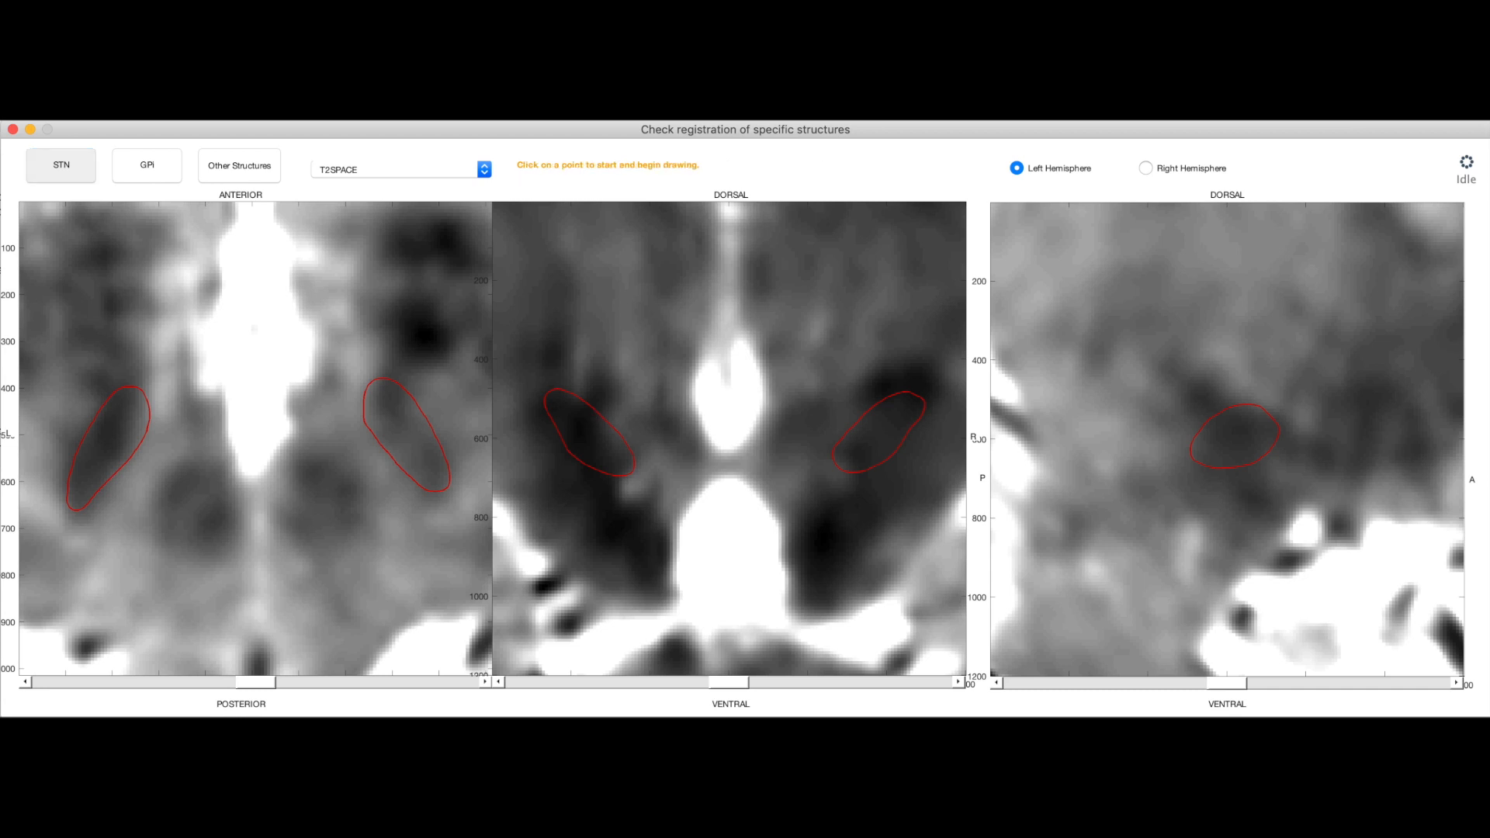
{"action": "left_click", "coordinate": [582, 409]}
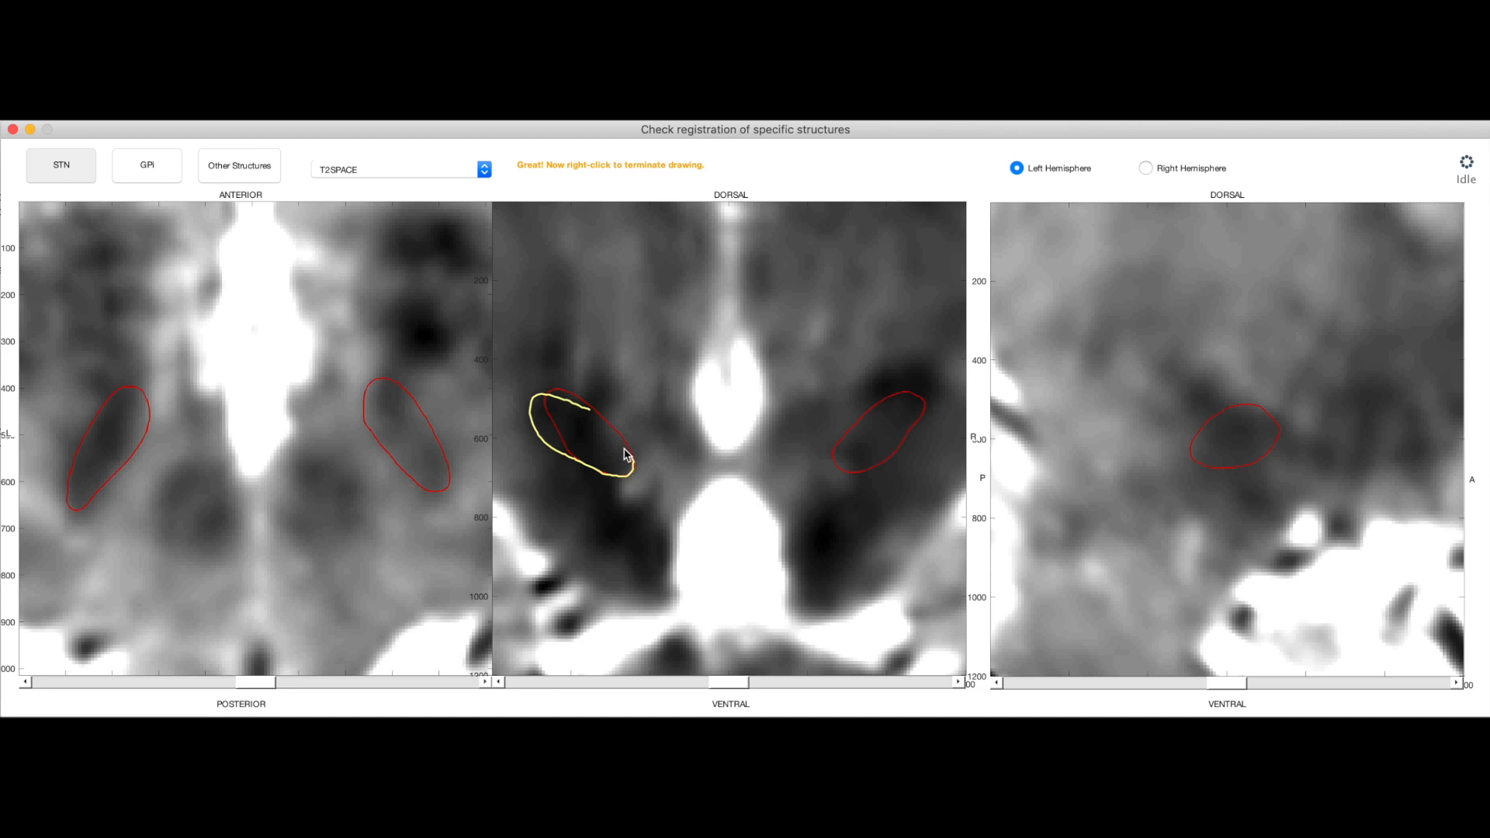
{"action": "mouse_move", "coordinate": [604, 430]}
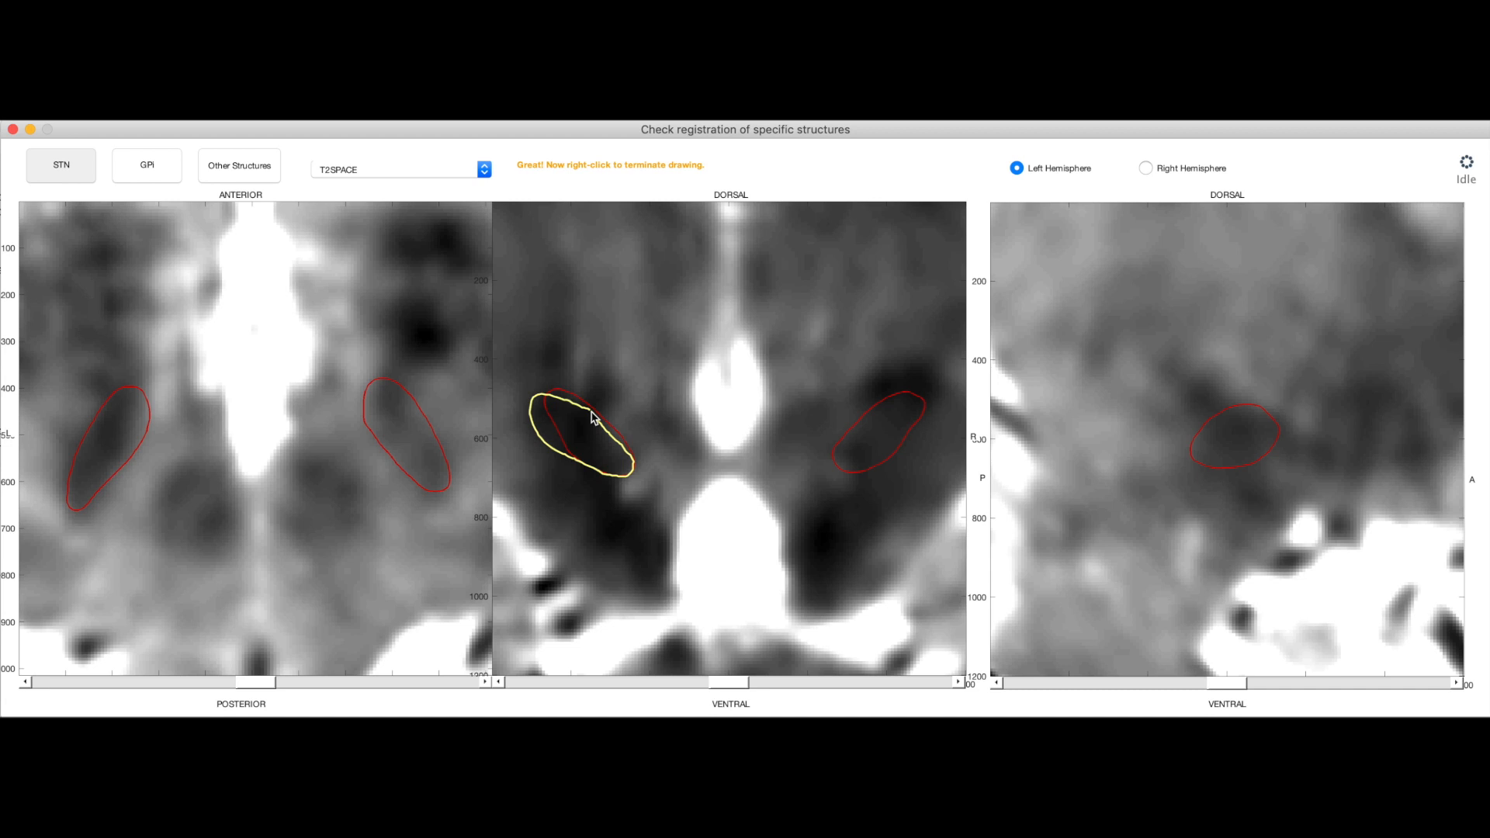
{"action": "right_click", "coordinate": [594, 418]}
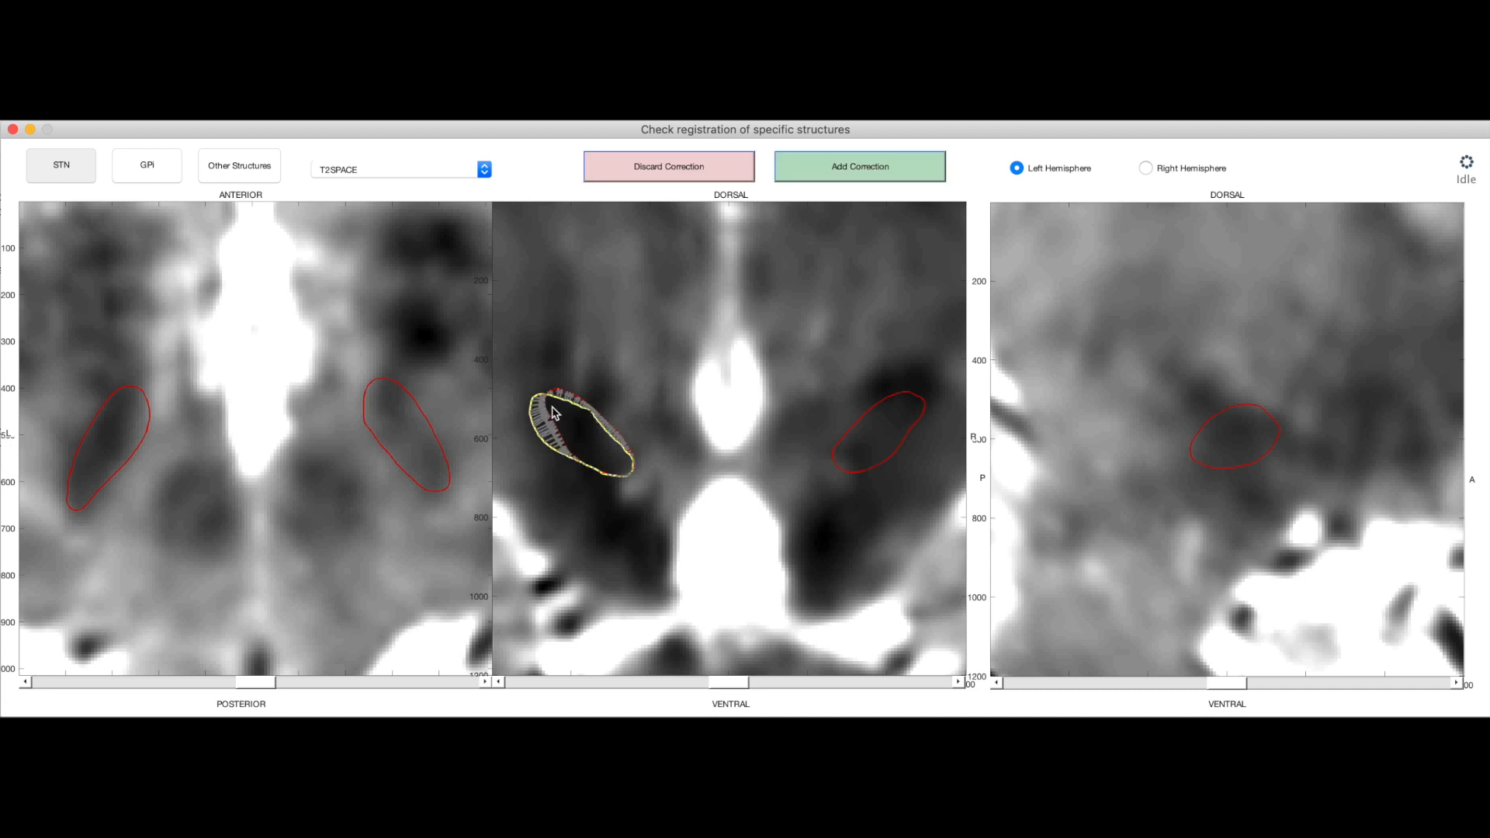
{"action": "left_click", "coordinate": [858, 167]}
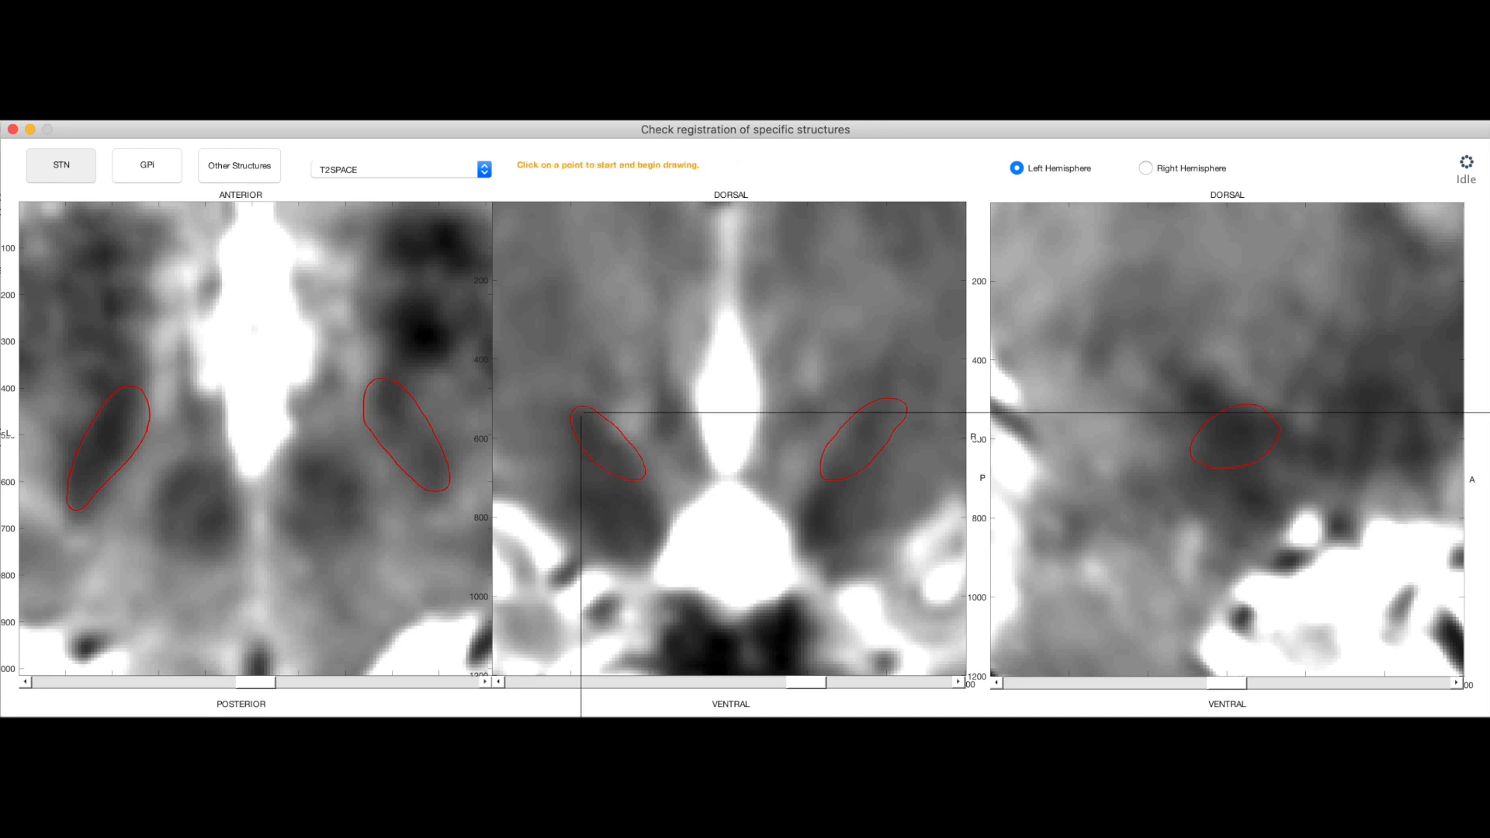
- Discard a poor left STN upper-border stroke, redraw it in the coronal view and add it
{"action": "left_click", "coordinate": [586, 418]}
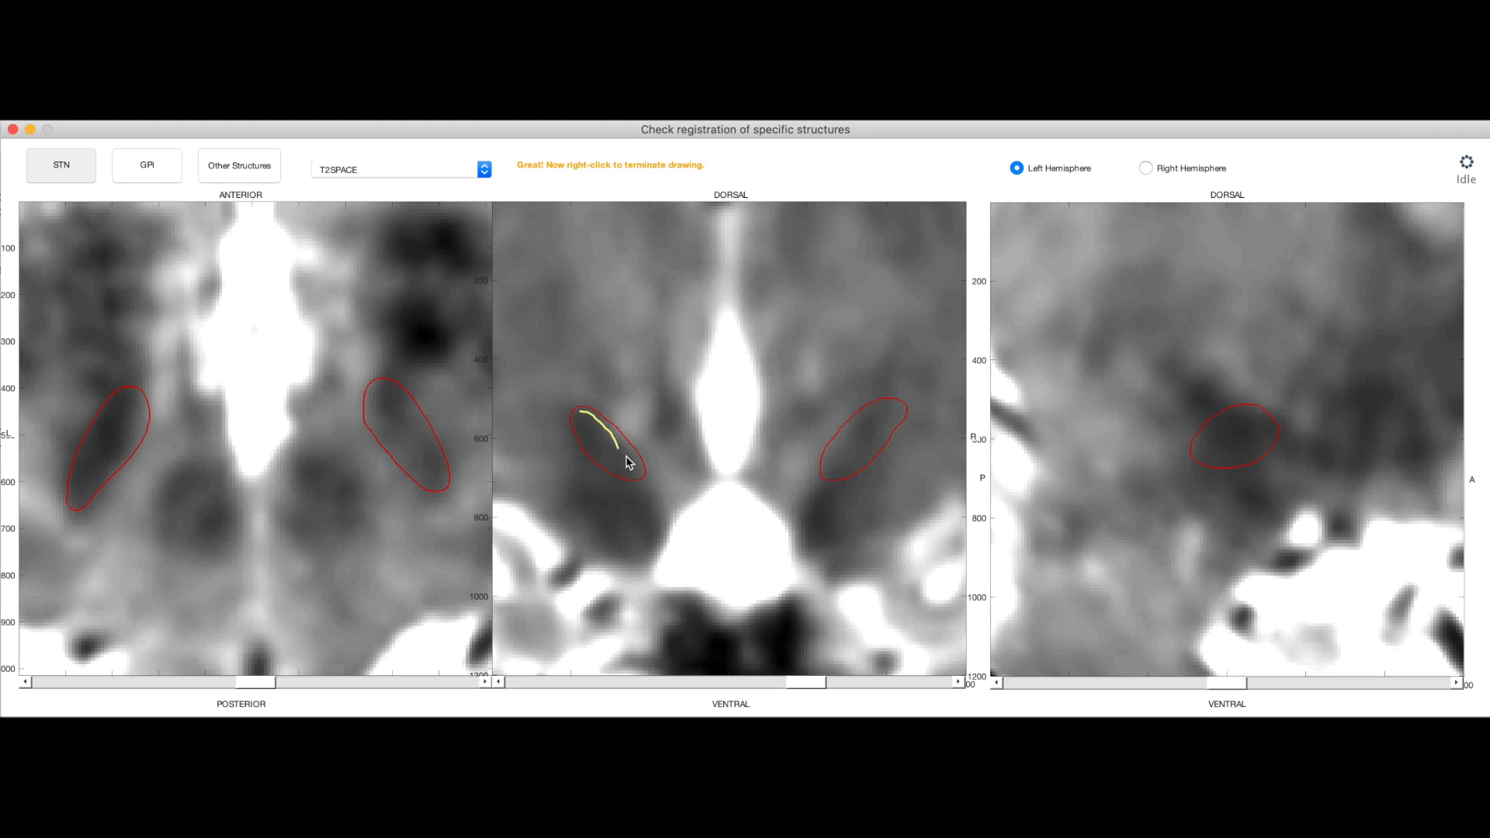
{"action": "mouse_move", "coordinate": [636, 478]}
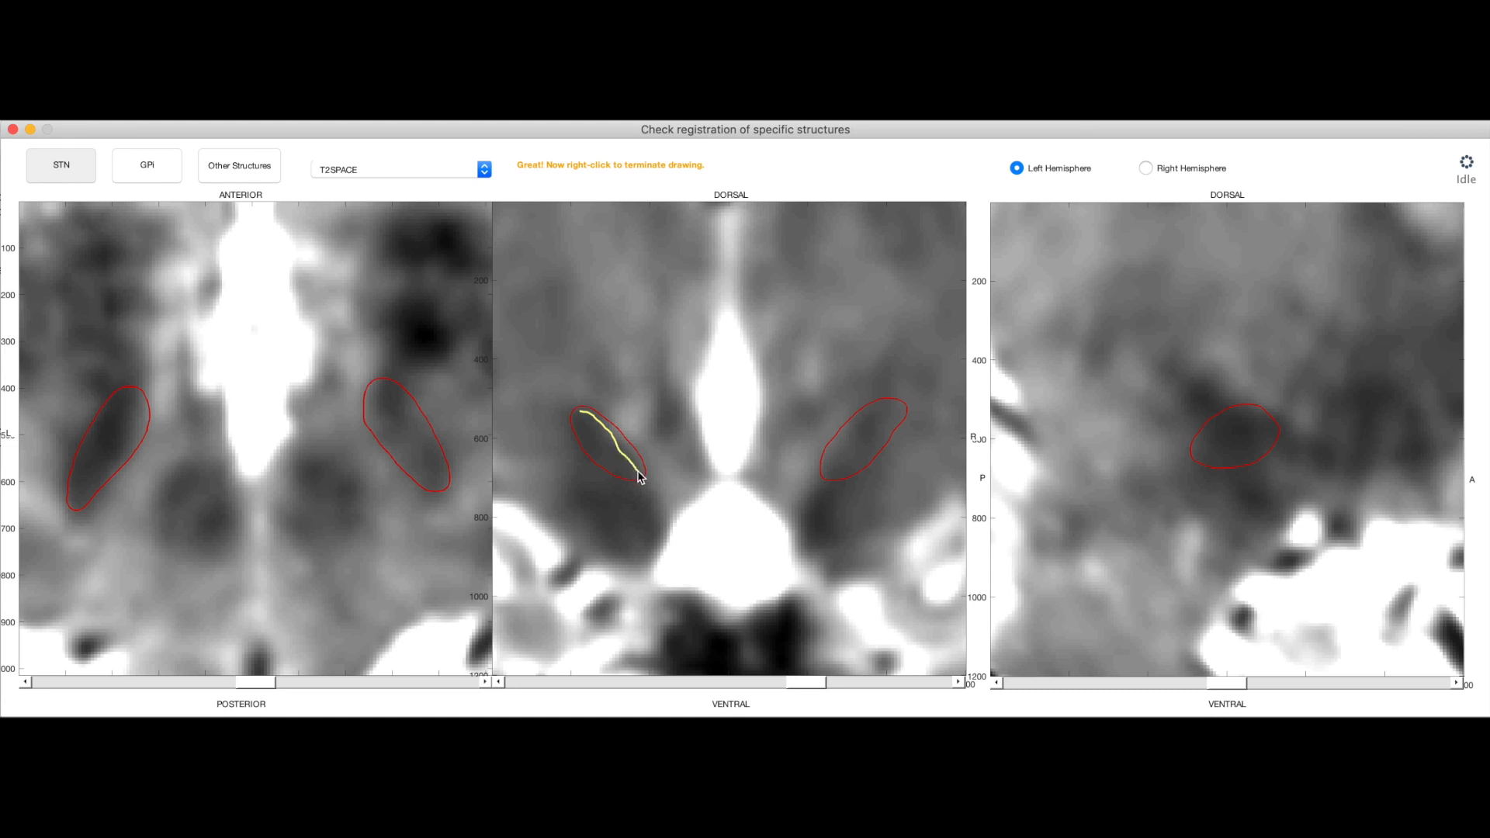
{"action": "right_click", "coordinate": [636, 475]}
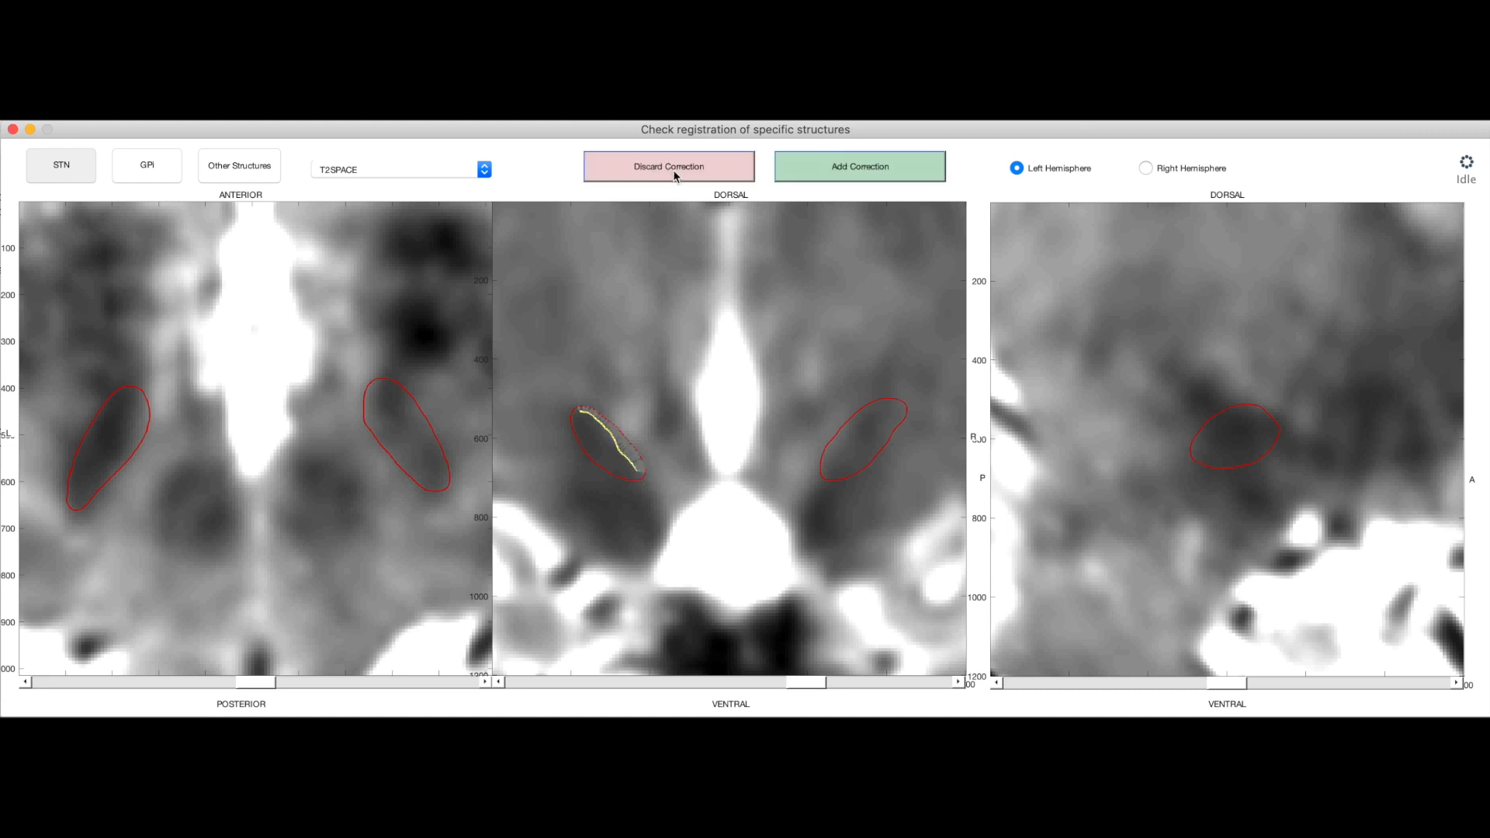
{"action": "left_click", "coordinate": [667, 166]}
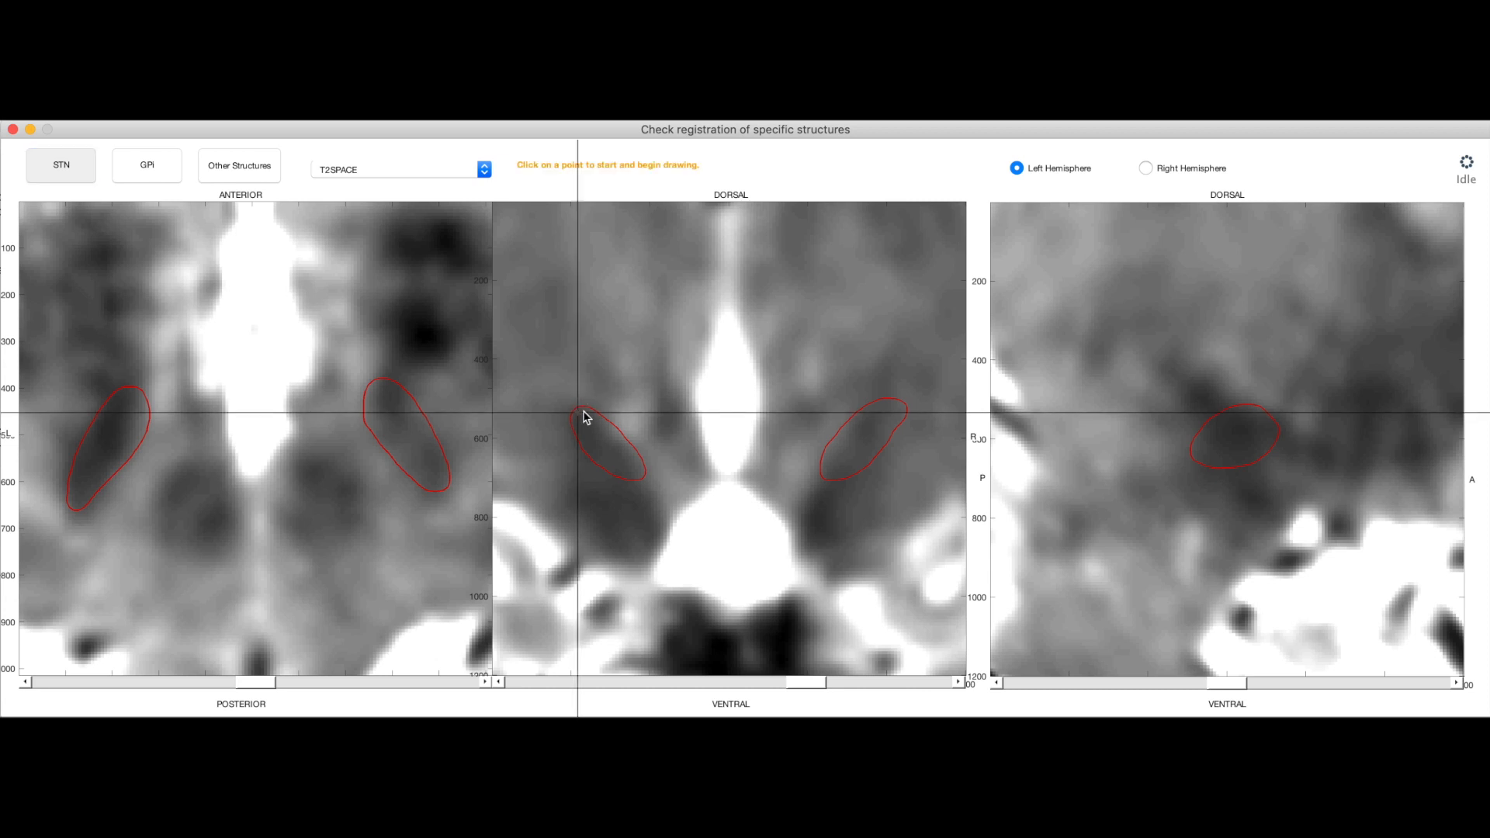
{"action": "left_click", "coordinate": [582, 416]}
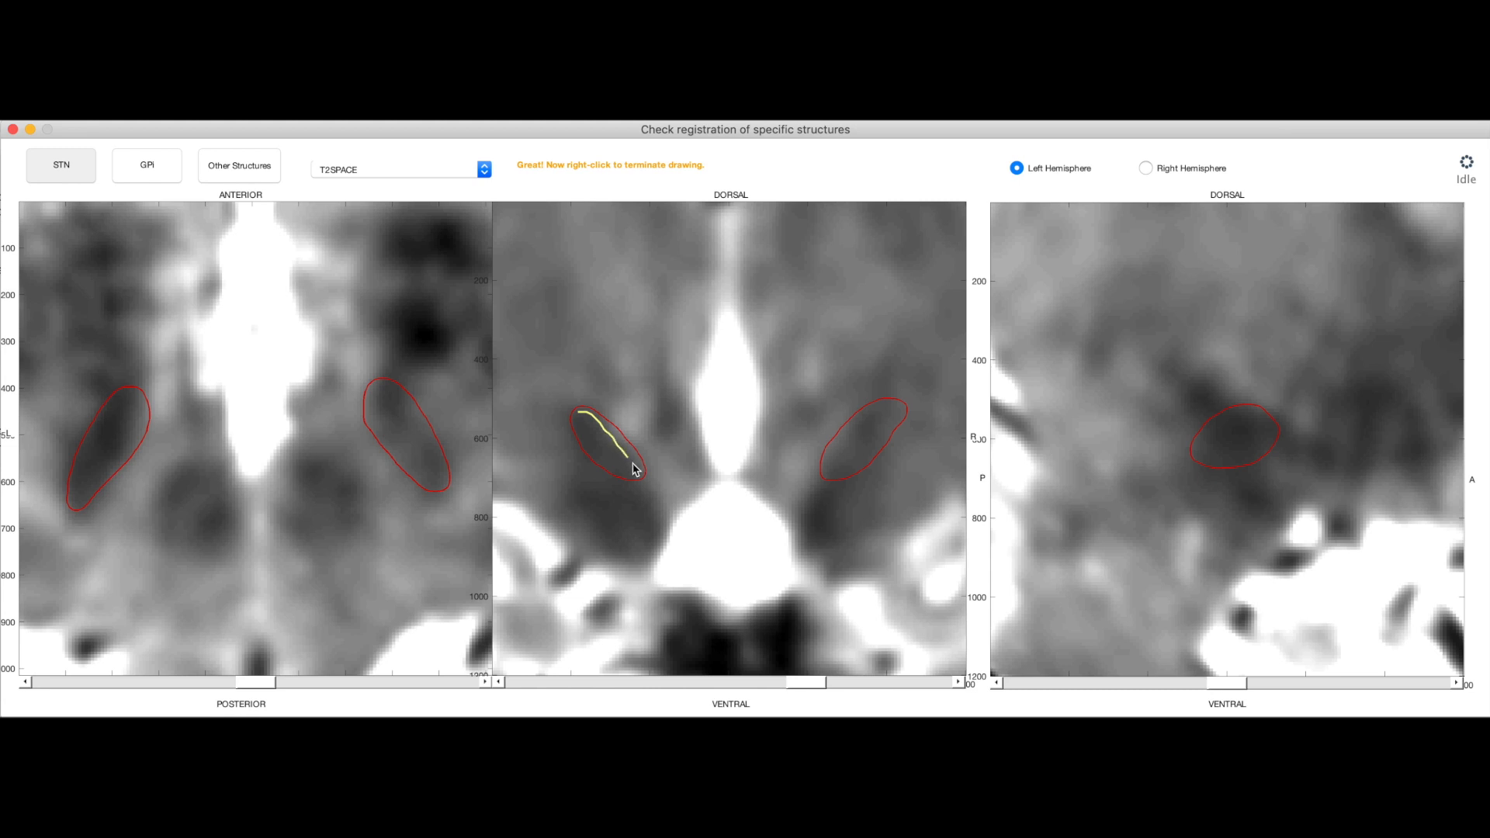
{"action": "right_click", "coordinate": [634, 470]}
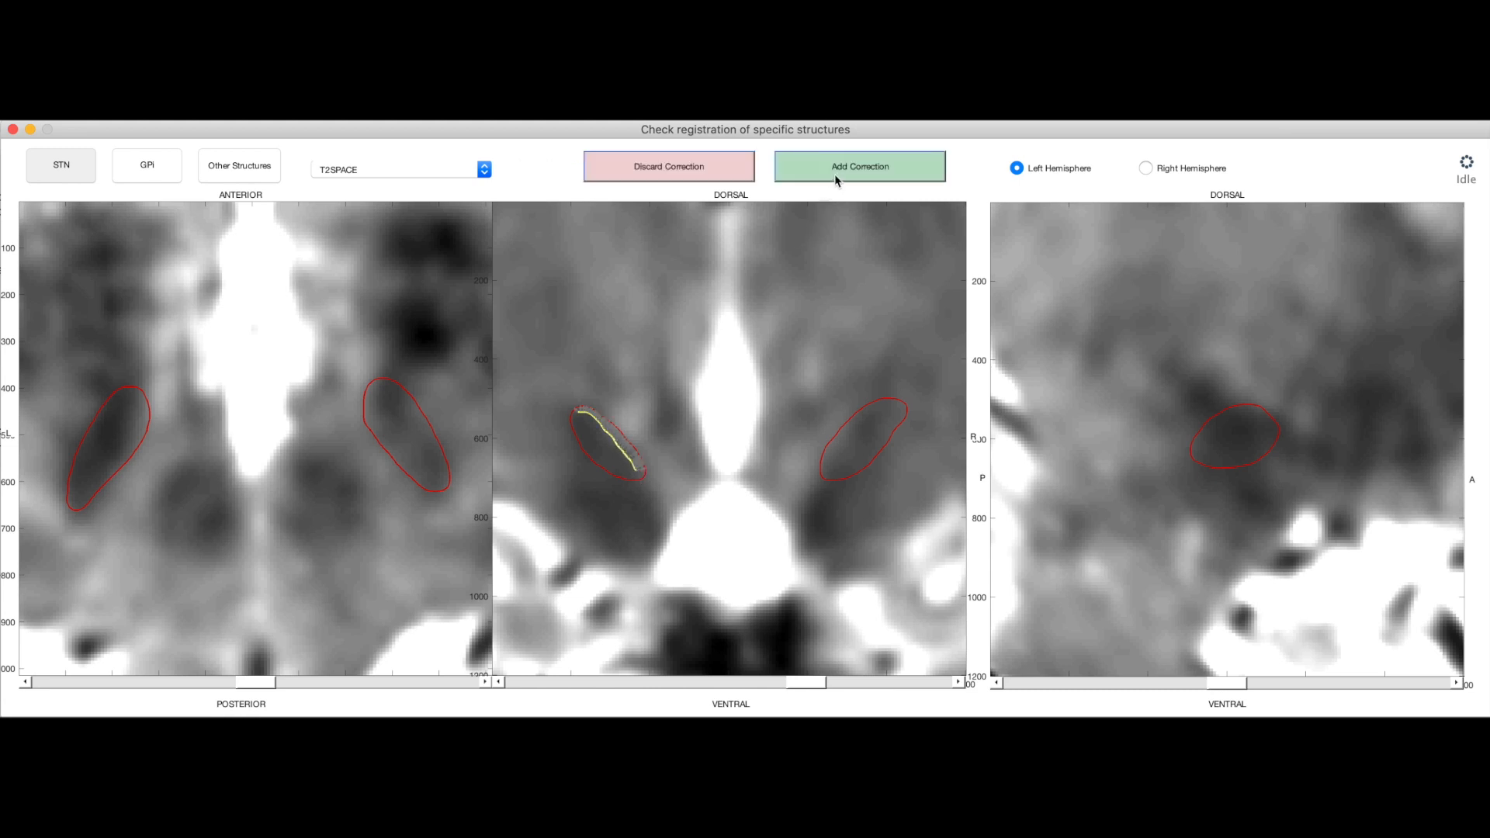
{"action": "left_click", "coordinate": [857, 166]}
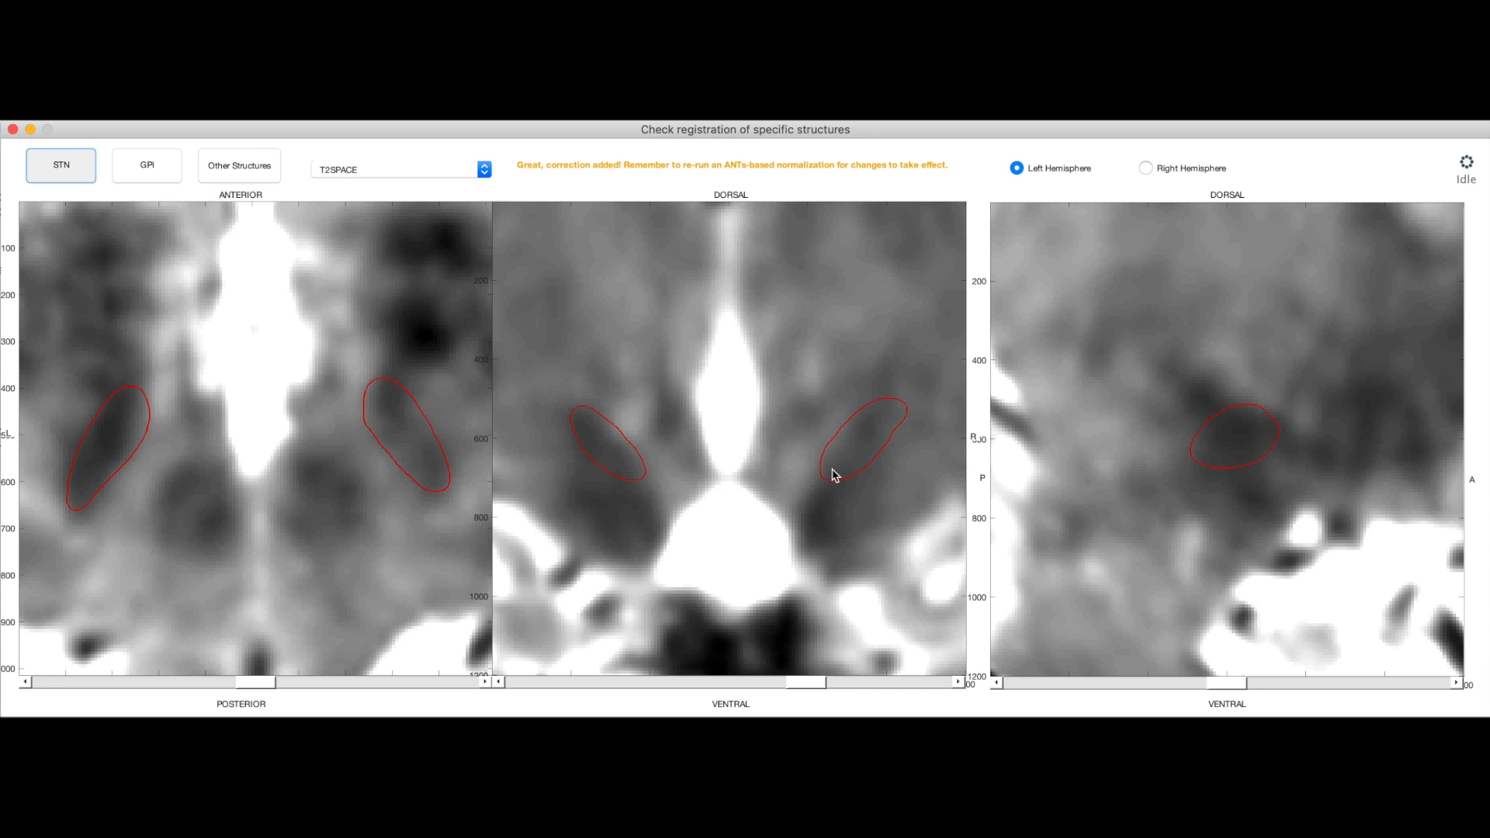
- Begin tracing the right STN border in the coronal view, then return to the axial panel
{"action": "left_click", "coordinate": [827, 475]}
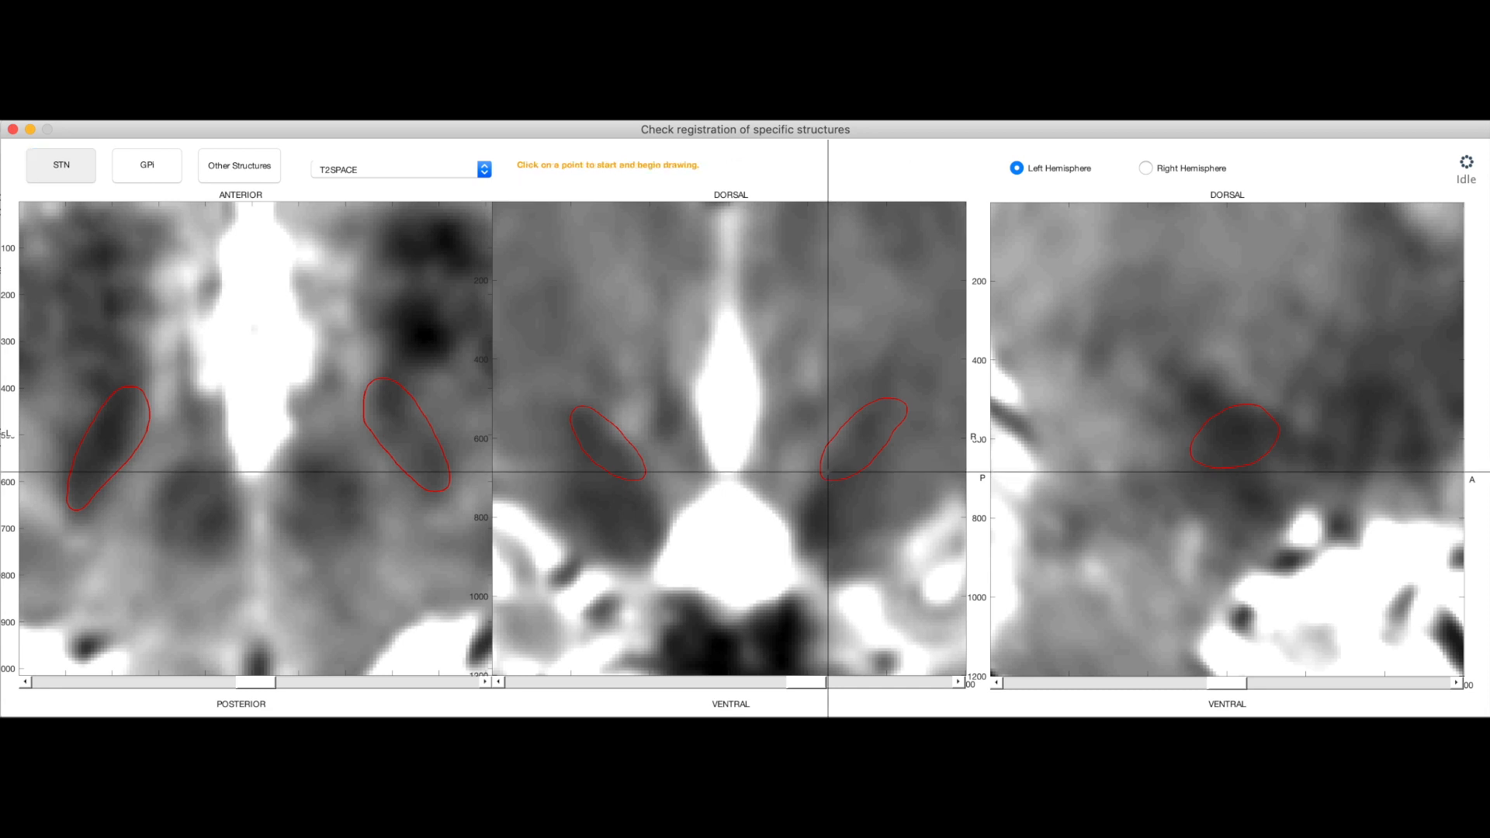
{"action": "left_click", "coordinate": [832, 464]}
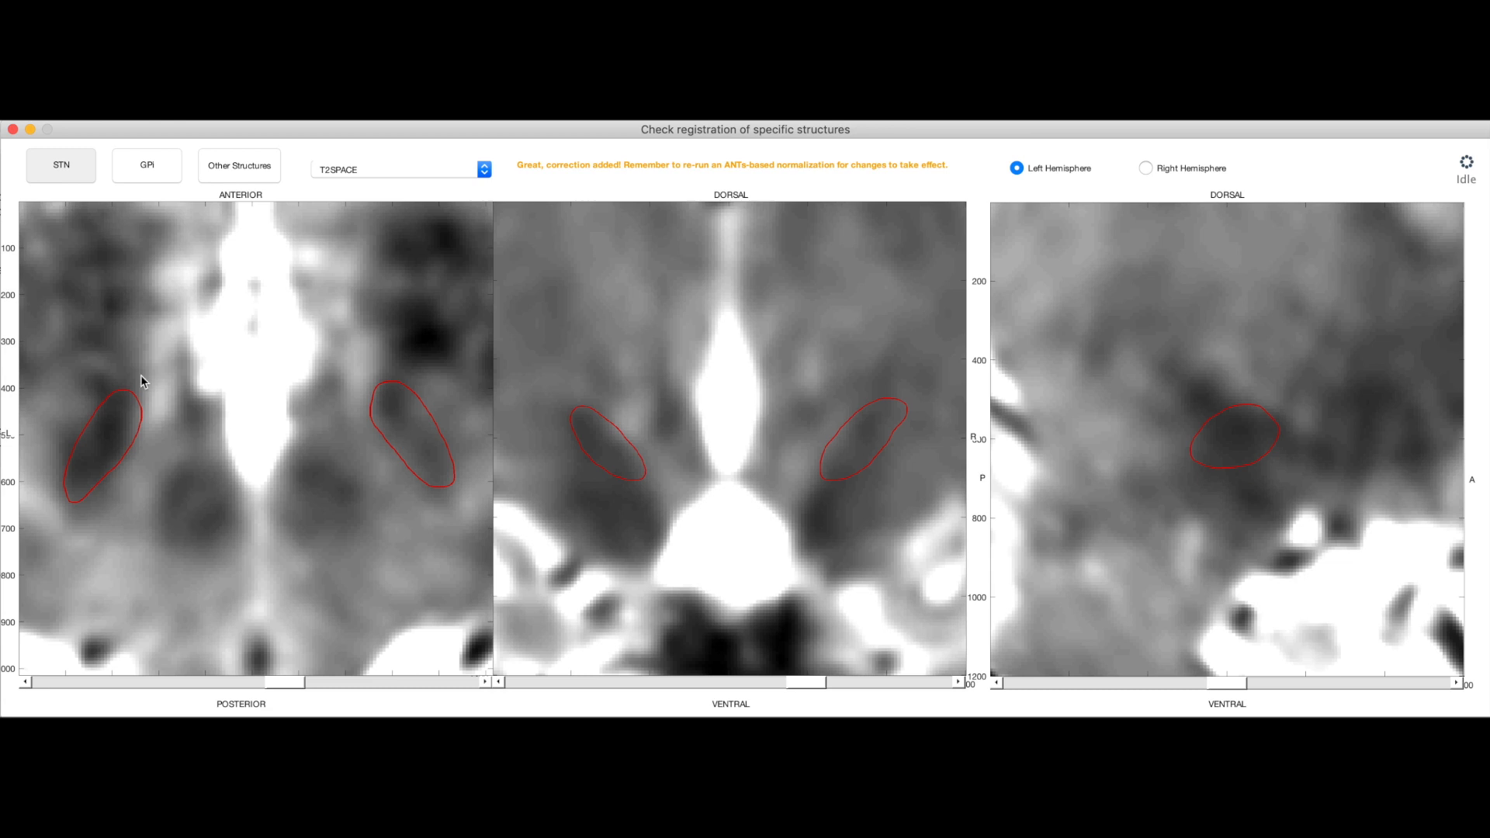
{"action": "left_click", "coordinate": [140, 413]}
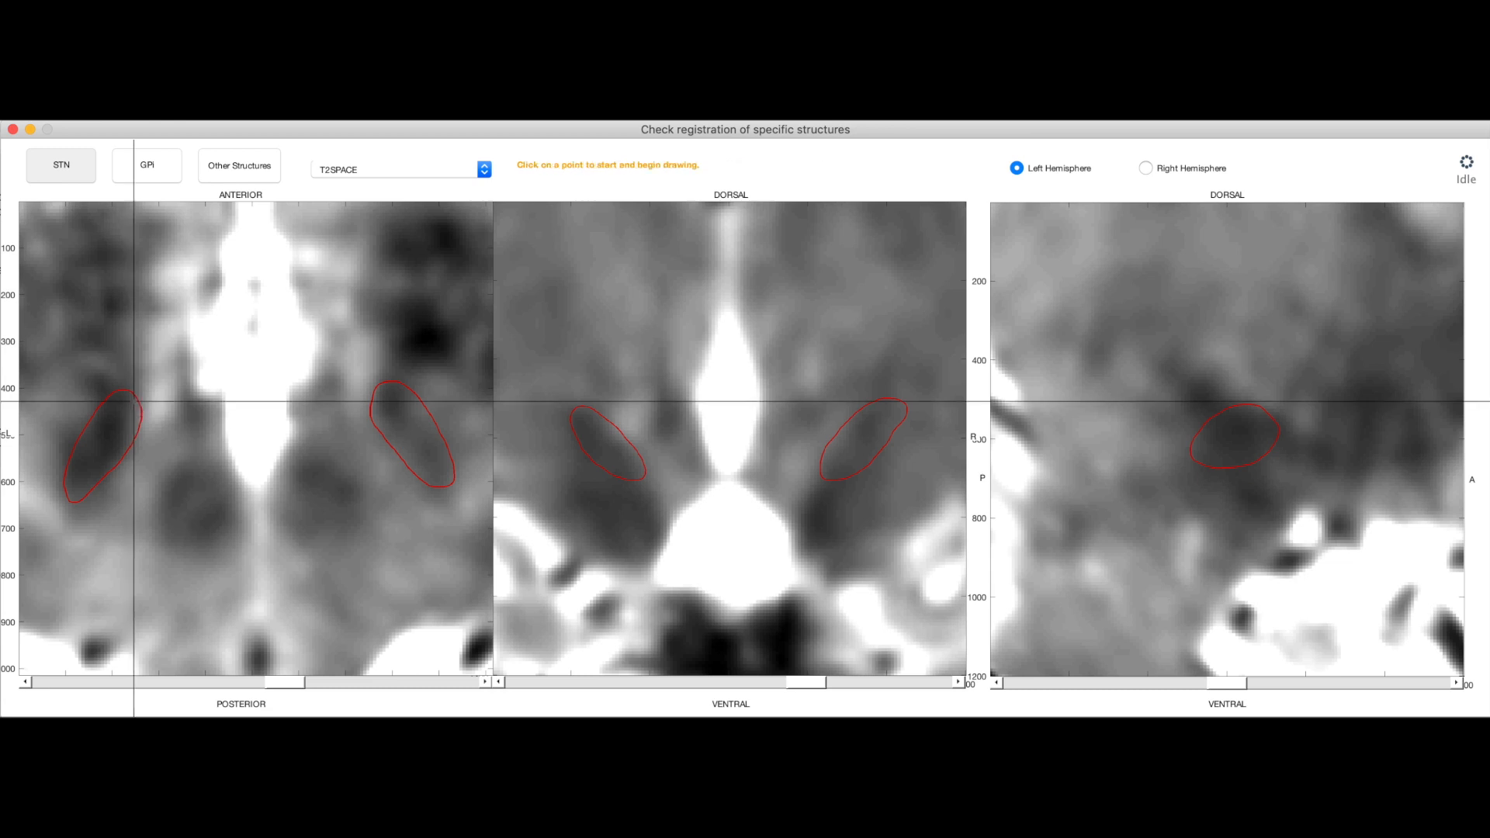
- Draw an STN border line over the T2 backdrop, store it, then show the right hemisphere over T2SPACE
{"action": "left_click", "coordinate": [129, 418]}
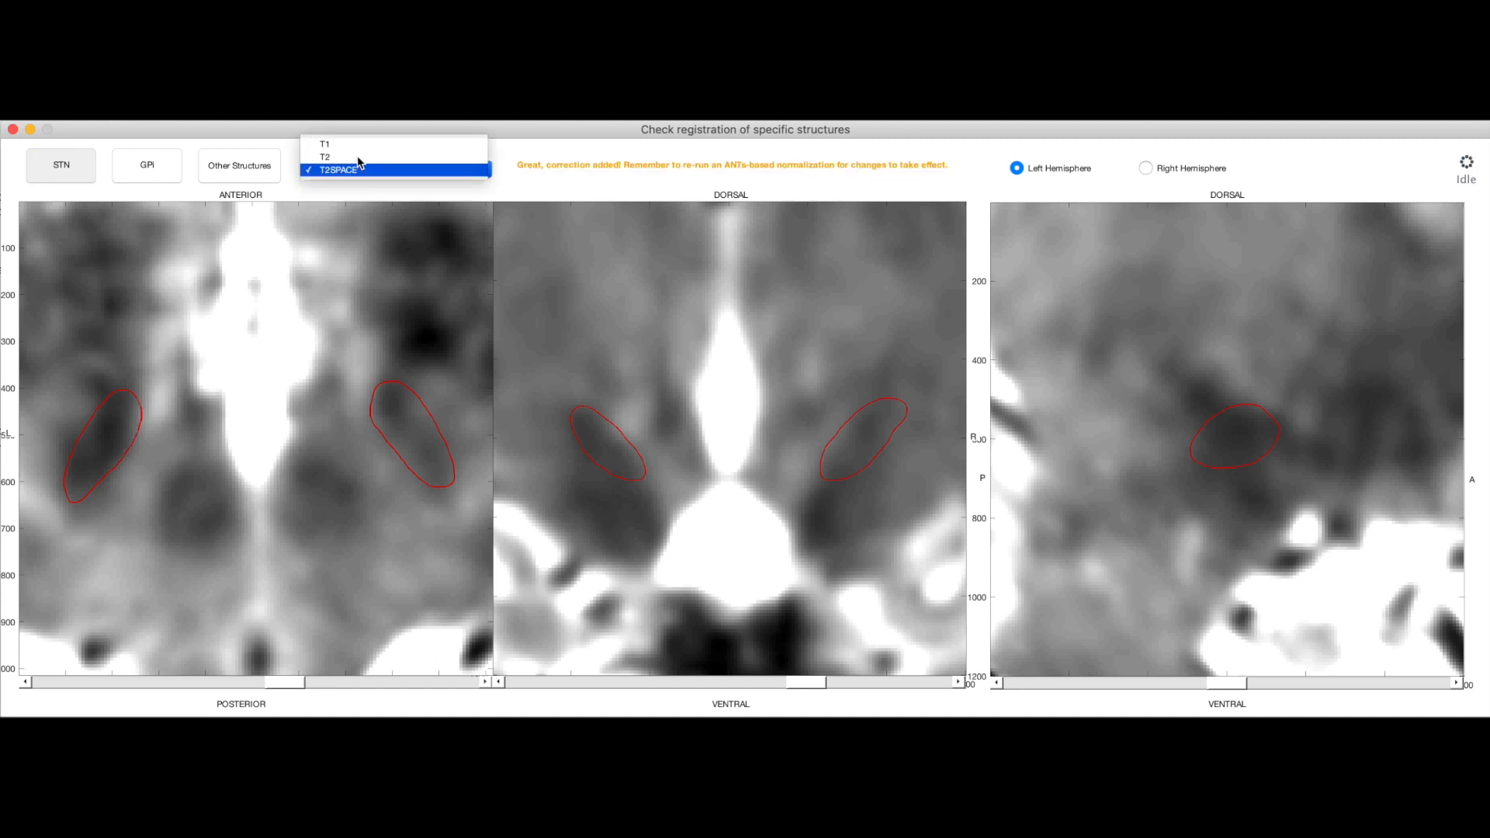
{"action": "left_click", "coordinate": [324, 157]}
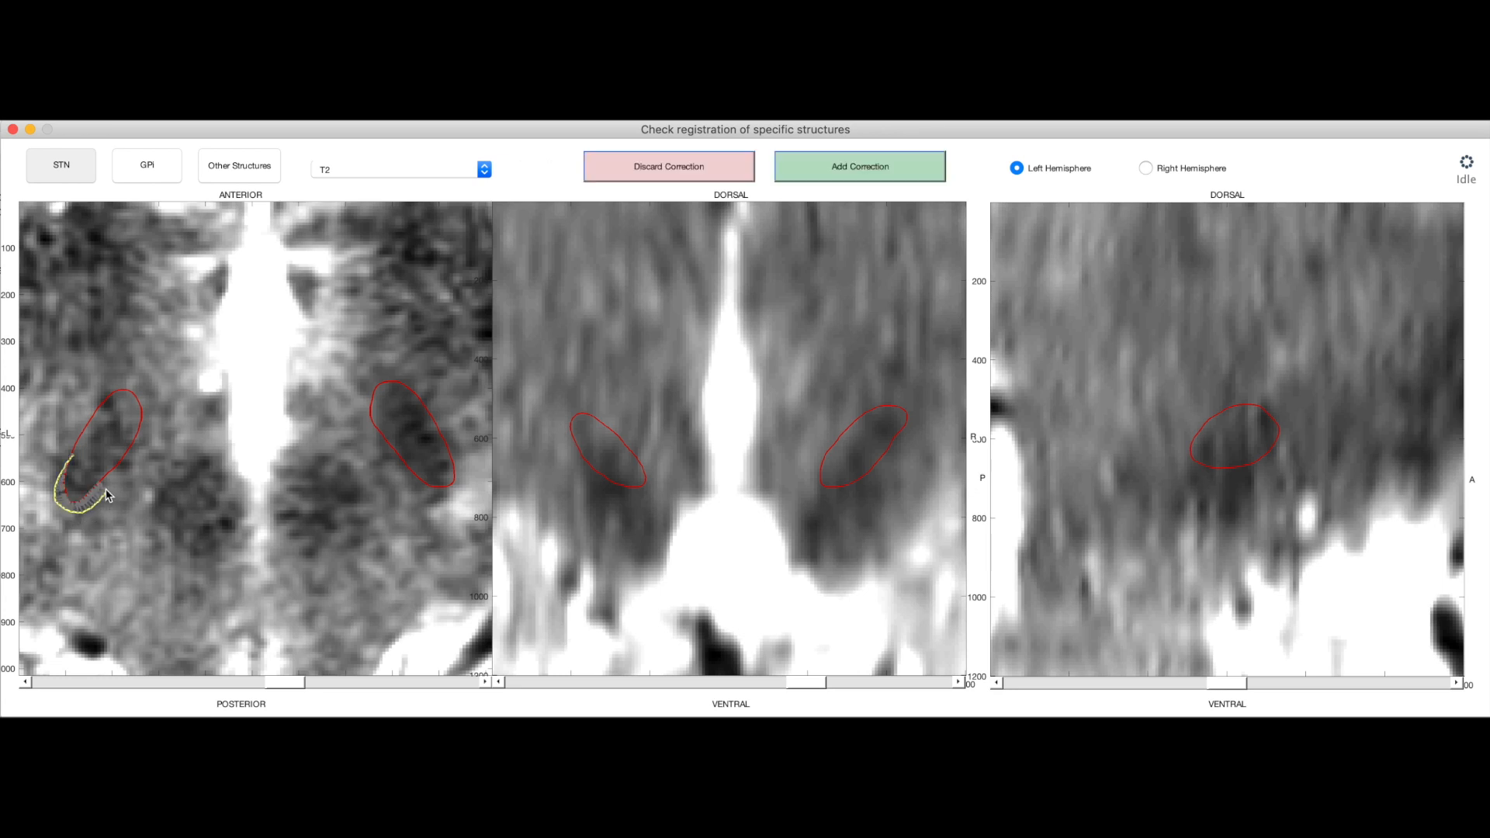
{"action": "left_click", "coordinate": [858, 166]}
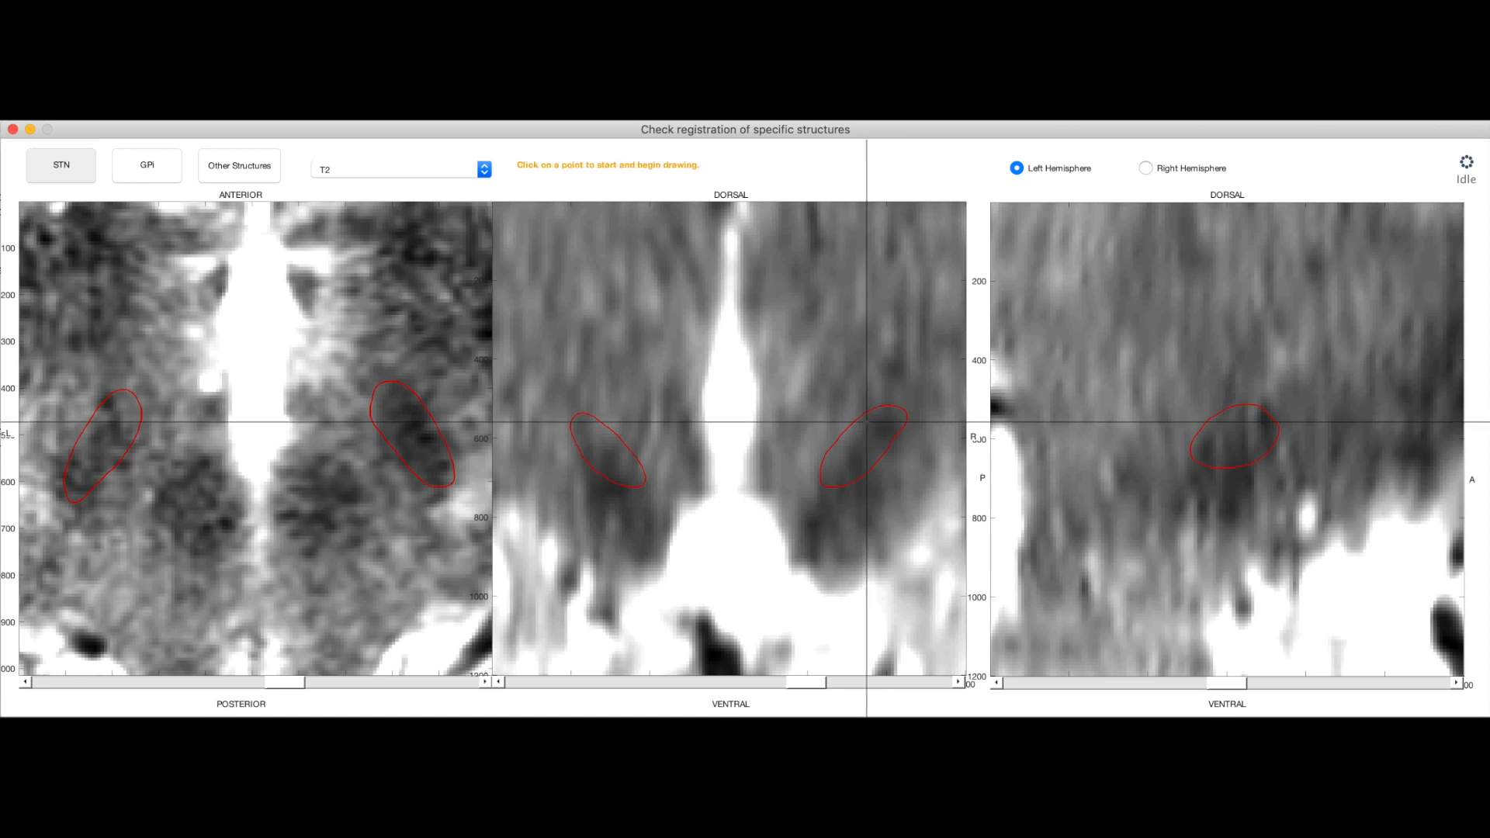
{"action": "left_click", "coordinate": [859, 428]}
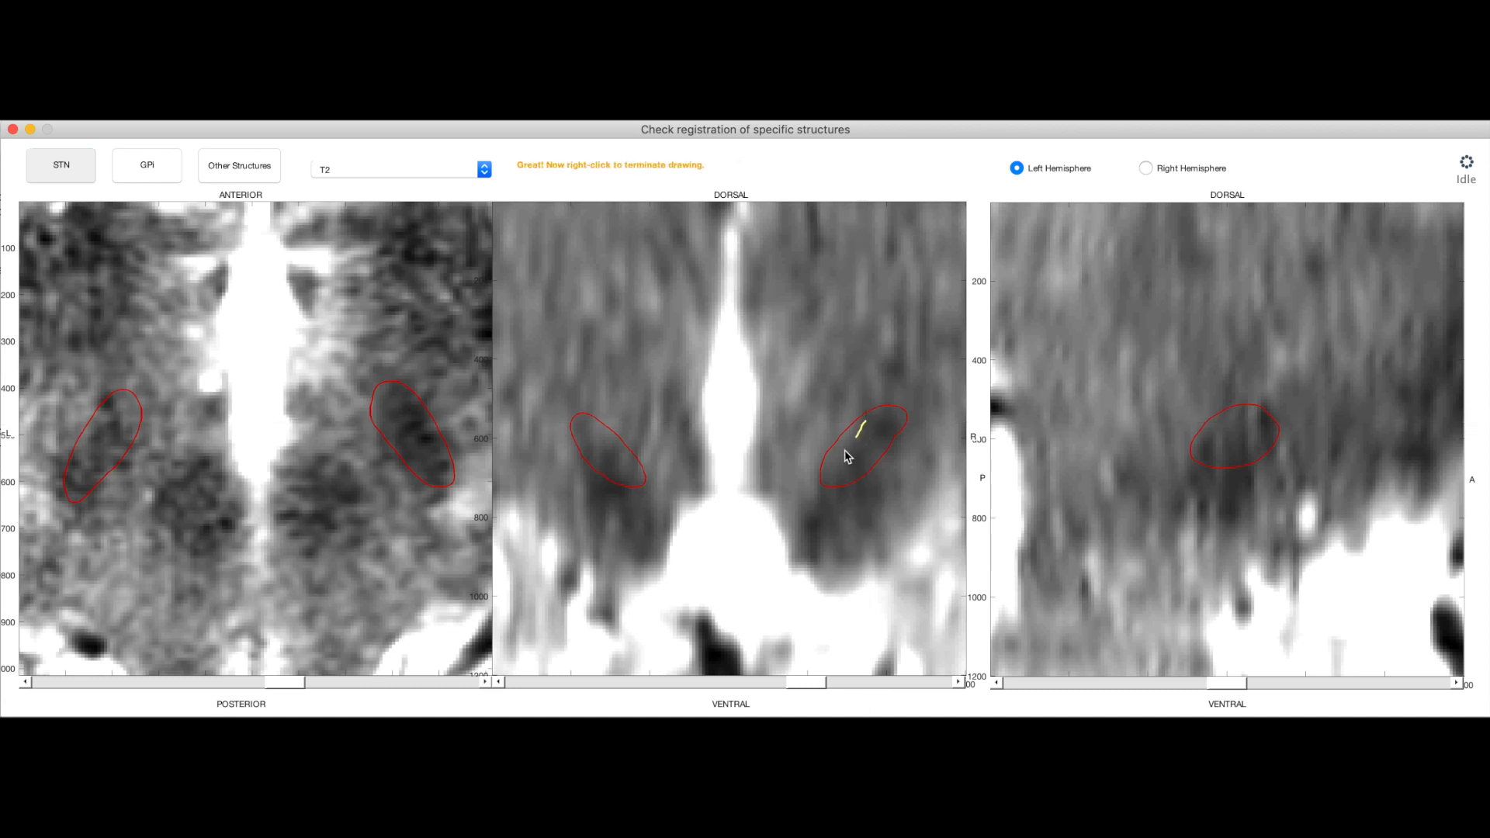
{"action": "right_click", "coordinate": [844, 456]}
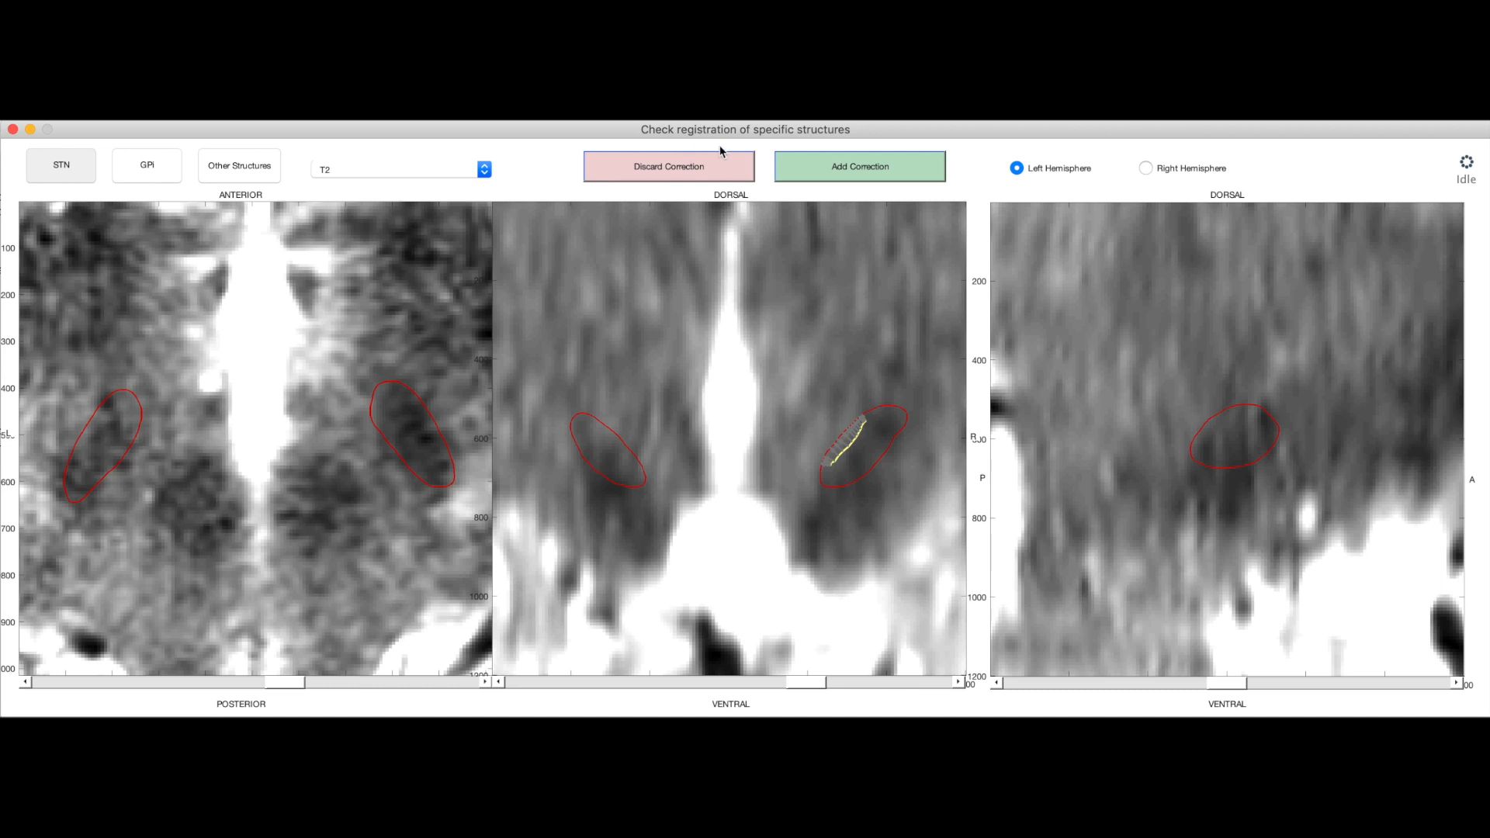
{"action": "left_click", "coordinate": [858, 166]}
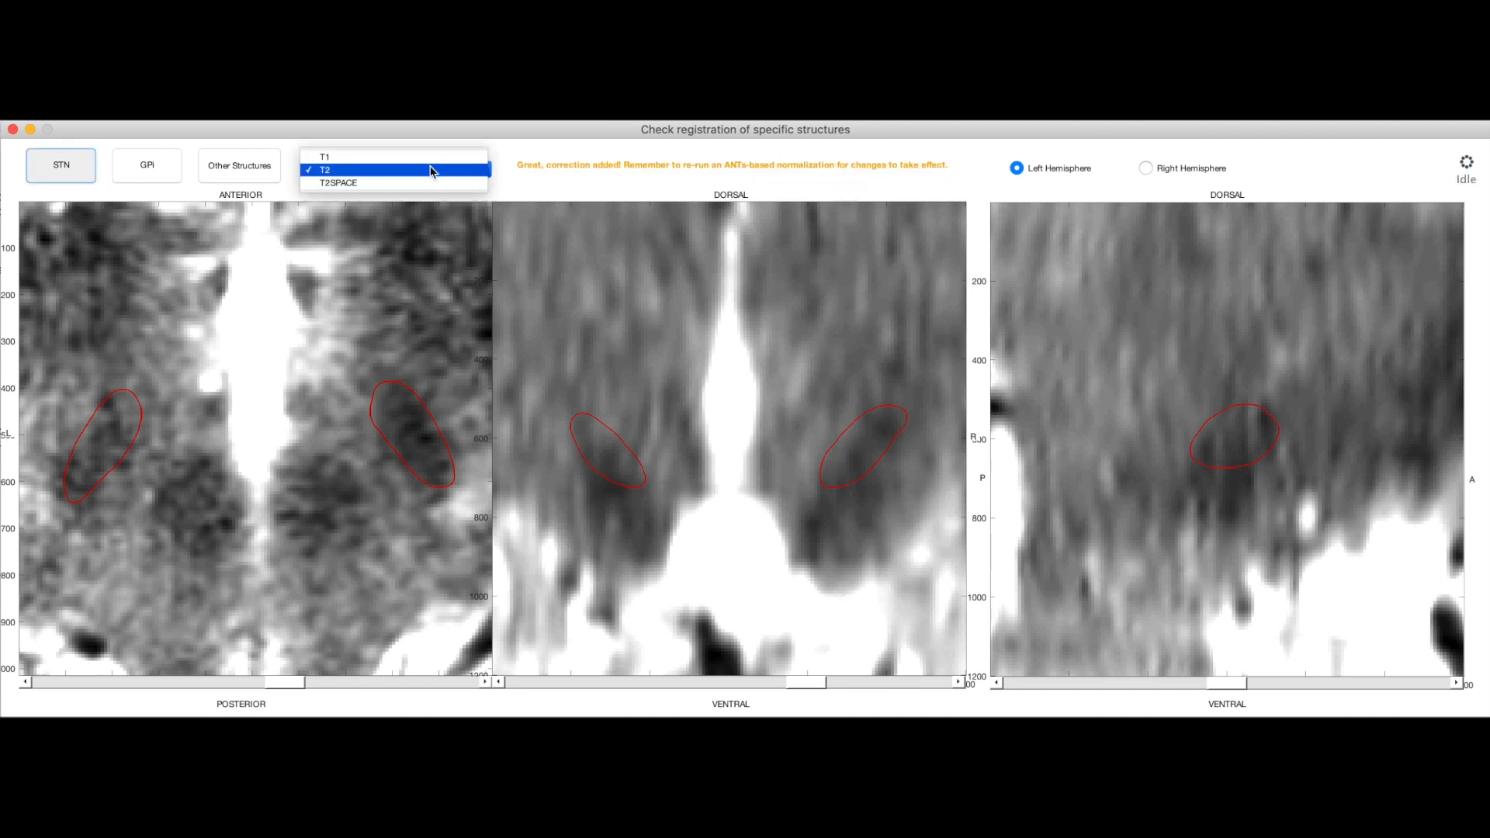
{"action": "left_click", "coordinate": [338, 183]}
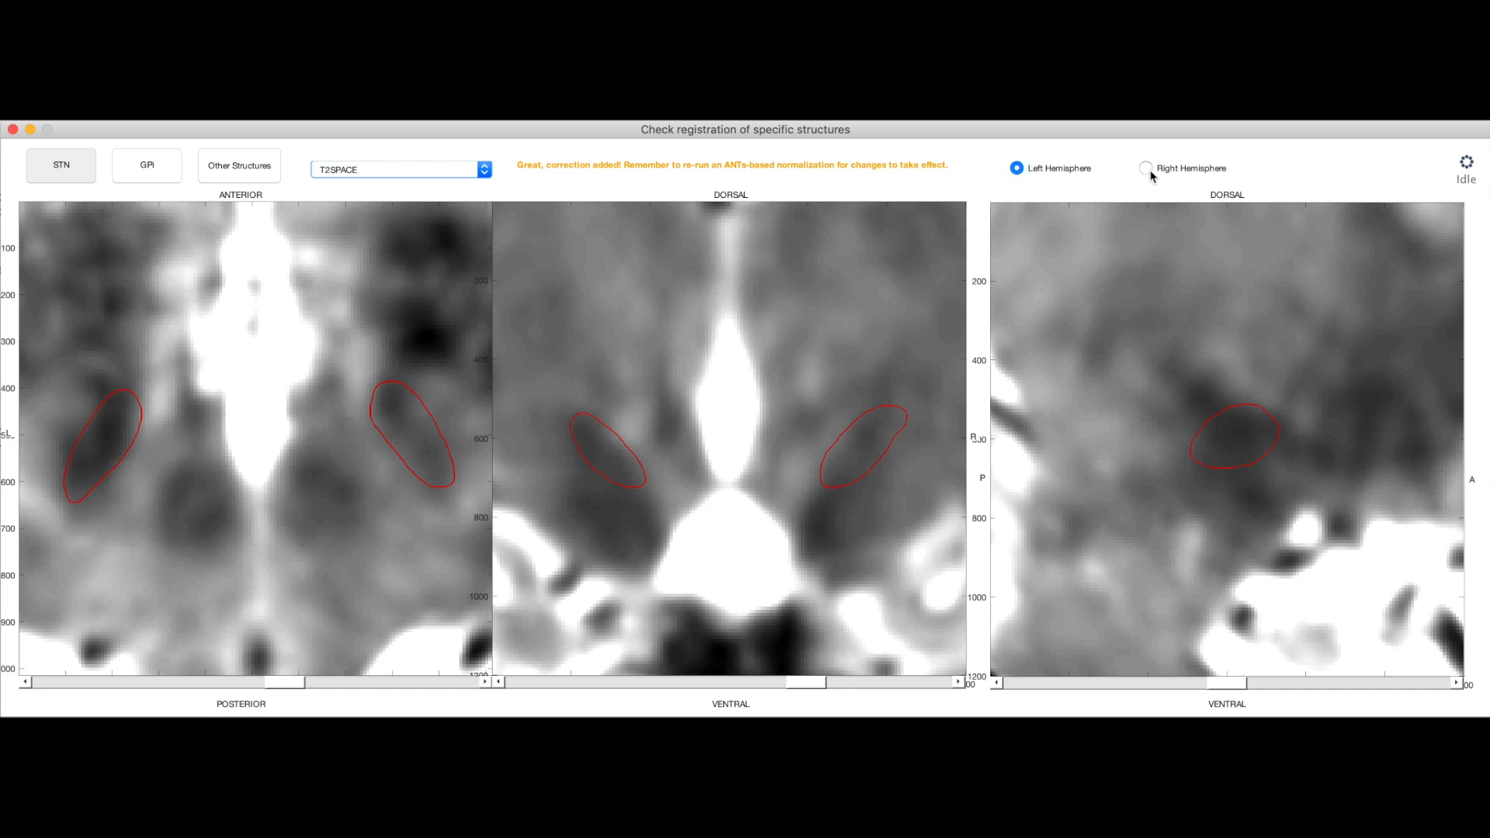
{"action": "left_click", "coordinate": [1146, 168]}
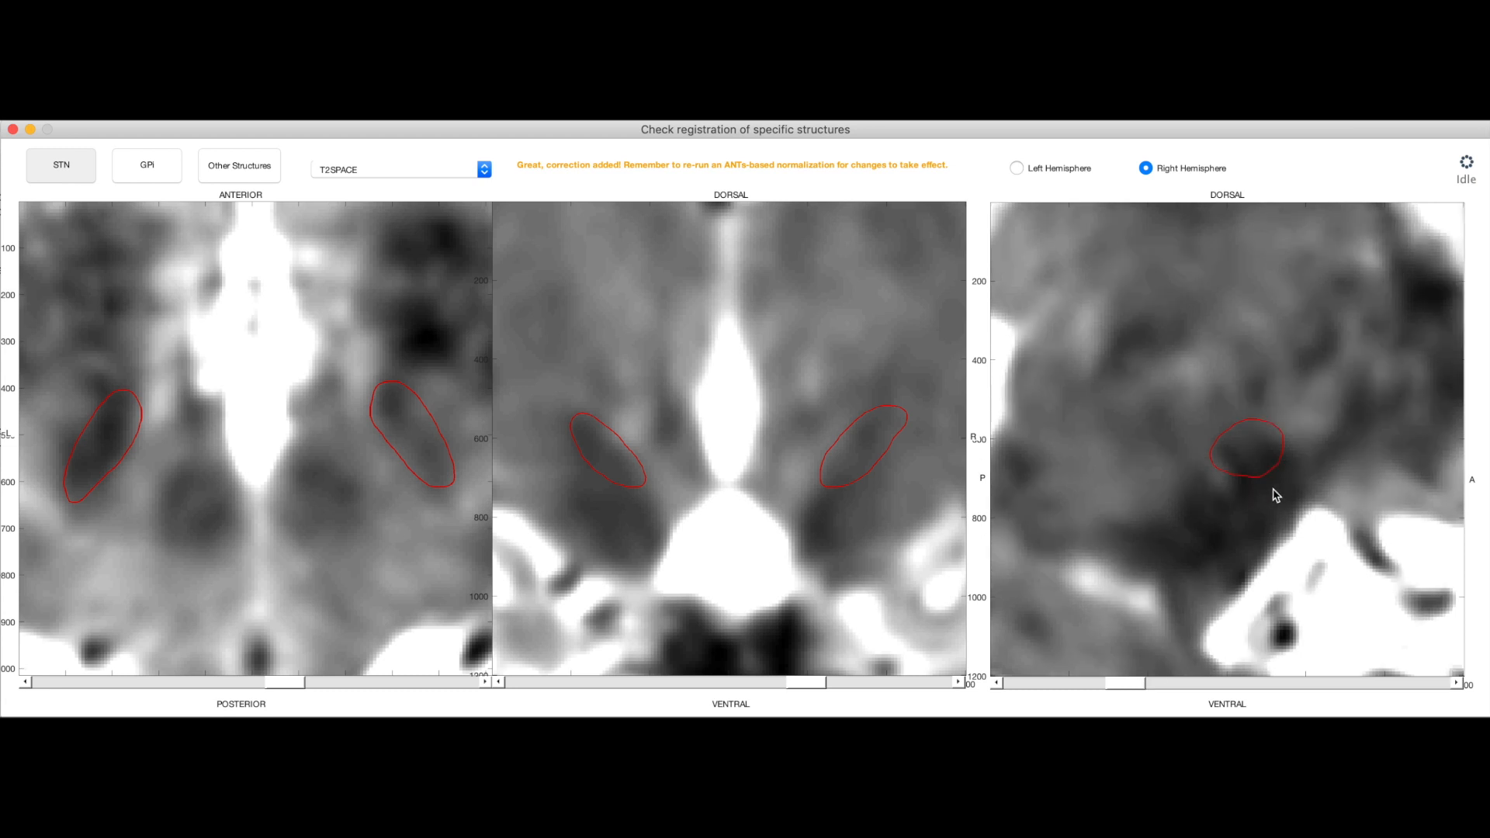
{"action": "mouse_move", "coordinate": [1168, 649]}
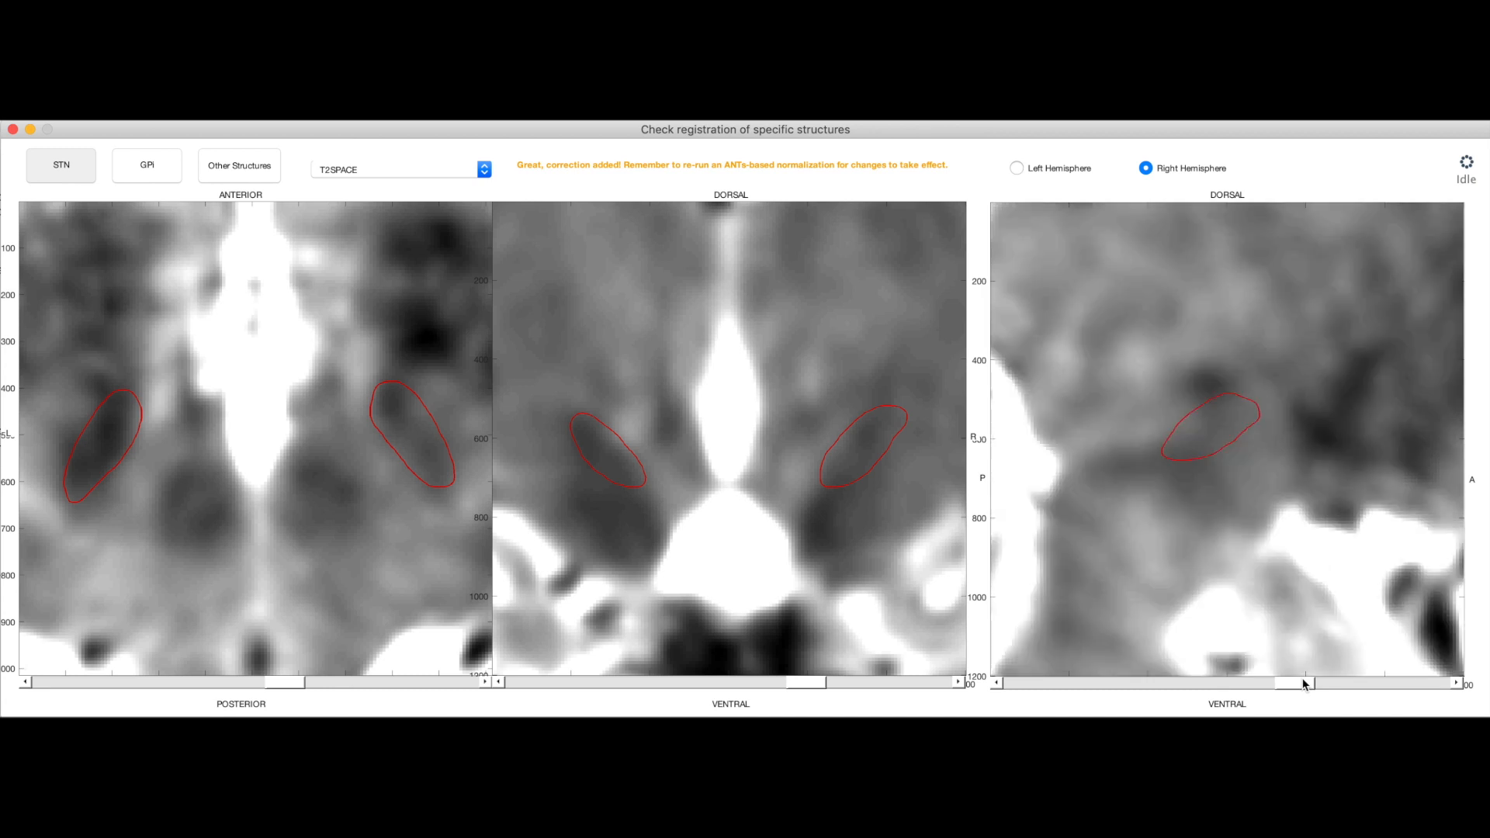
{"action": "mouse_move", "coordinate": [797, 710]}
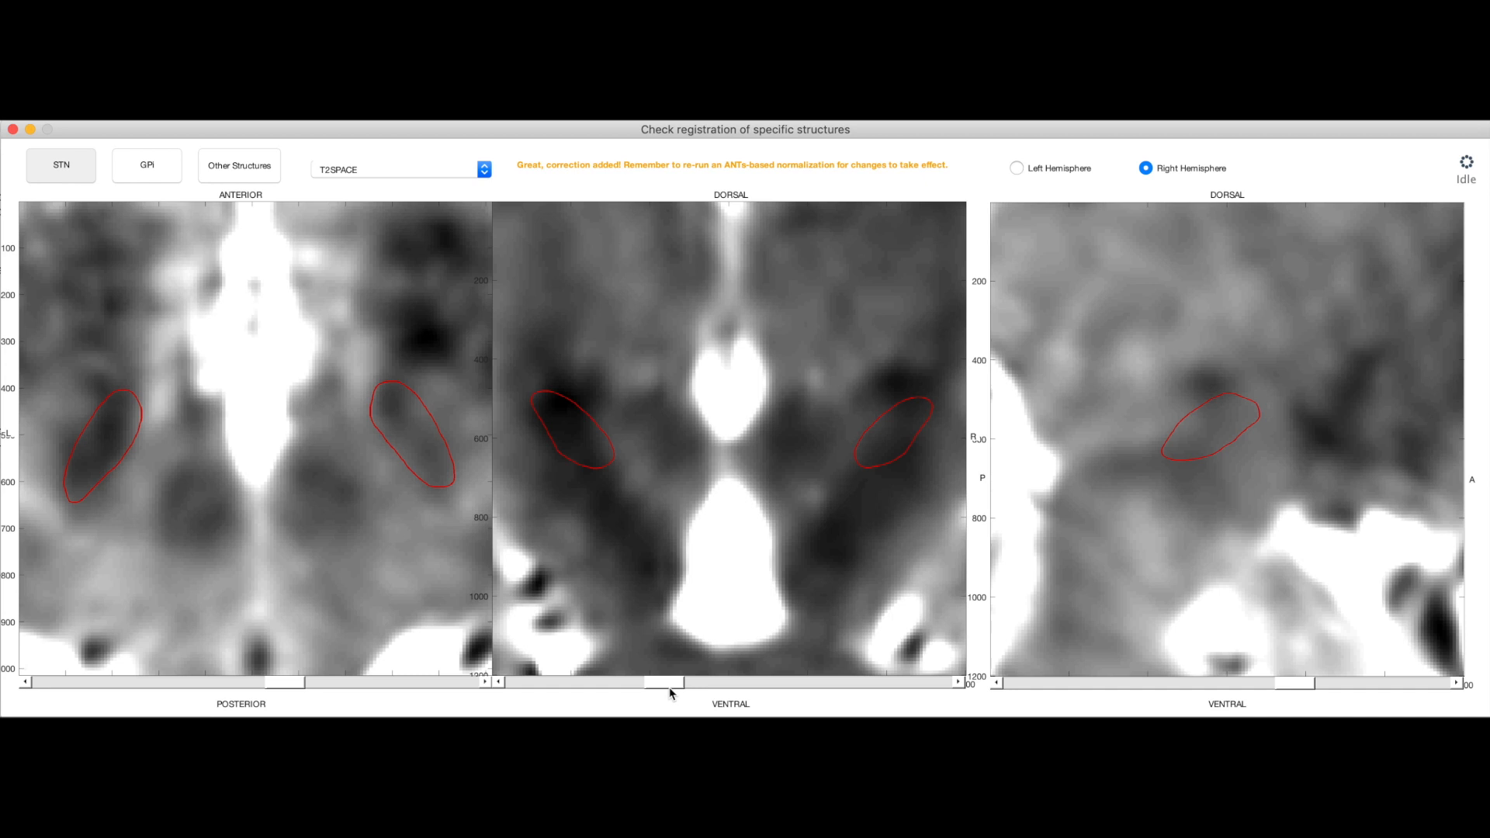
{"action": "mouse_move", "coordinate": [670, 684]}
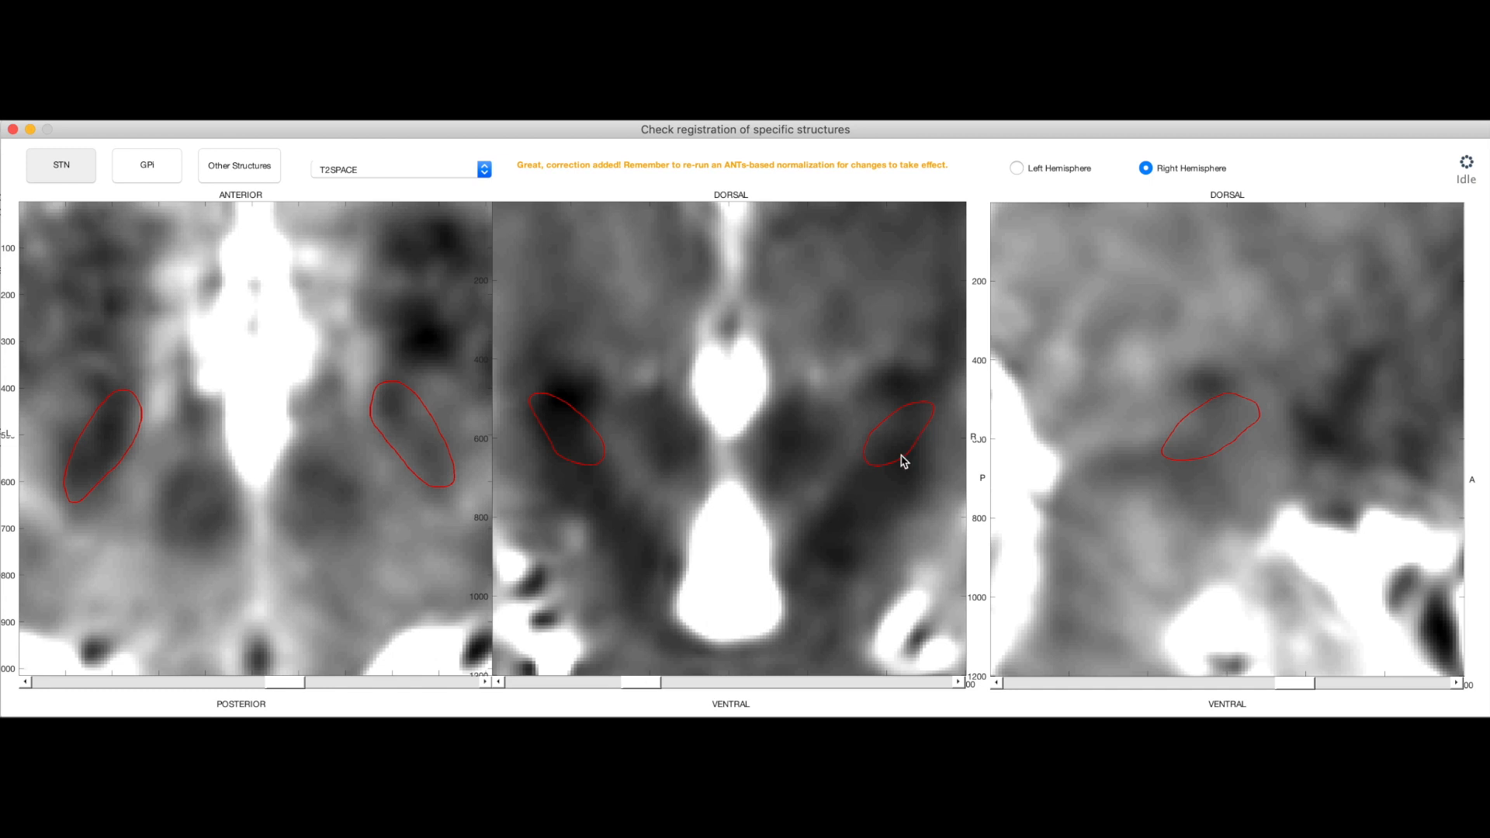
{"action": "mouse_move", "coordinate": [895, 475]}
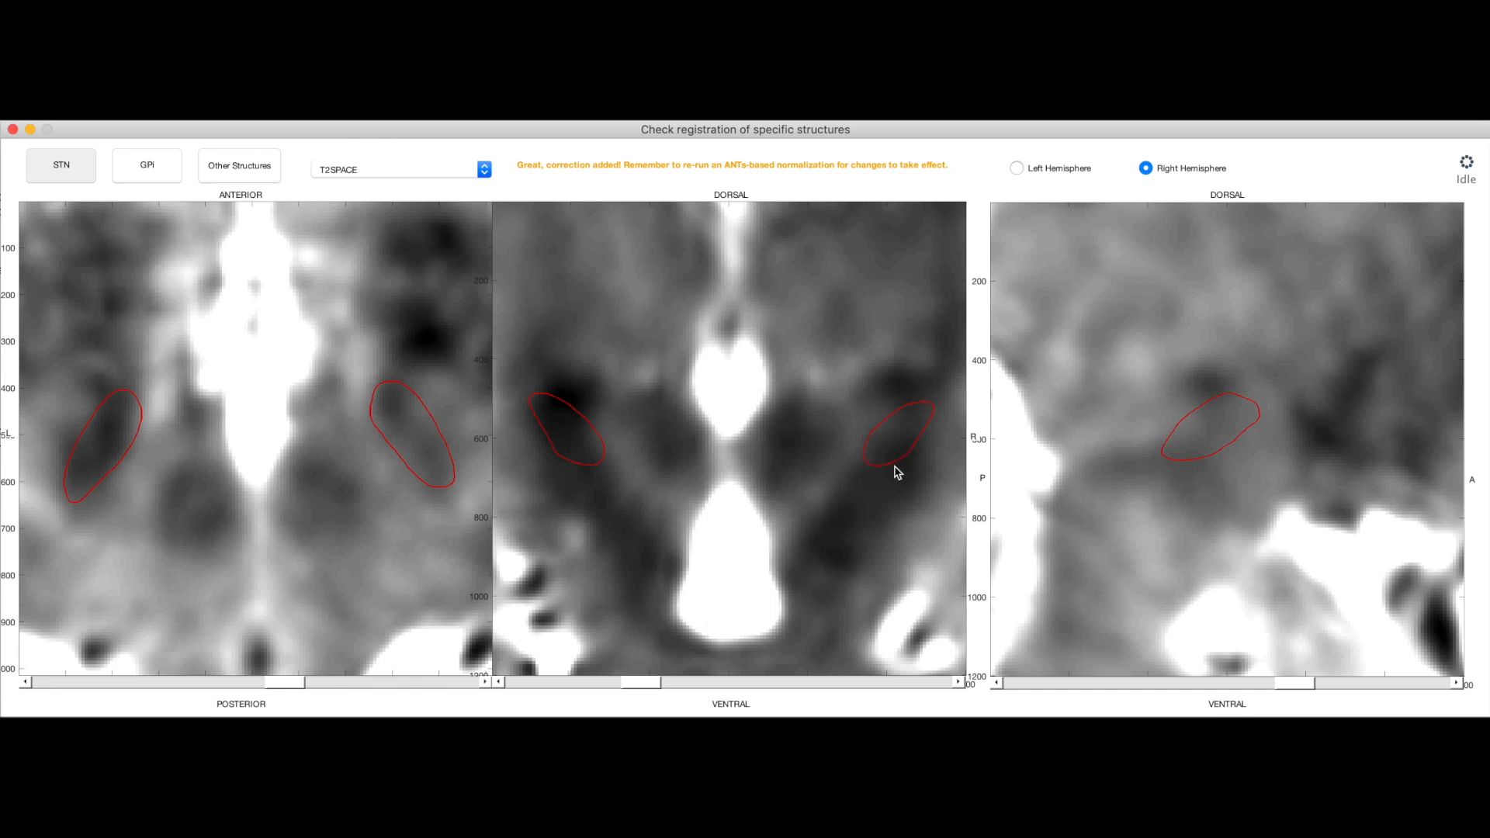
{"action": "mouse_move", "coordinate": [926, 479]}
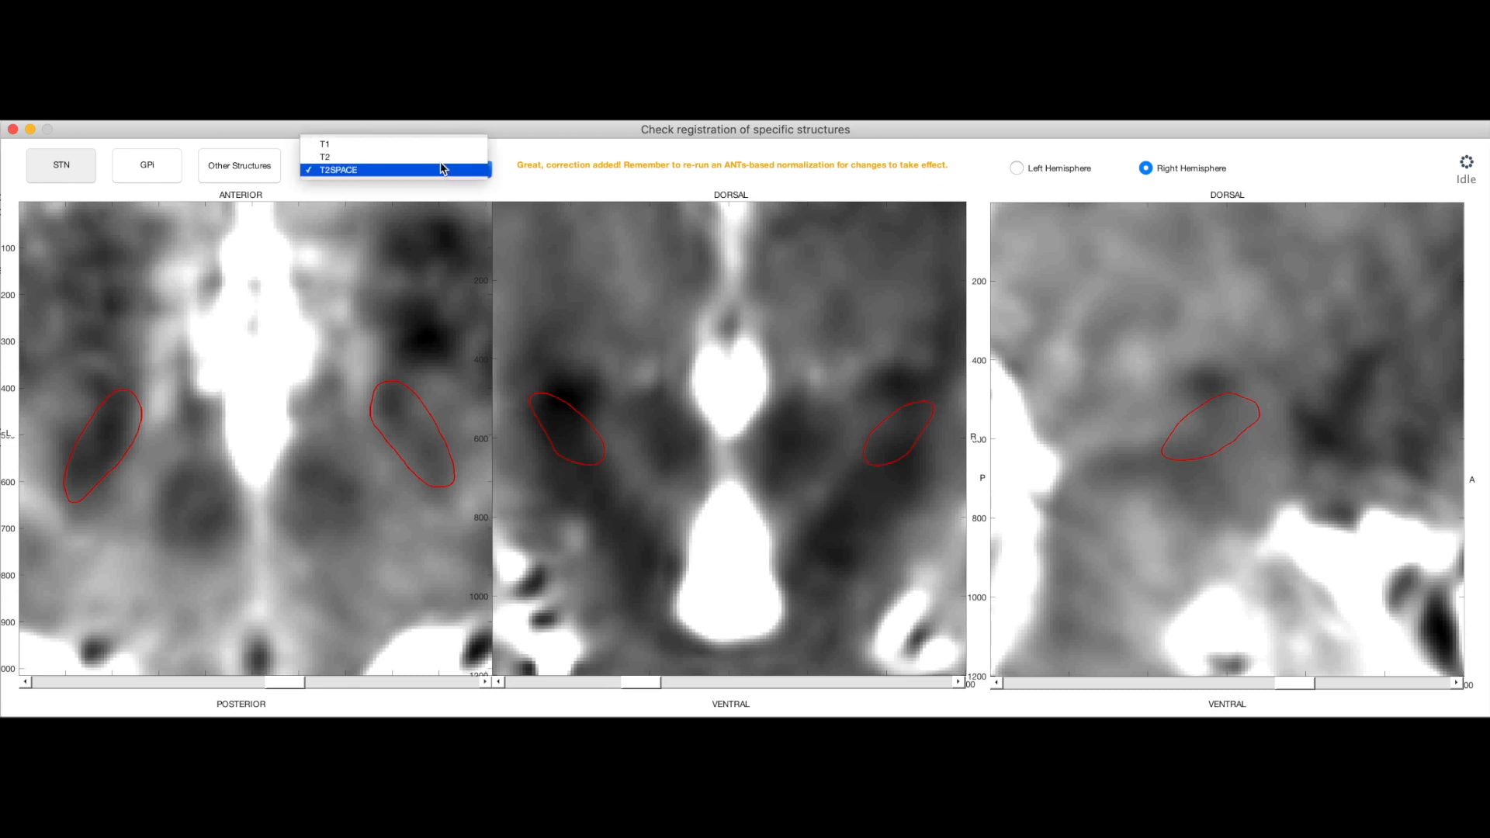
- Over the T2 axial view, draw a right-hemisphere STN border line and store it as a correction
{"action": "left_click", "coordinate": [326, 155]}
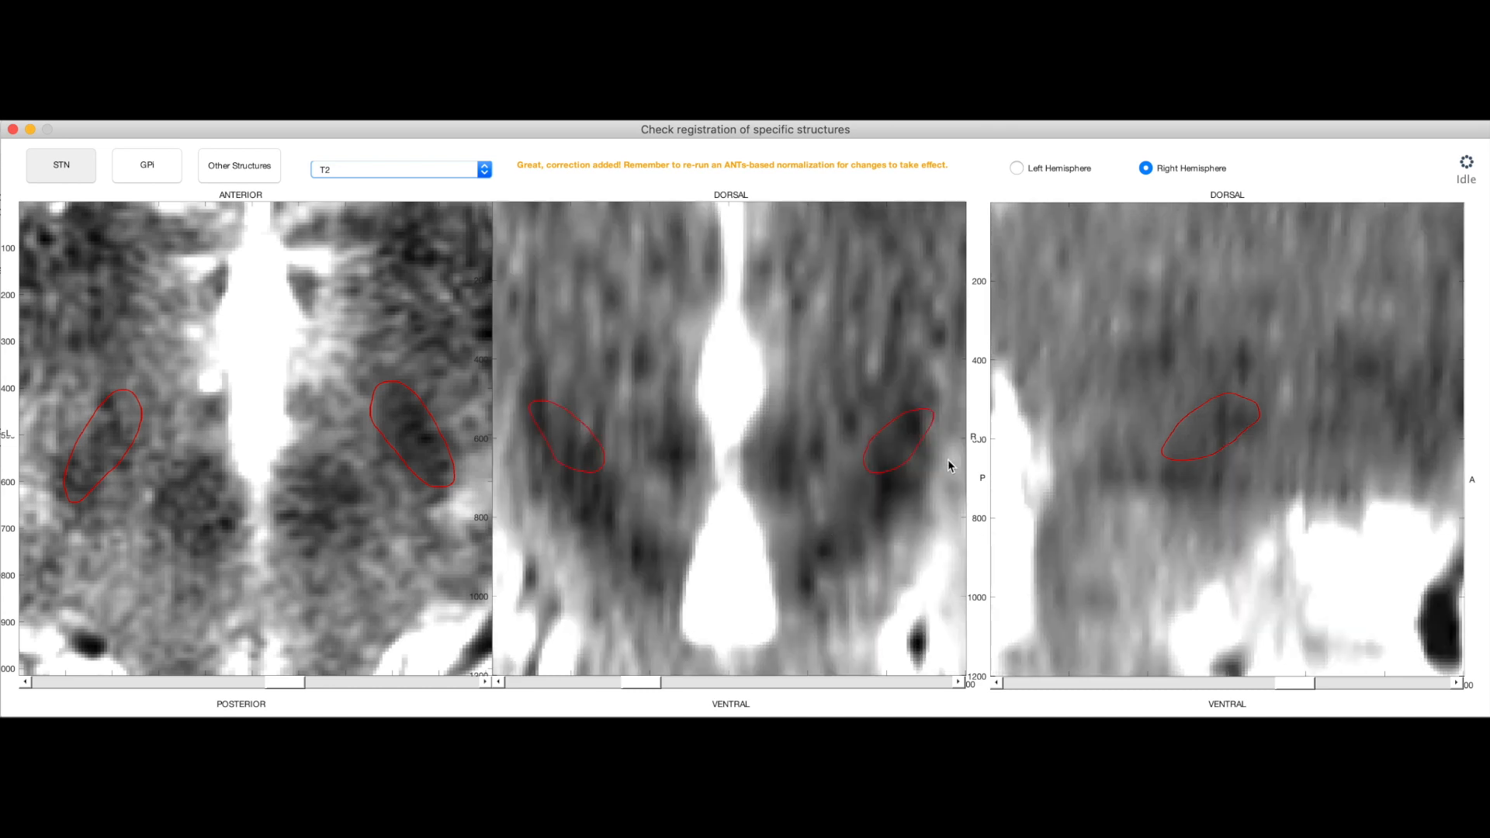
{"action": "mouse_move", "coordinate": [545, 469]}
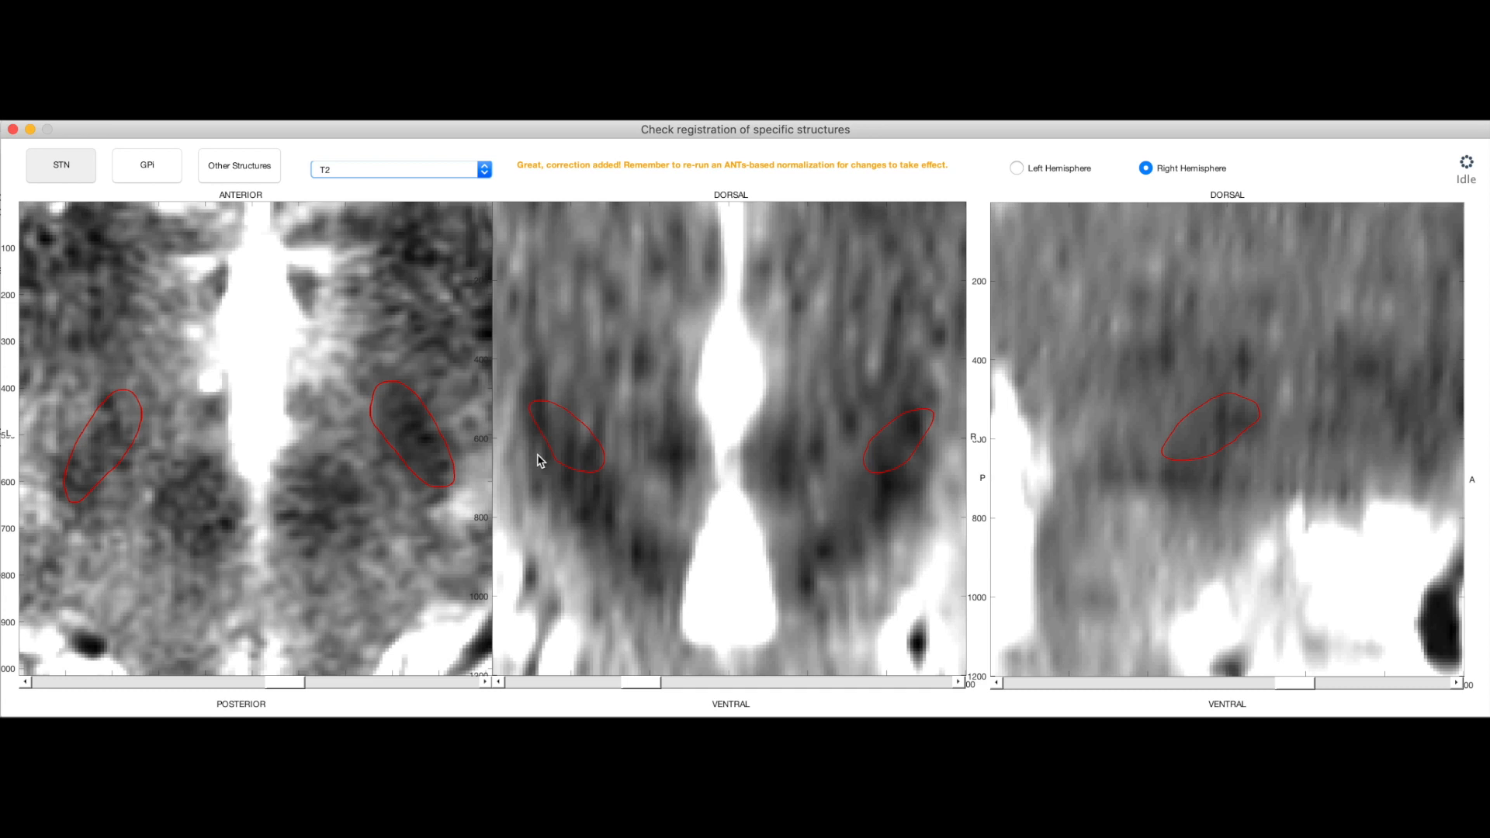
{"action": "mouse_move", "coordinate": [131, 408]}
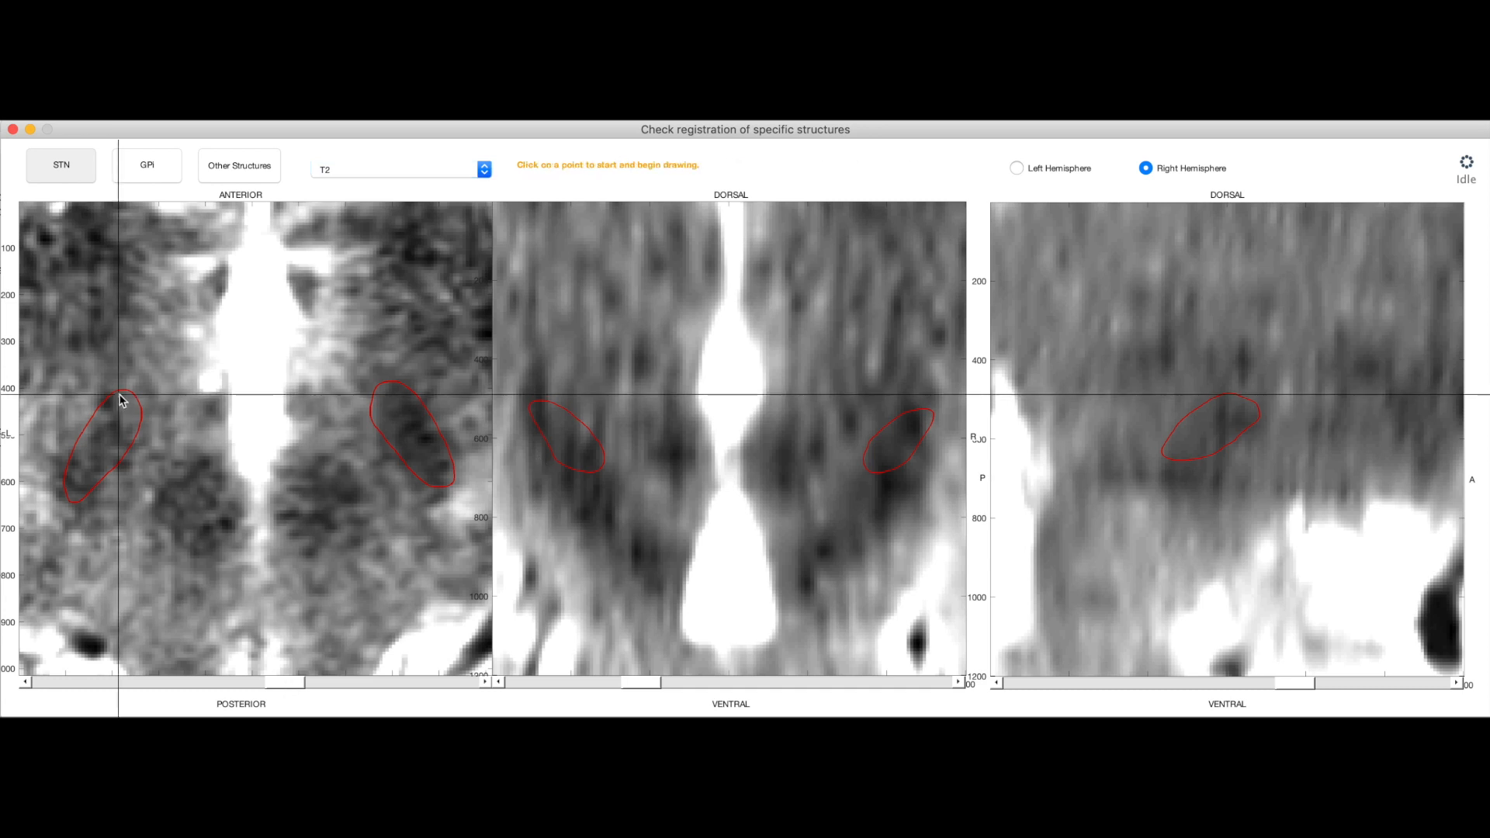
{"action": "left_click", "coordinate": [123, 397]}
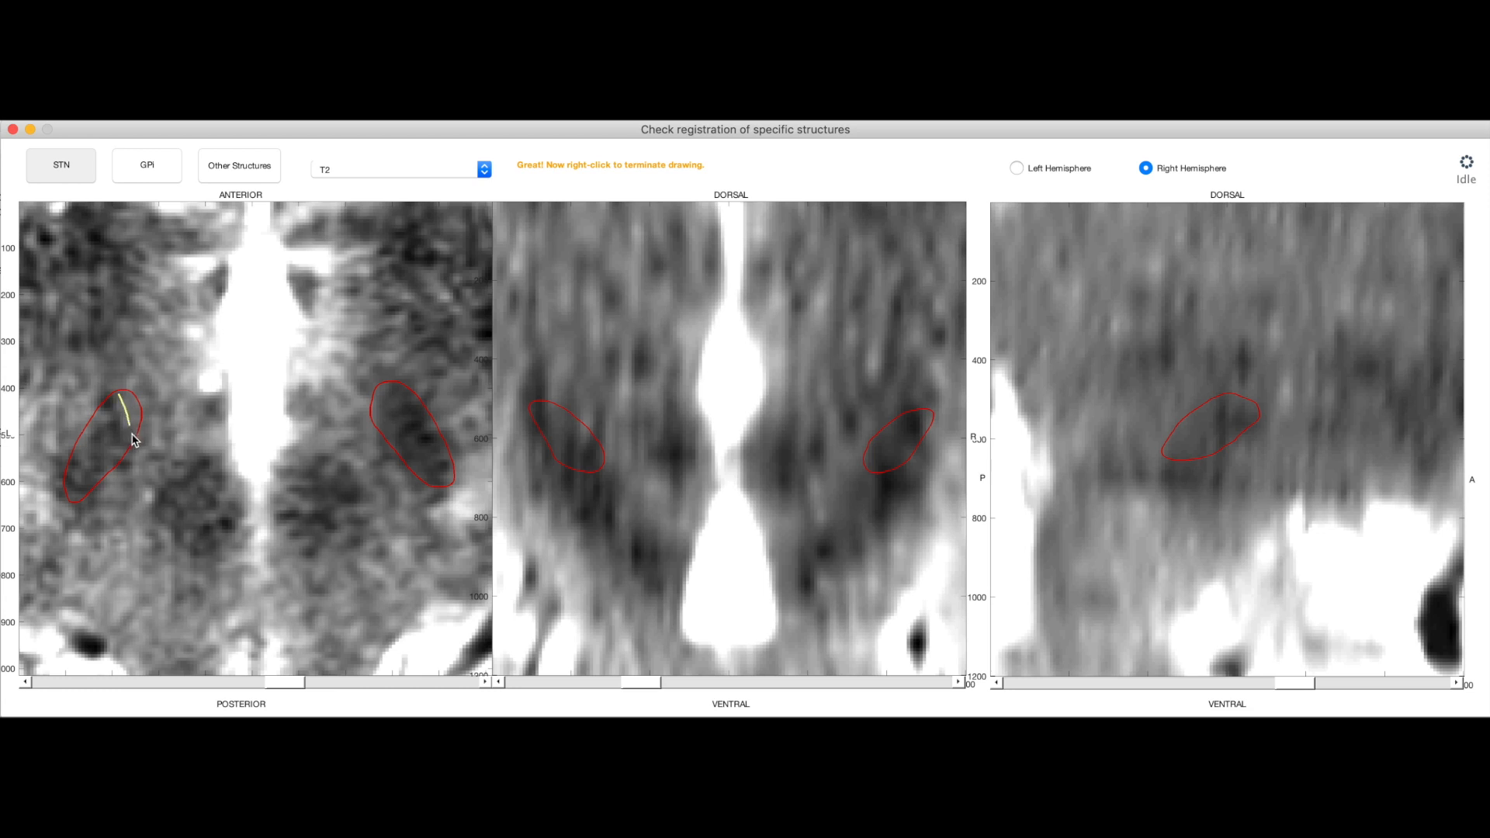
{"action": "right_click", "coordinate": [134, 440]}
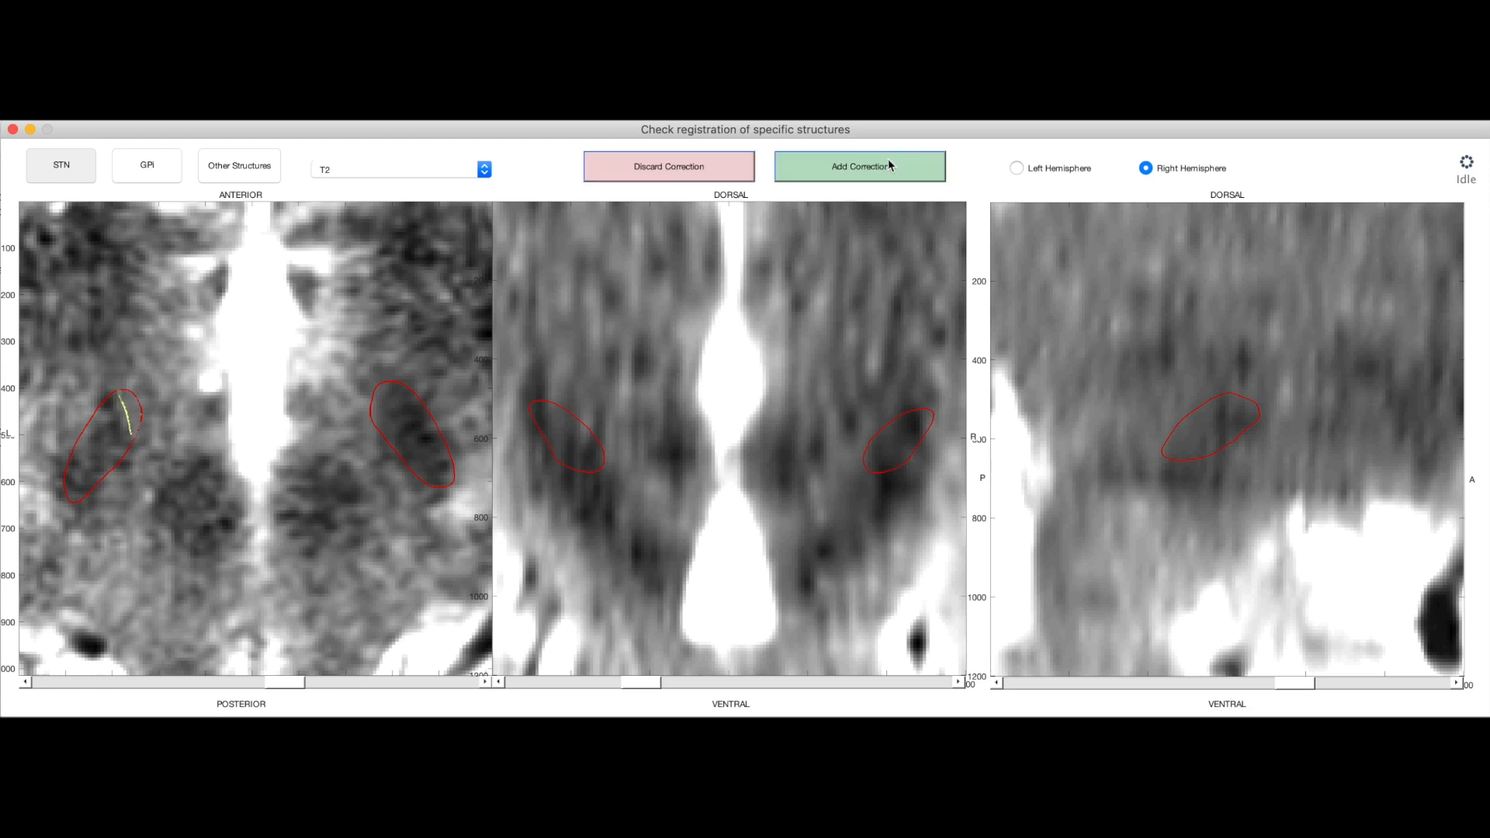
{"action": "left_click", "coordinate": [858, 166]}
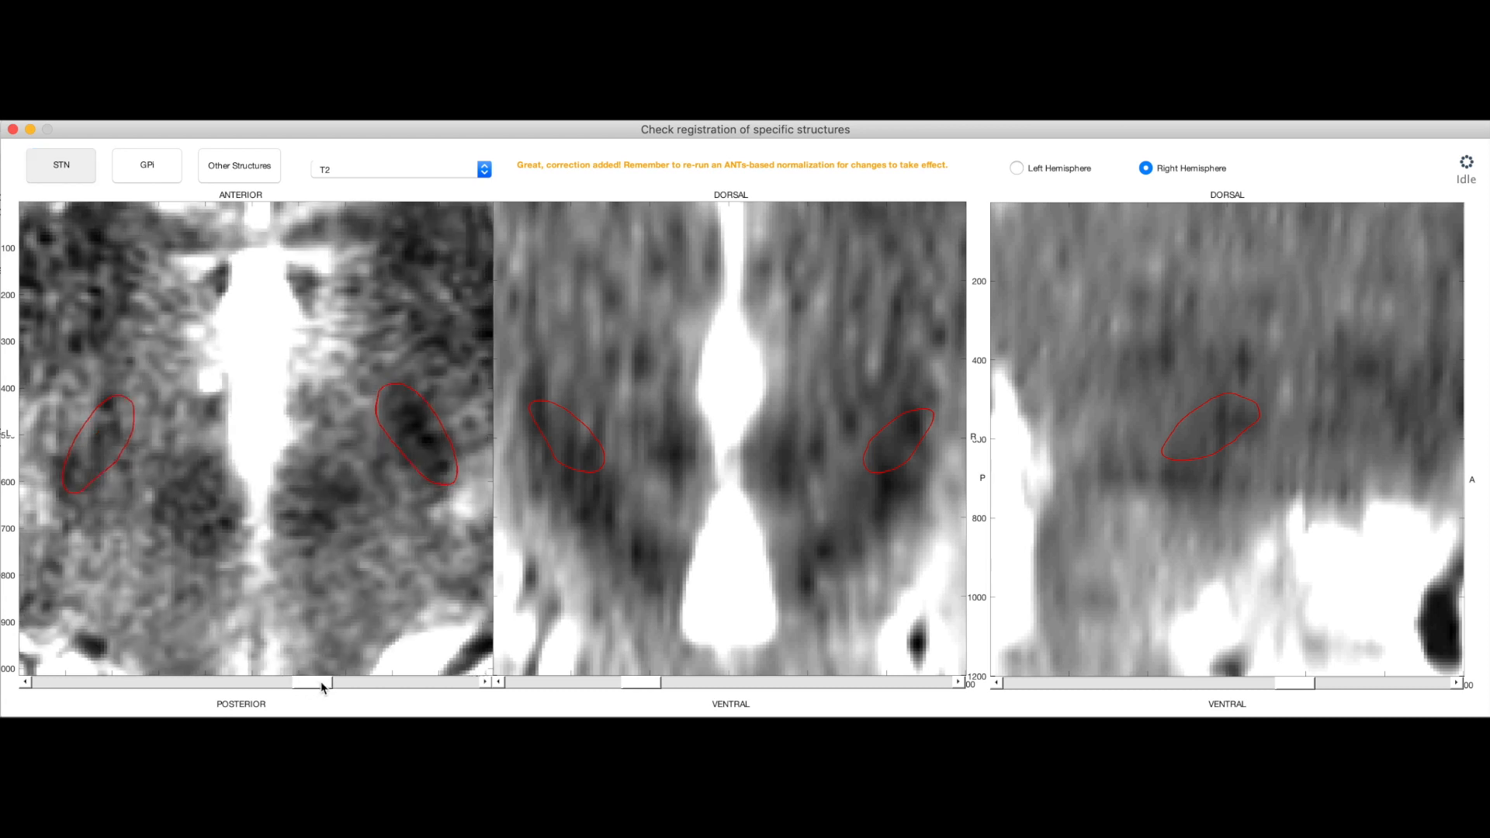
{"action": "mouse_move", "coordinate": [146, 152]}
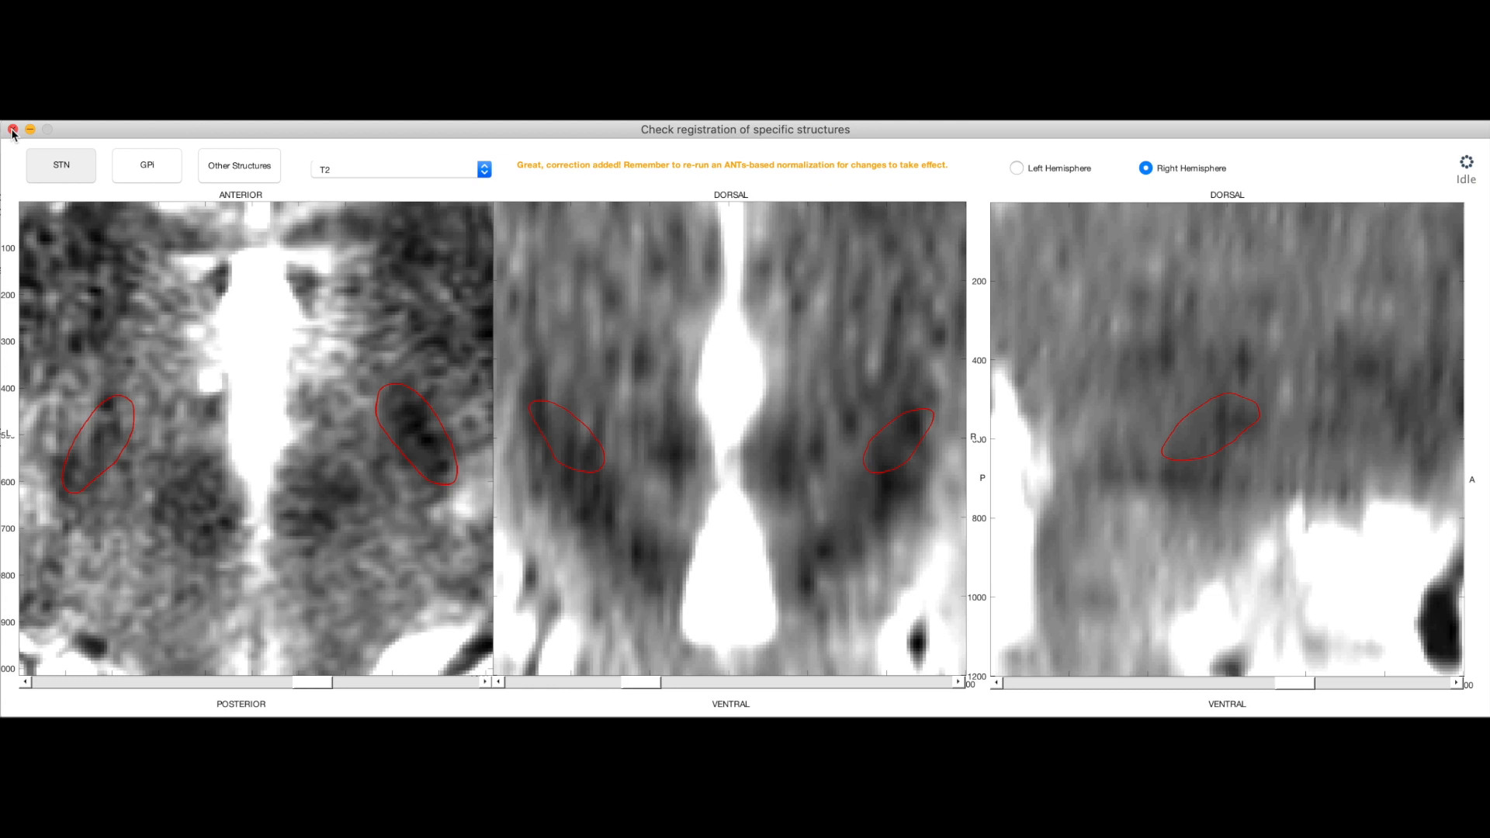
- Close the structure check, preview the new fiducial .nii.gz and browse the template space fiducials folder
{"action": "left_click", "coordinate": [13, 130]}
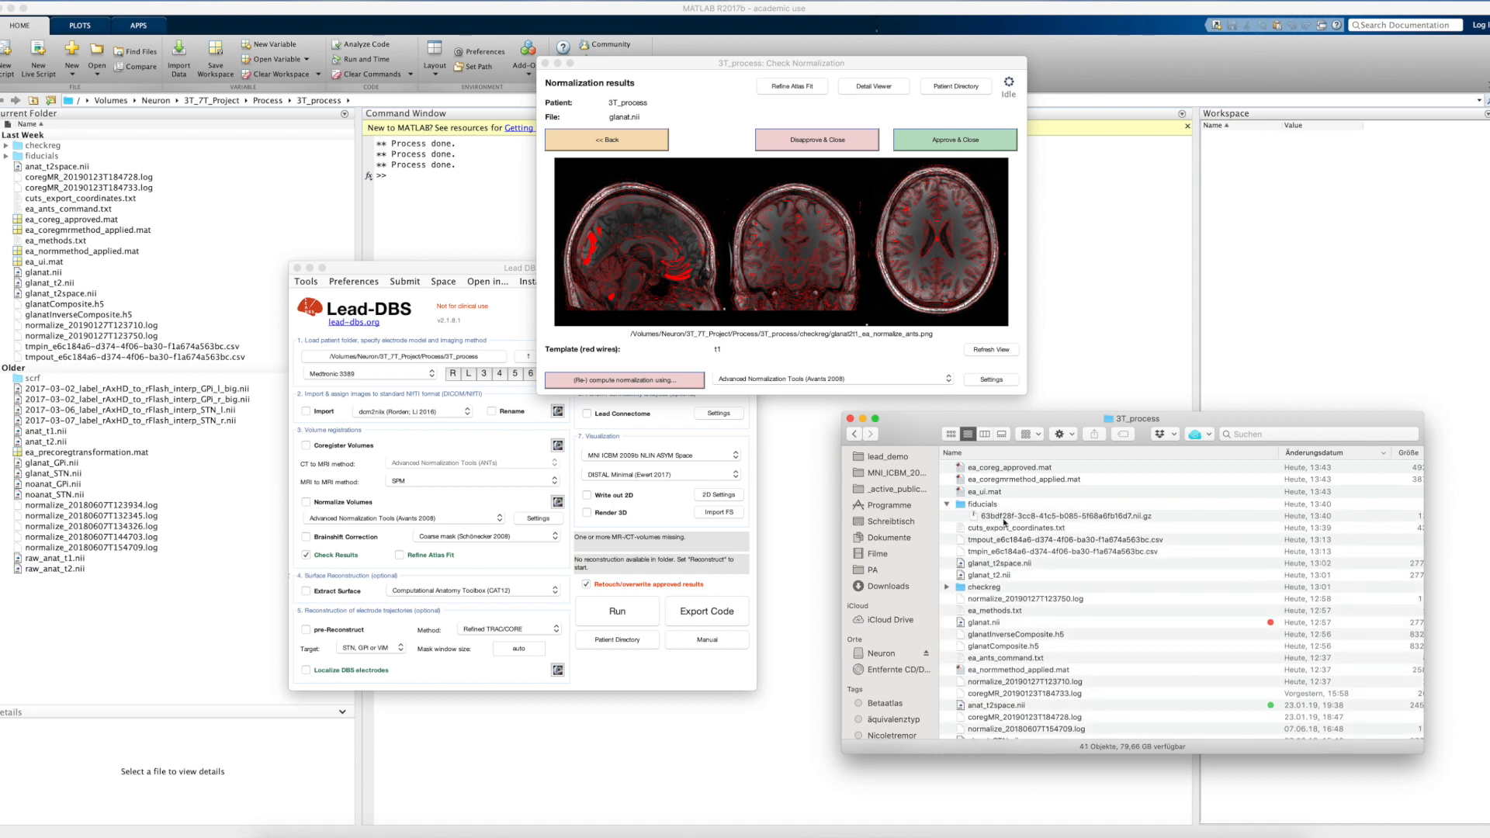
{"action": "left_click", "coordinate": [1045, 515]}
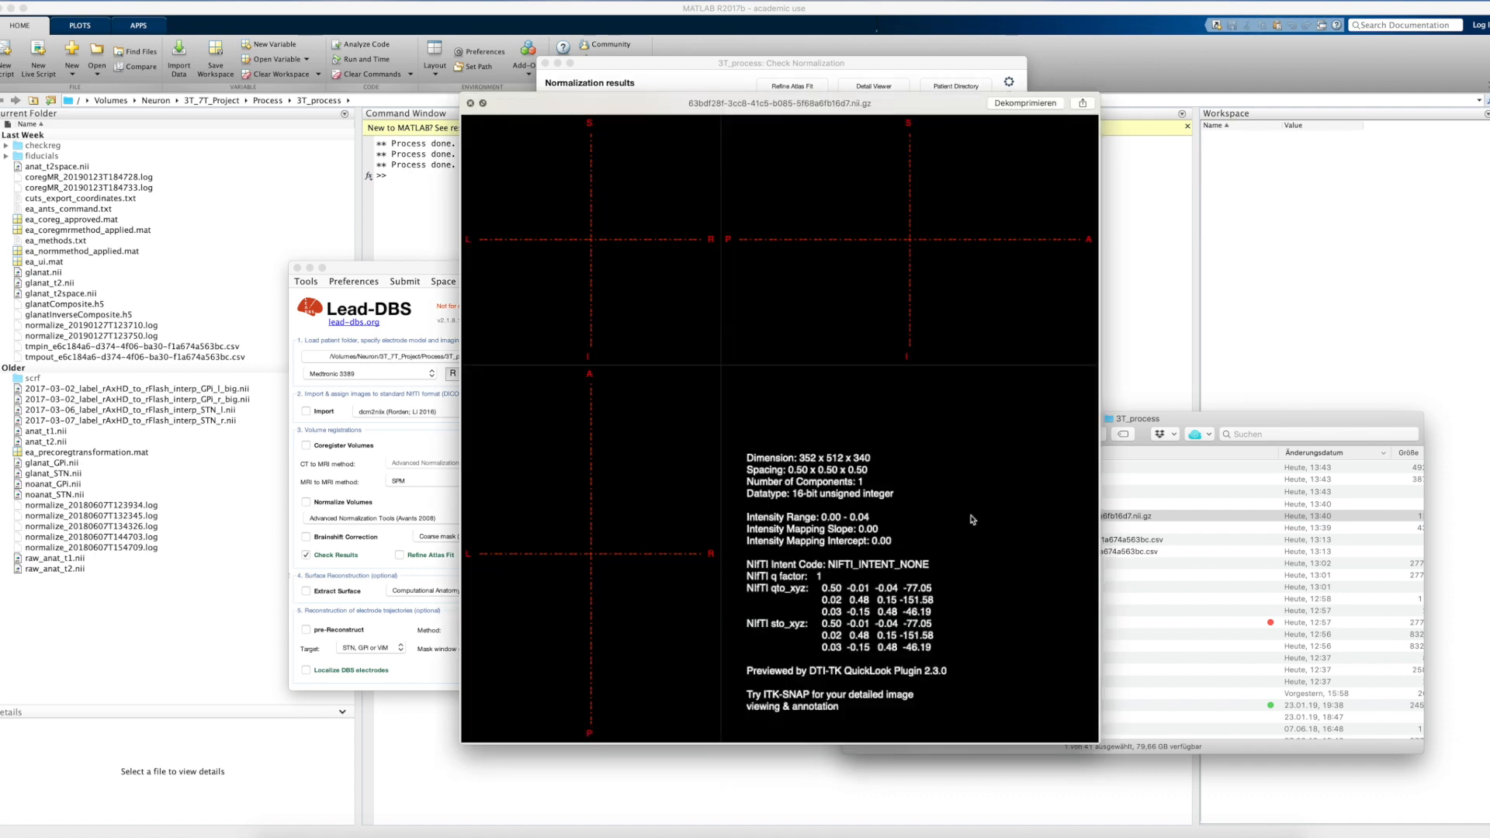
{"action": "mouse_move", "coordinate": [681, 609]}
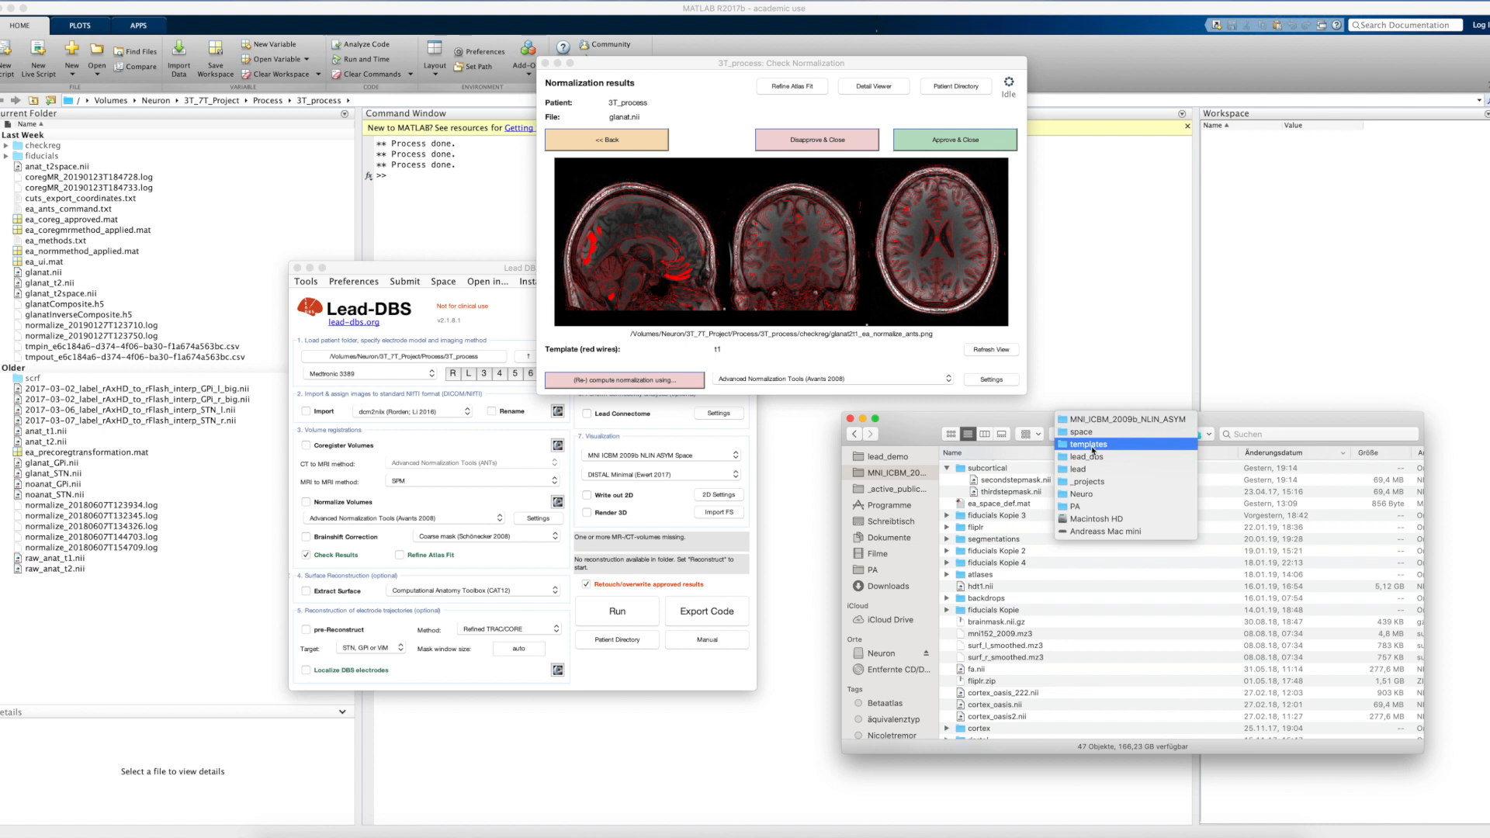
{"action": "left_click", "coordinate": [1126, 421]}
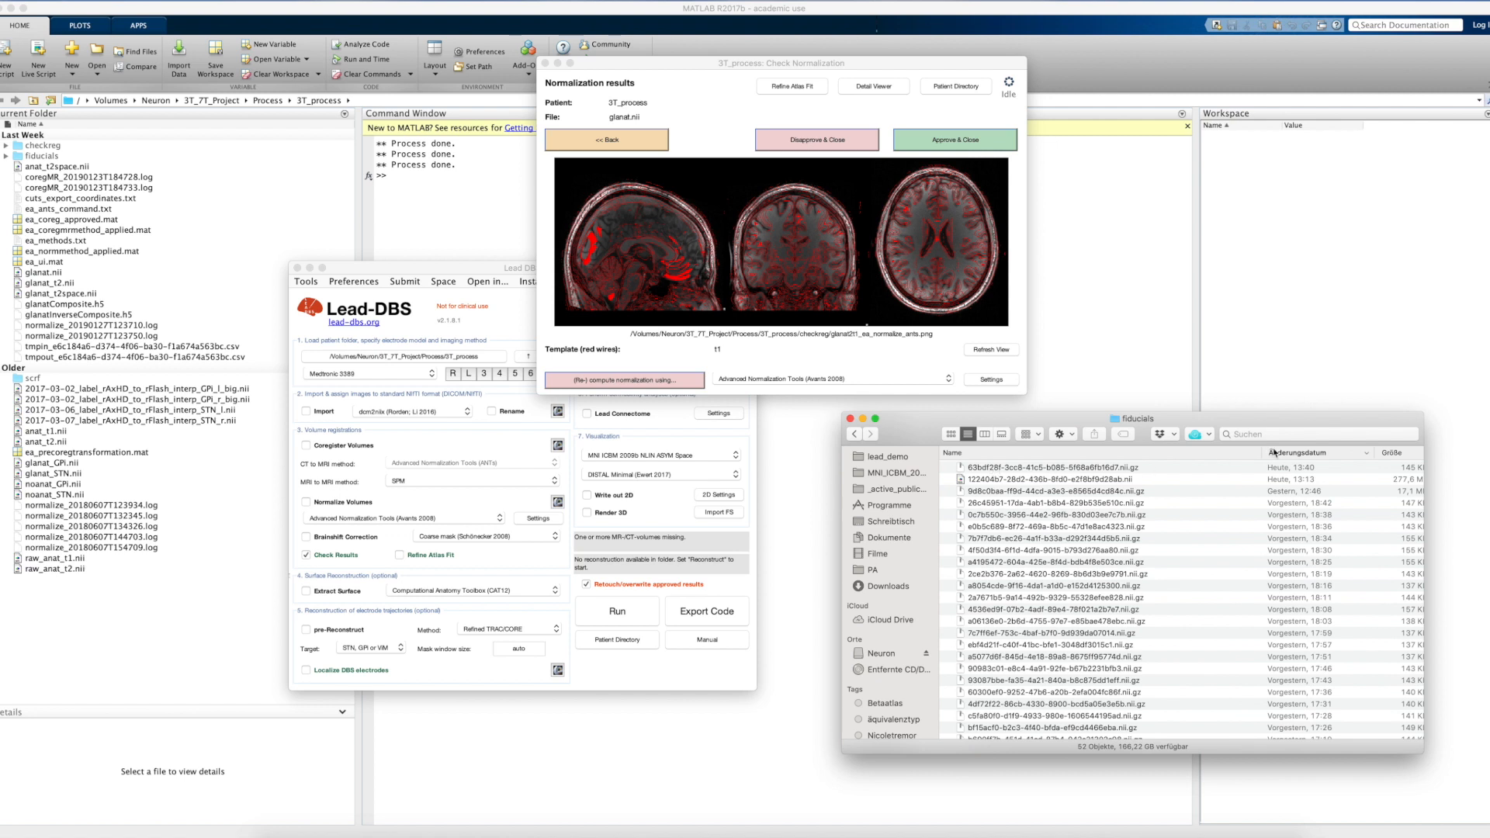
{"action": "mouse_move", "coordinate": [1124, 473]}
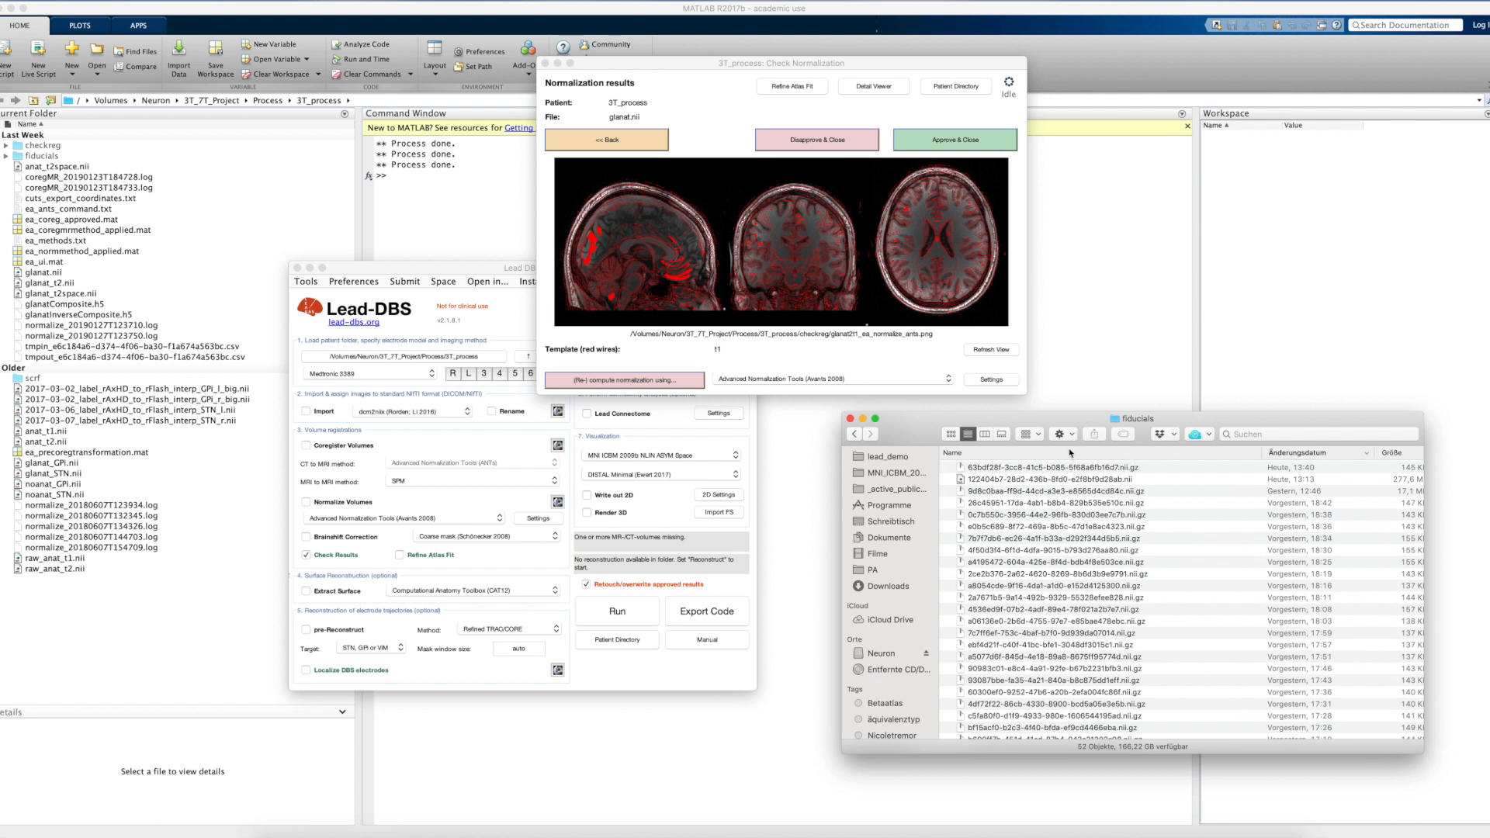
{"action": "mouse_move", "coordinate": [1119, 406]}
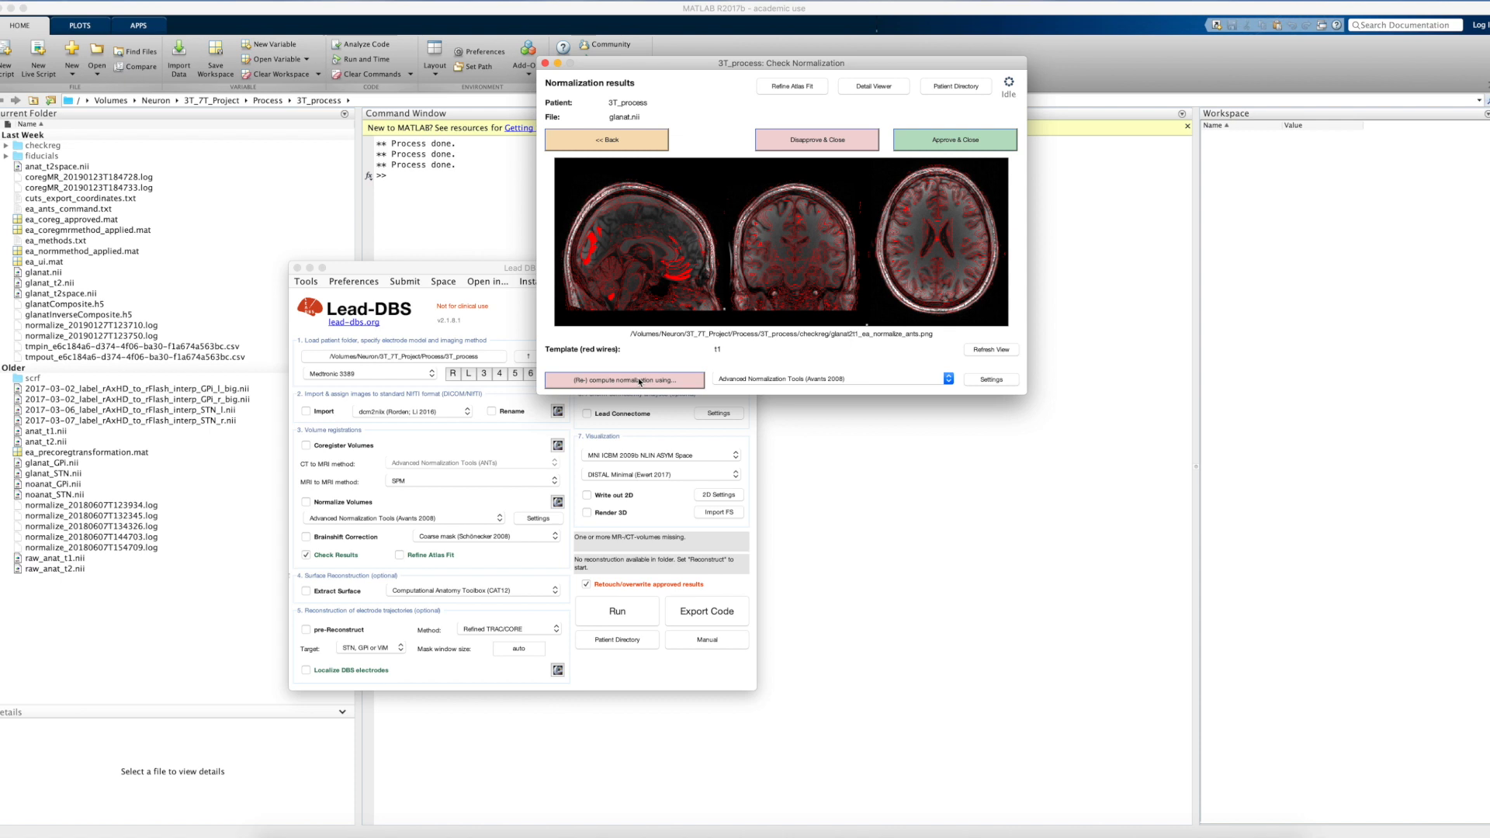
{"action": "mouse_move", "coordinate": [801, 385]}
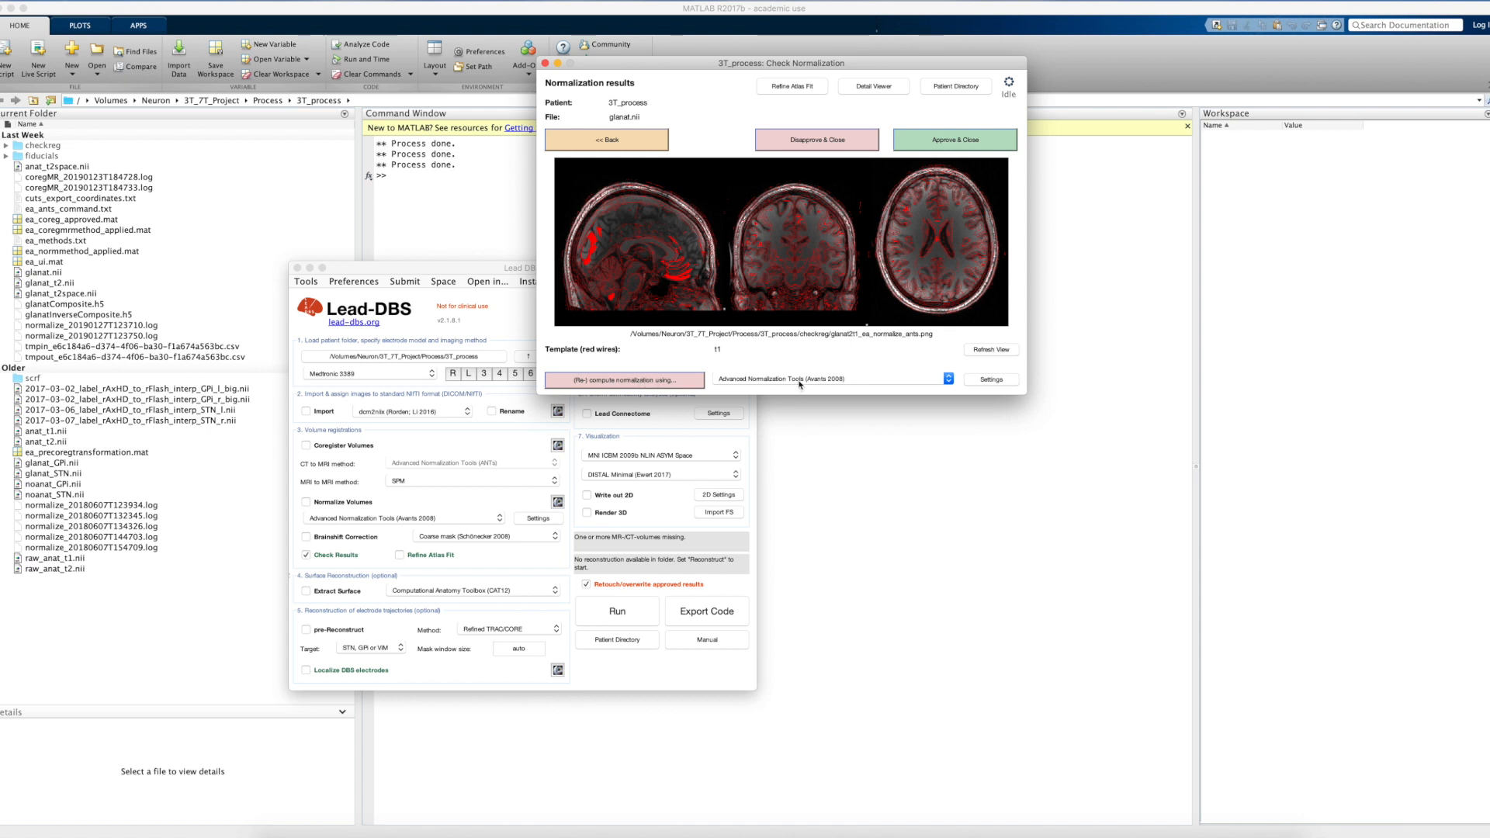
{"action": "mouse_move", "coordinate": [827, 379]}
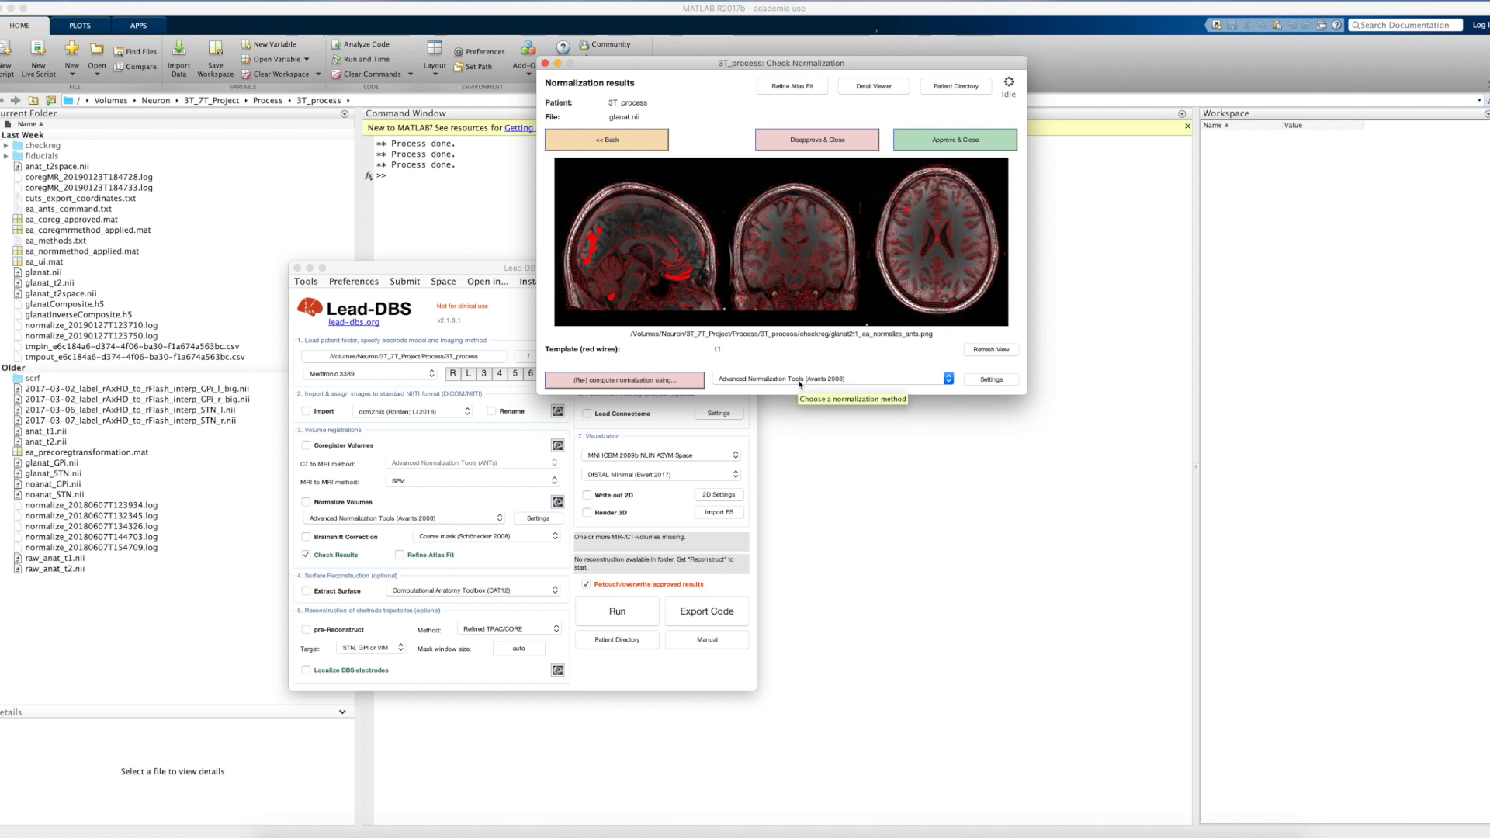
{"action": "mouse_move", "coordinate": [751, 375]}
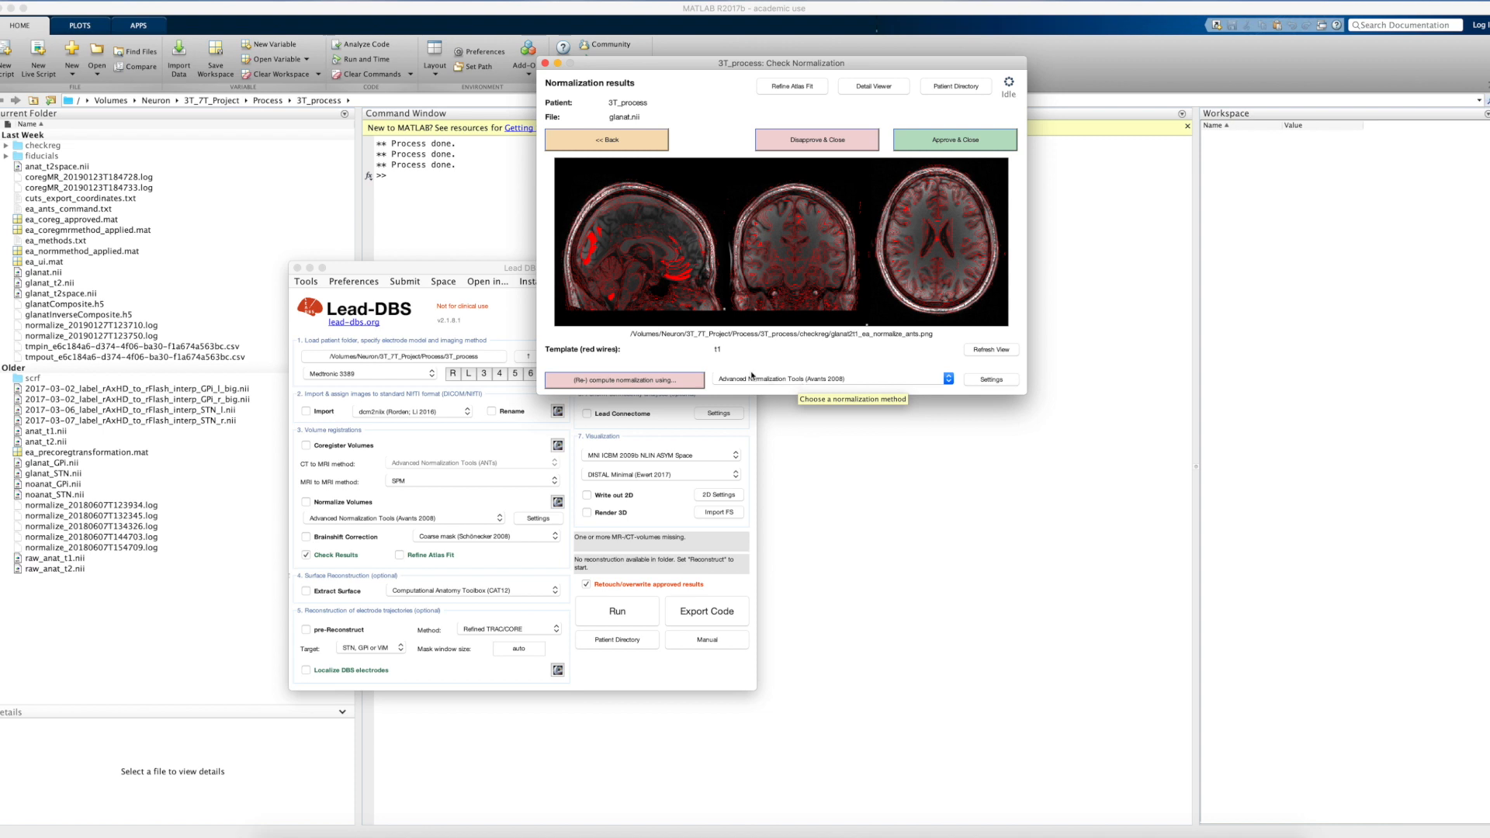
{"action": "mouse_move", "coordinate": [624, 379]}
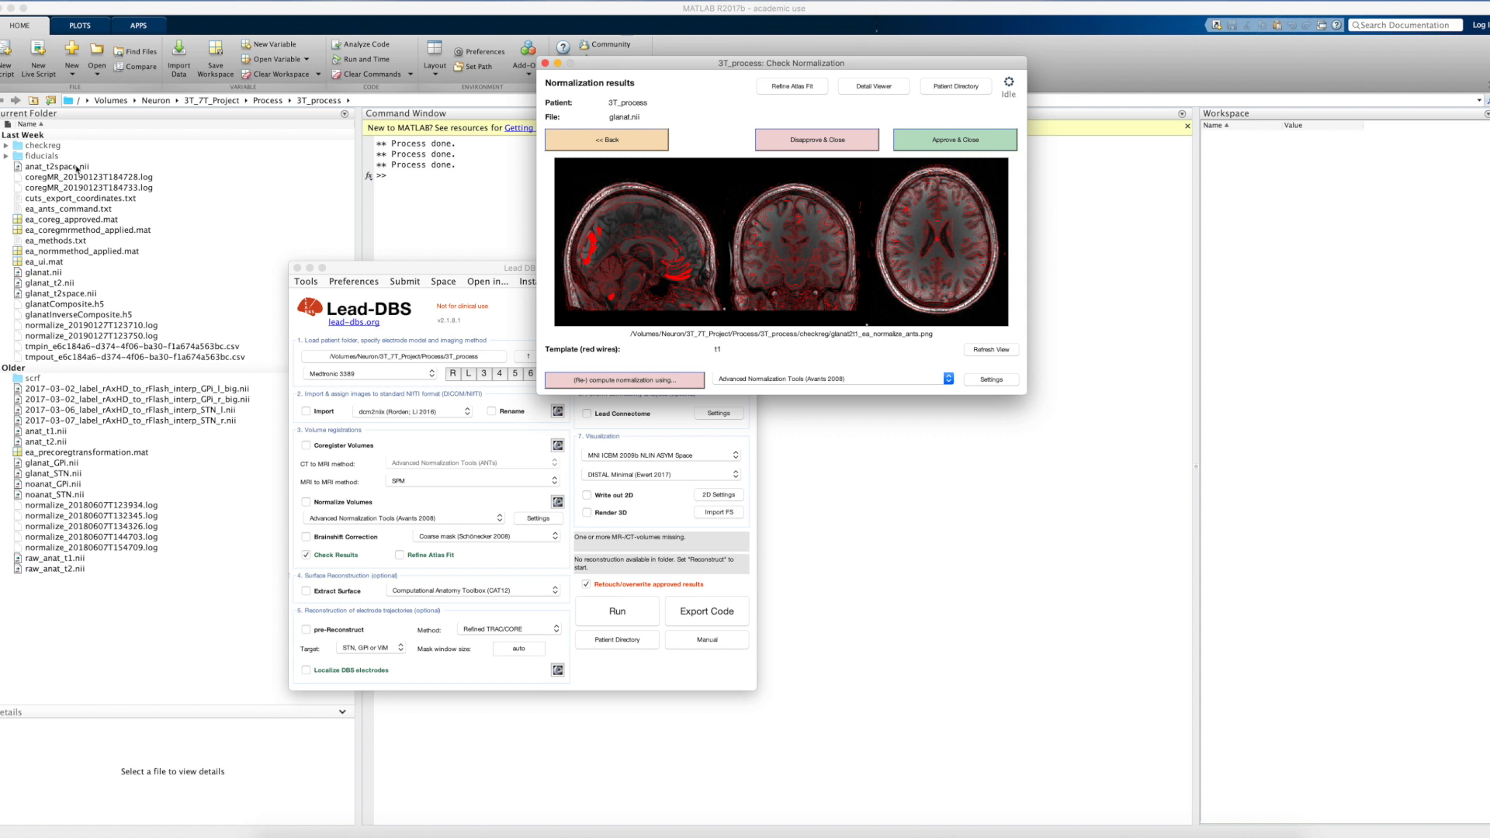
{"action": "mouse_move", "coordinate": [106, 173]}
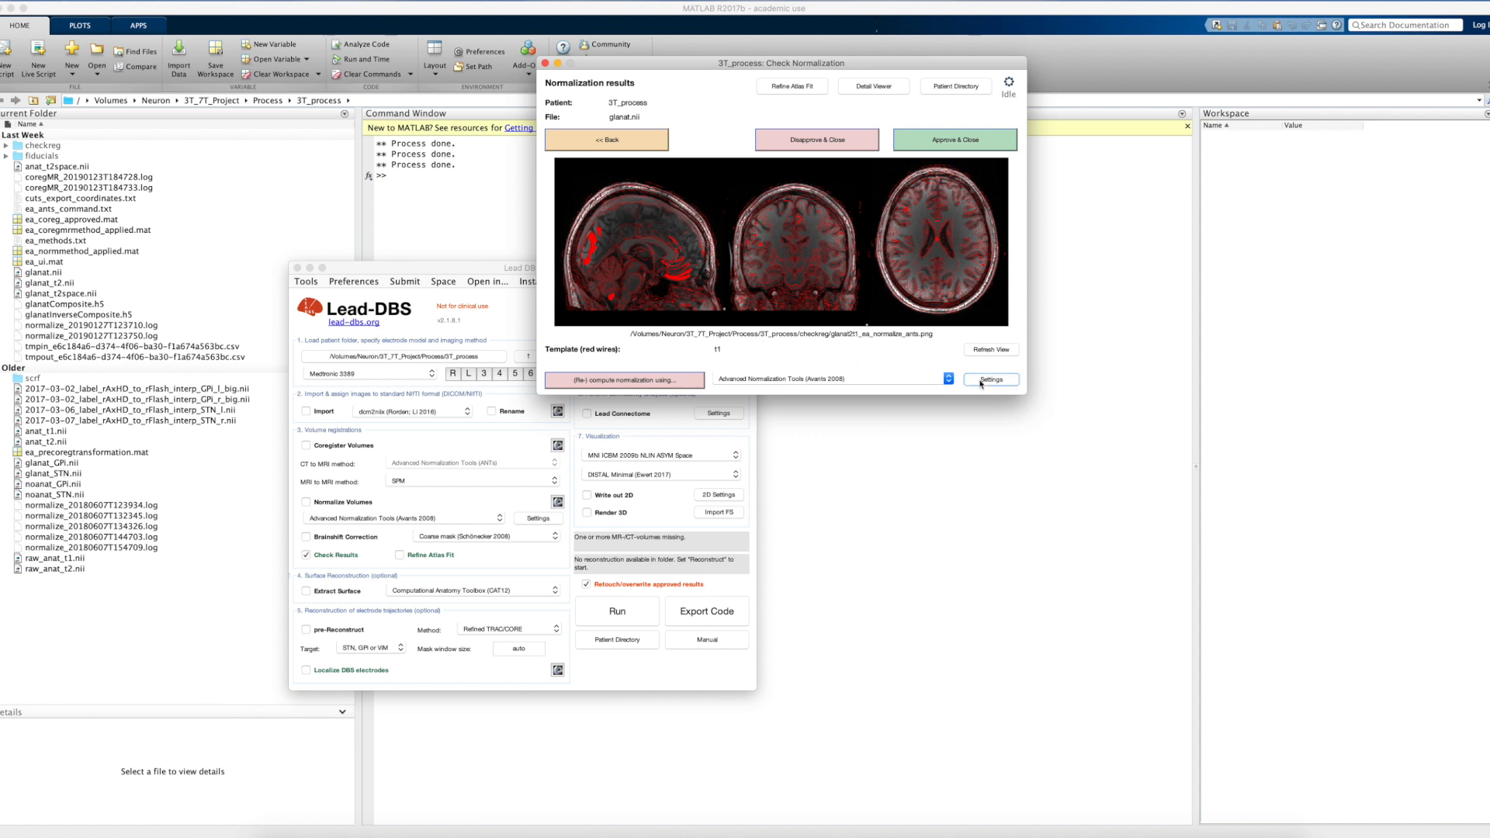
- In ANTs settings, disable Subcortical Refine, start from the prior deformation, and save
{"action": "left_click", "coordinate": [989, 379]}
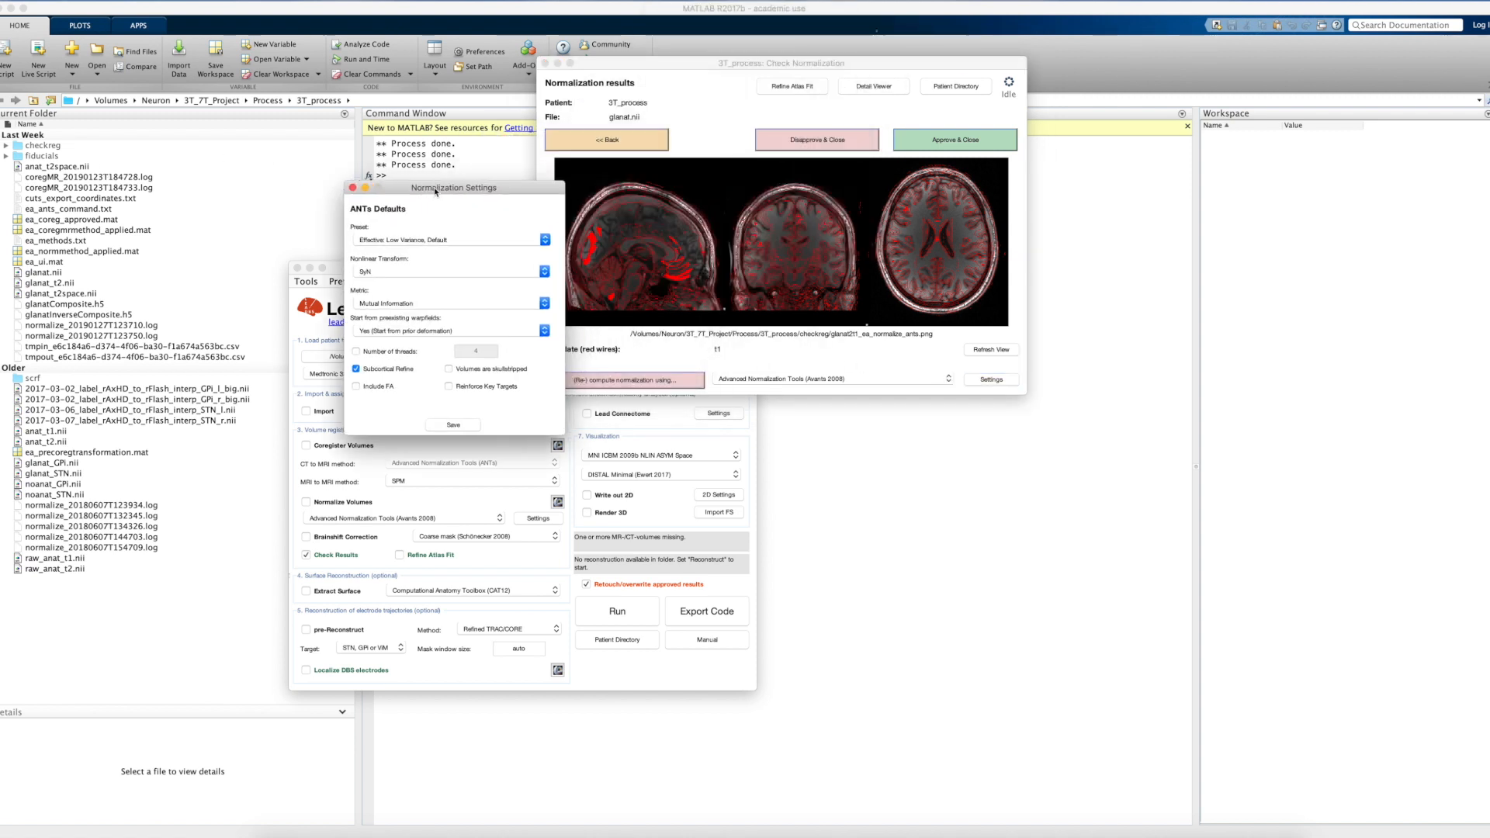
{"action": "mouse_move", "coordinate": [506, 243]}
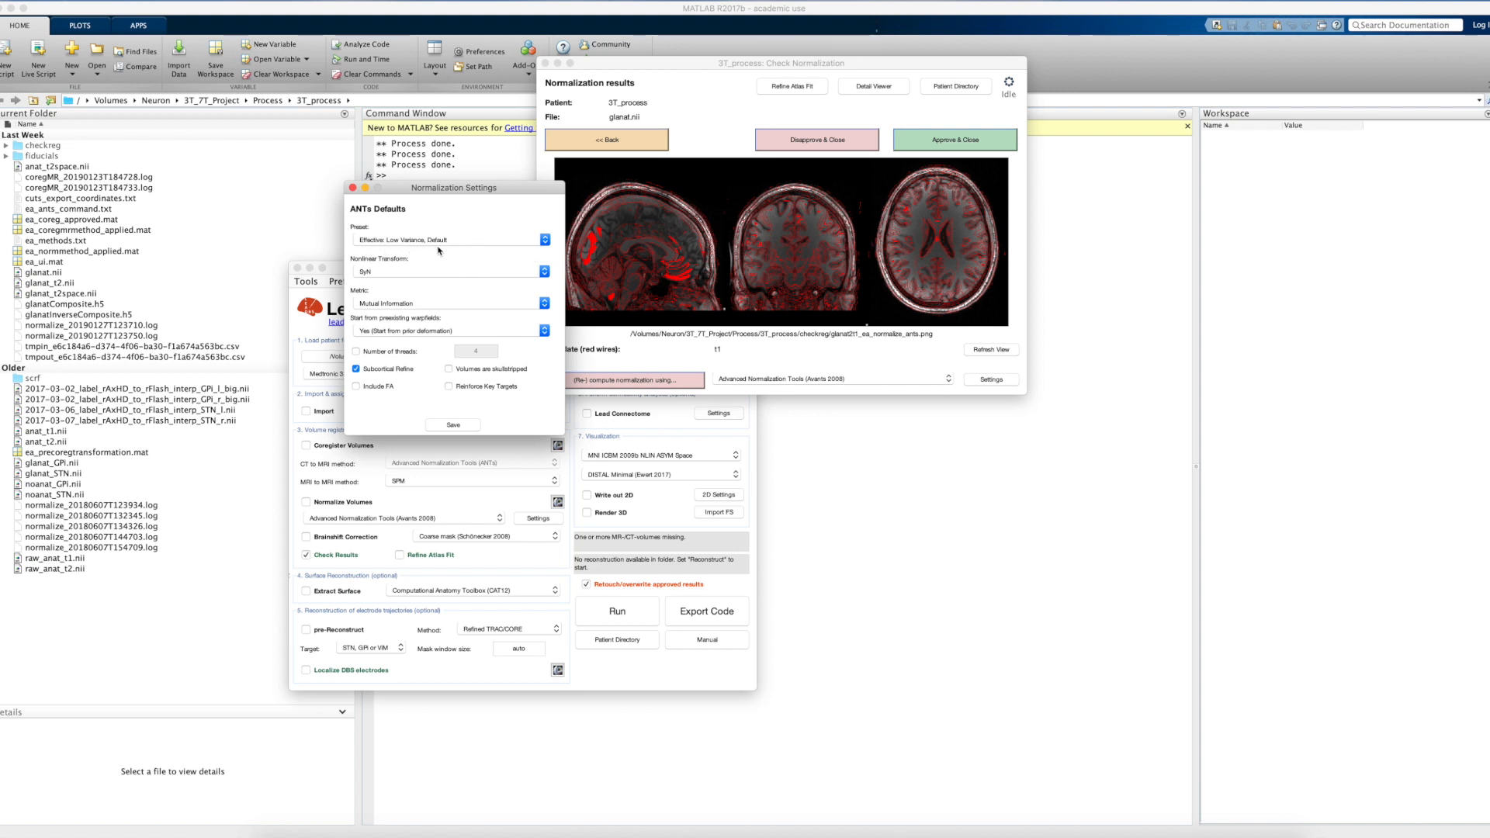
{"action": "mouse_move", "coordinate": [391, 286]}
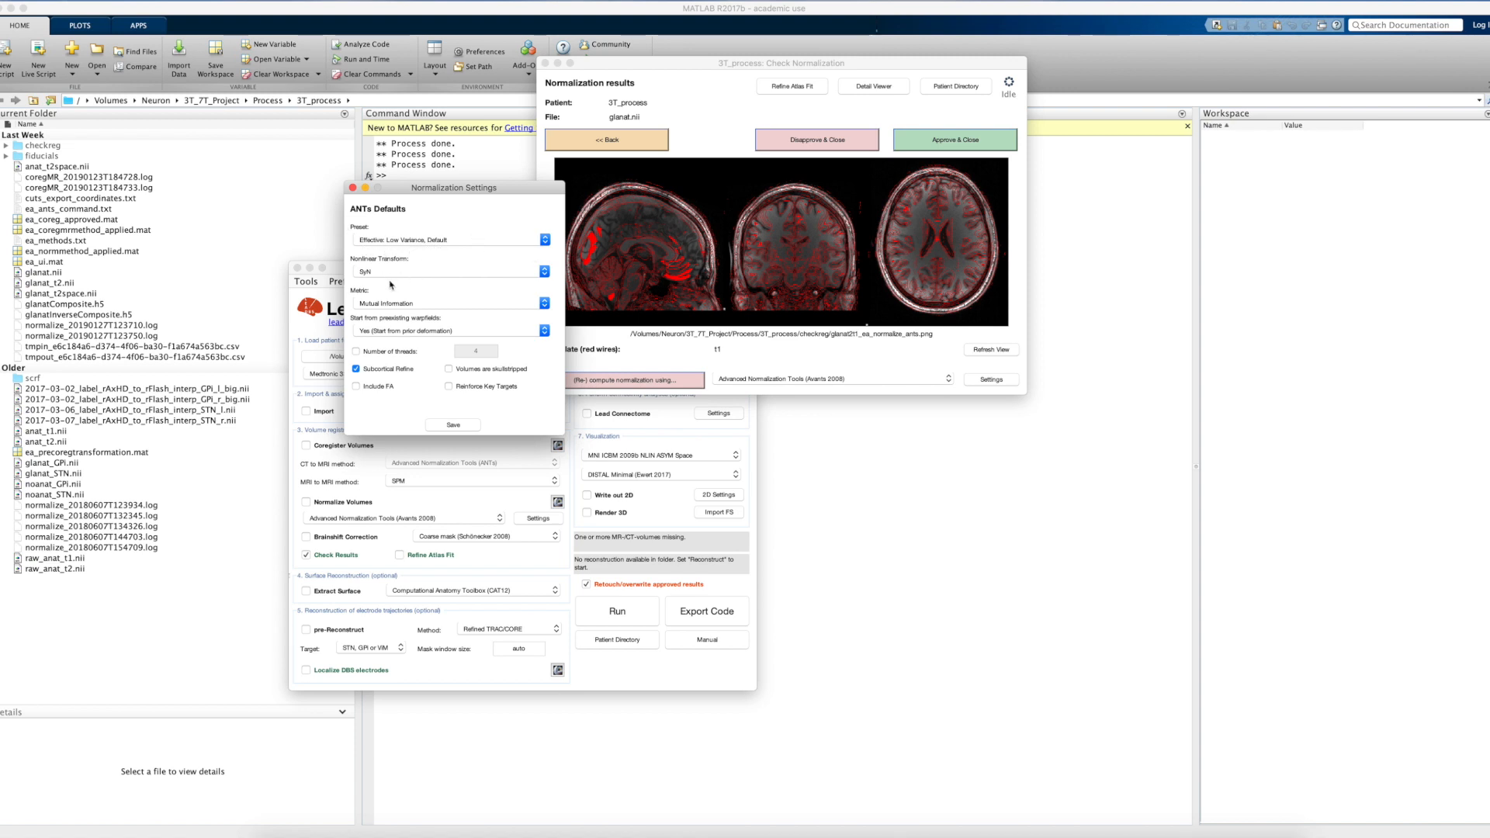
{"action": "mouse_move", "coordinate": [379, 316]}
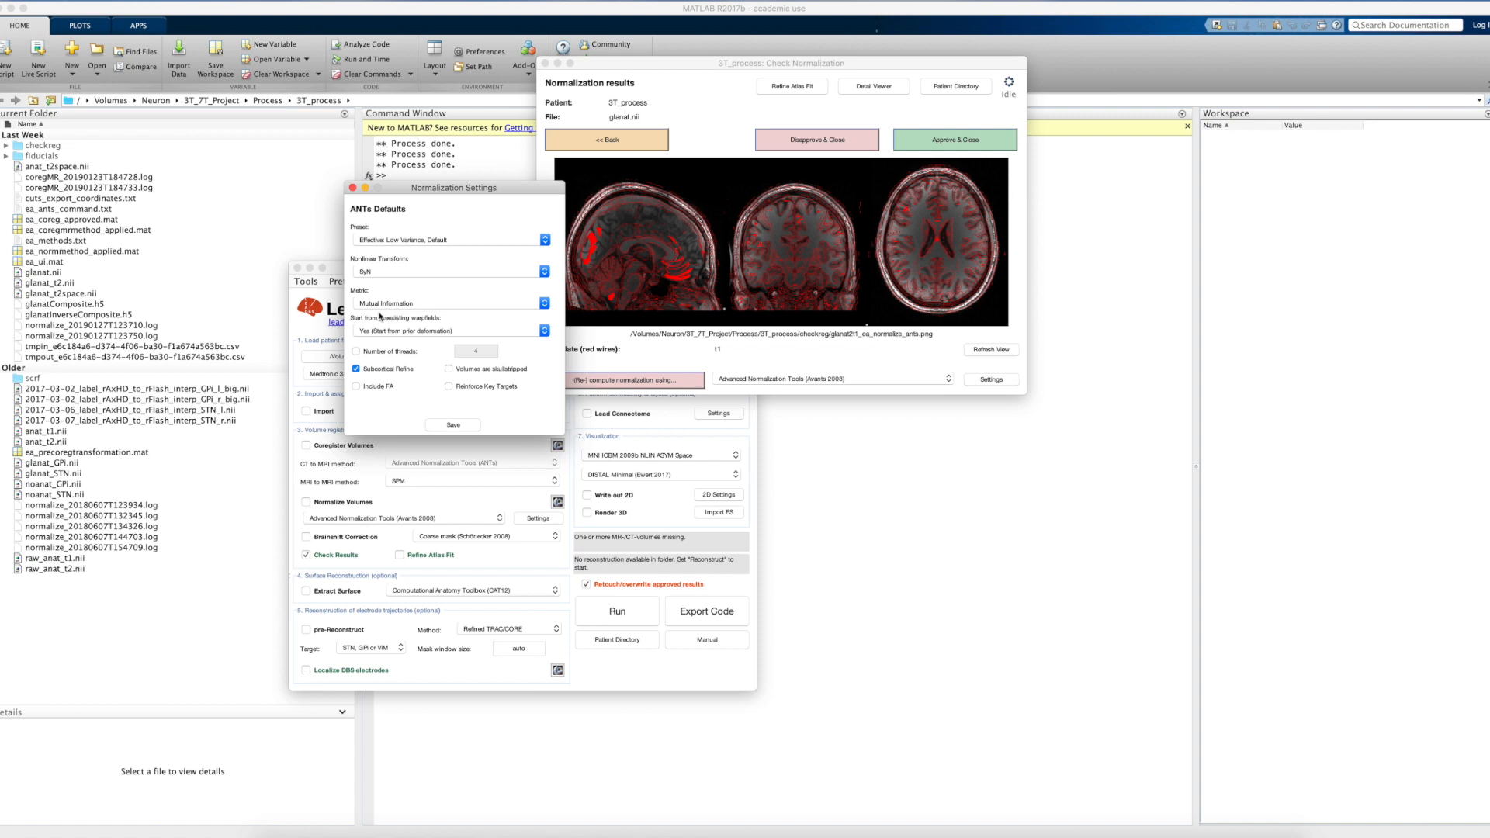
{"action": "mouse_move", "coordinate": [480, 377]}
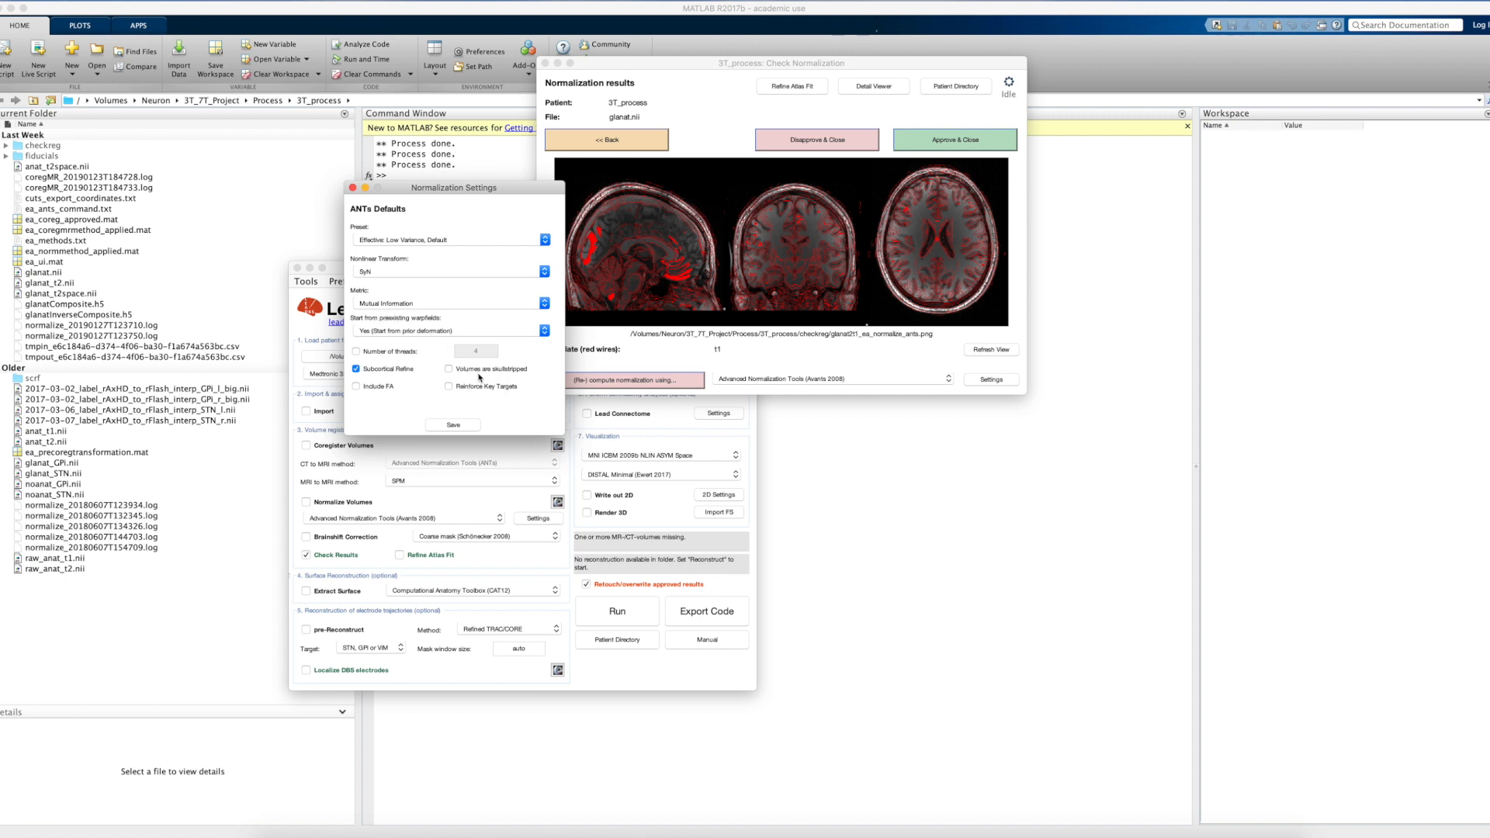
{"action": "mouse_move", "coordinate": [363, 400]}
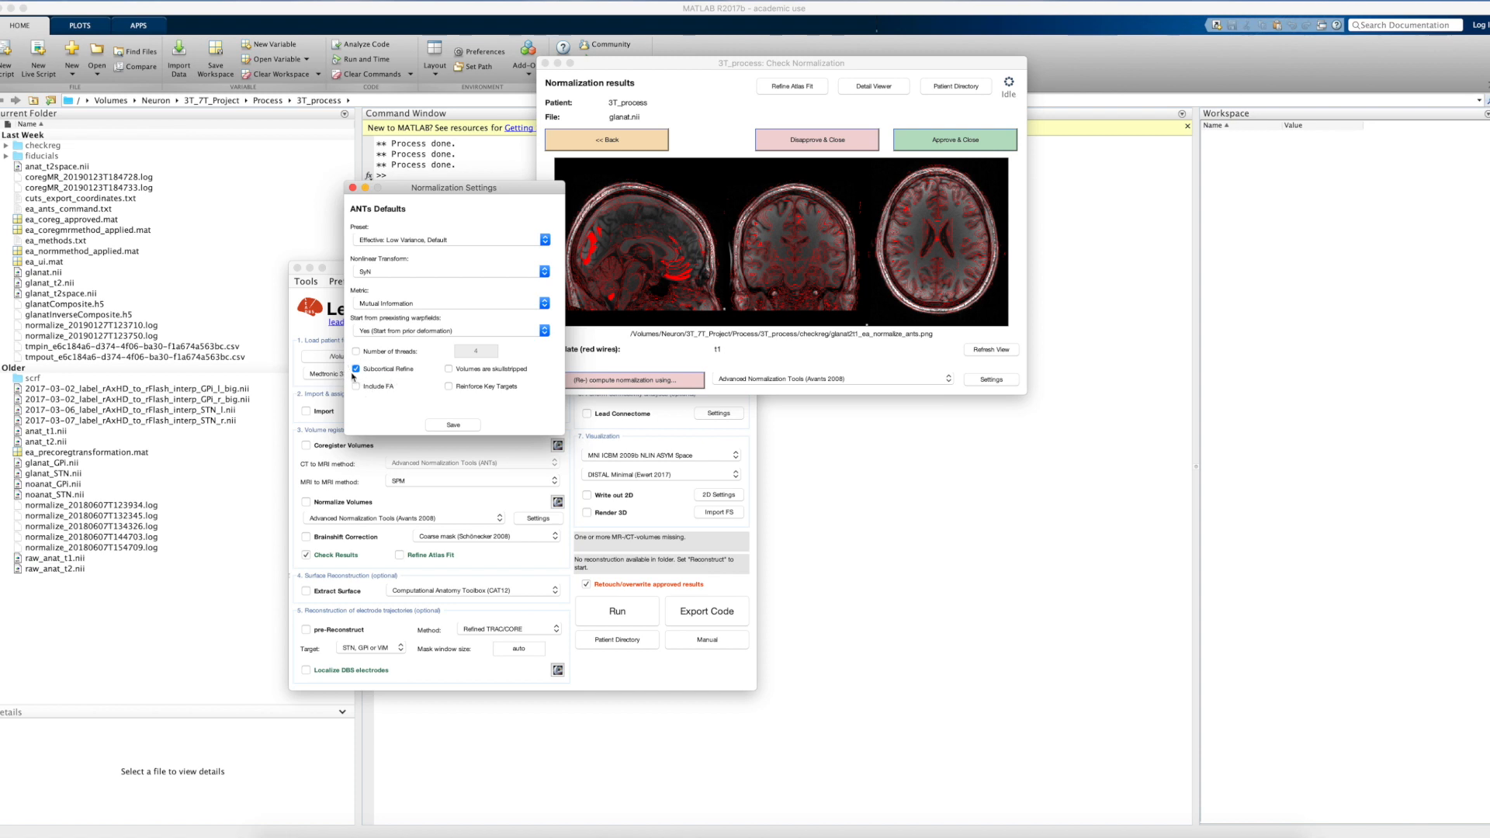
{"action": "mouse_move", "coordinate": [377, 371]}
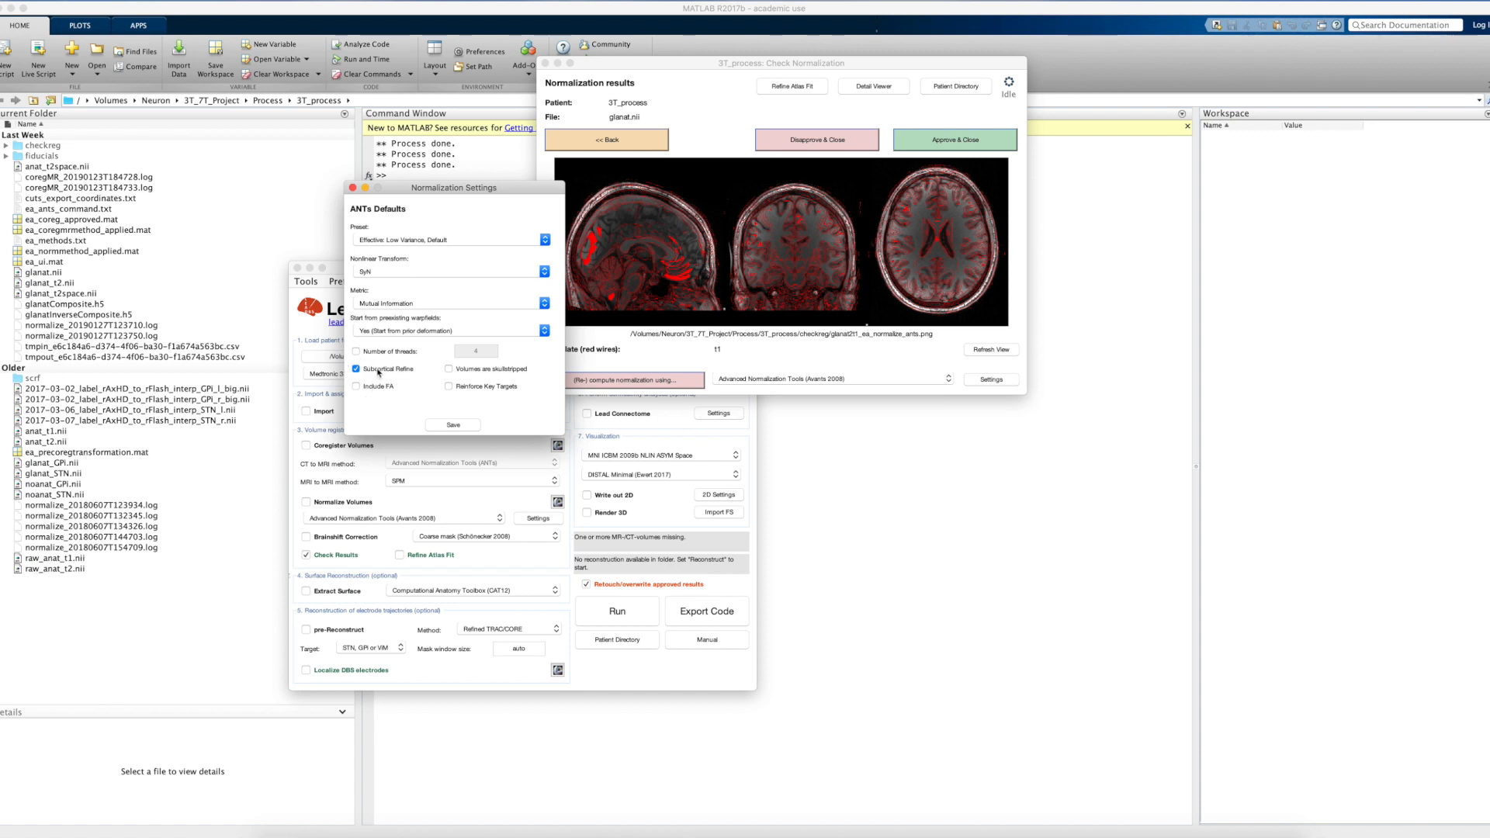
{"action": "left_click", "coordinate": [359, 369]}
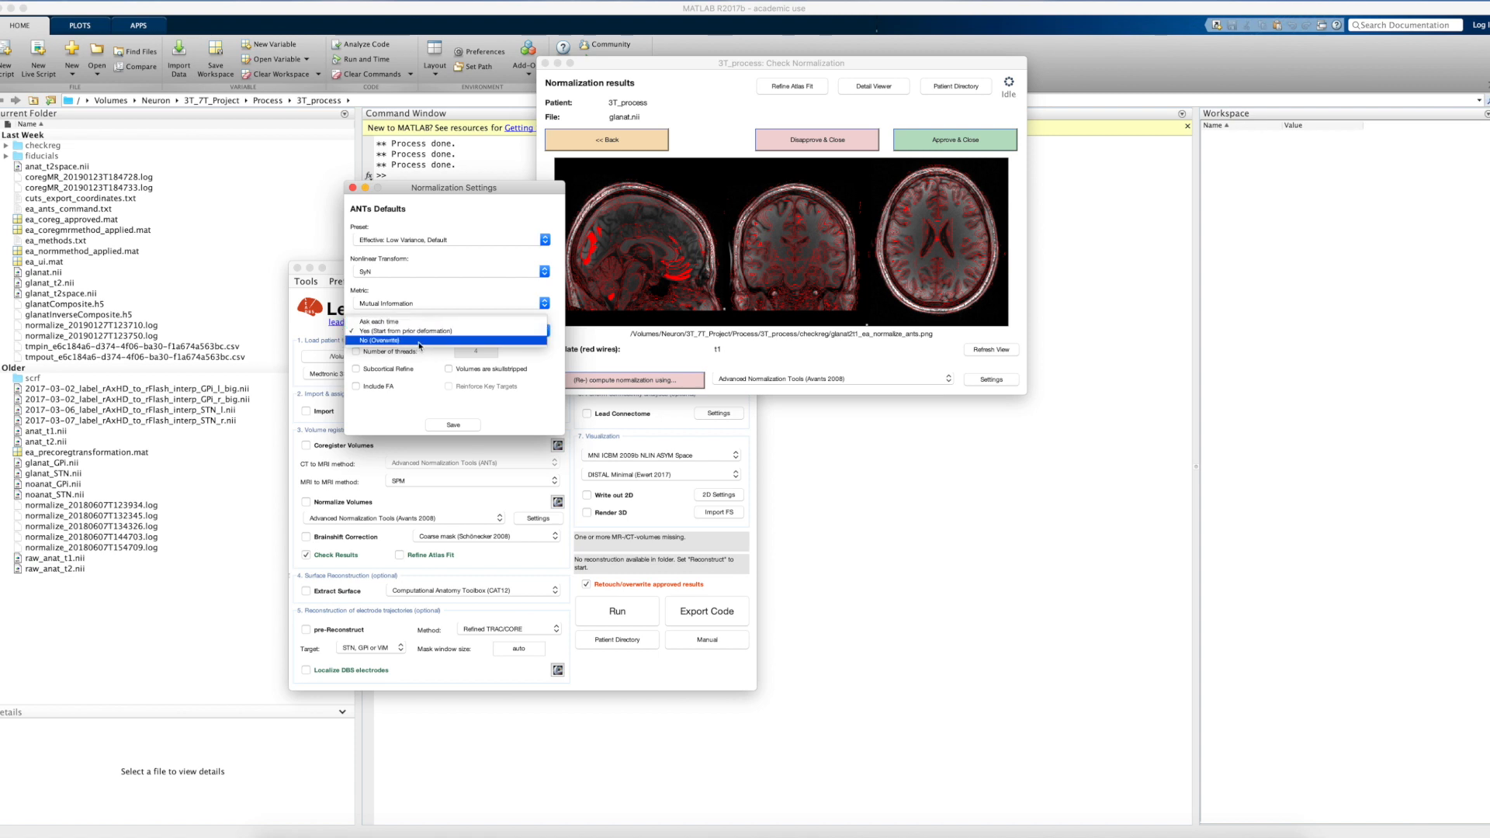
{"action": "left_click", "coordinate": [378, 340]}
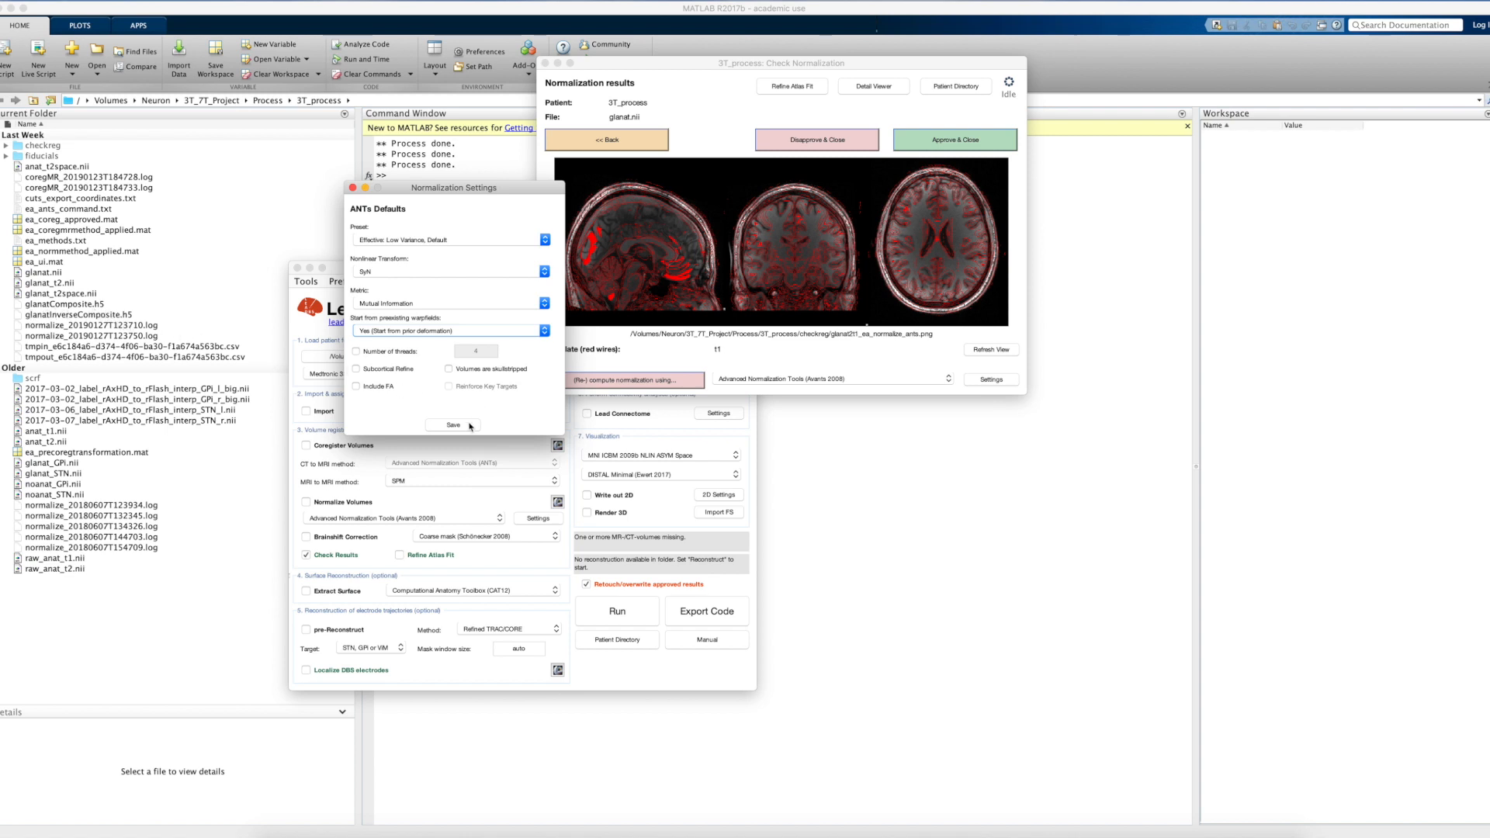
{"action": "mouse_move", "coordinate": [447, 430]}
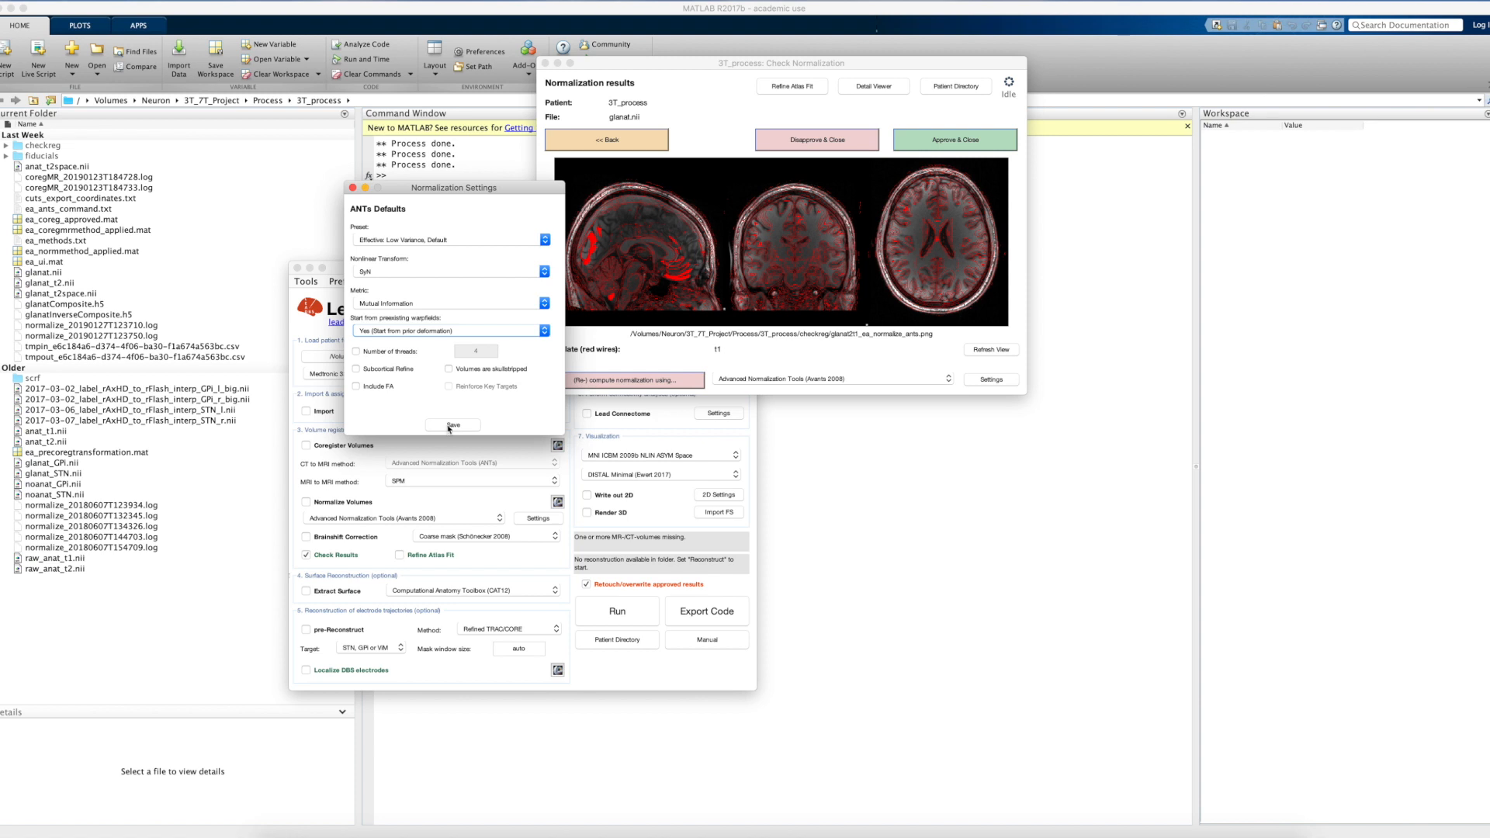
{"action": "left_click", "coordinate": [452, 425]}
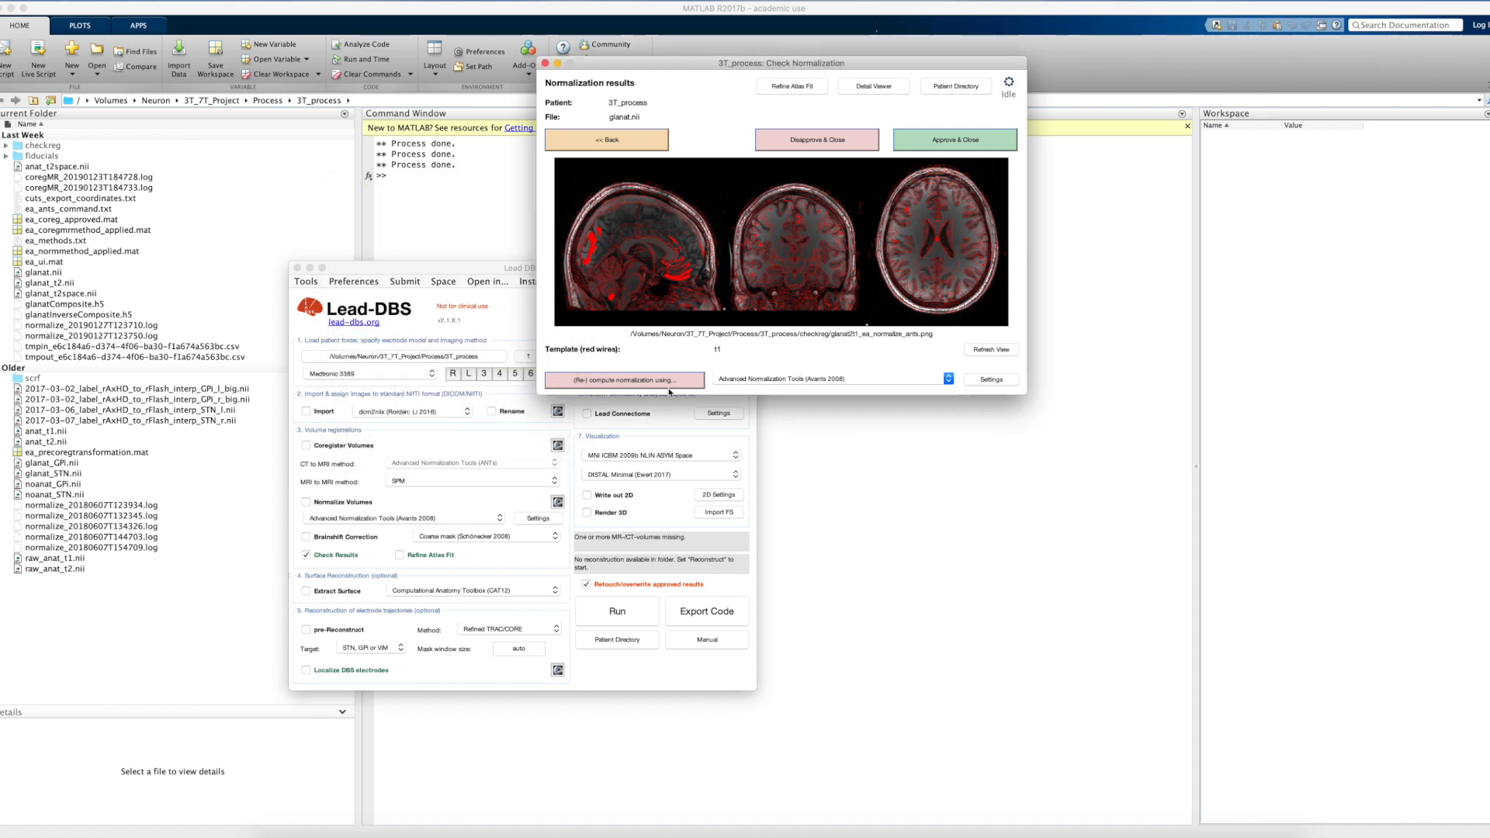
- Launch the ANTs SyN recomputation and follow its iteration diagnostics in the MATLAB command window
{"action": "left_click", "coordinate": [621, 380]}
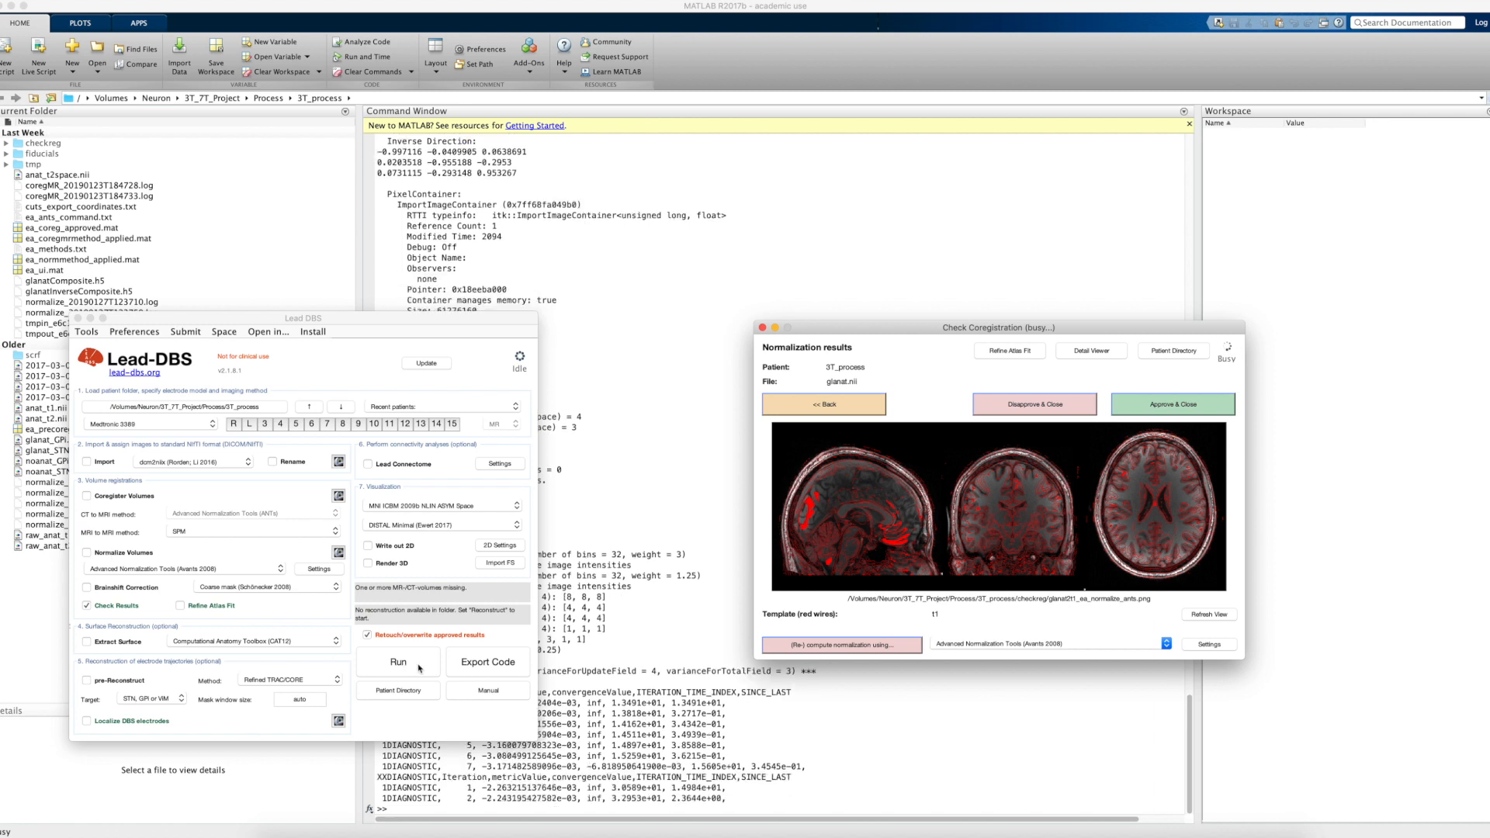
{"action": "mouse_move", "coordinate": [712, 536]}
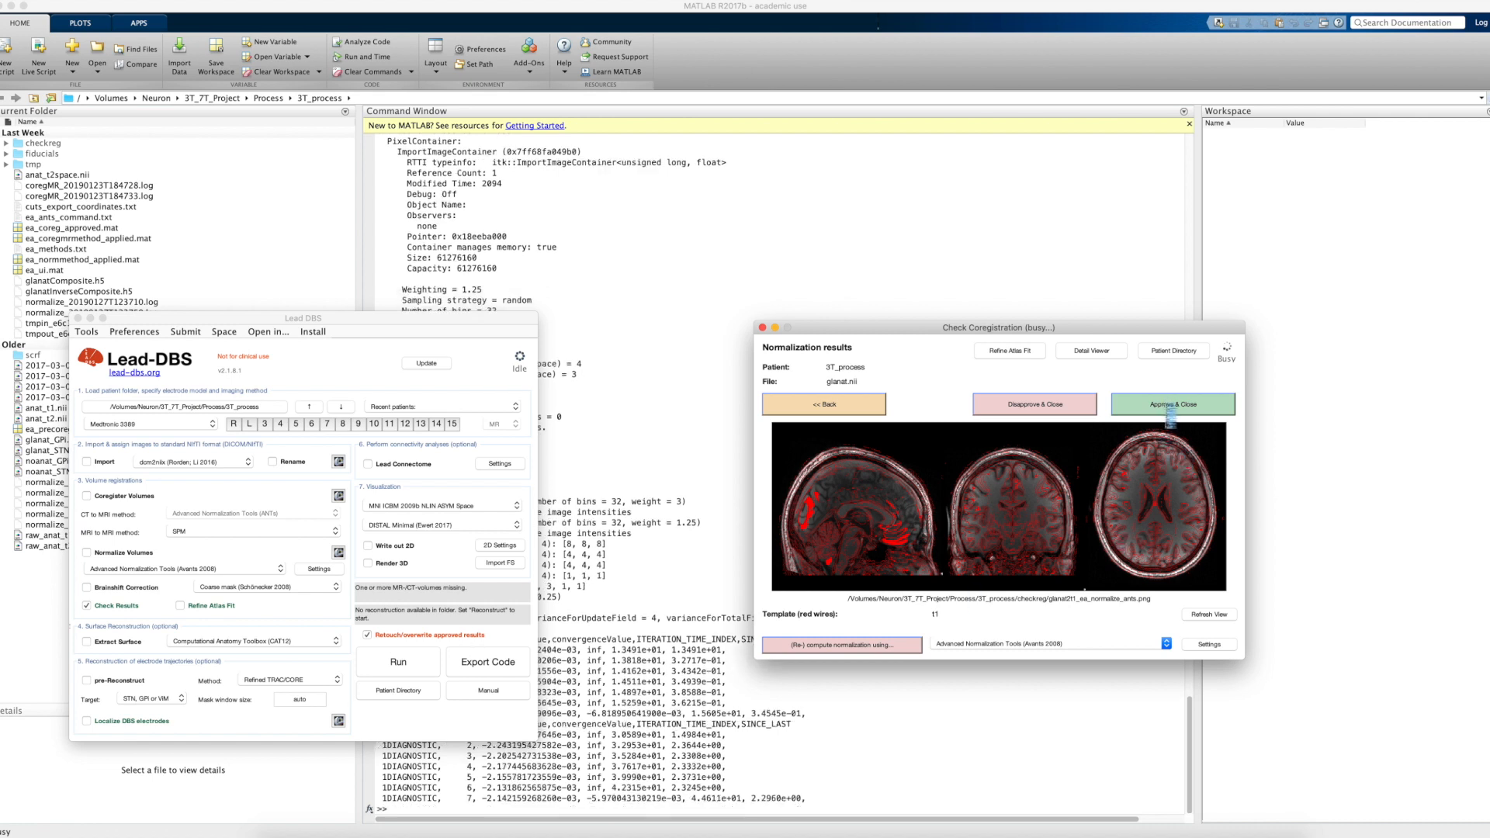
{"action": "mouse_move", "coordinate": [1174, 404]}
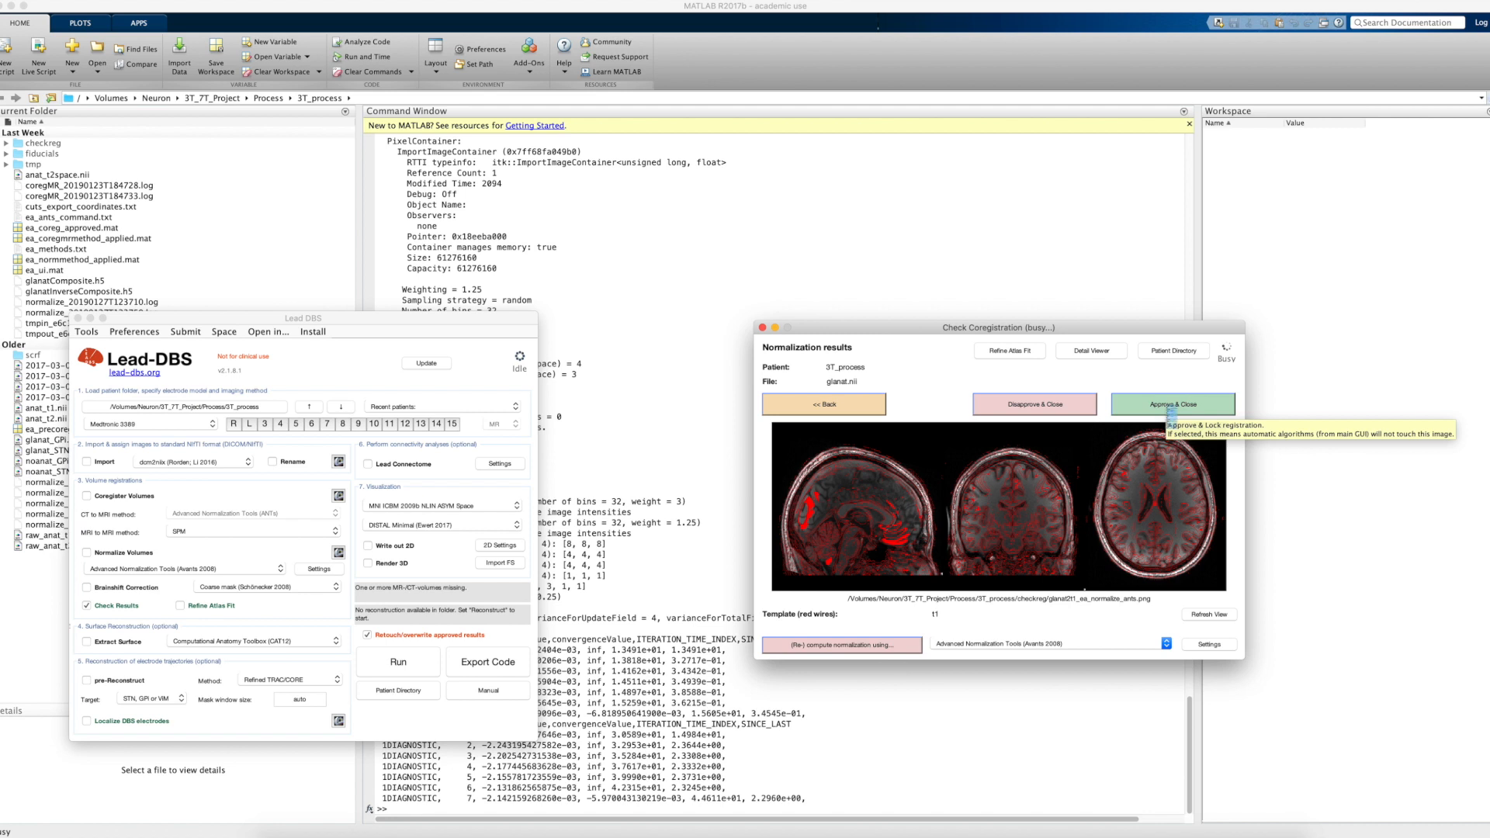
{"action": "mouse_move", "coordinate": [1034, 403]}
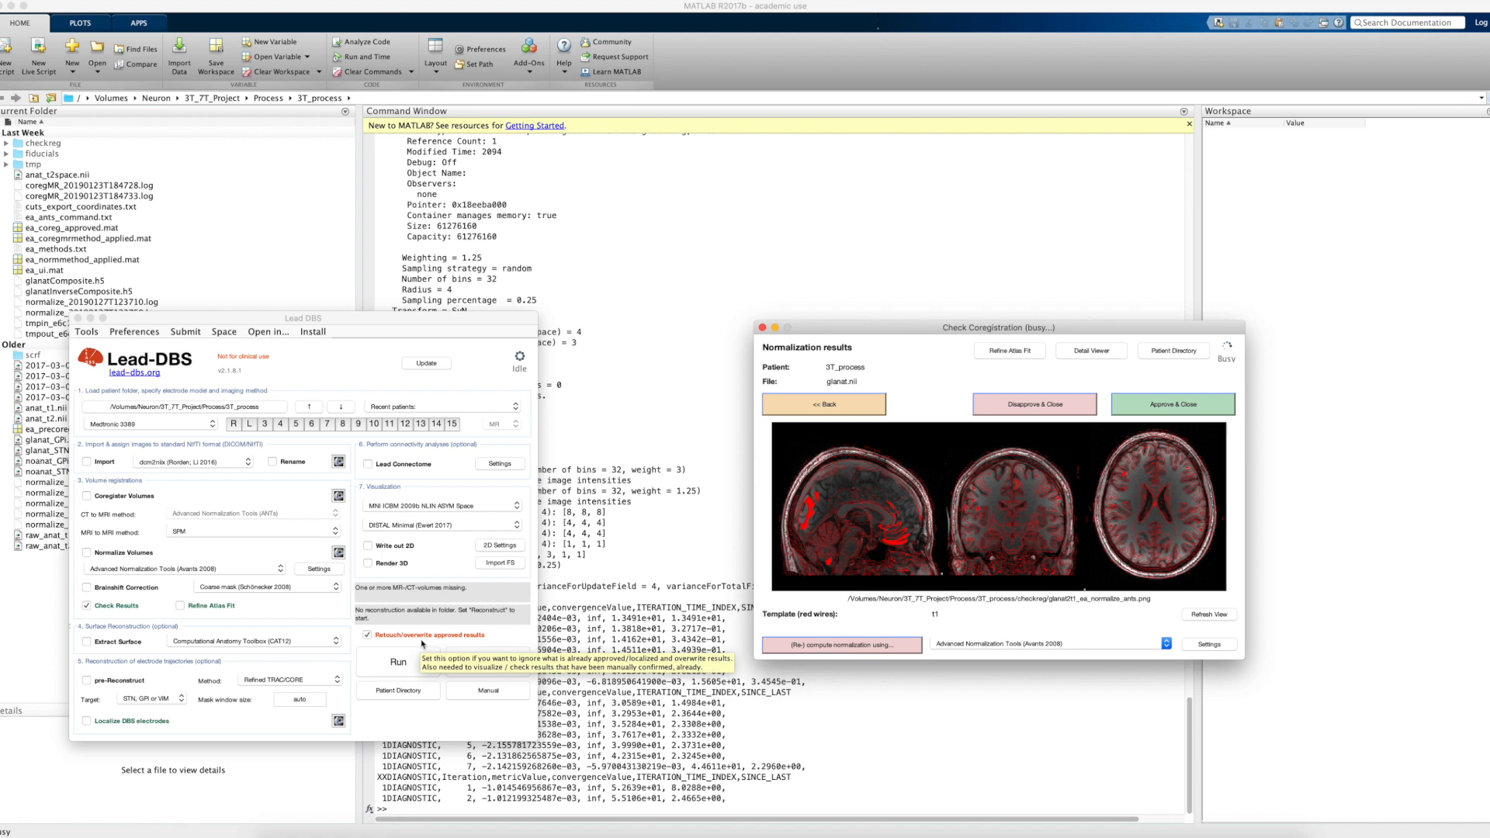
{"action": "scroll", "scroll_direction": "down", "scroll_amount": 3}
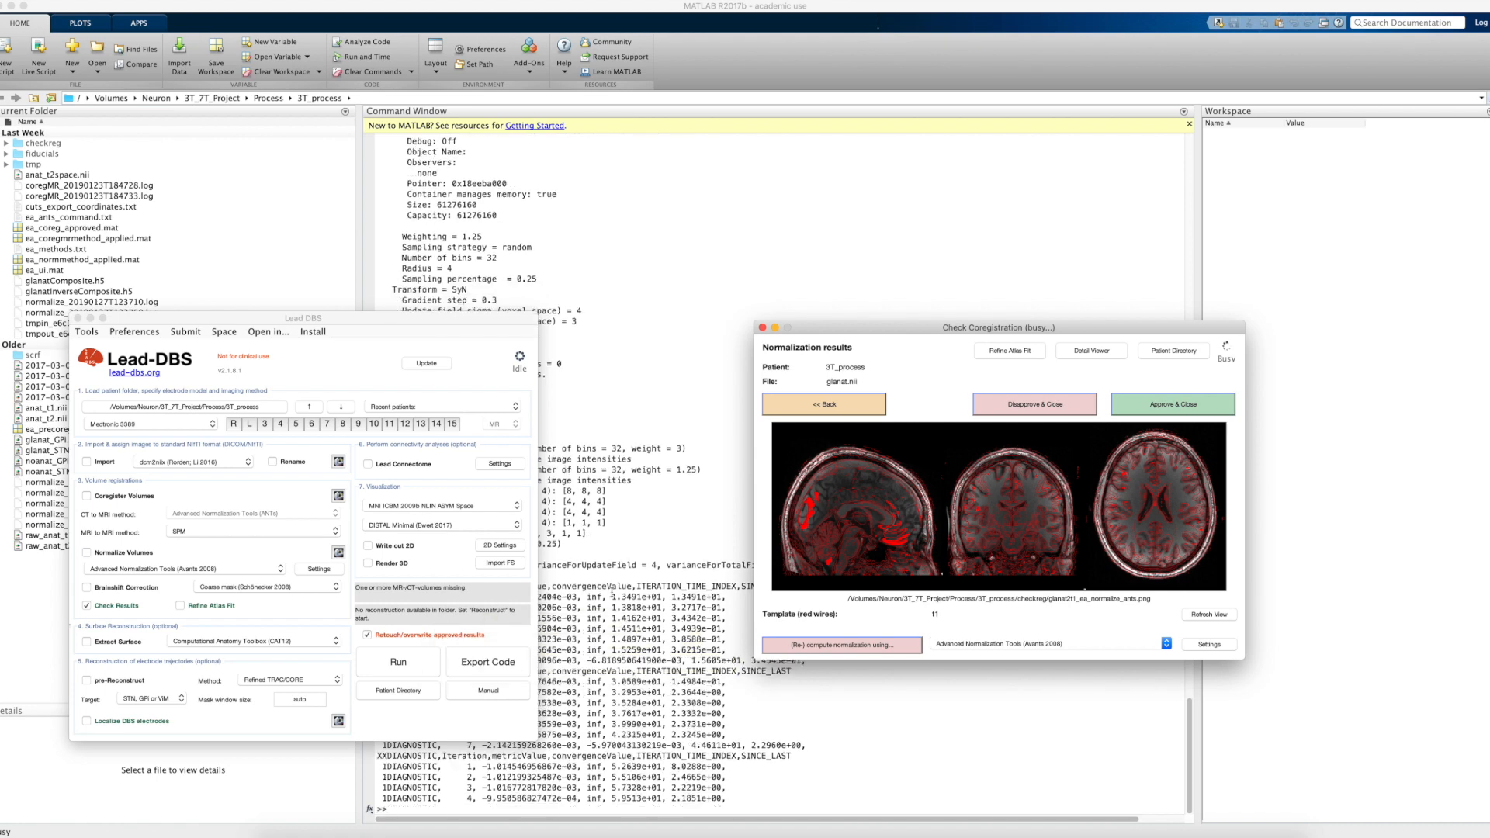
{"action": "scroll", "scroll_direction": "down", "scroll_amount": 3}
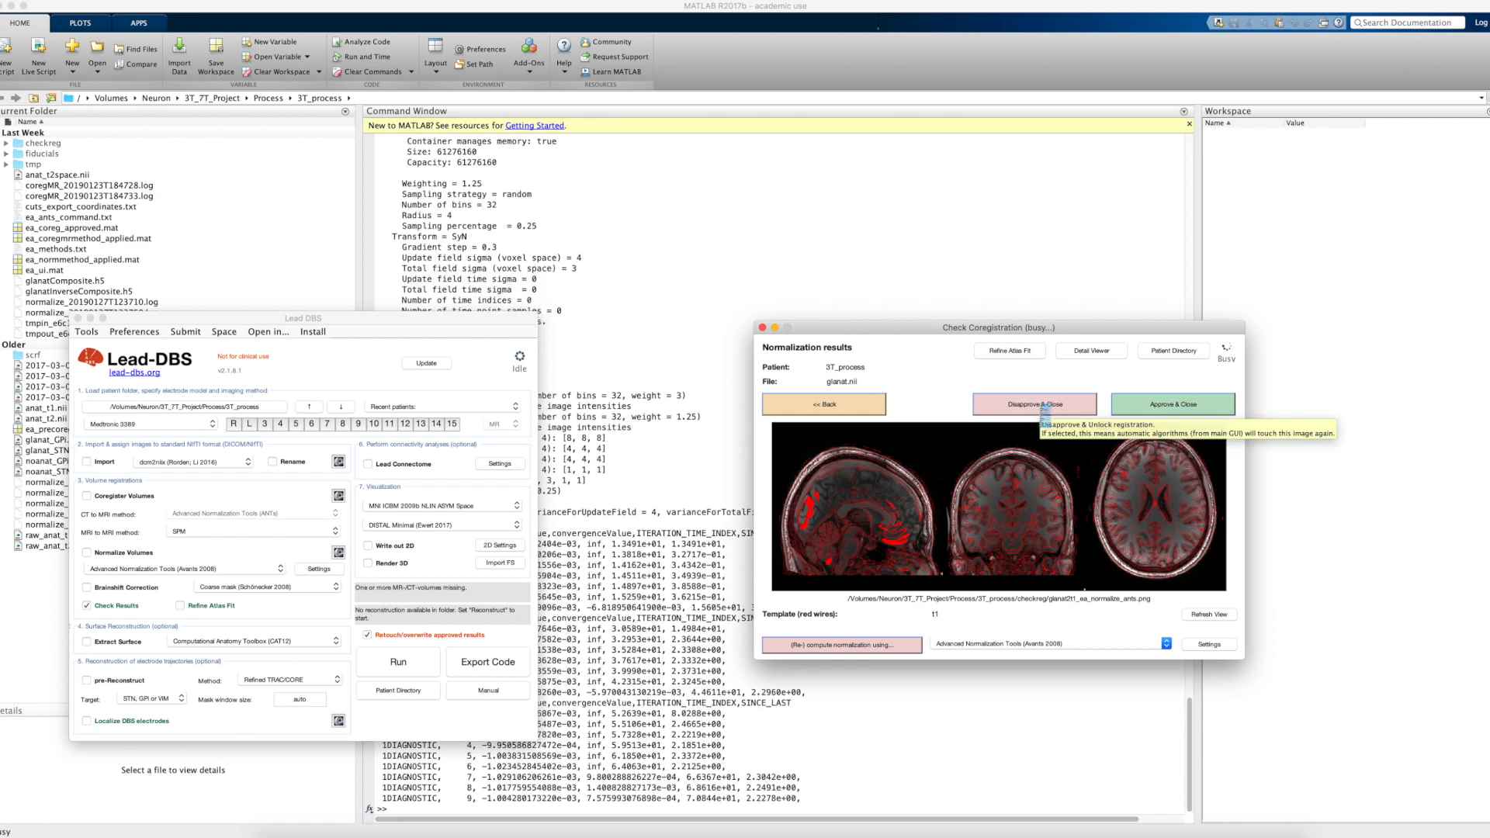
{"action": "scroll", "scroll_direction": "down", "scroll_amount": 3}
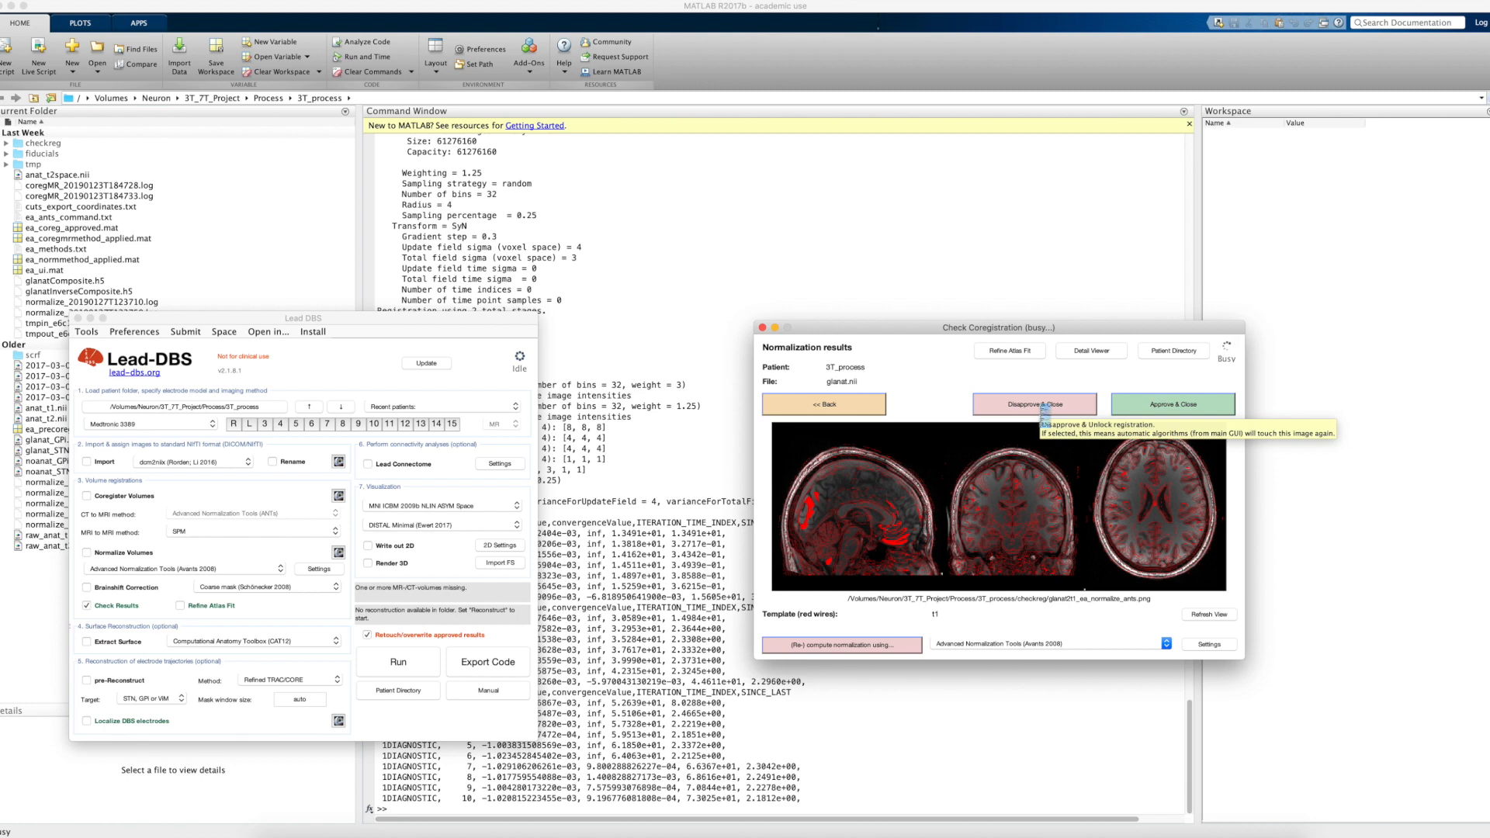
{"action": "scroll", "scroll_direction": "down", "scroll_amount": 3}
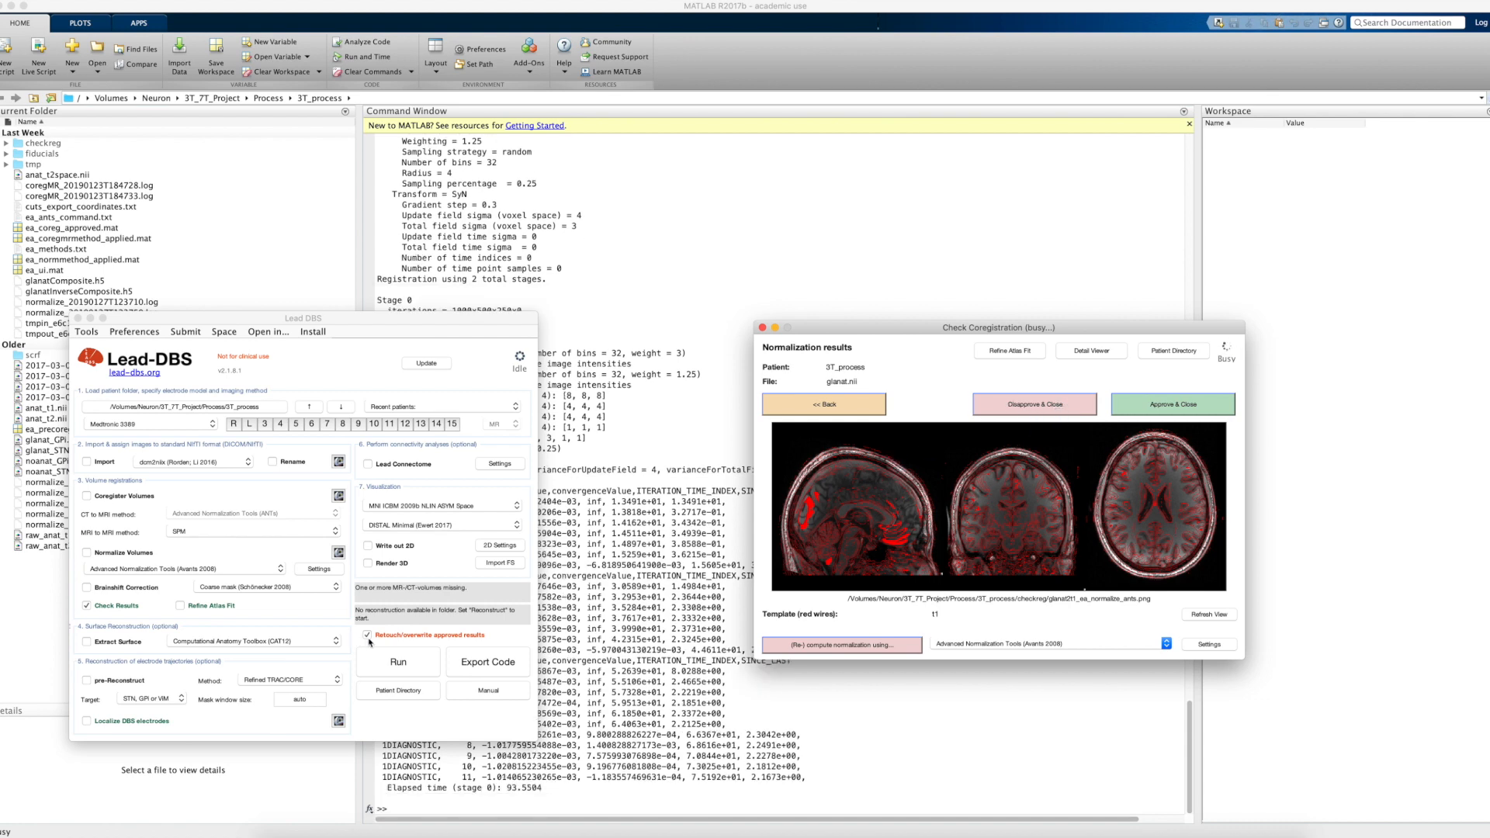
{"action": "scroll", "scroll_direction": "down", "scroll_amount": 3}
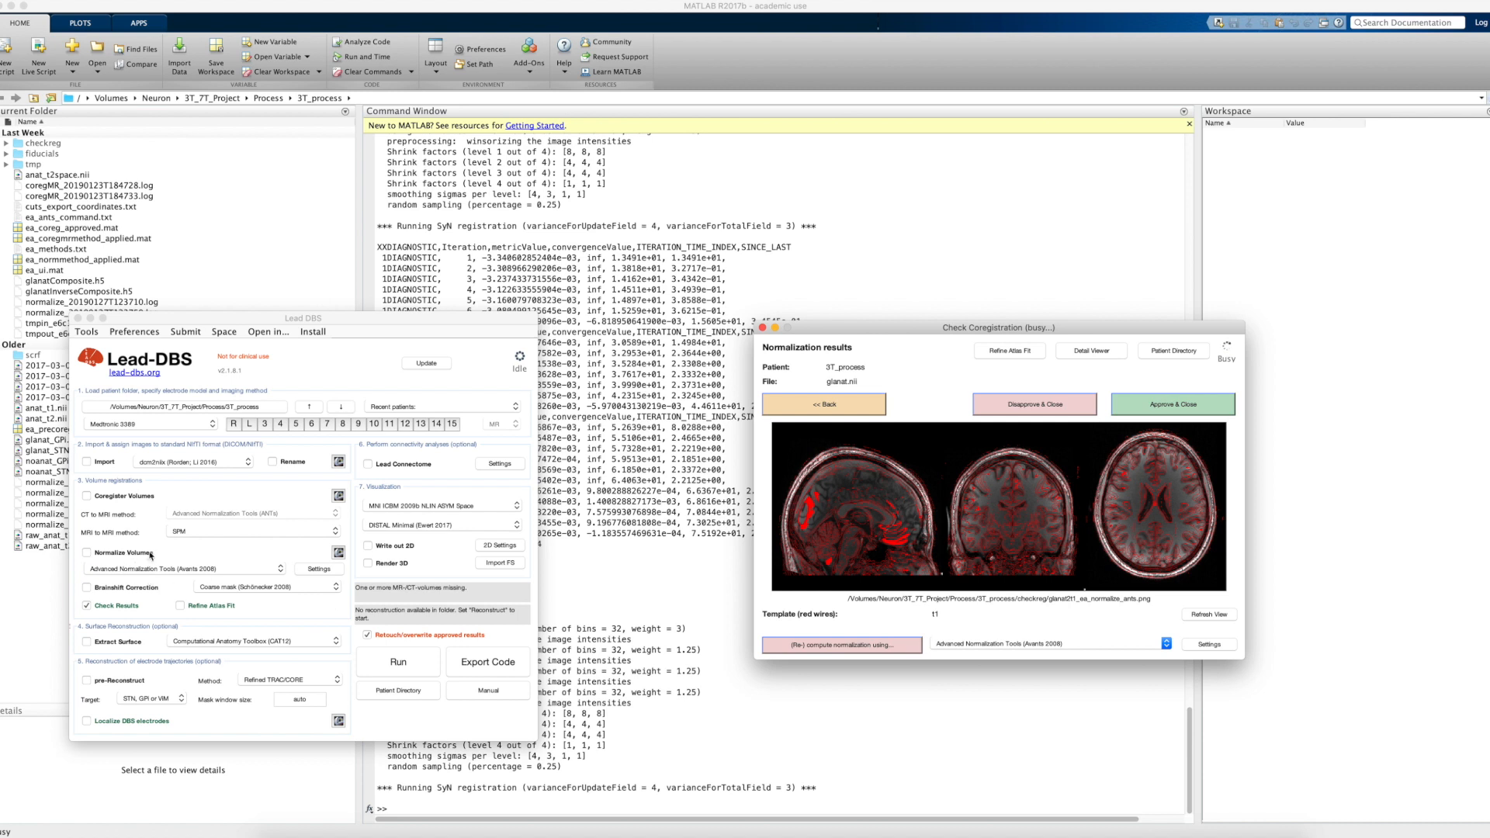
{"action": "mouse_move", "coordinate": [146, 553]}
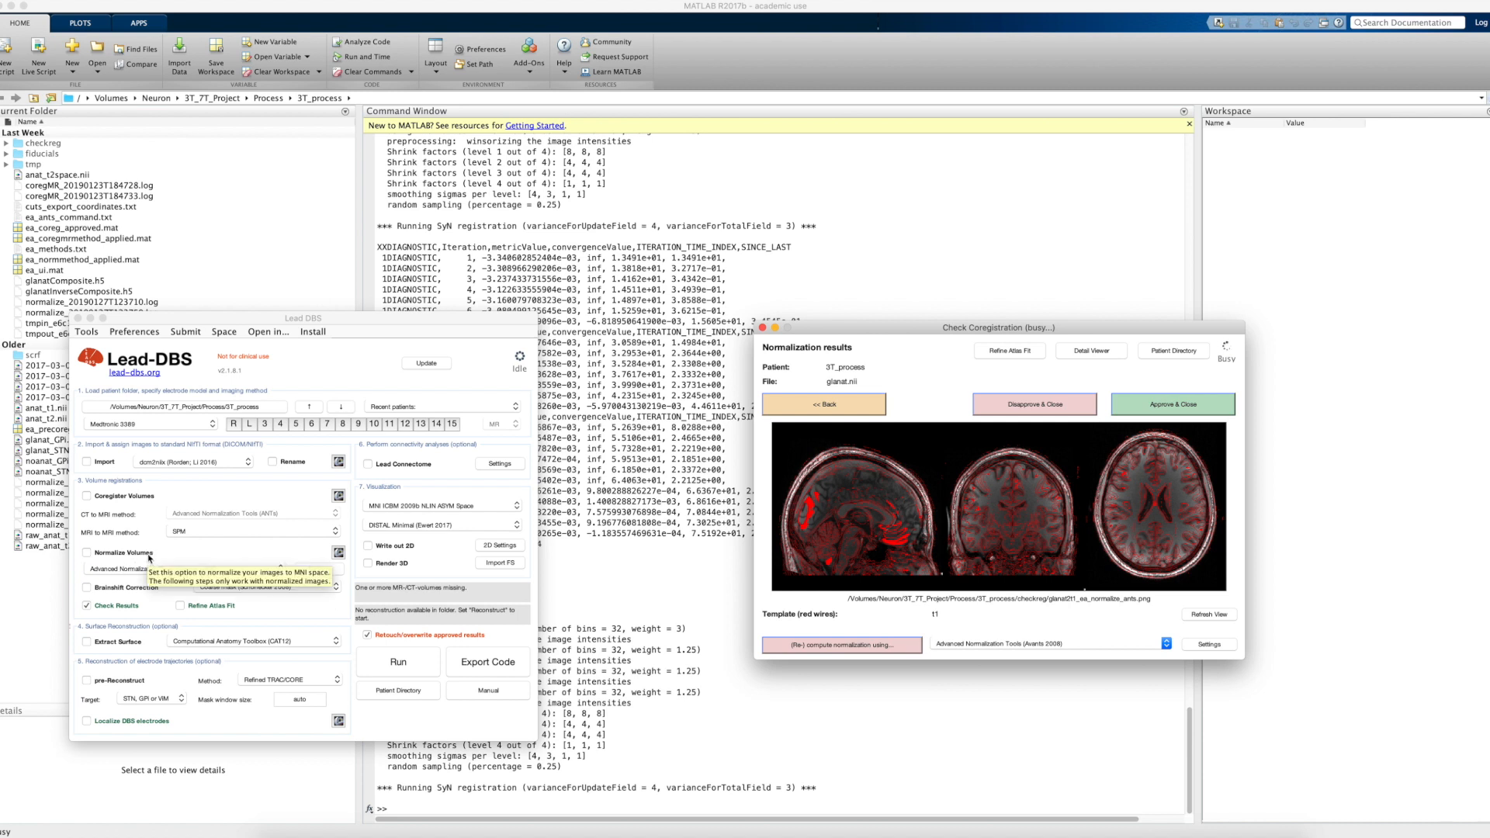
{"action": "mouse_move", "coordinate": [416, 653]}
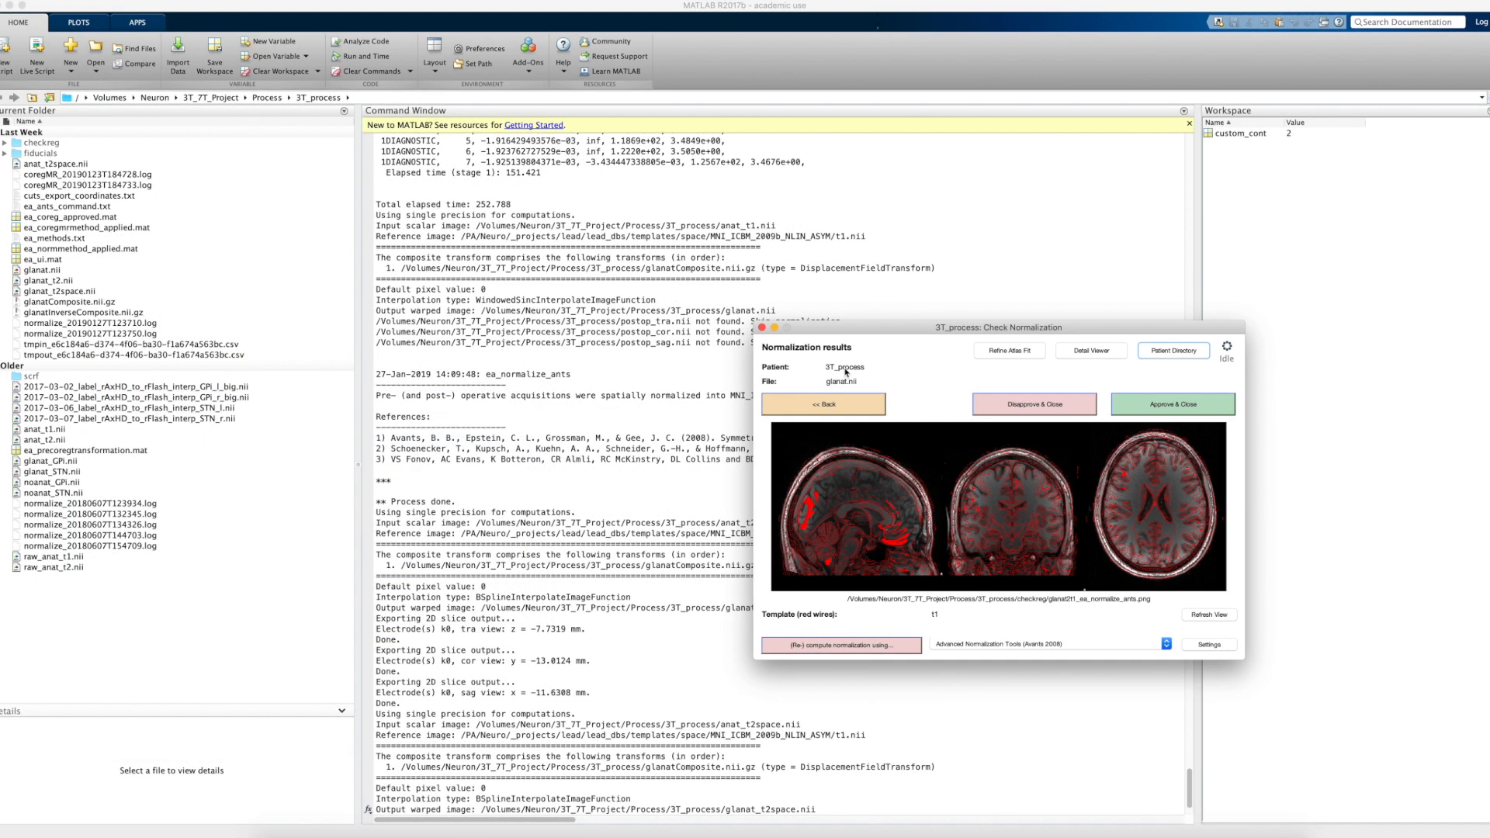
{"action": "mouse_move", "coordinate": [824, 658]}
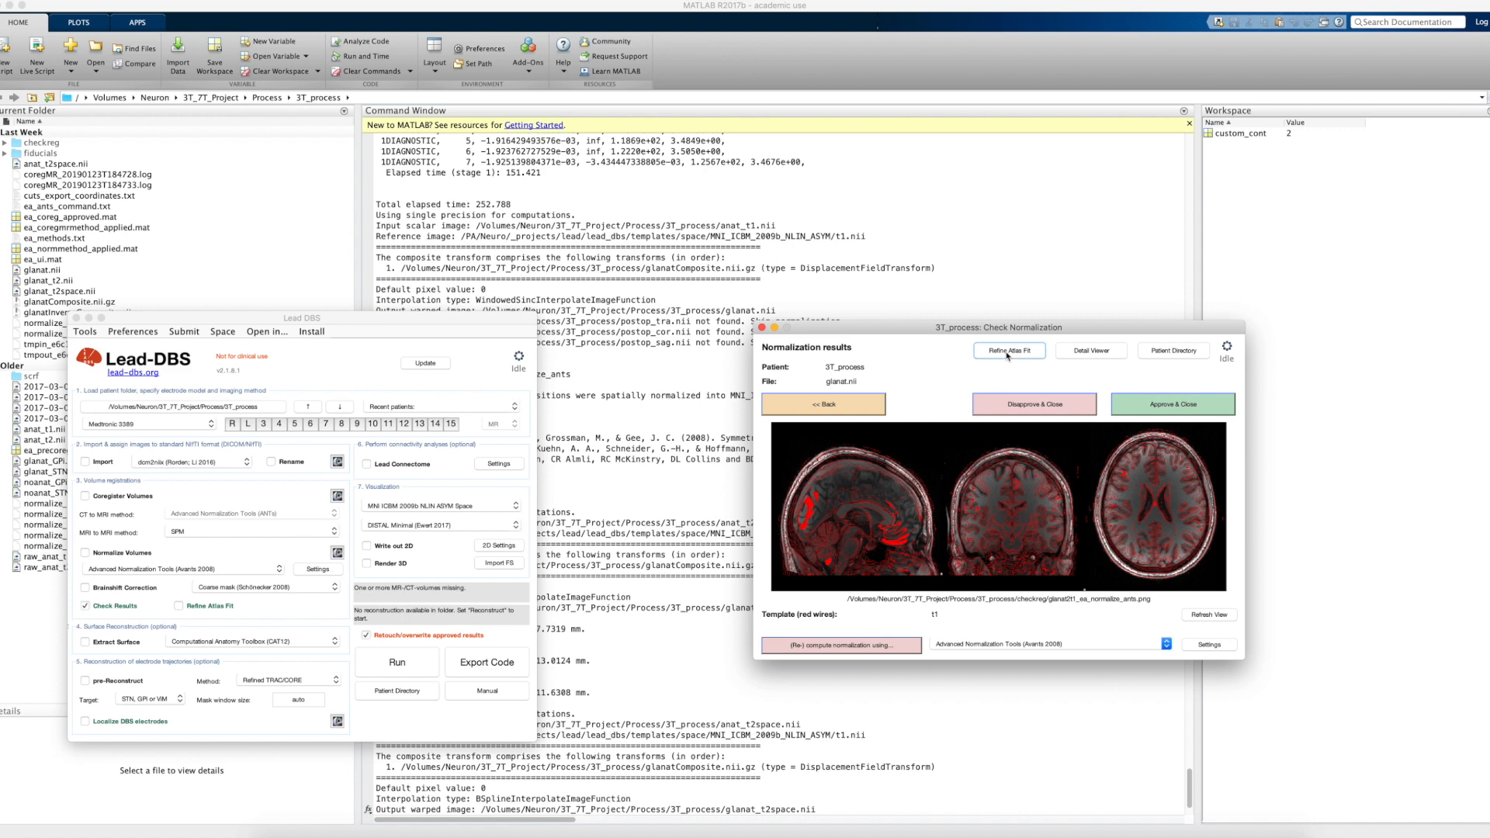
- Show the STN outline structure check over the freshly normalized T2SPACE slices
{"action": "left_click", "coordinate": [1009, 349]}
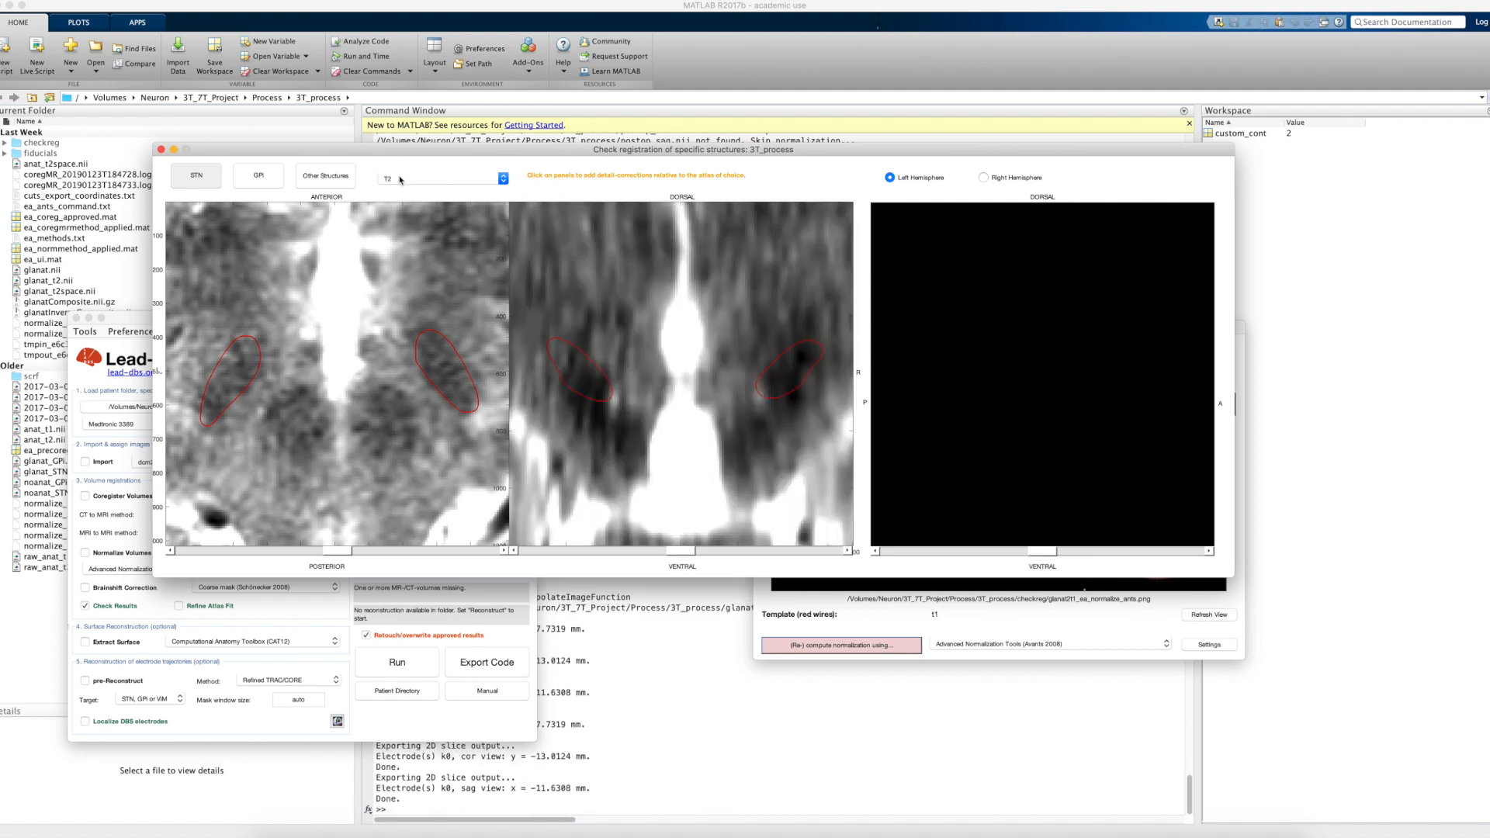
{"action": "mouse_move", "coordinate": [259, 335]}
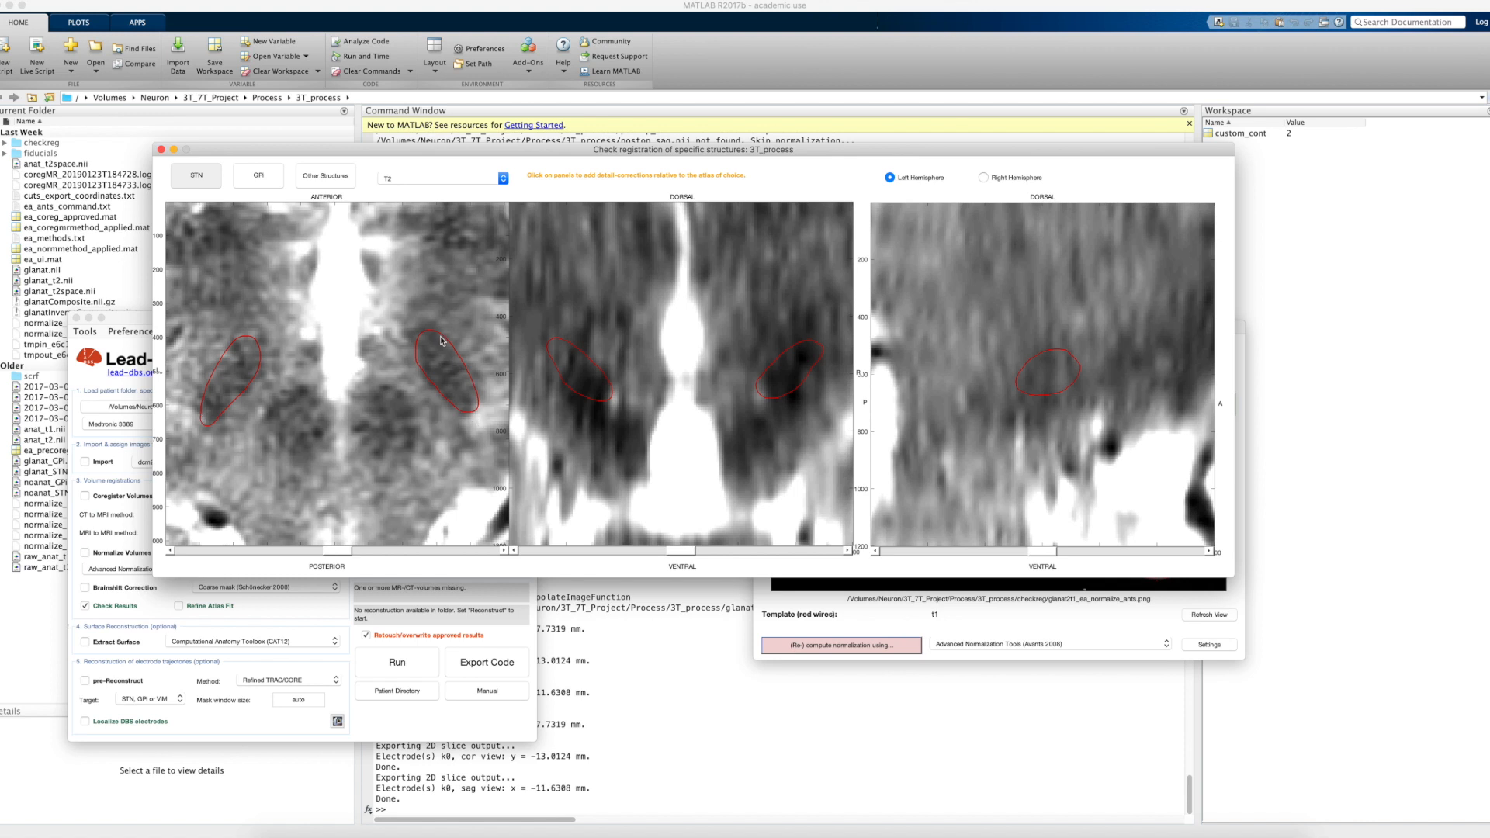
{"action": "mouse_move", "coordinate": [718, 413]}
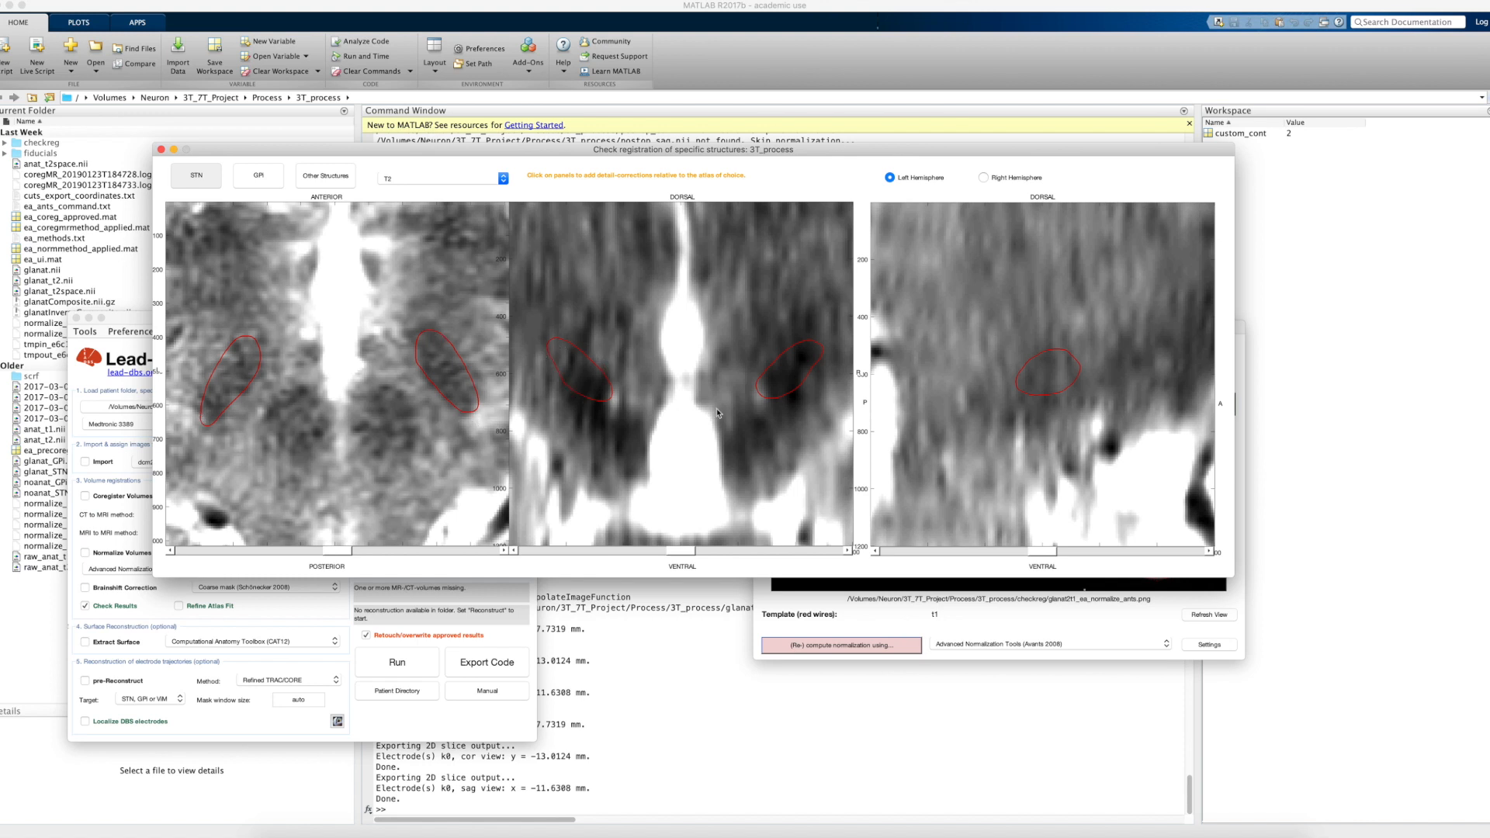
{"action": "mouse_move", "coordinate": [544, 363]}
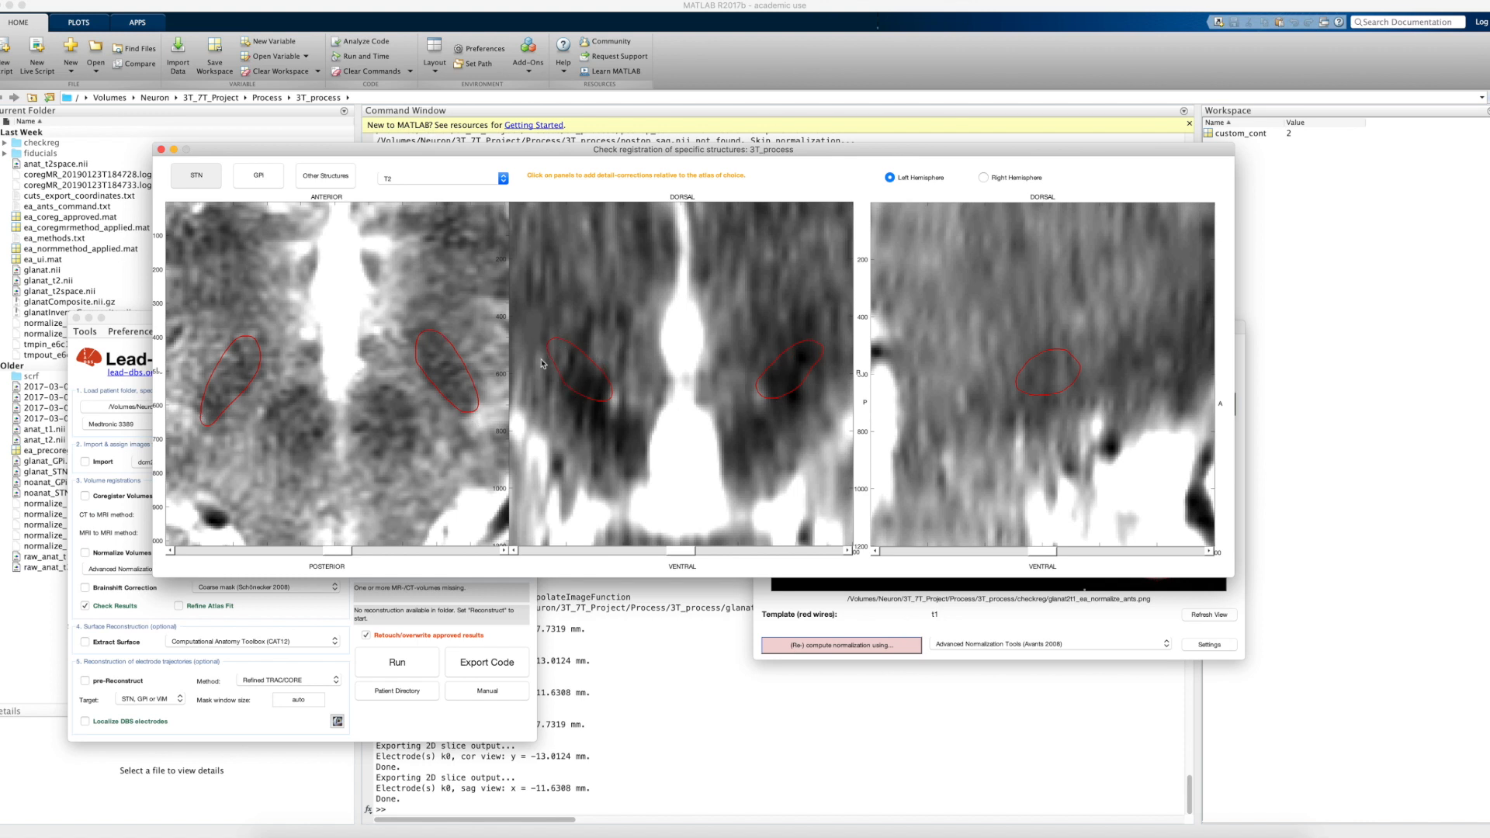
{"action": "mouse_move", "coordinate": [416, 183]}
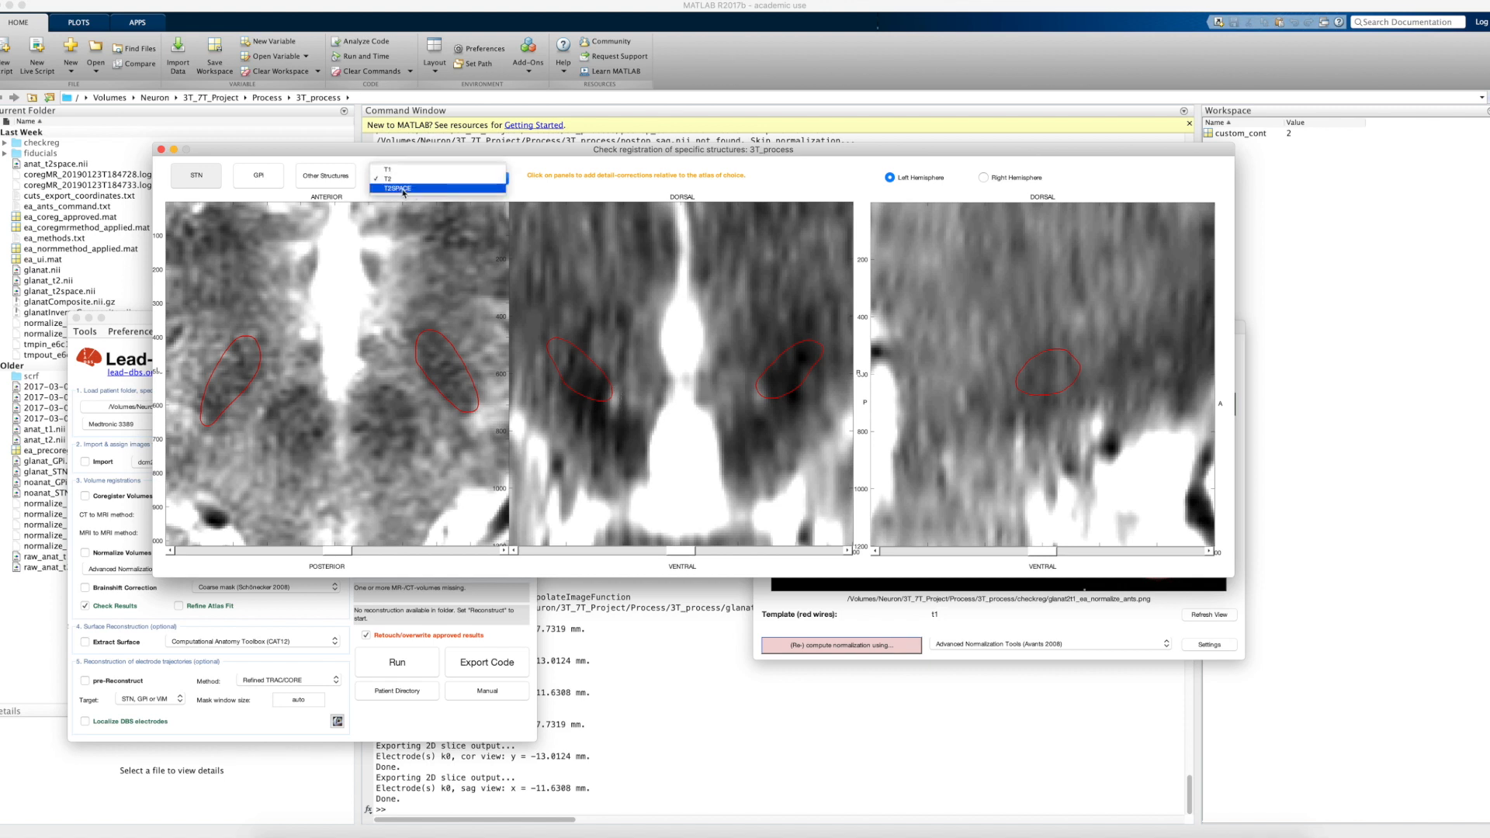
{"action": "left_click", "coordinate": [405, 188]}
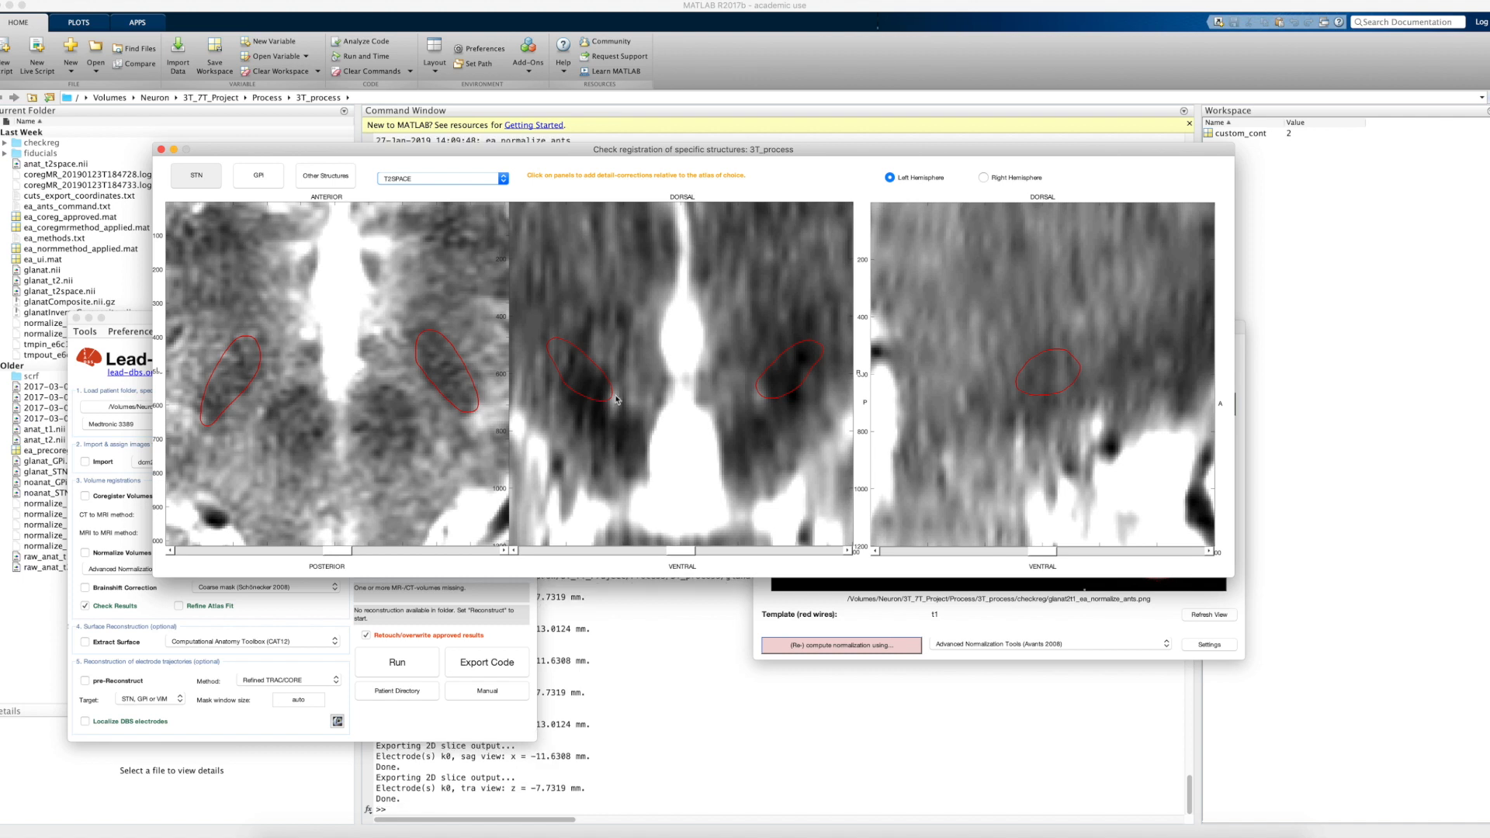
{"action": "mouse_move", "coordinate": [578, 396]}
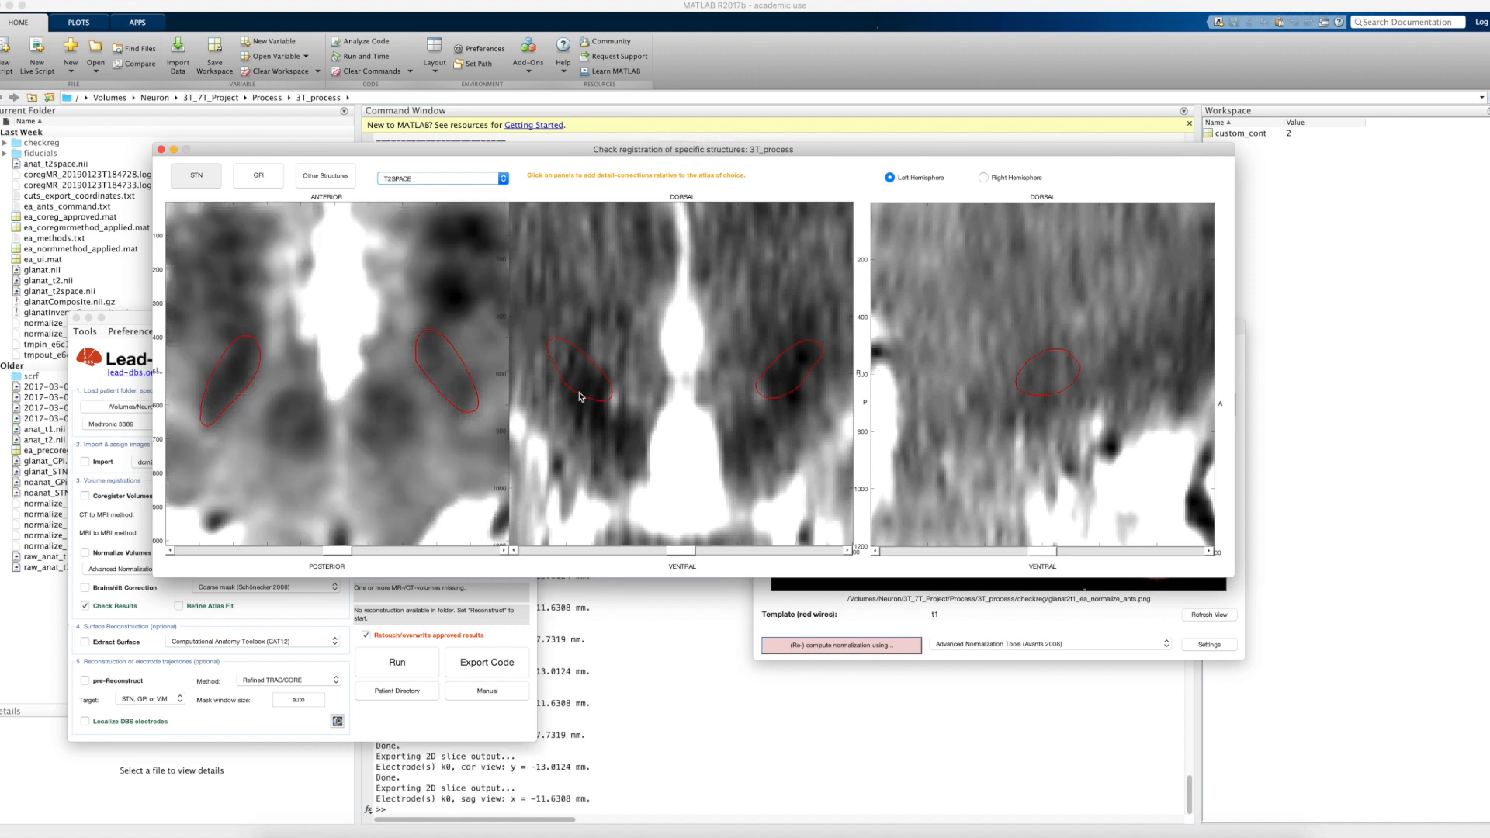
{"action": "left_click", "coordinate": [579, 370]}
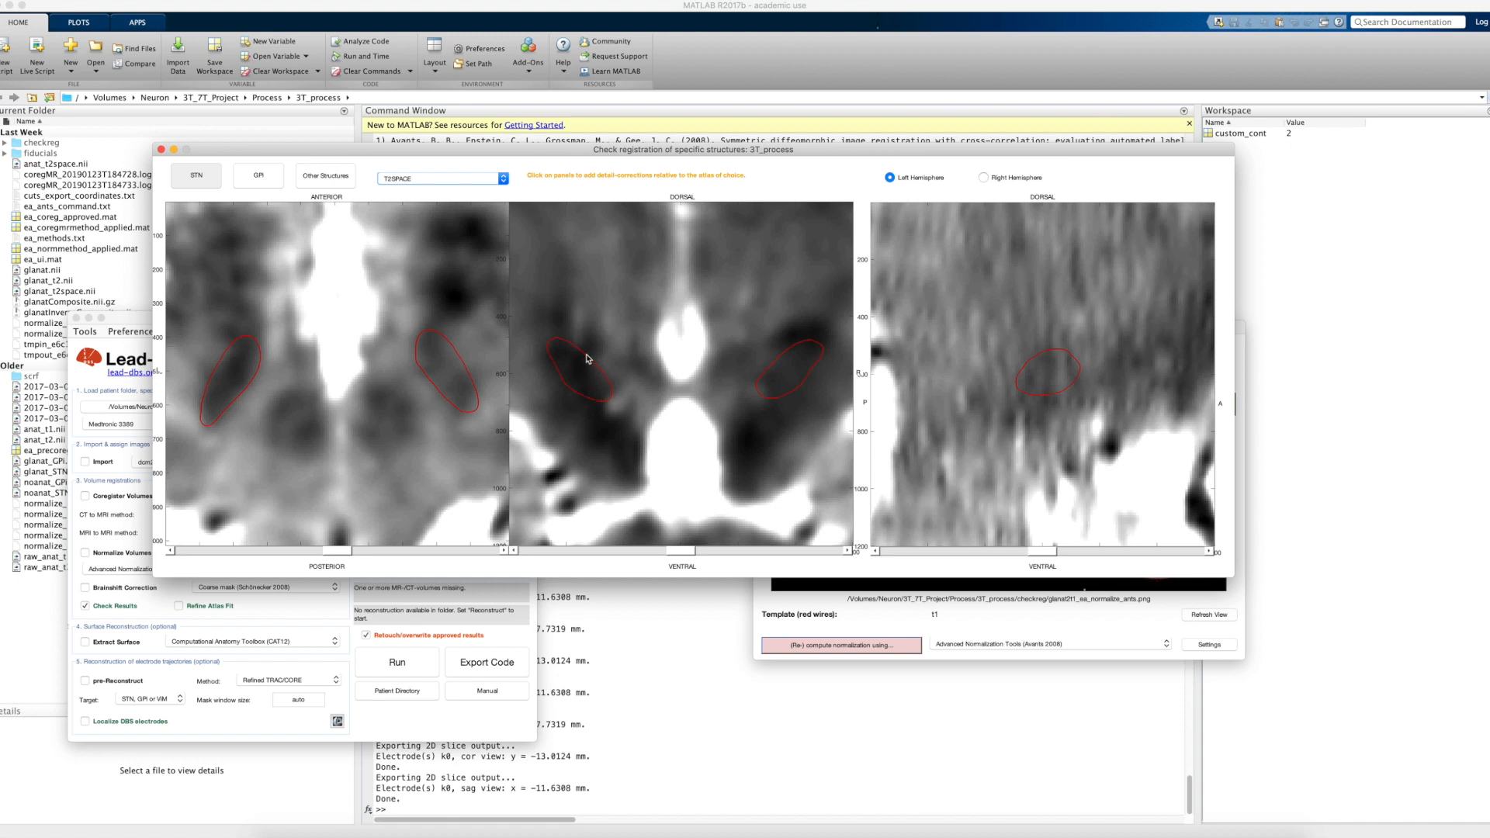
{"action": "mouse_move", "coordinate": [607, 405]}
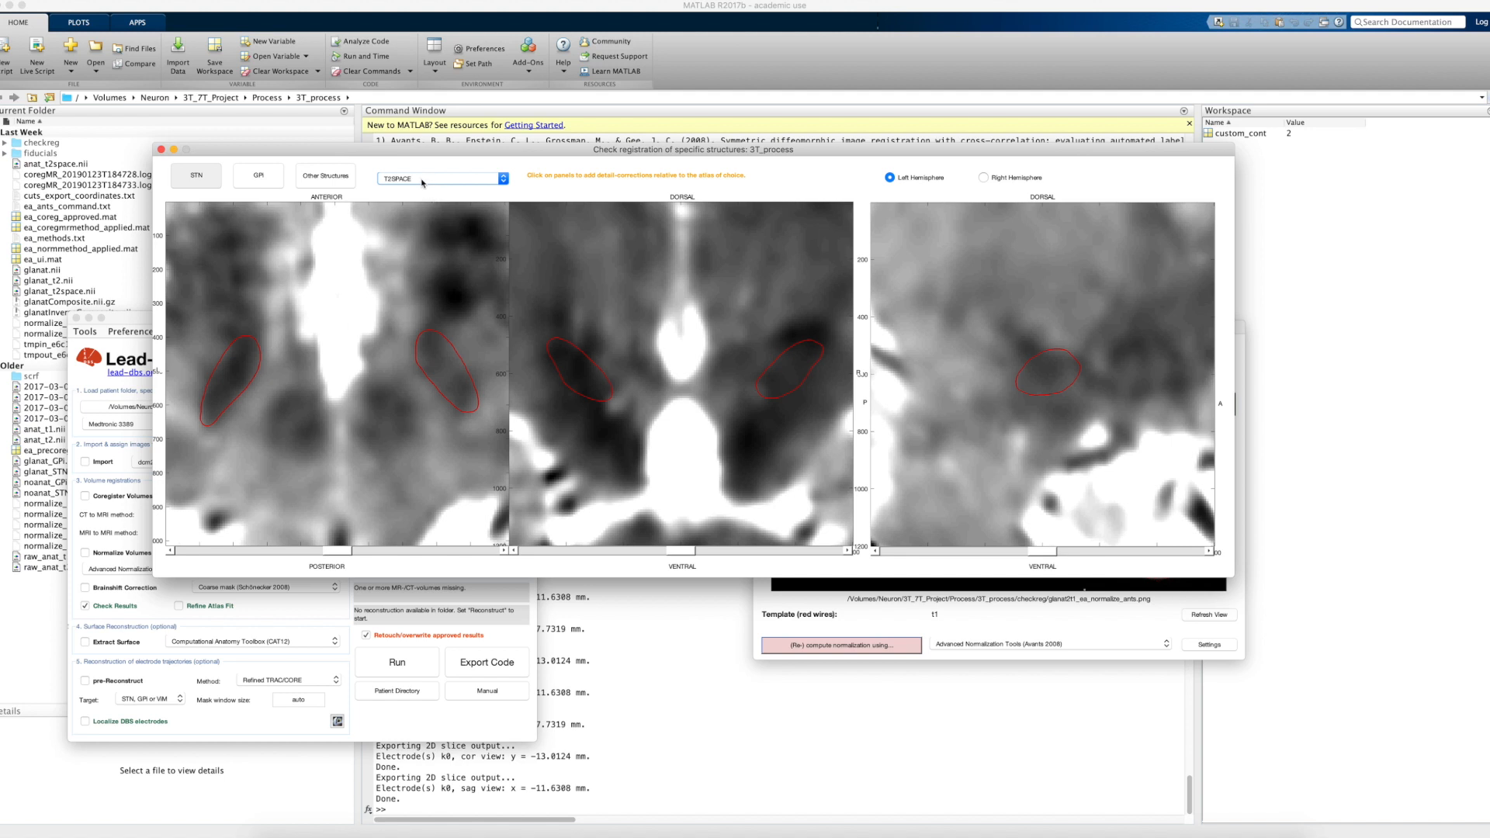
{"action": "mouse_move", "coordinate": [342, 558]}
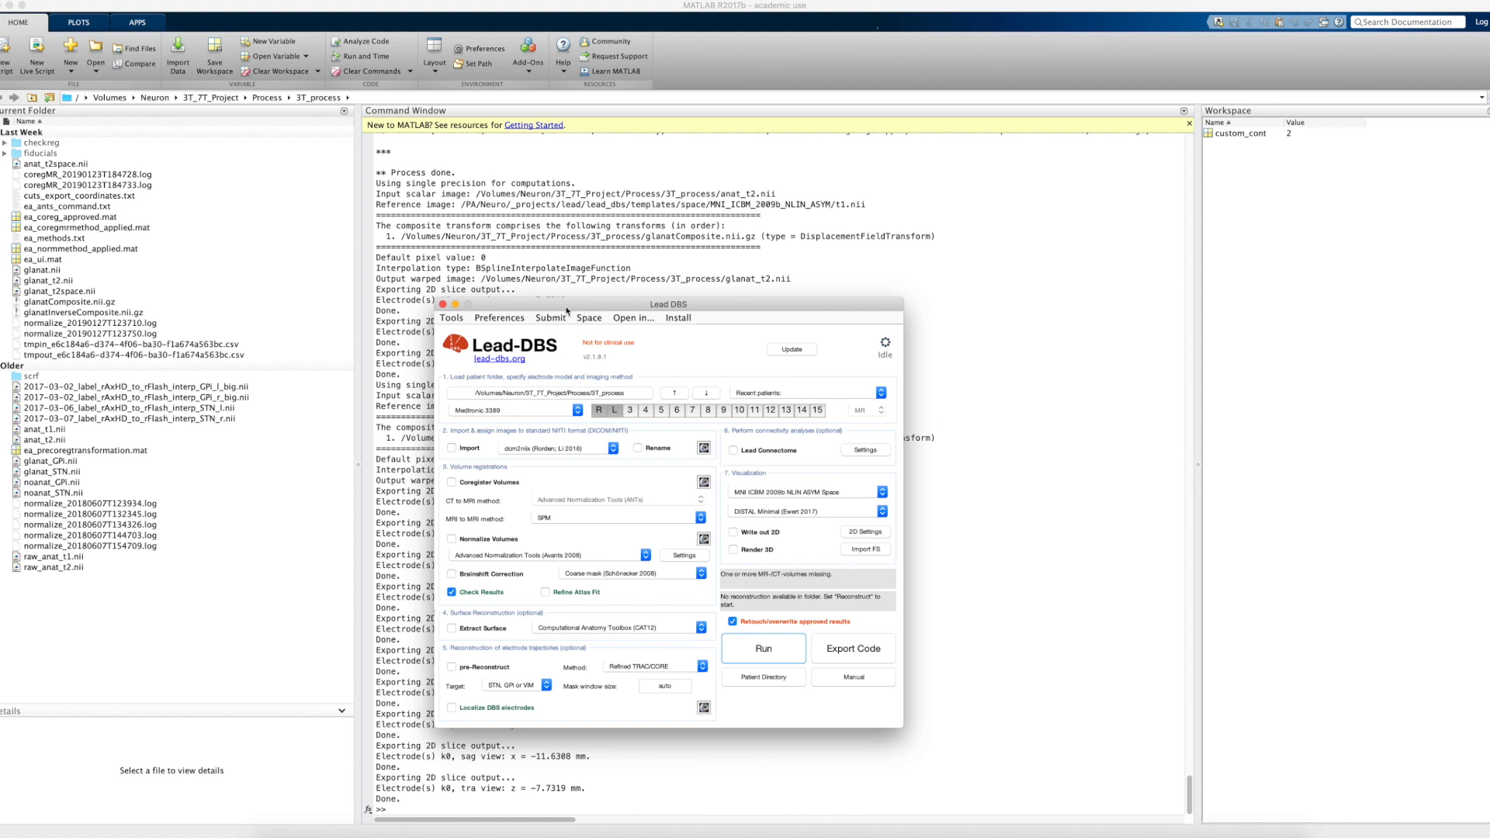
- Start Add fiducial helper(s) from Tools > Normalization and pair the first template/patient point
{"action": "left_click", "coordinate": [452, 317]}
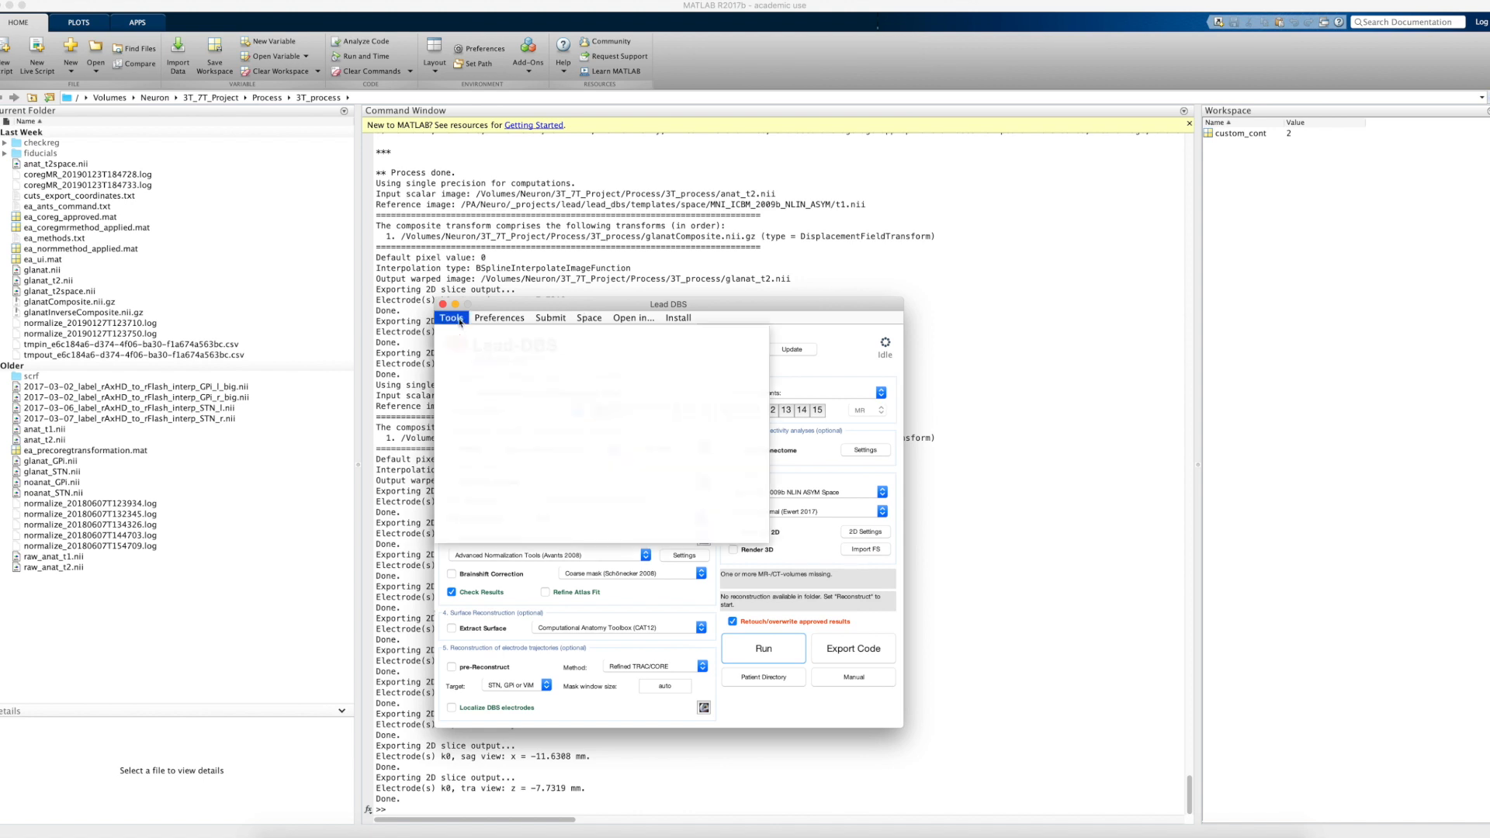
{"action": "left_click", "coordinate": [452, 317]}
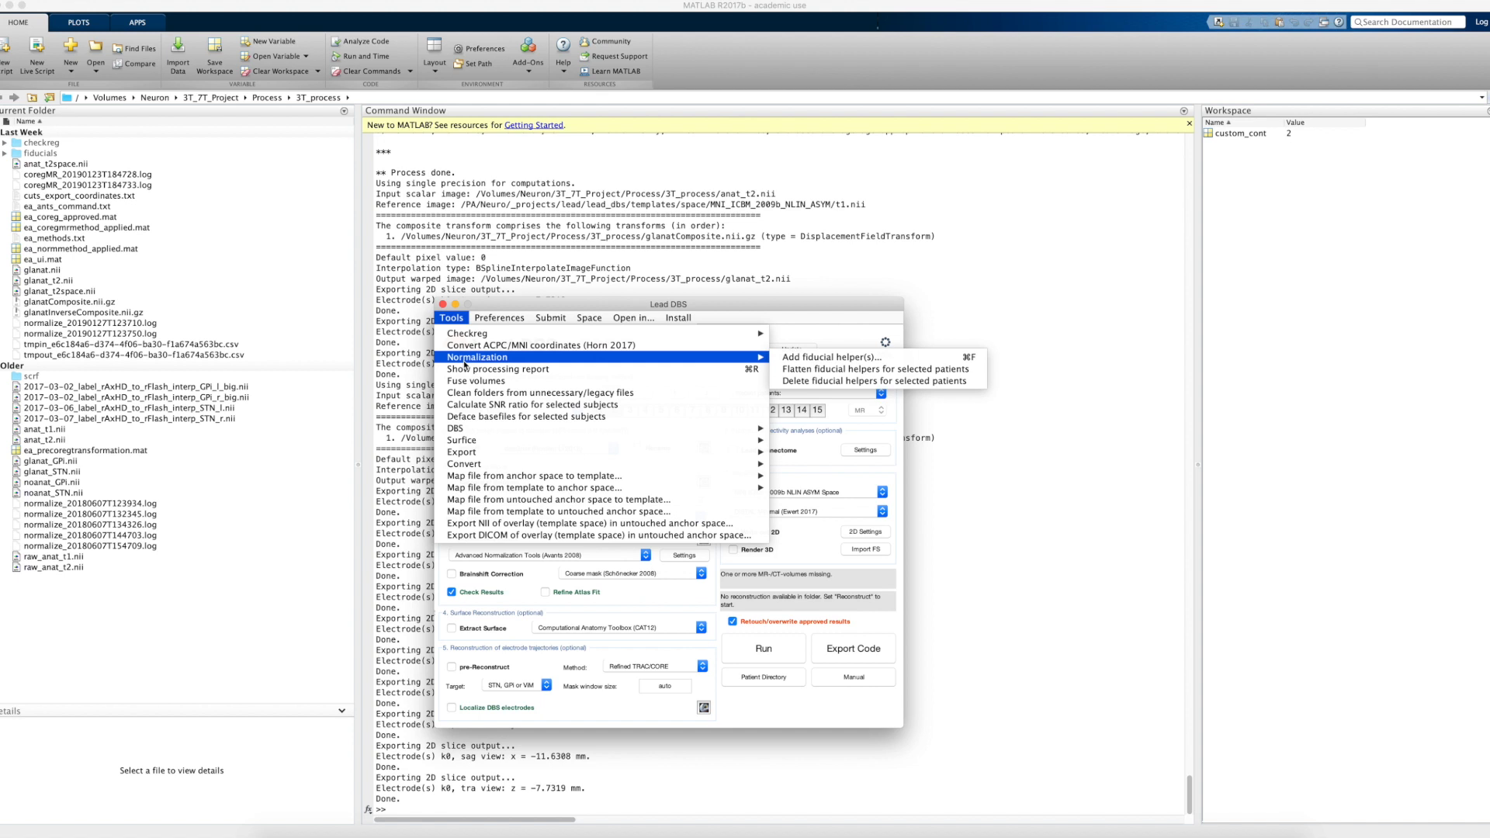
{"action": "mouse_move", "coordinate": [846, 357]}
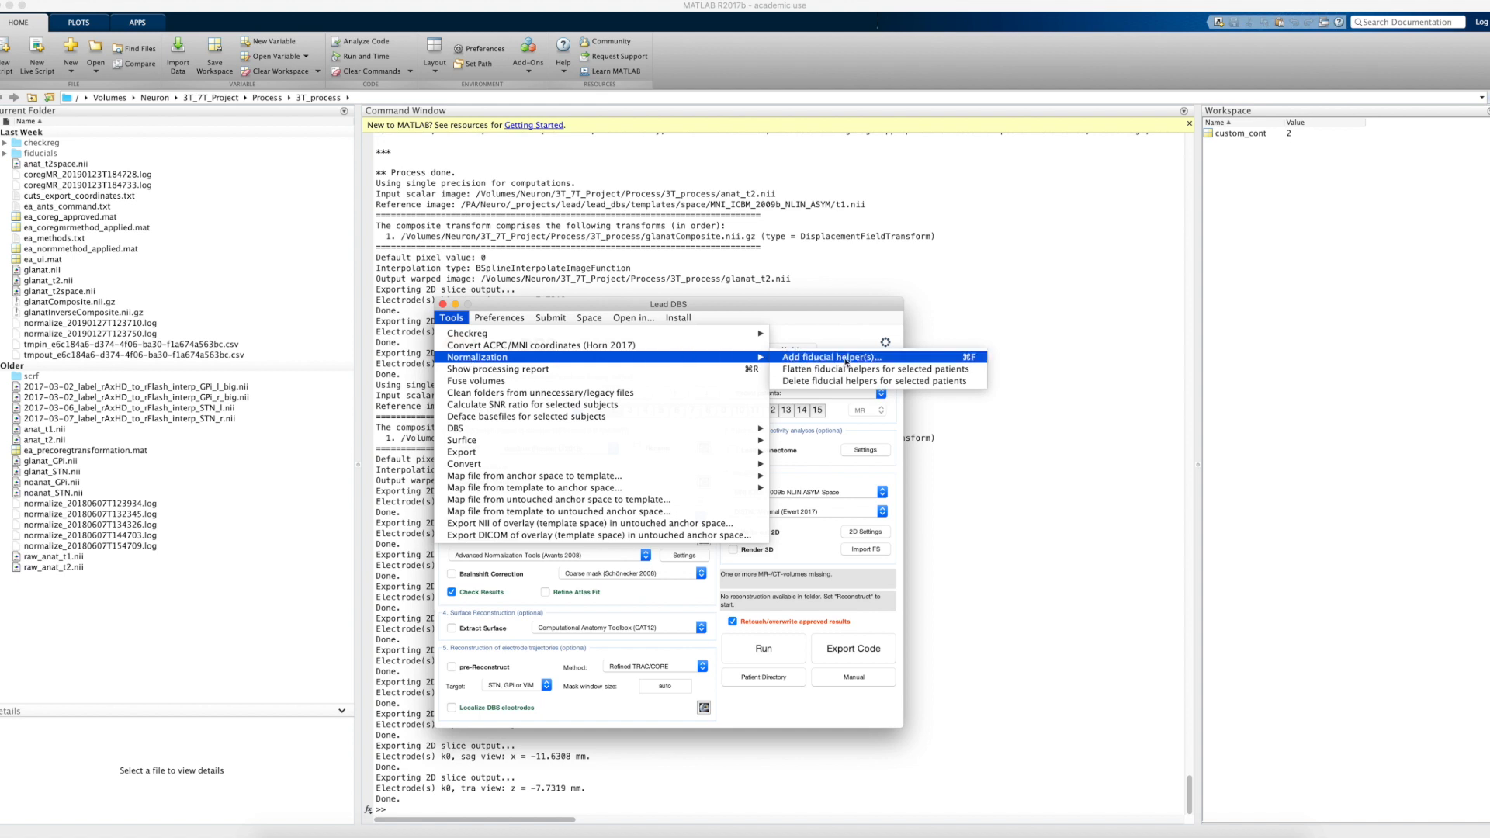
{"action": "left_click", "coordinate": [829, 357]}
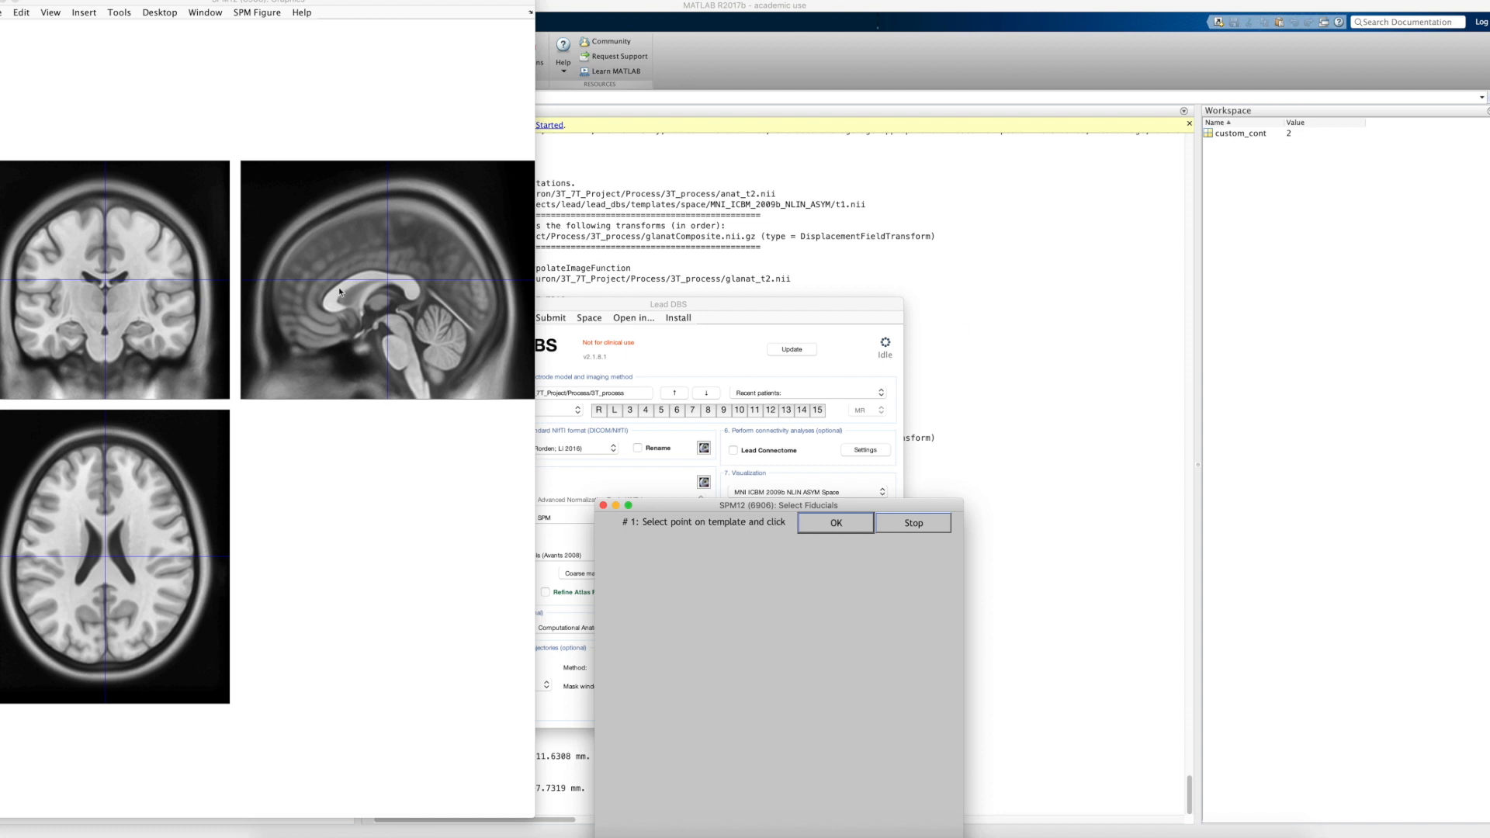
{"action": "mouse_move", "coordinate": [393, 335]}
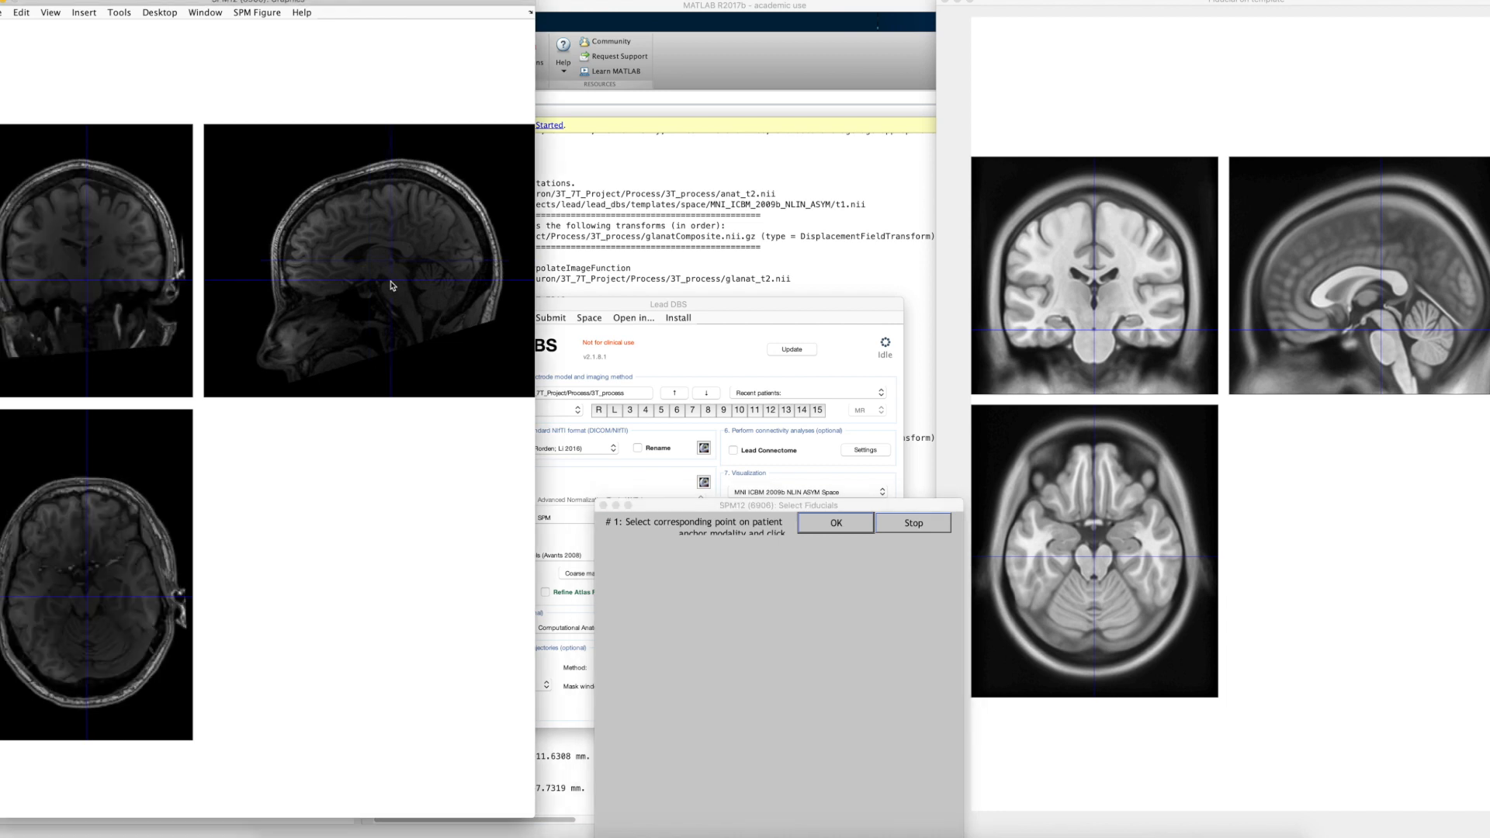
{"action": "mouse_move", "coordinate": [87, 602]}
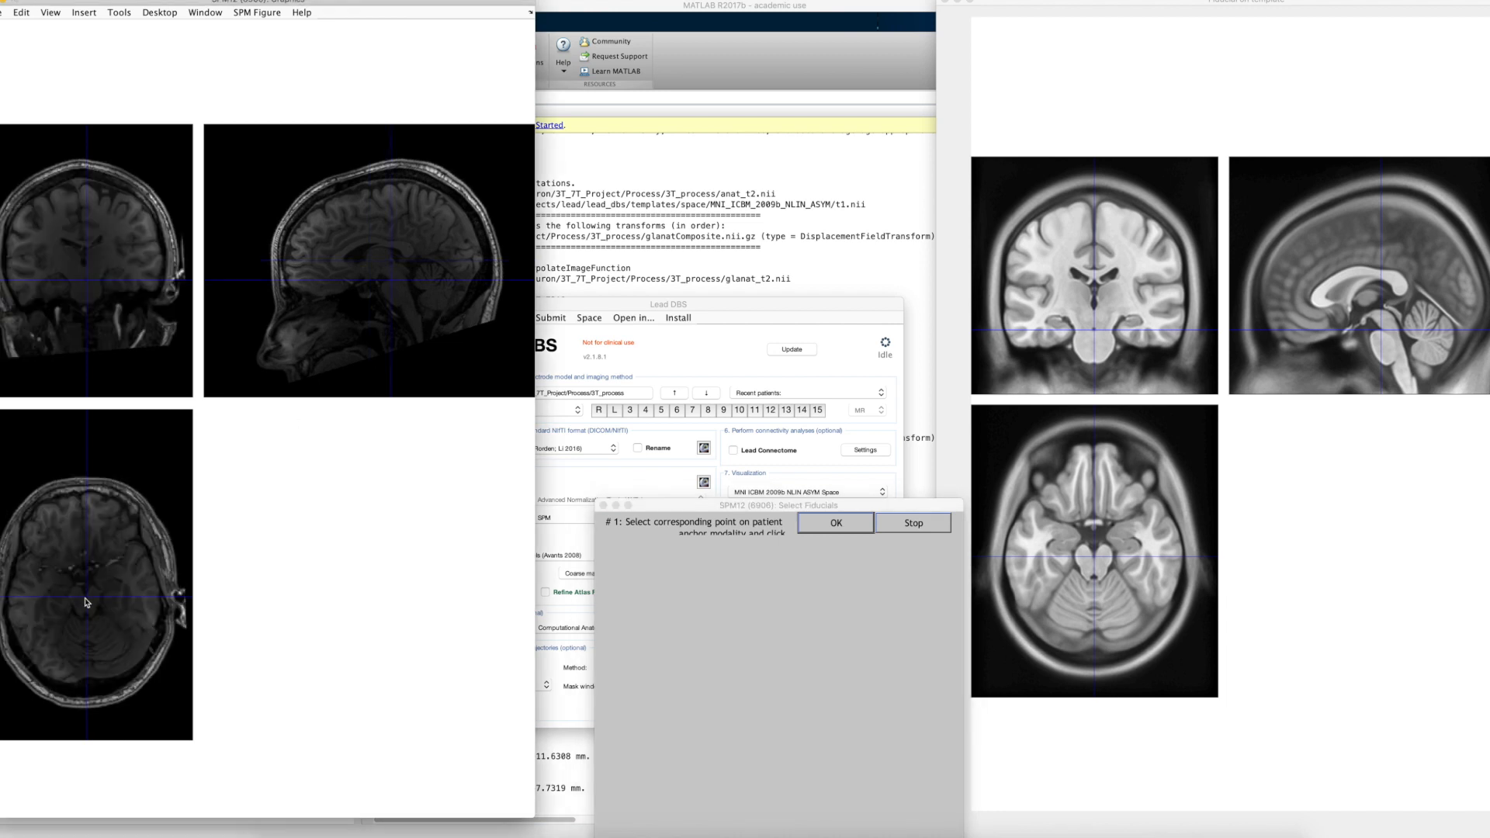
{"action": "left_click", "coordinate": [402, 314]}
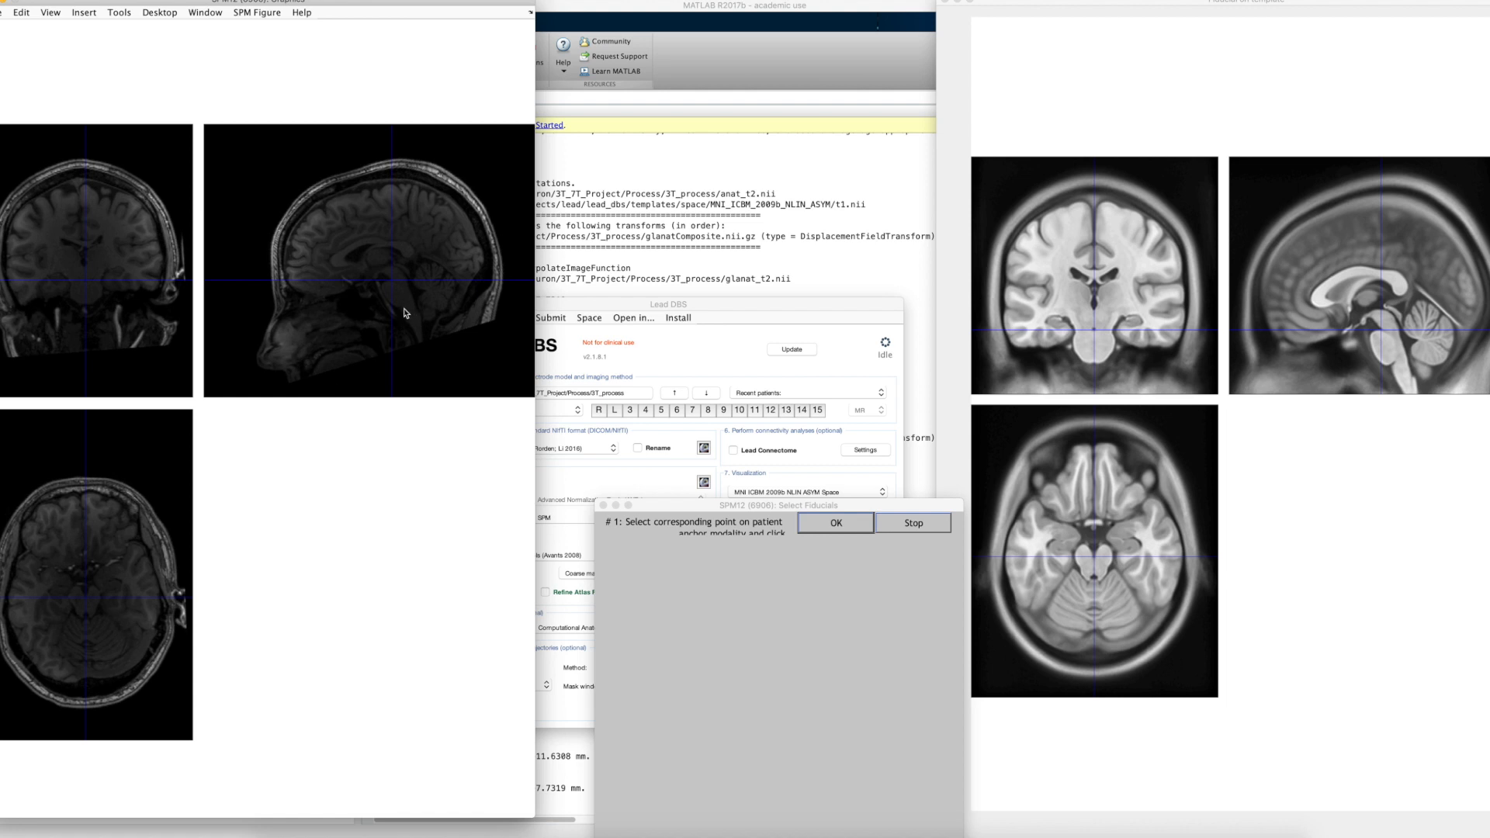
{"action": "mouse_move", "coordinate": [394, 289]}
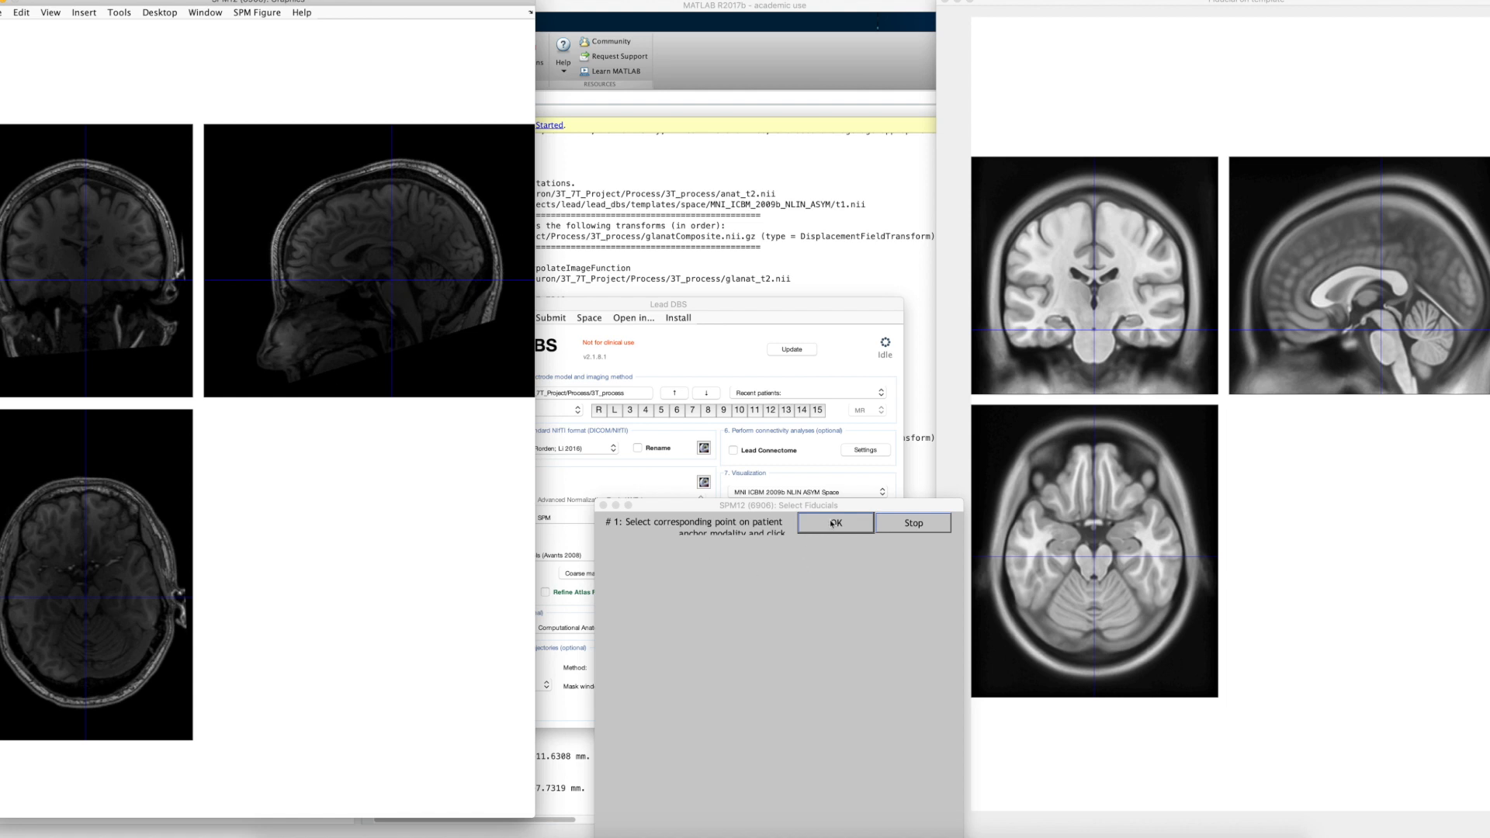
{"action": "left_click", "coordinate": [835, 523]}
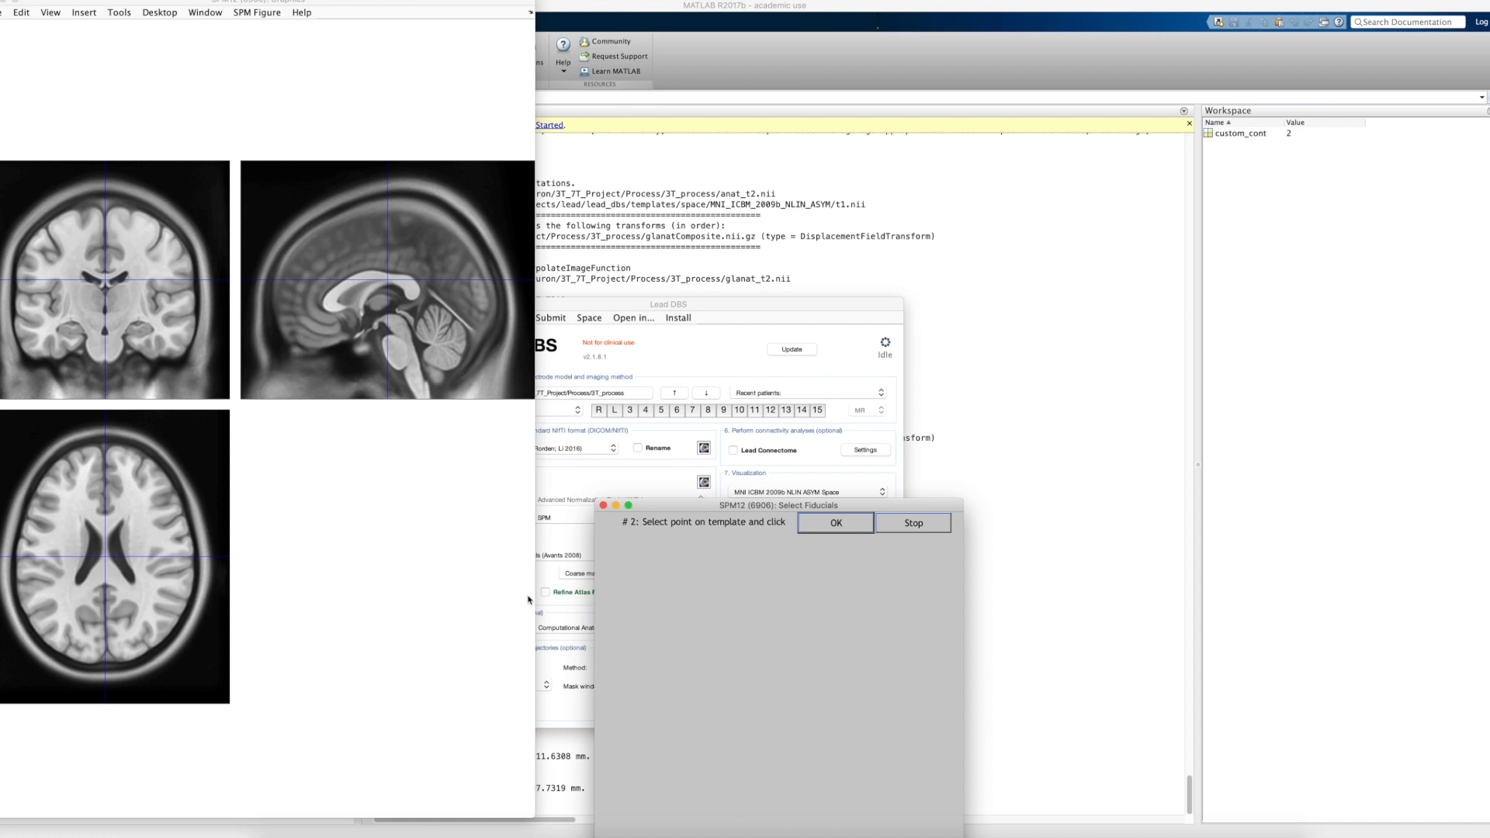
- Pair the second template and patient landmark point, confirming each with OK
{"action": "left_click", "coordinate": [362, 318]}
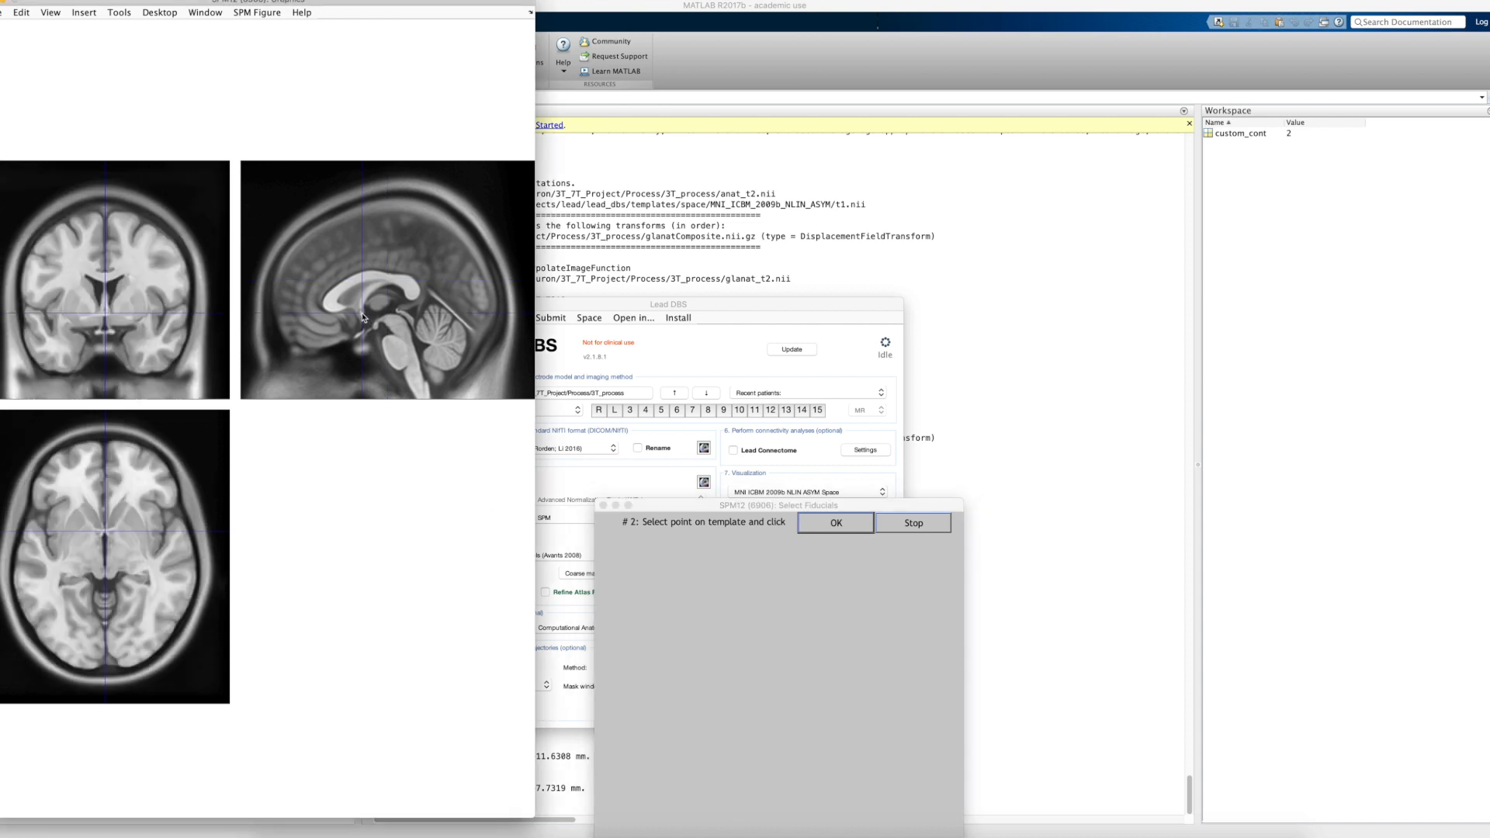
{"action": "left_click", "coordinate": [360, 318]}
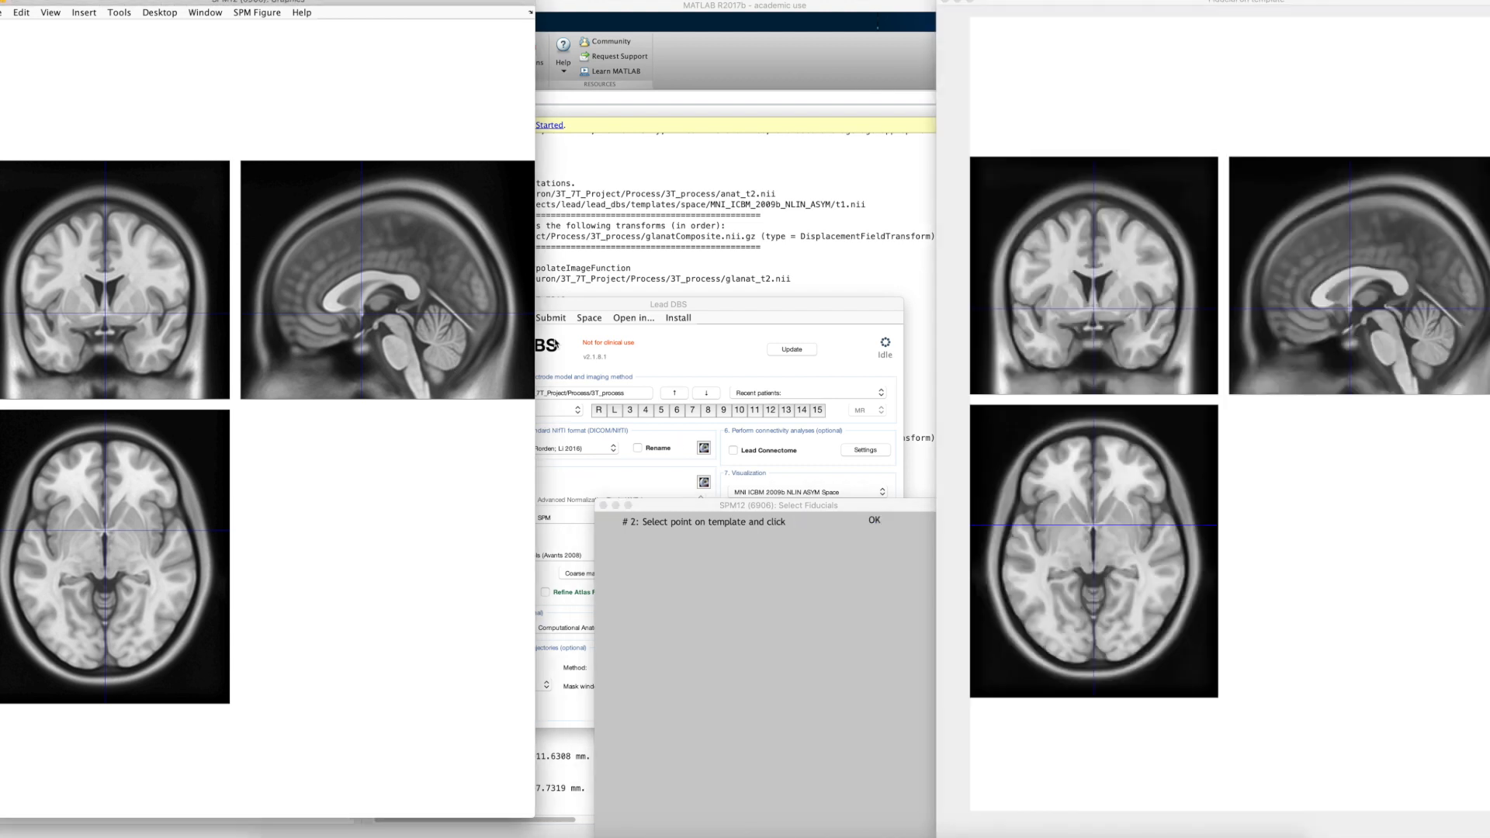
{"action": "left_click", "coordinate": [872, 520]}
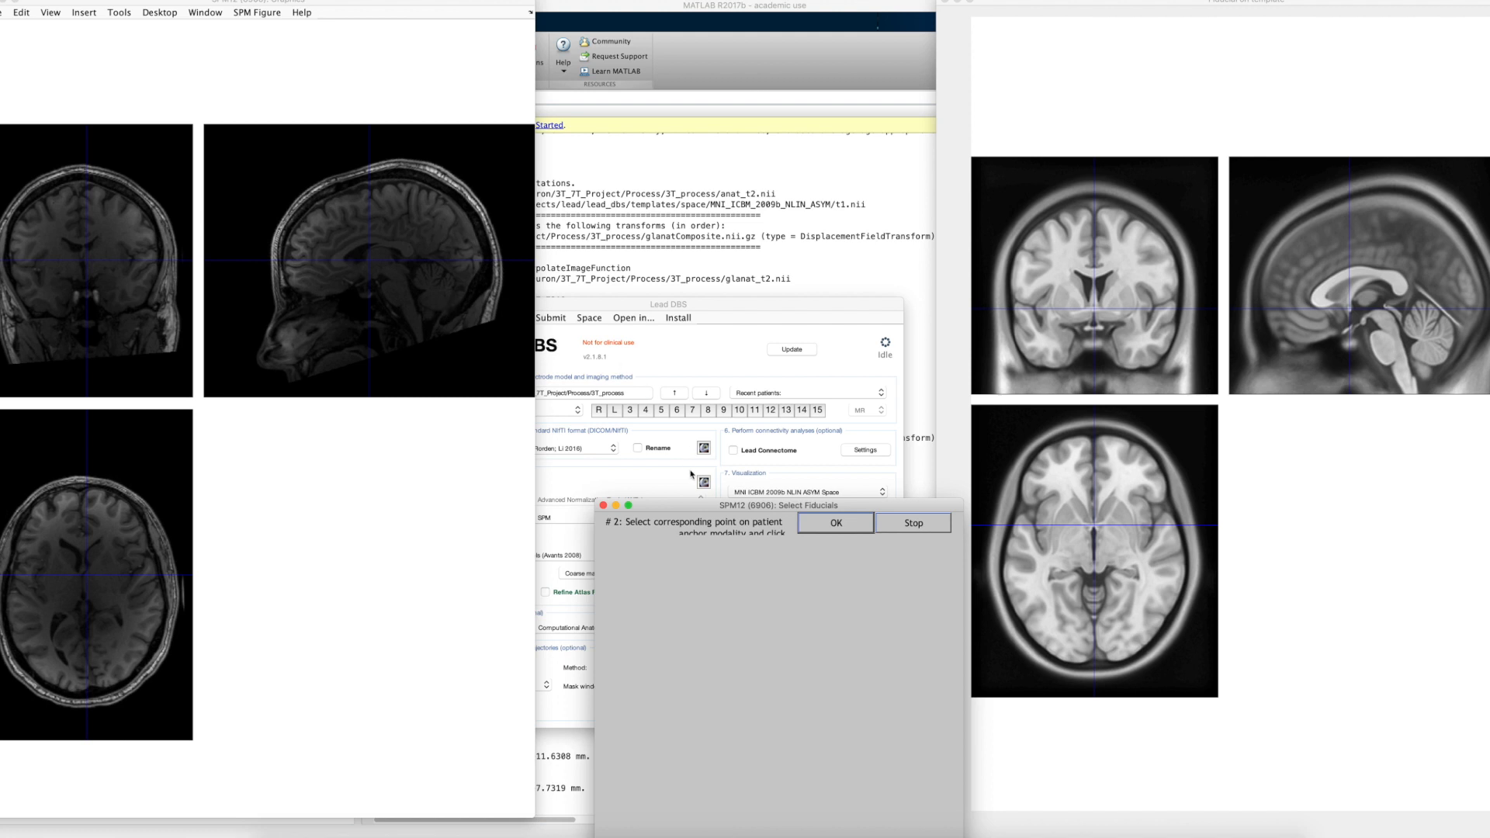
{"action": "mouse_move", "coordinate": [379, 281]}
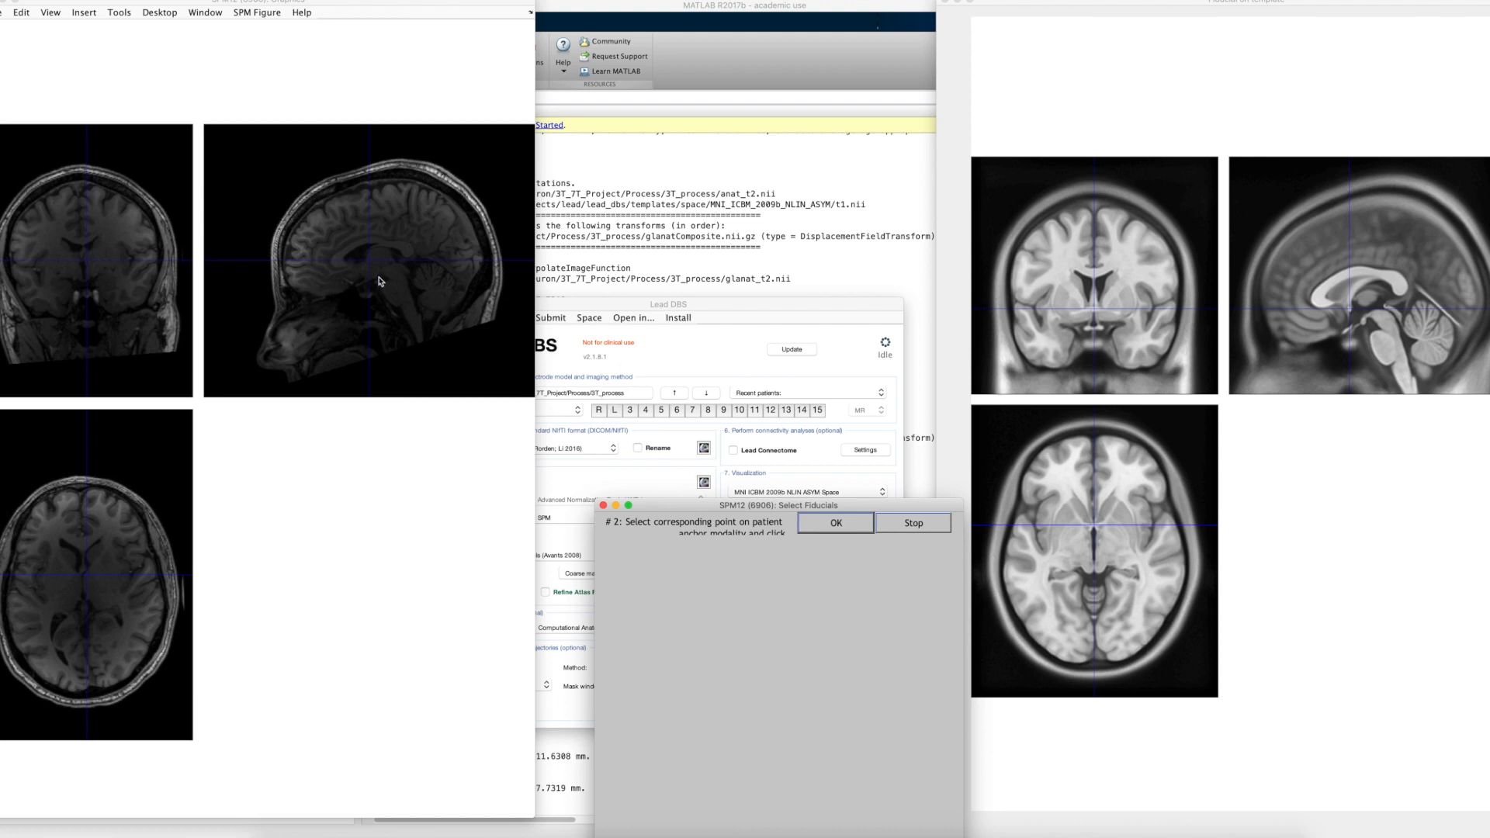
{"action": "left_click", "coordinate": [84, 589]}
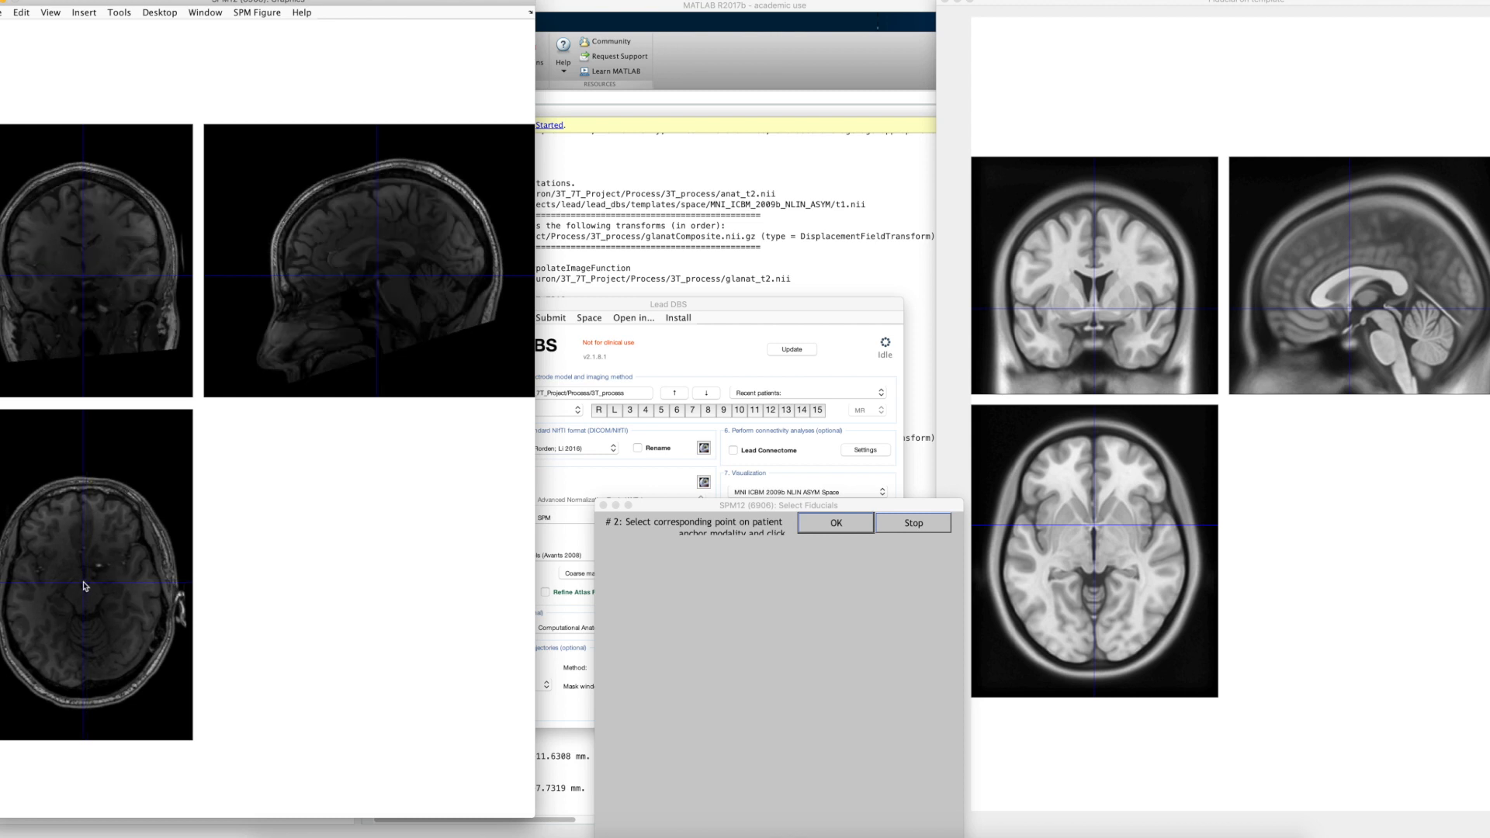
{"action": "mouse_move", "coordinate": [84, 279]}
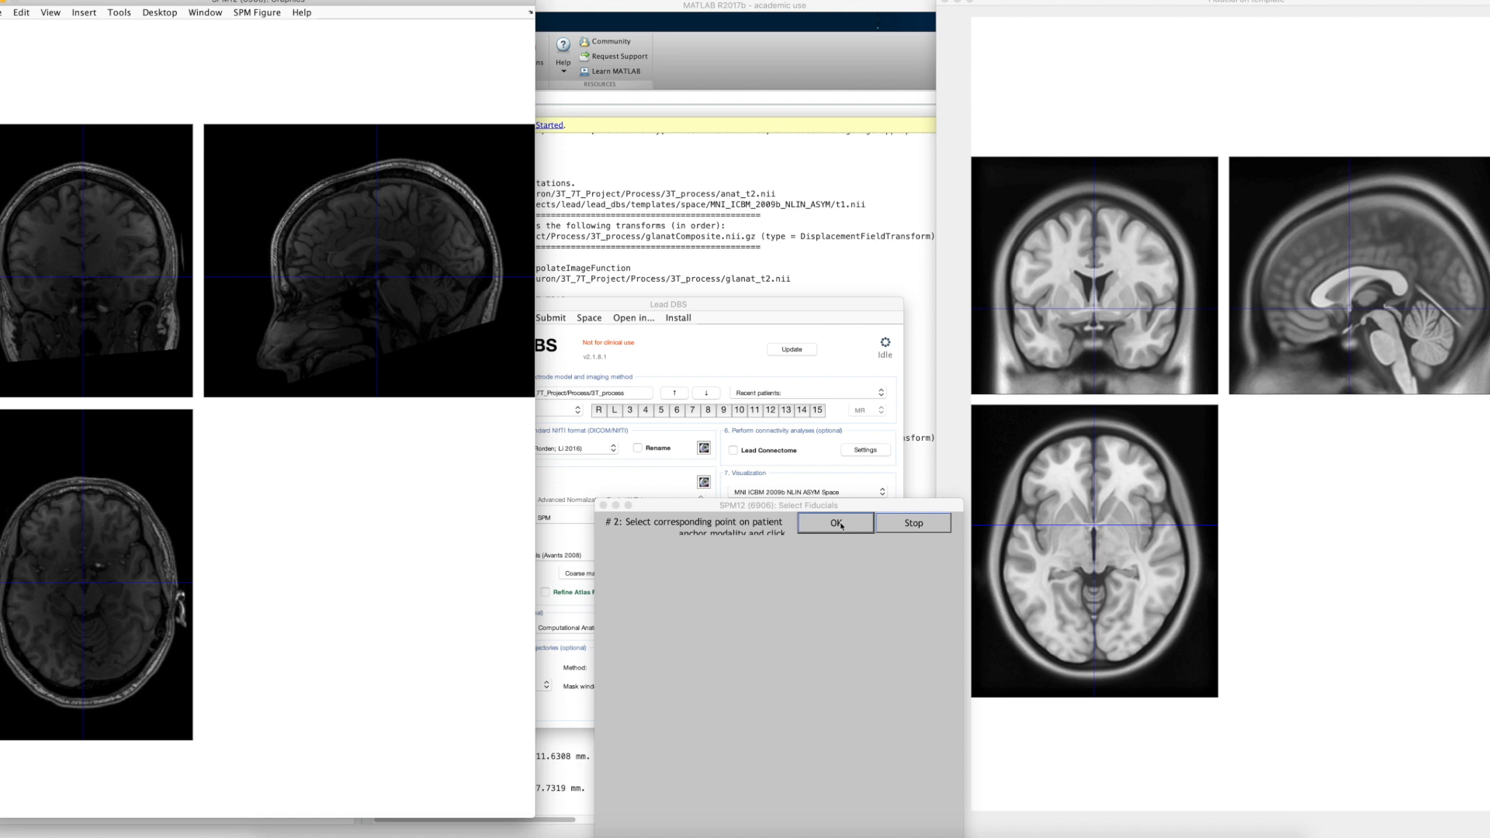
{"action": "left_click", "coordinate": [834, 523]}
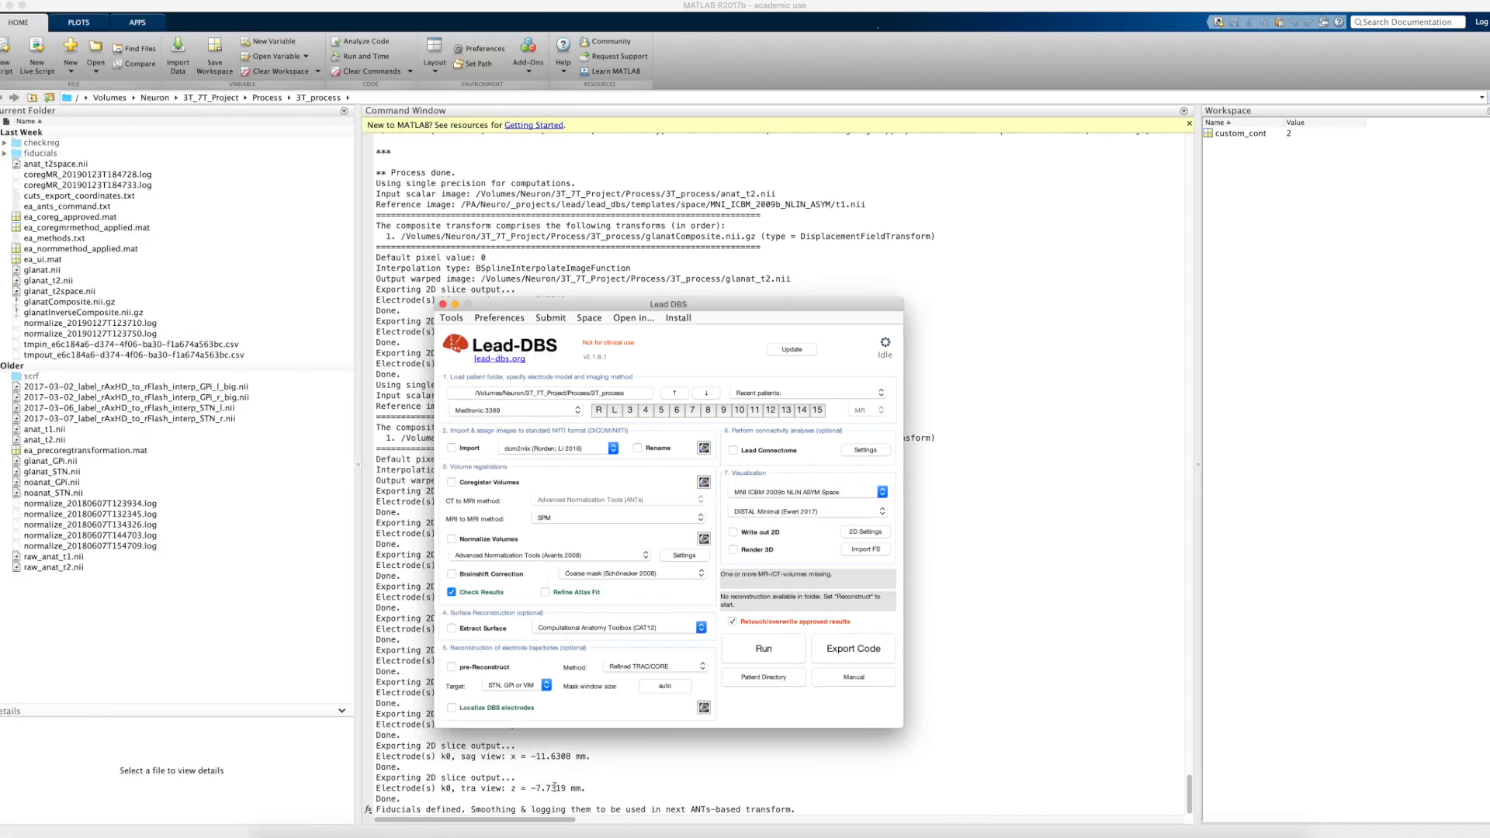
{"action": "left_click", "coordinate": [599, 410]}
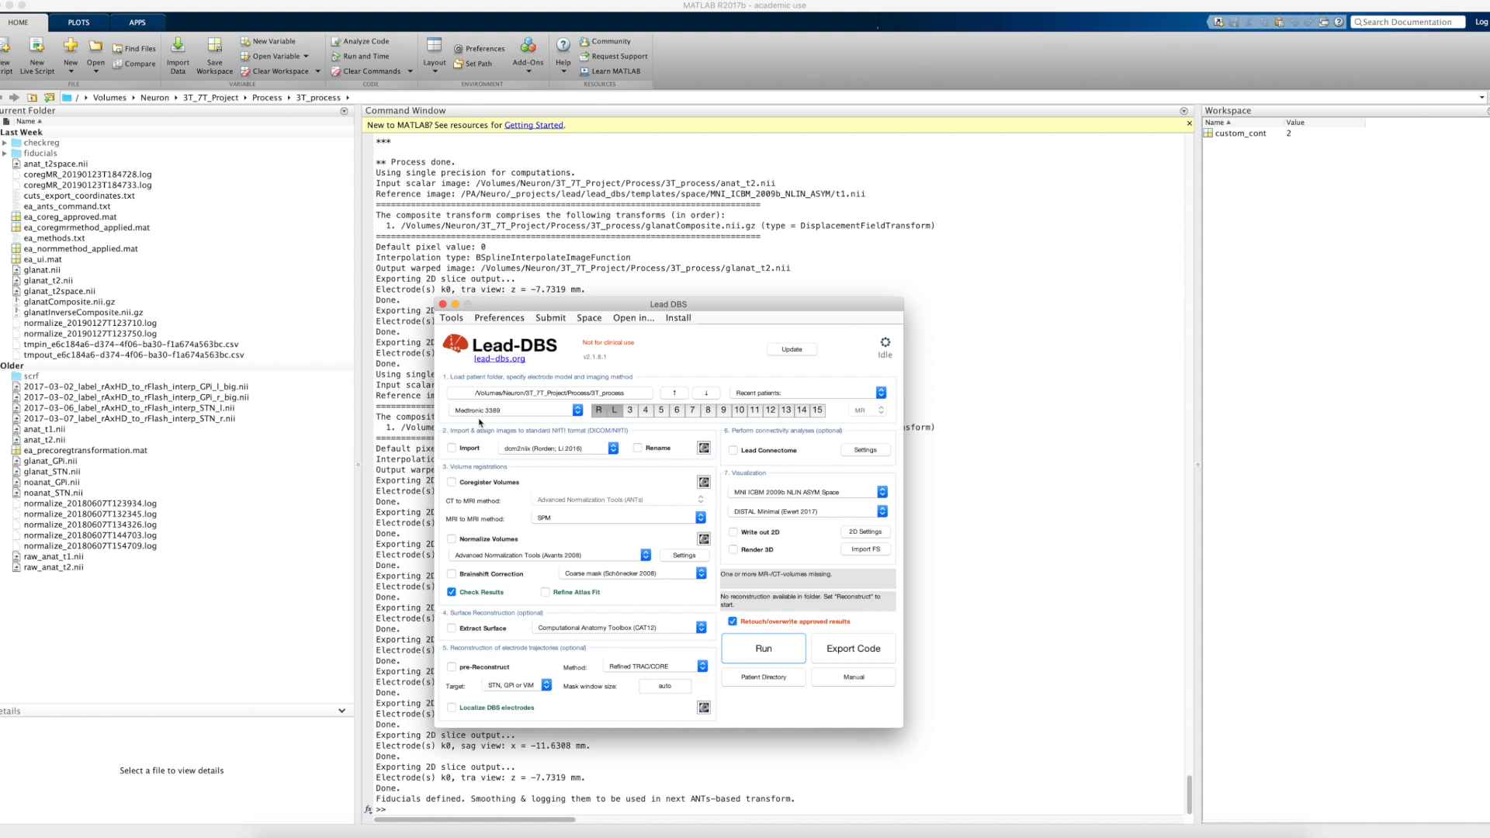
{"action": "mouse_move", "coordinate": [560, 521]}
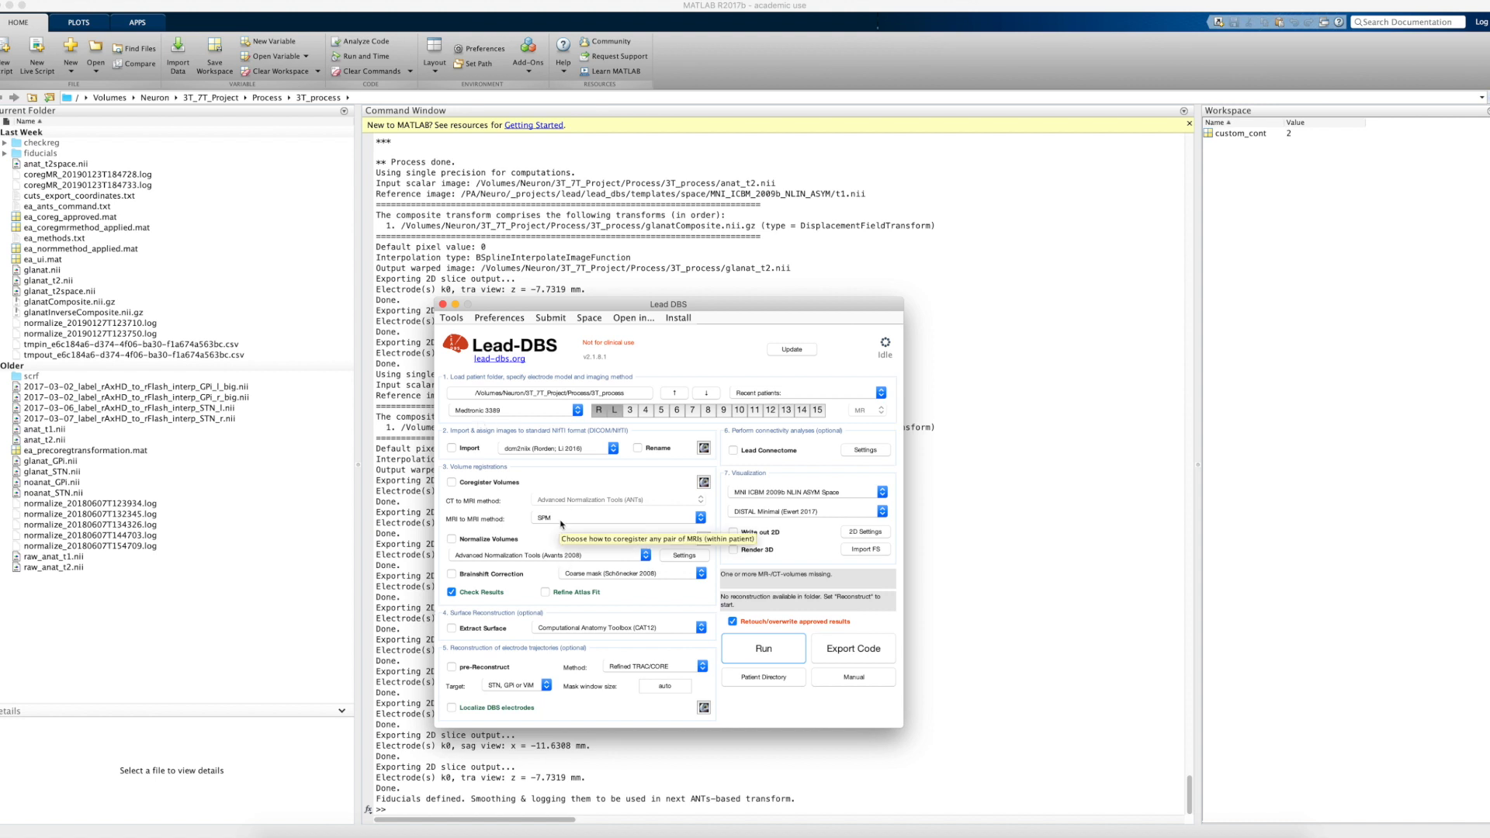
{"action": "mouse_move", "coordinate": [554, 531]}
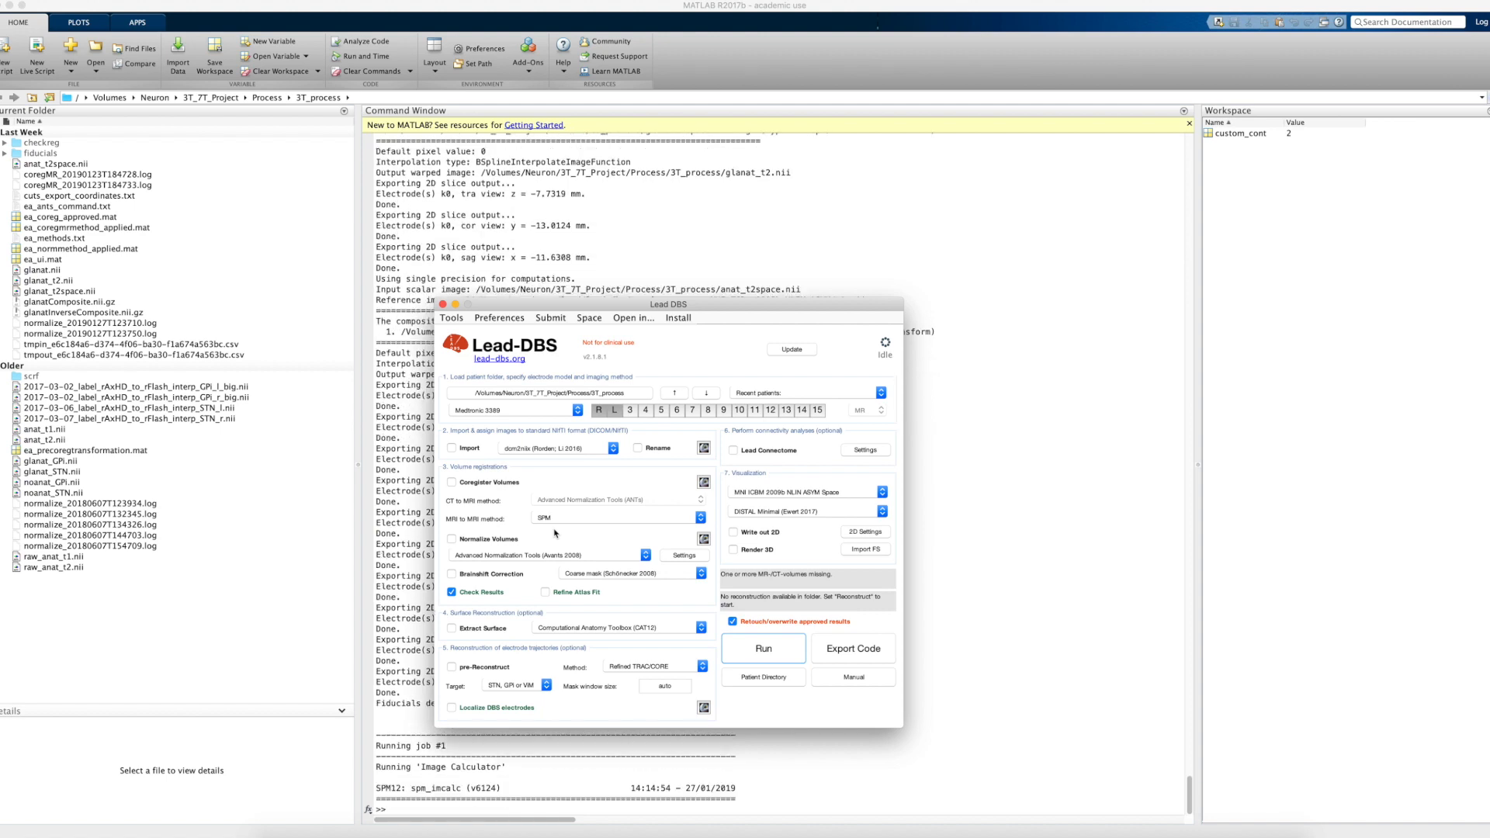
{"action": "mouse_move", "coordinate": [680, 560]}
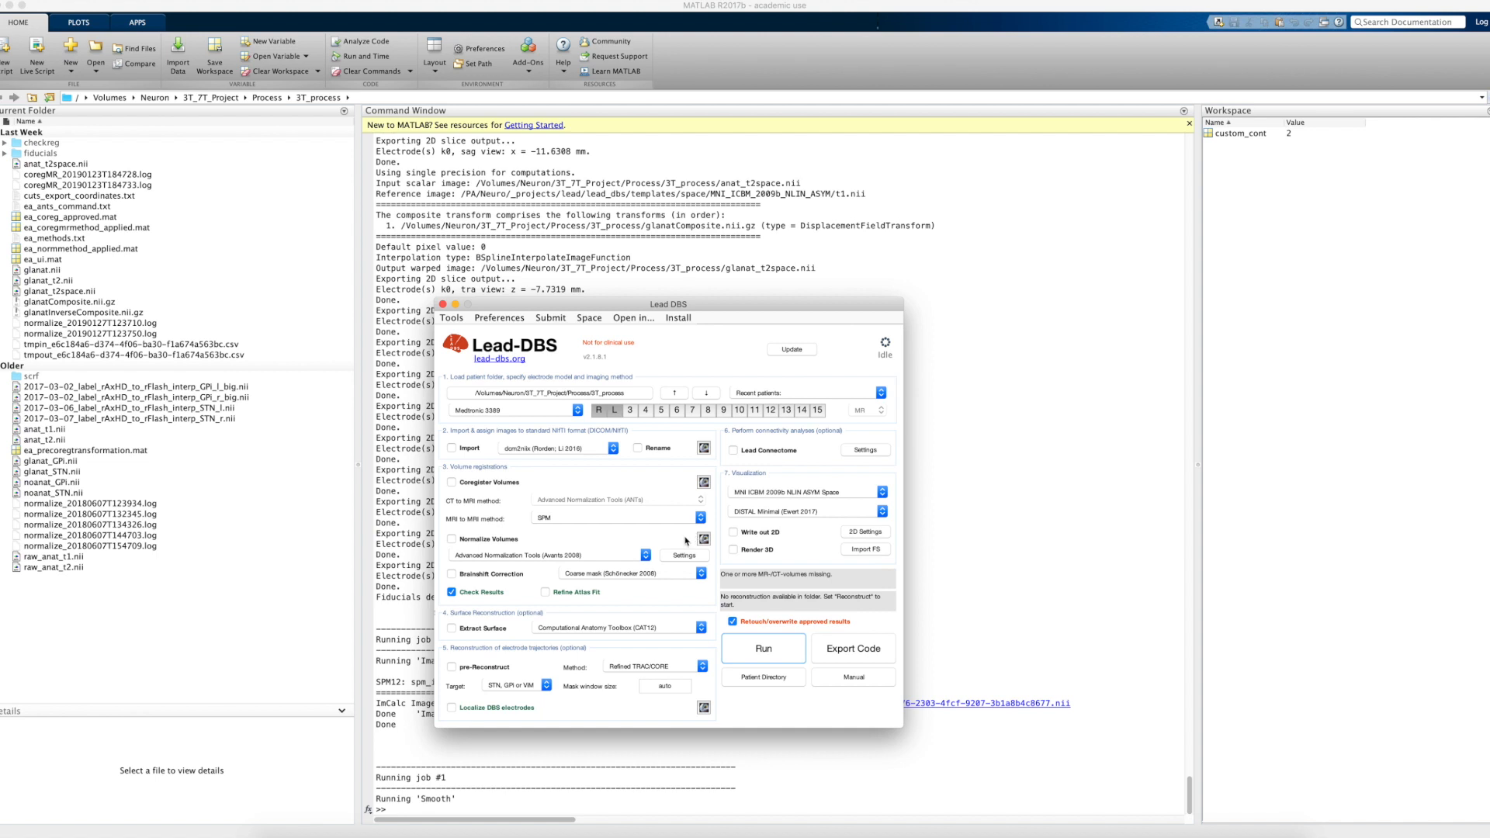
{"action": "mouse_move", "coordinate": [1080, 309]}
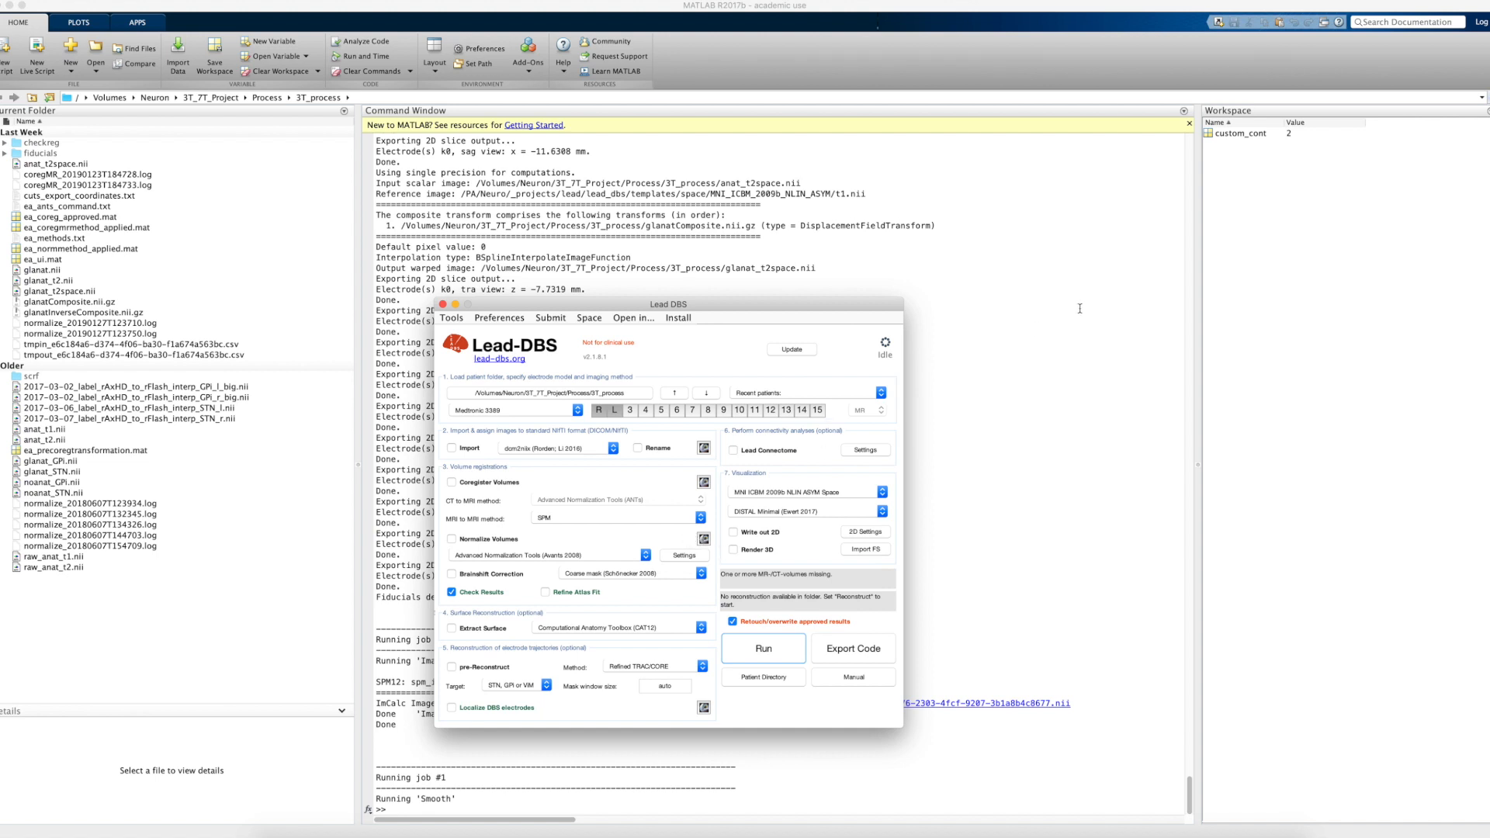